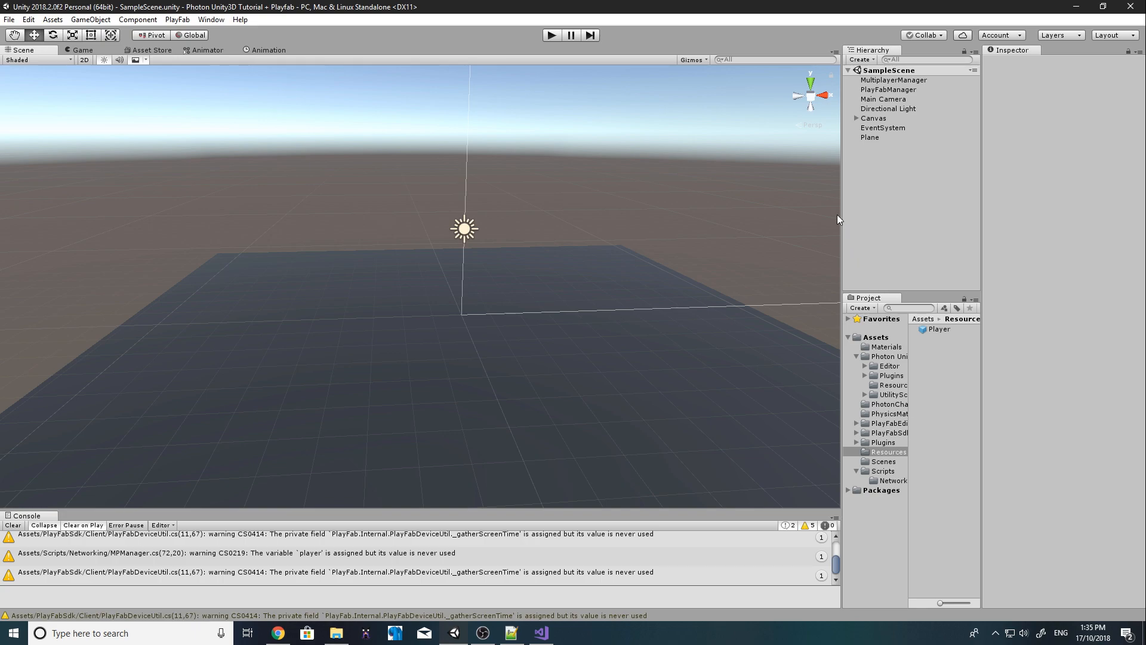
mouse_move(891, 250)
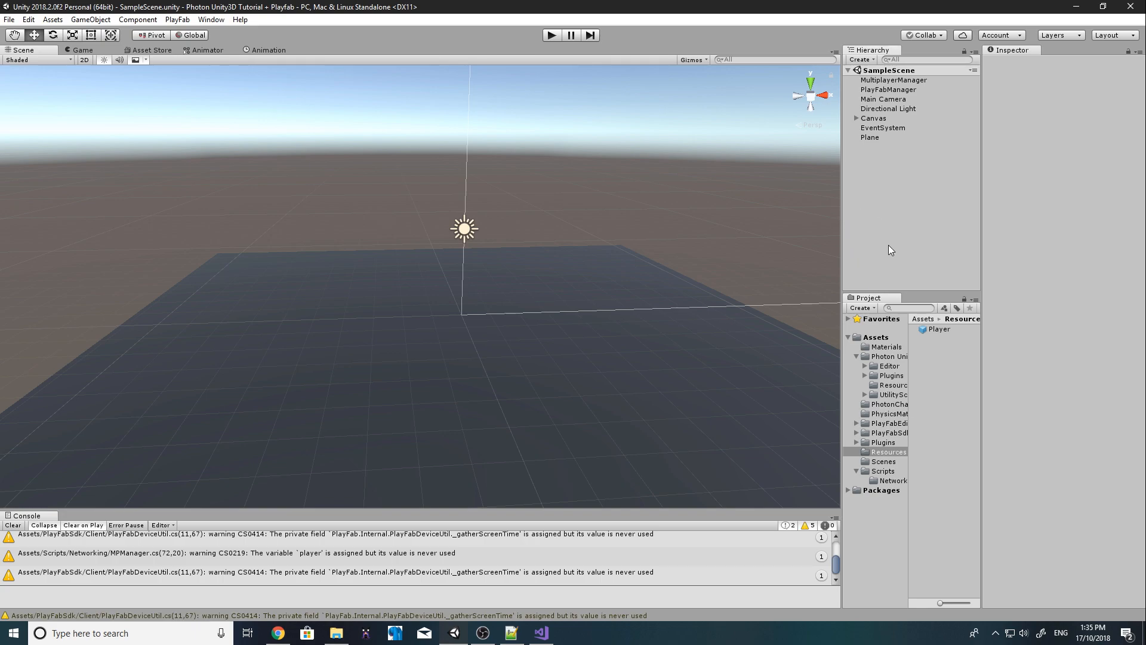
mouse_move(517, 307)
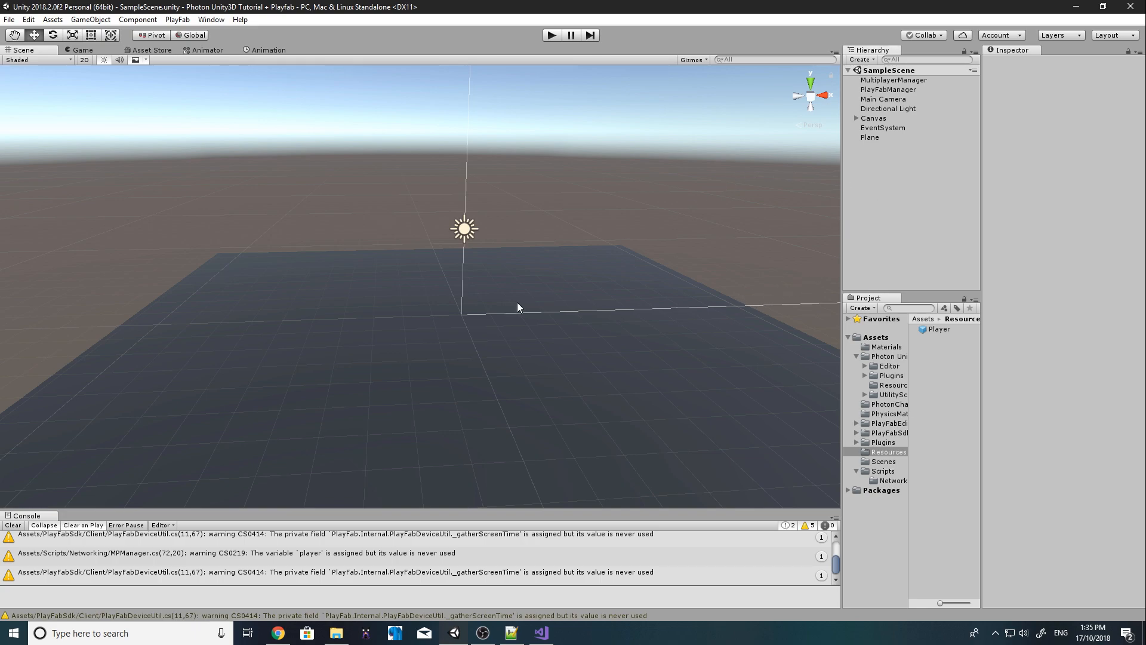
mouse_move(634, 201)
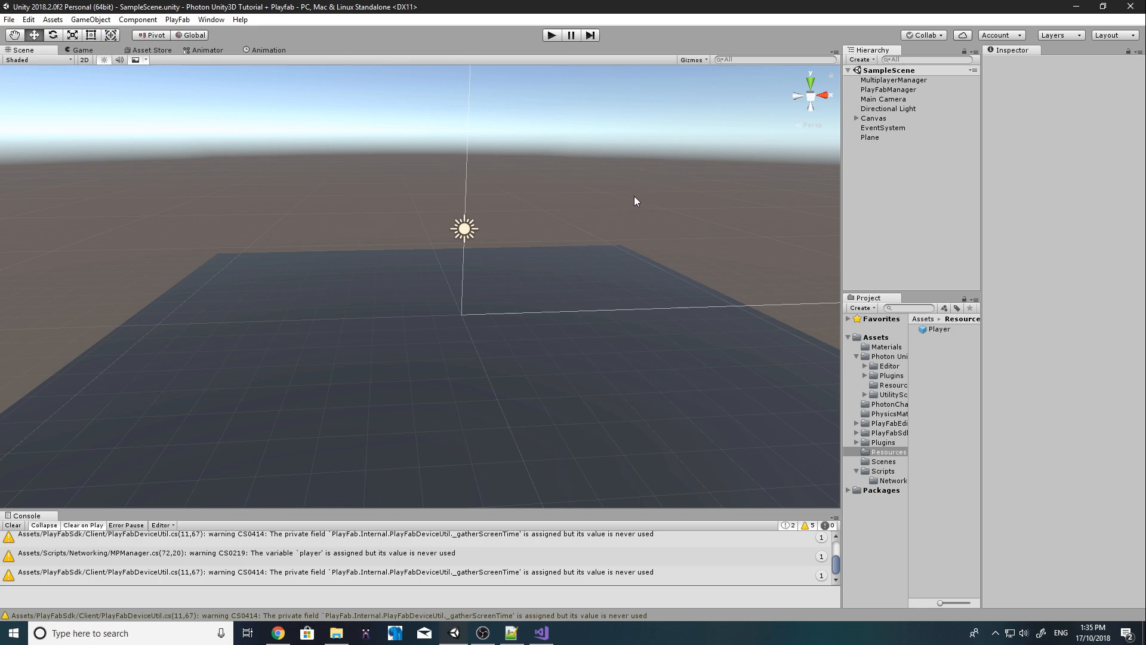
mouse_move(395, 231)
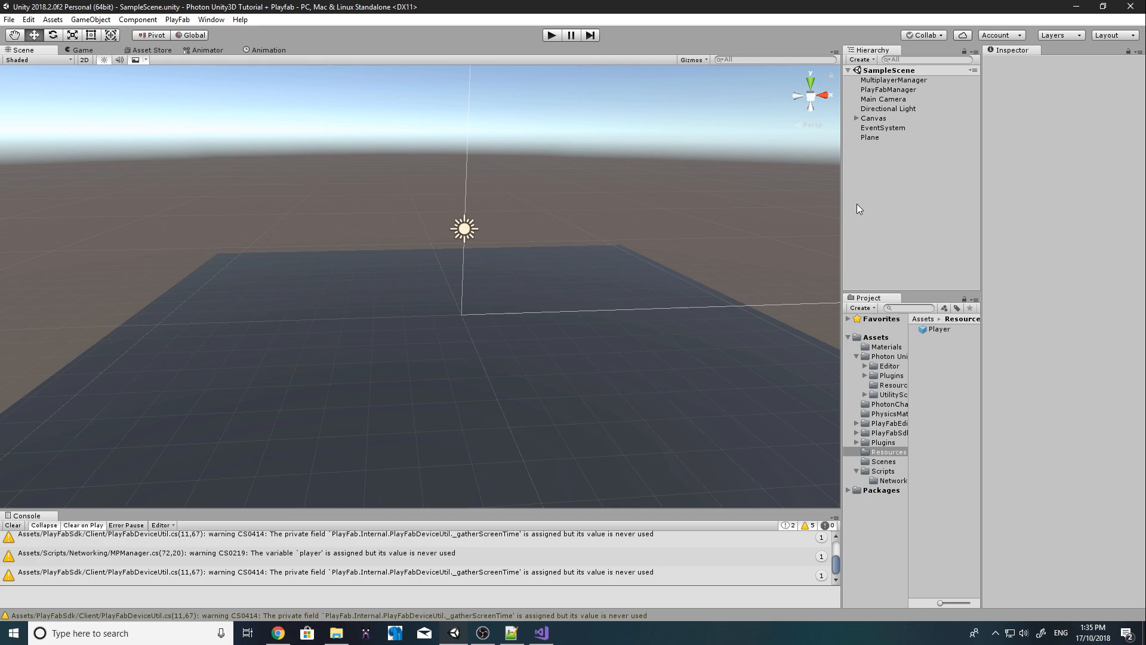
mouse_move(857, 197)
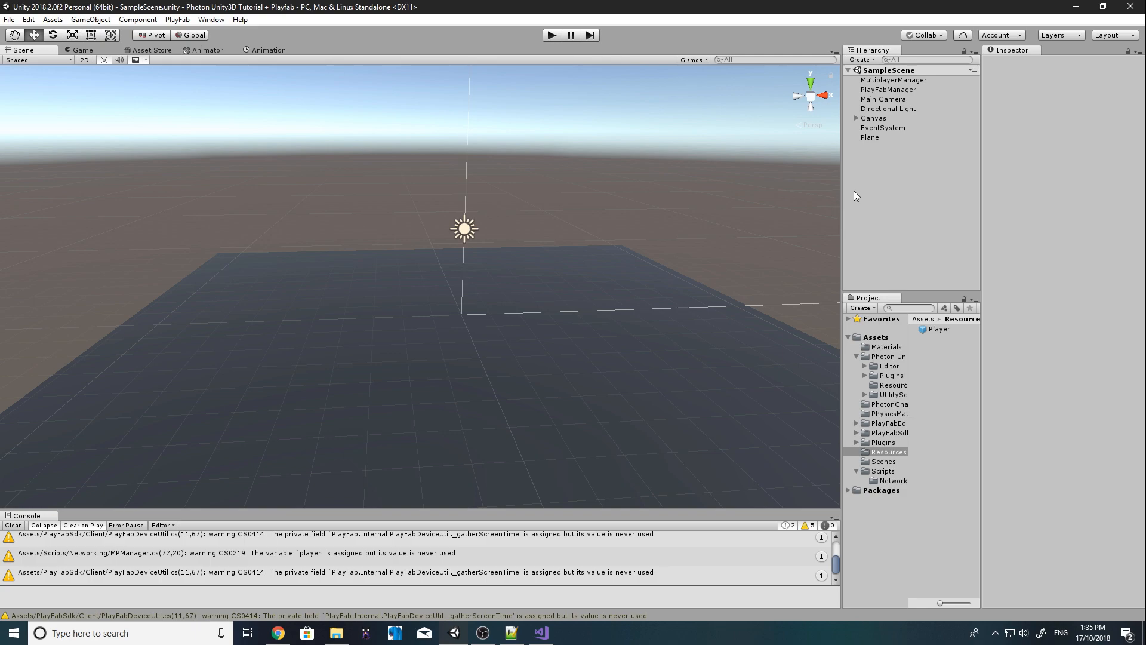
mouse_move(924, 201)
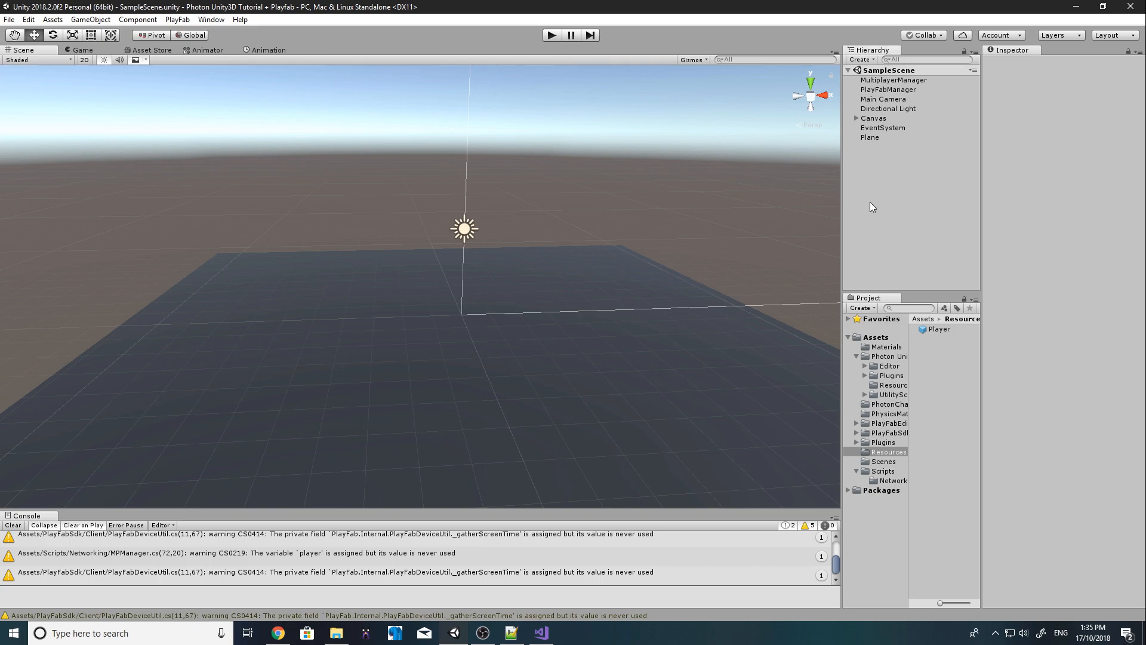
mouse_move(868, 210)
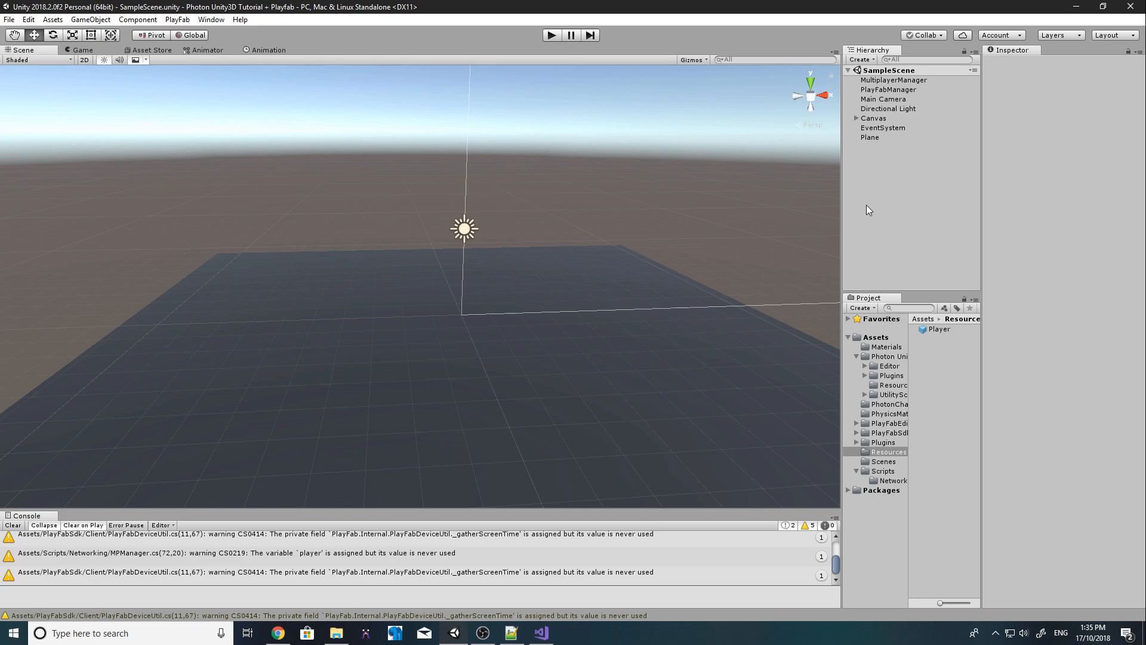
mouse_move(865, 210)
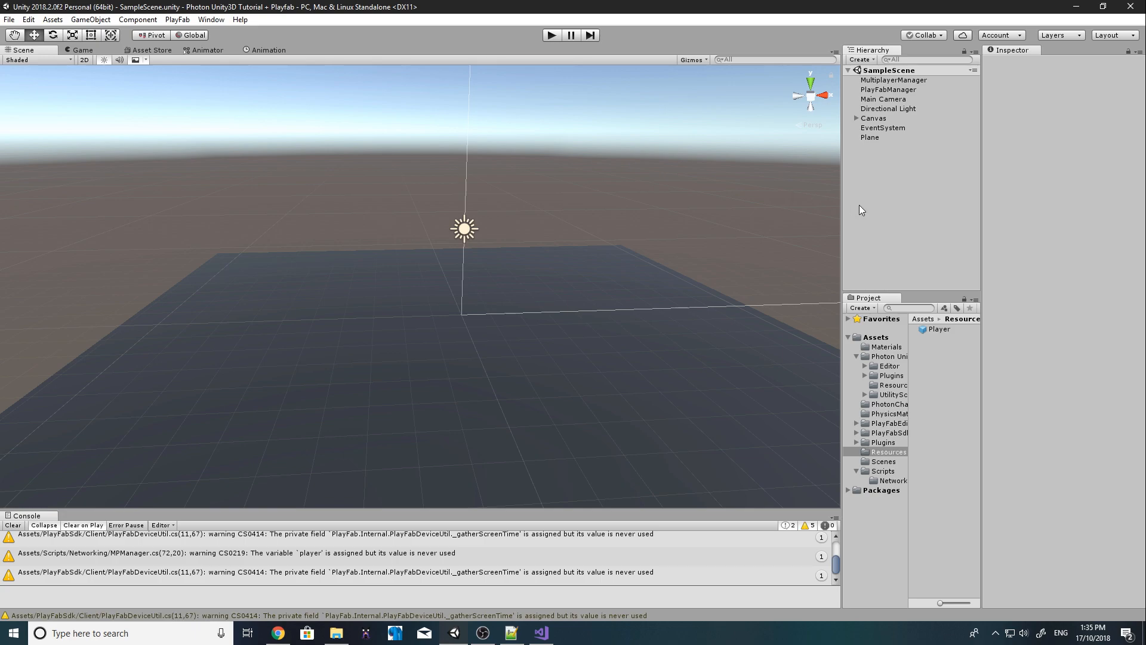
mouse_move(857, 204)
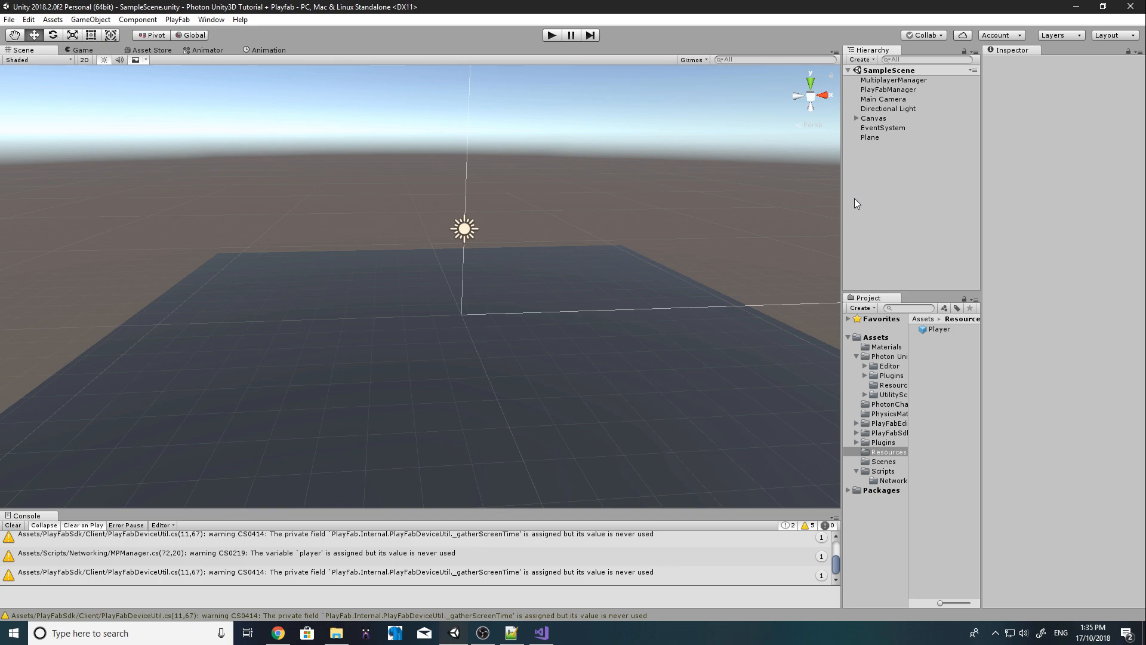
mouse_move(574, 155)
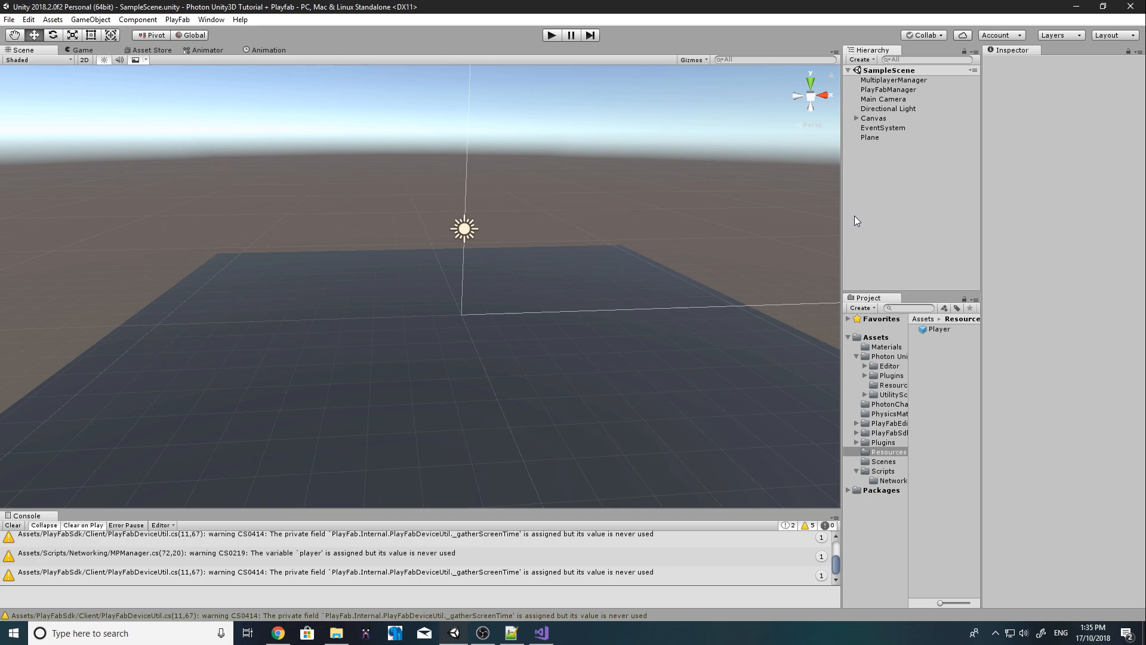
mouse_move(845, 202)
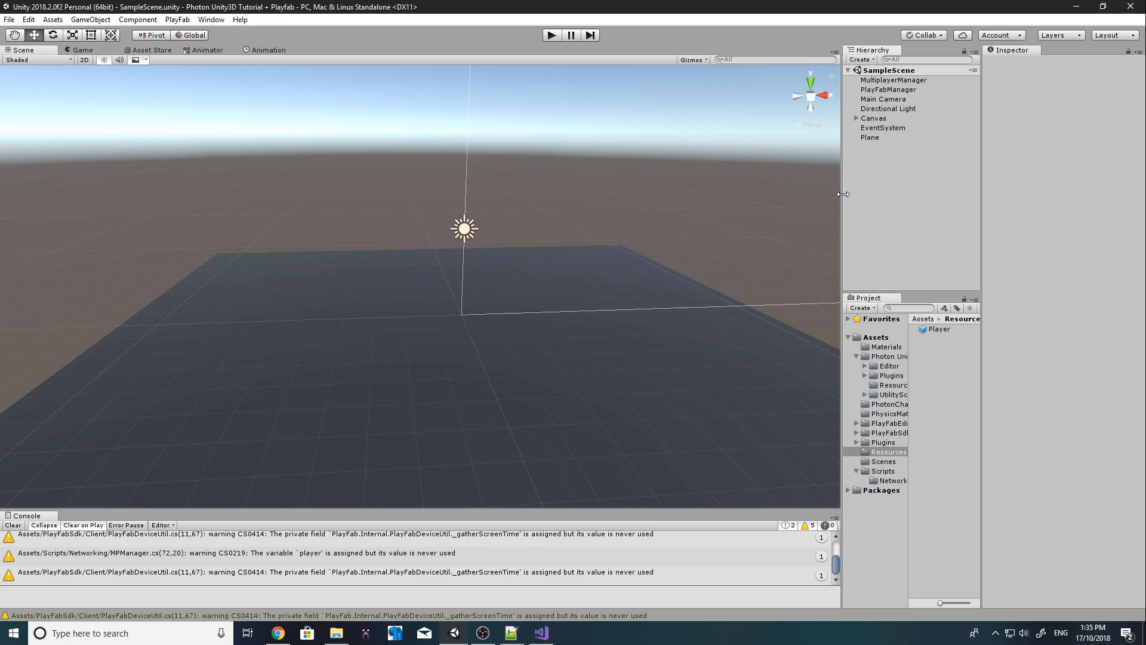
mouse_move(847, 197)
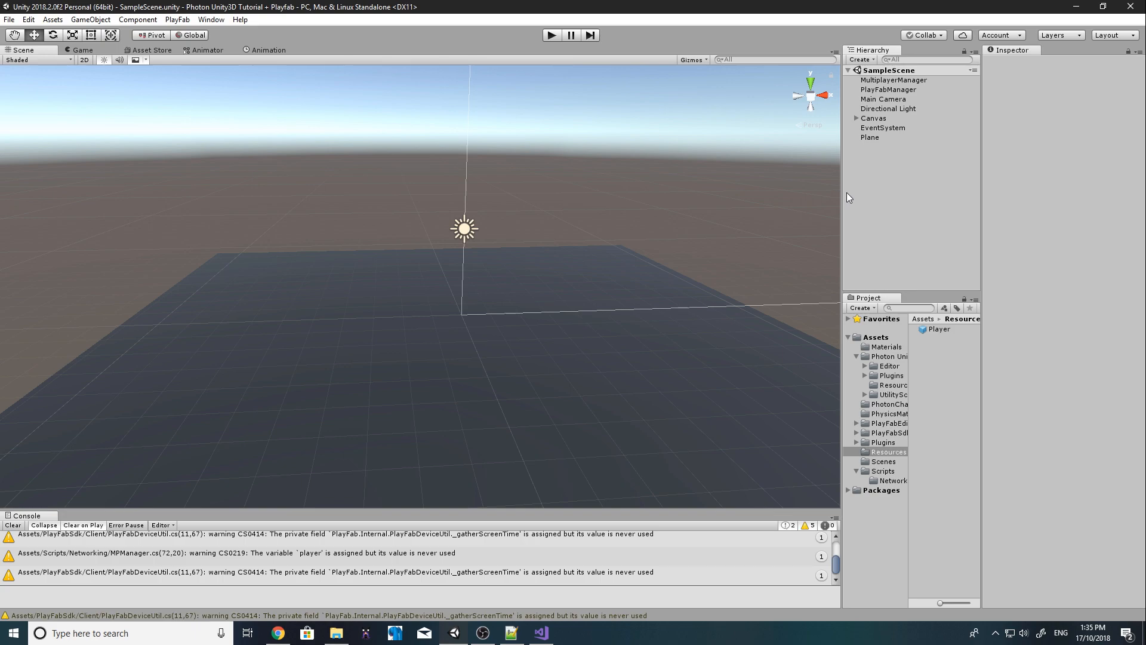
mouse_move(872, 201)
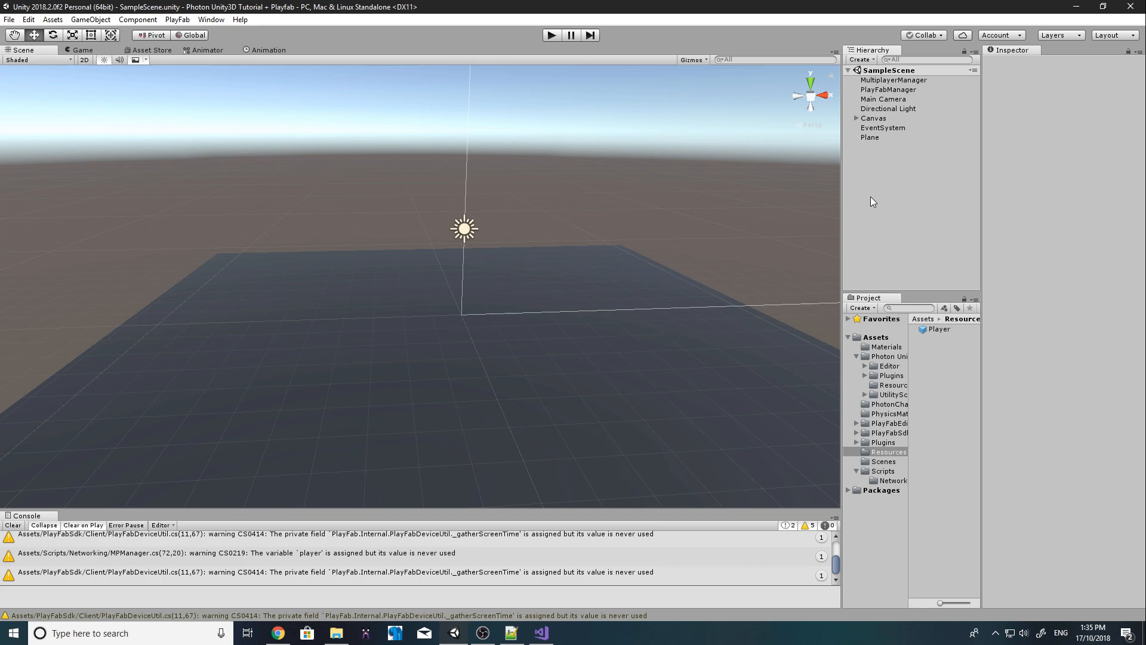
mouse_move(873, 212)
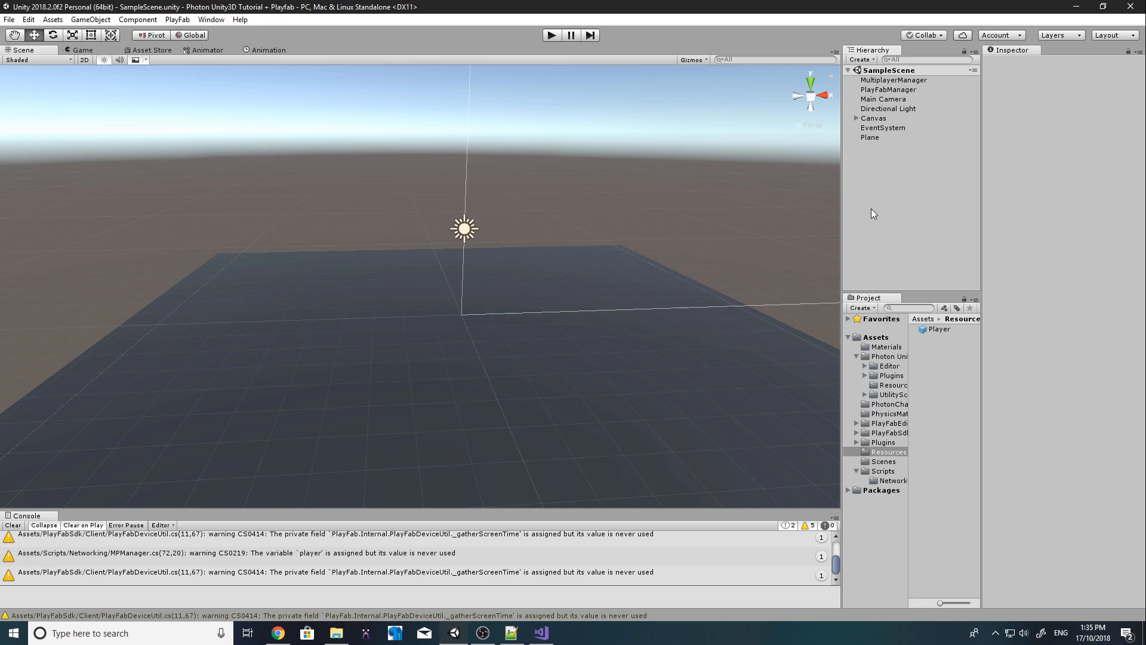
mouse_move(903, 221)
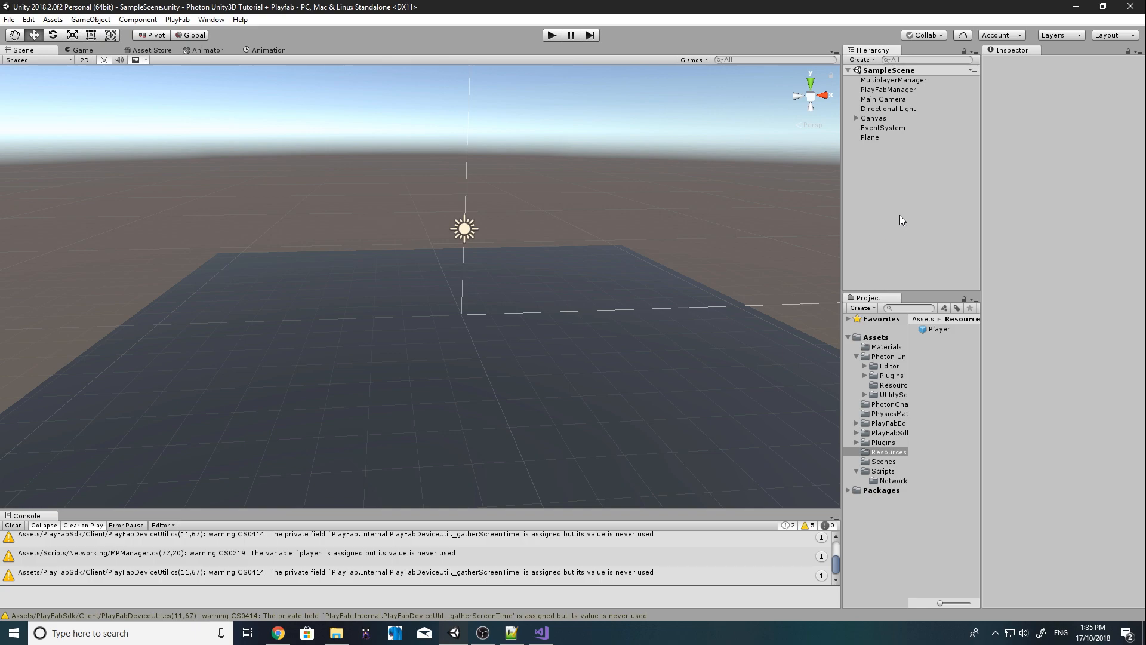
mouse_move(842, 205)
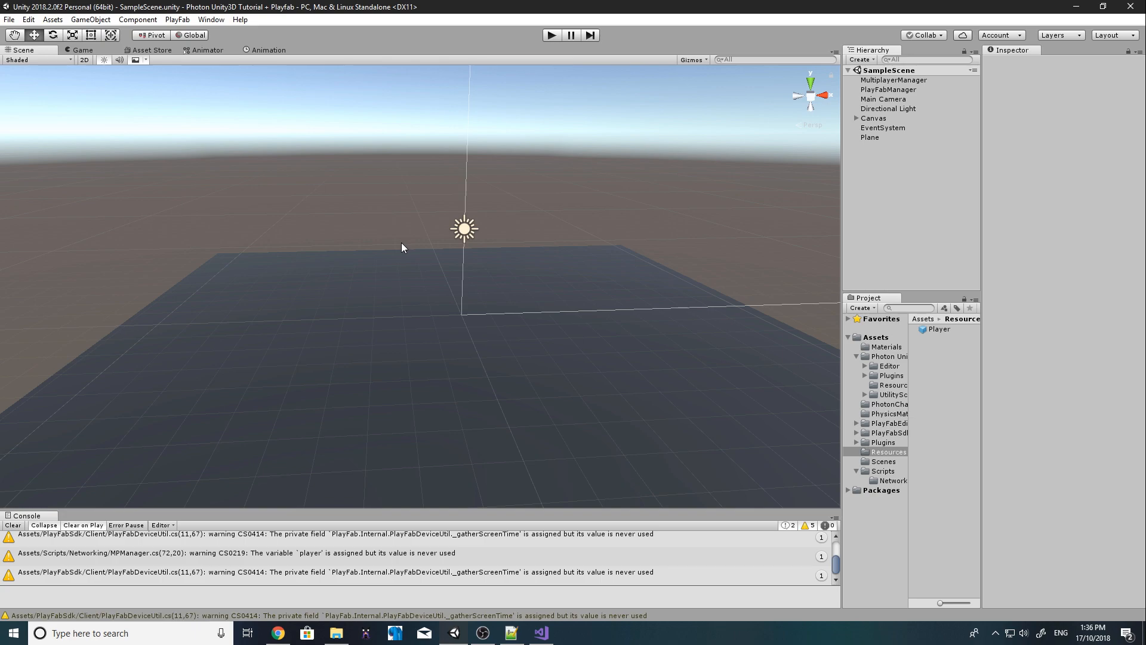
mouse_move(333, 191)
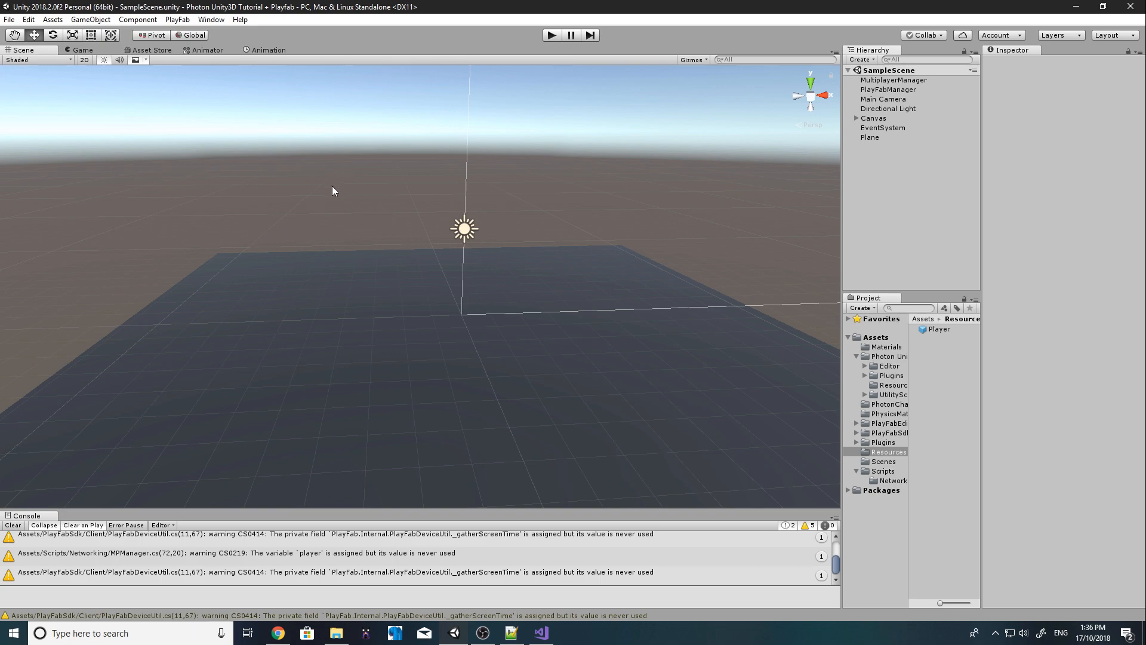
mouse_move(357, 198)
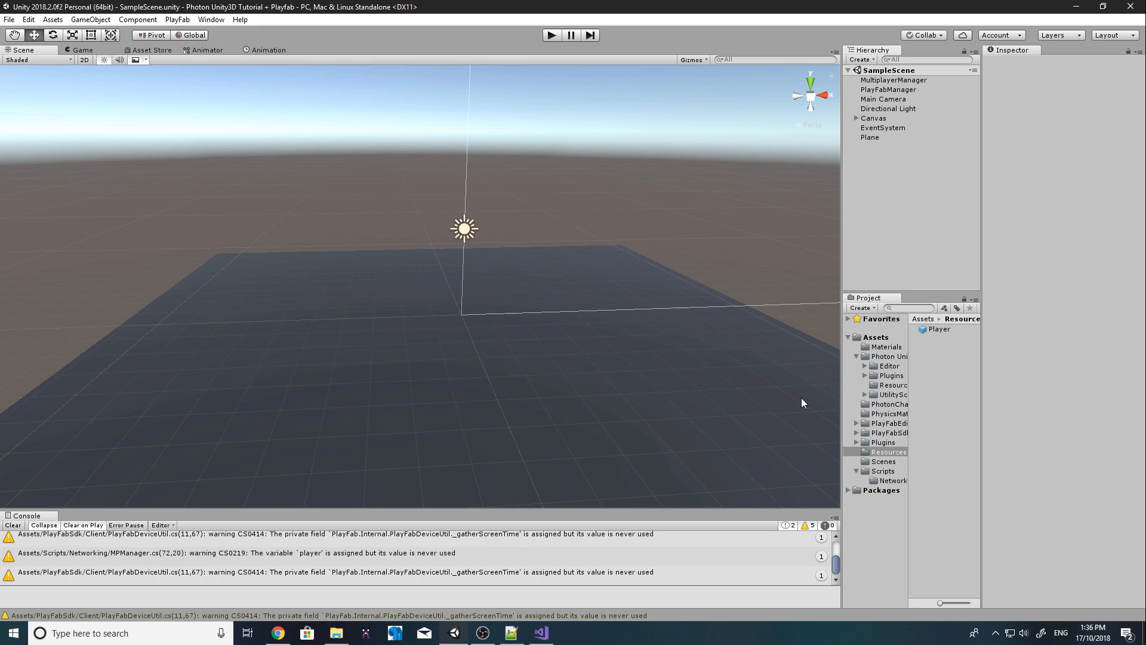
mouse_move(820, 461)
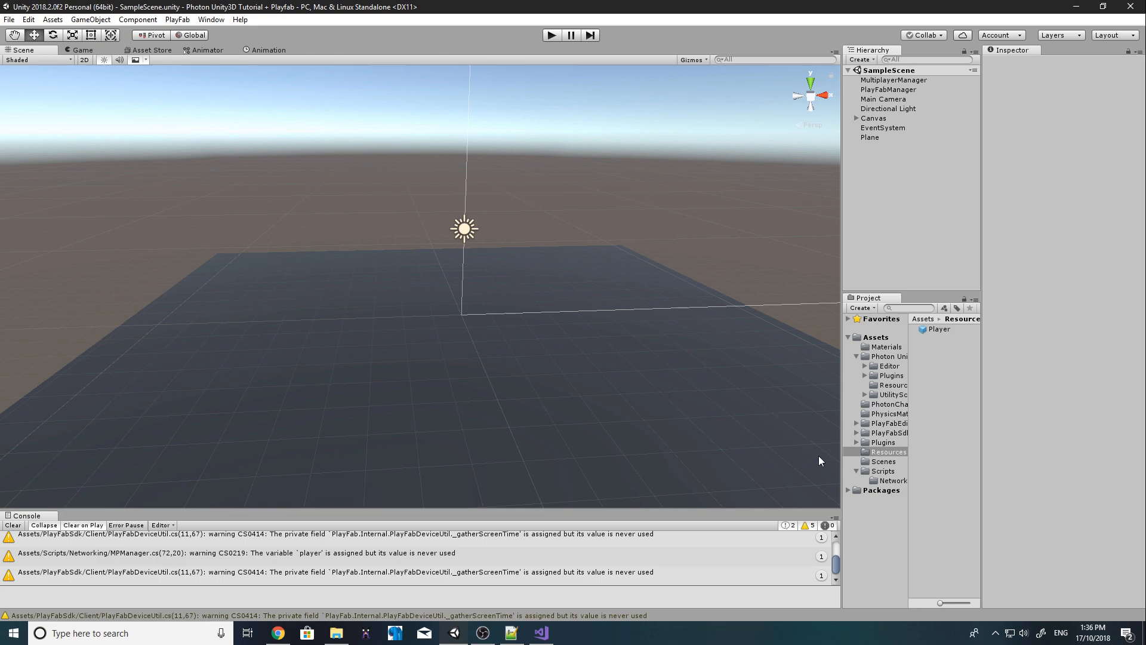
- Bring Visual Studio forward and show the Player.cs script instead of MPManager
click(941, 330)
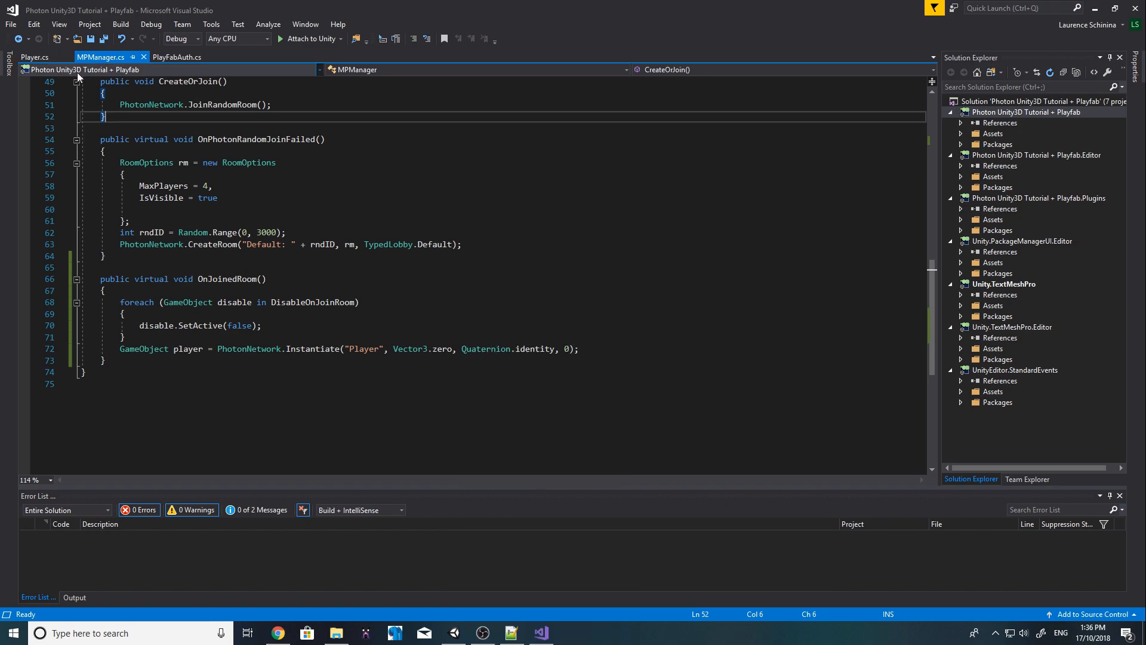
click(177, 58)
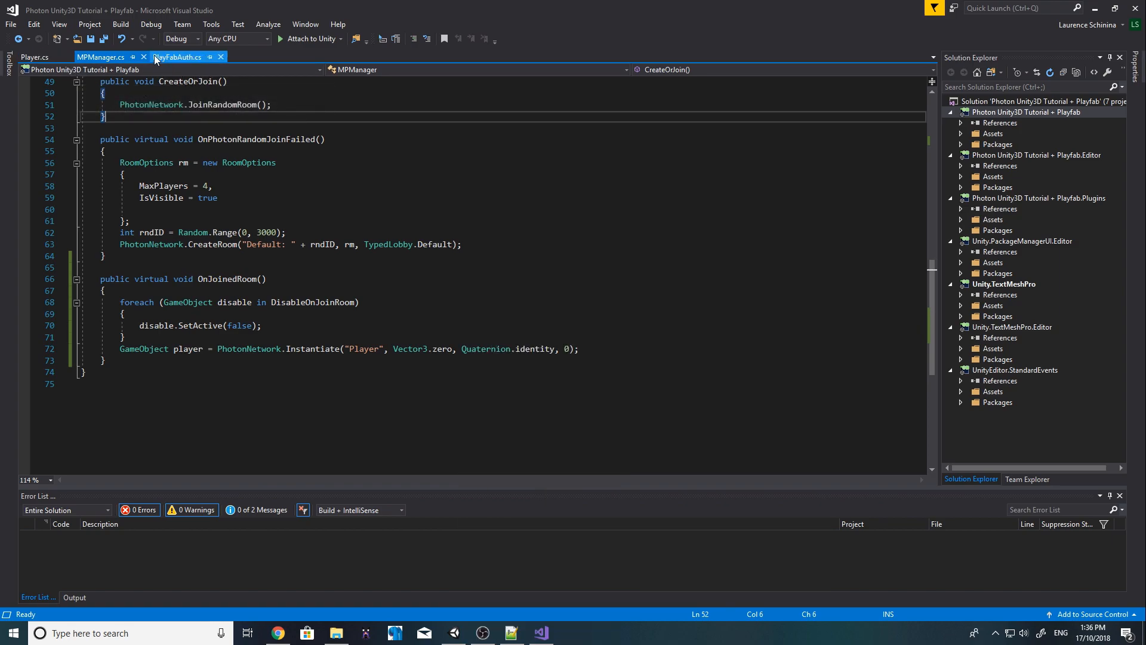
click(100, 57)
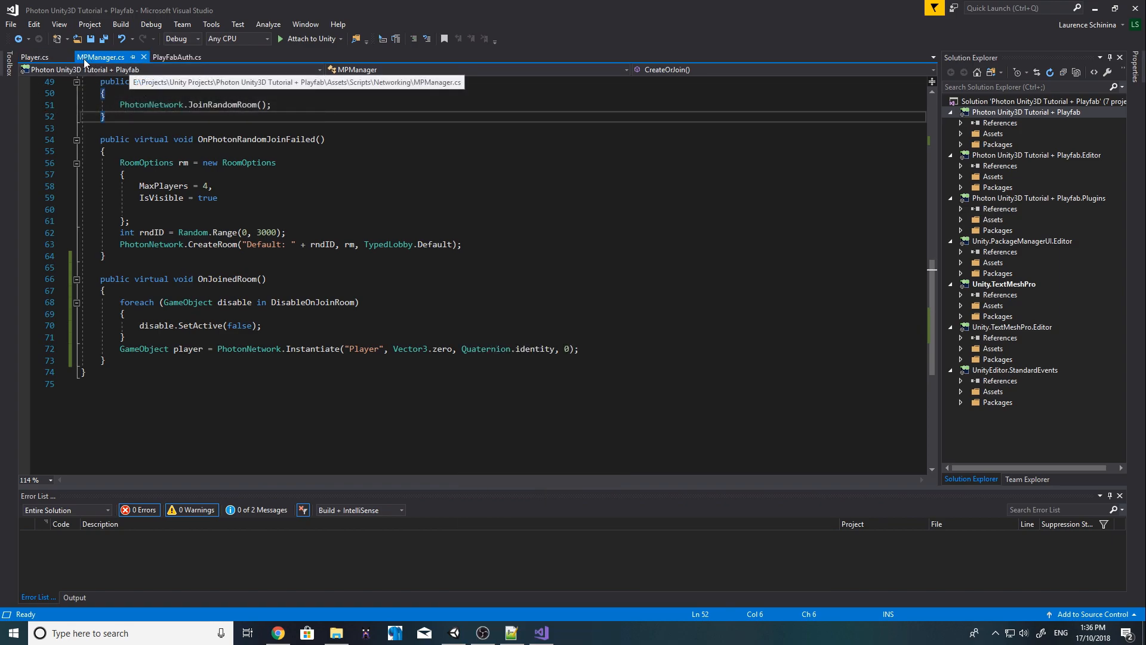
click(33, 57)
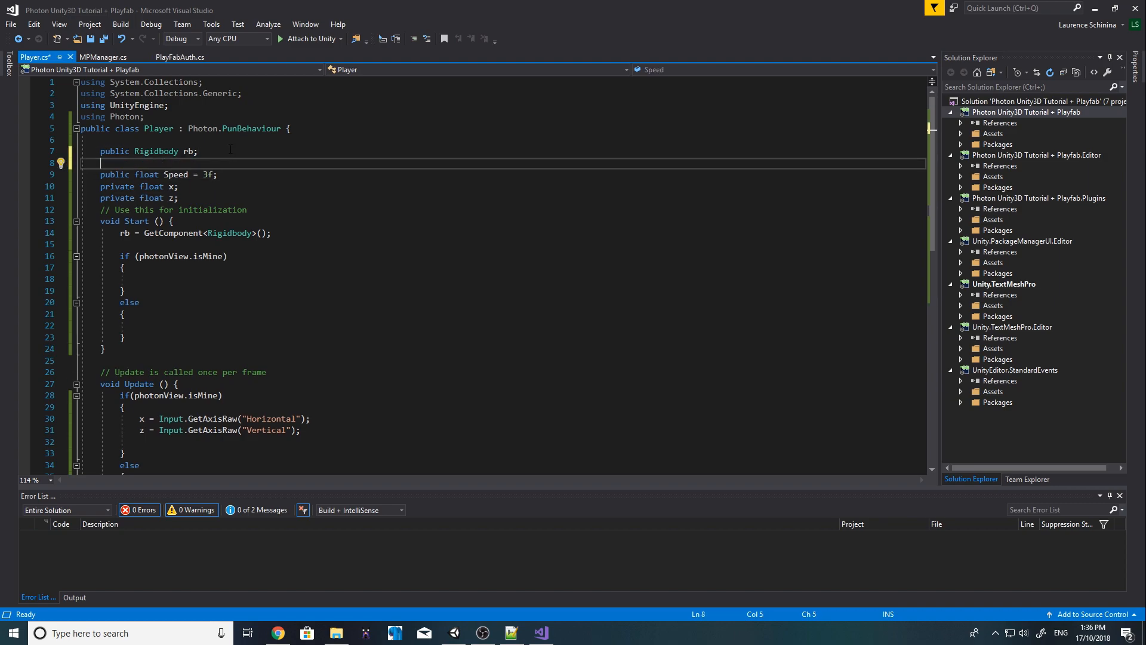
- Declare a private float Health = 100 and a MinHealth = 0 field
text(private)
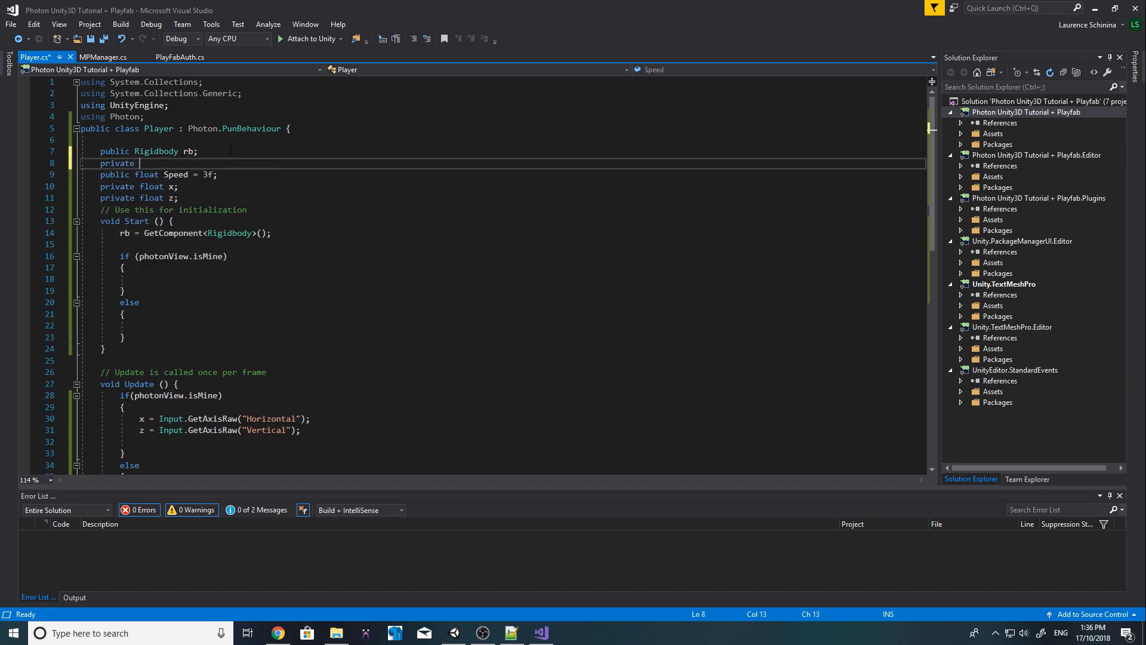
text(Health)
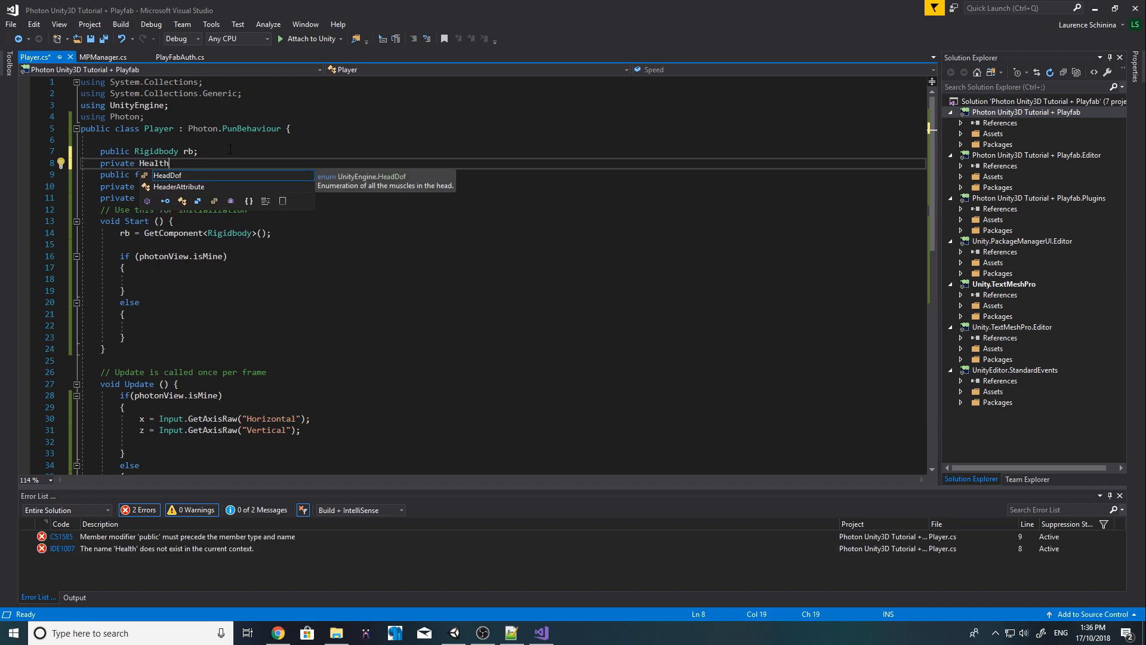
text(float)
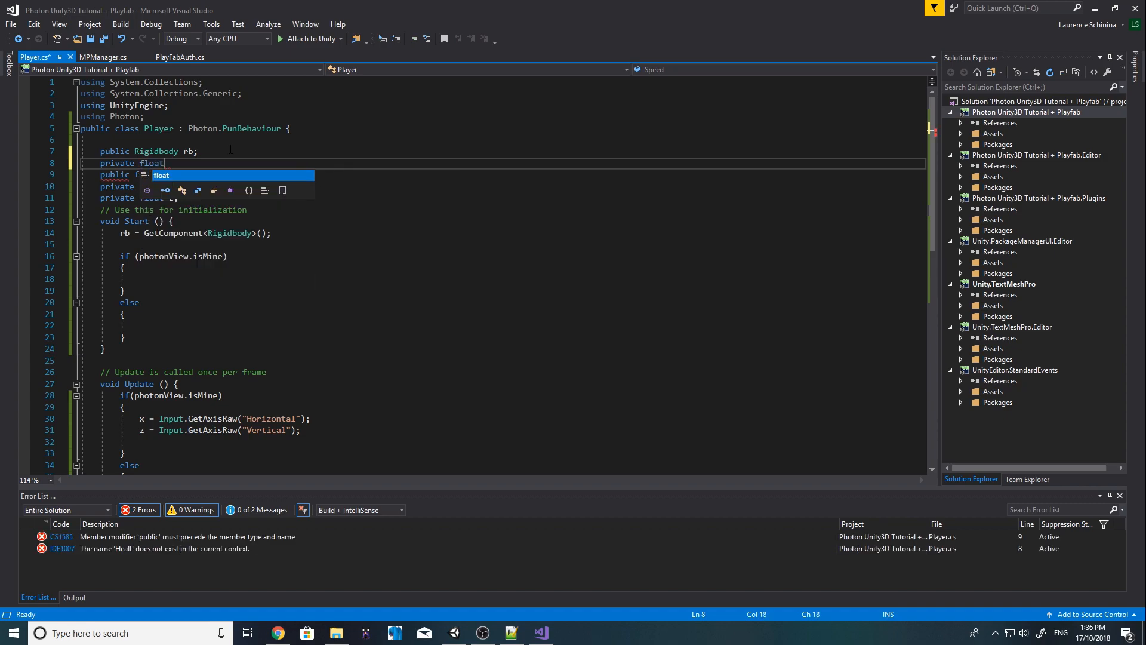
text(Health;)
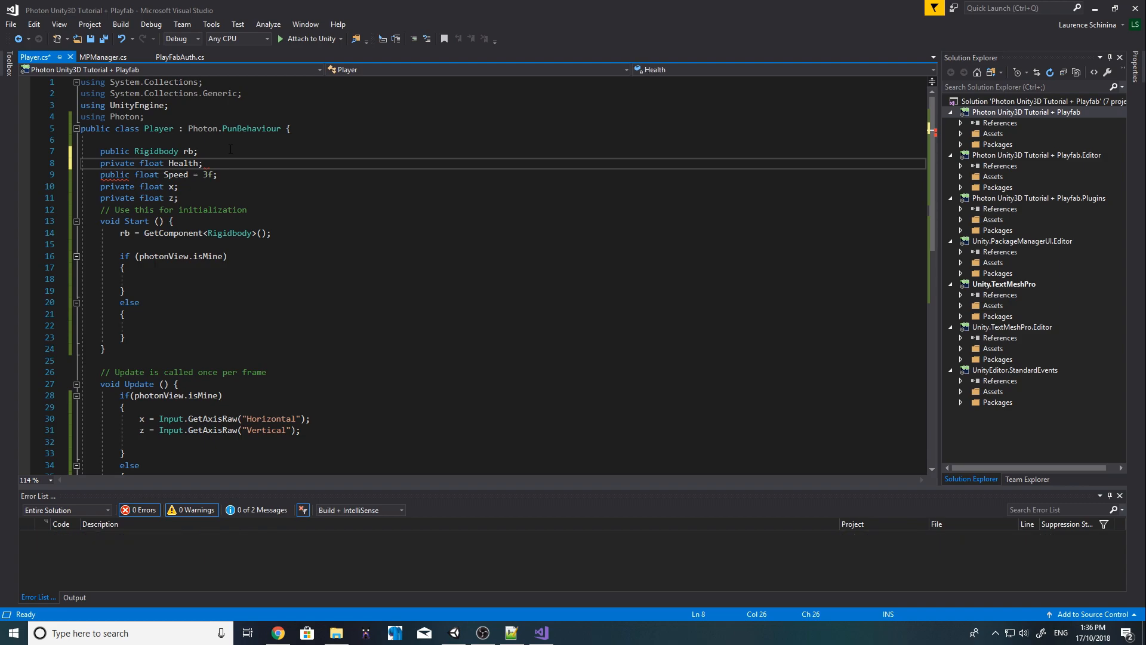
text(= 100)
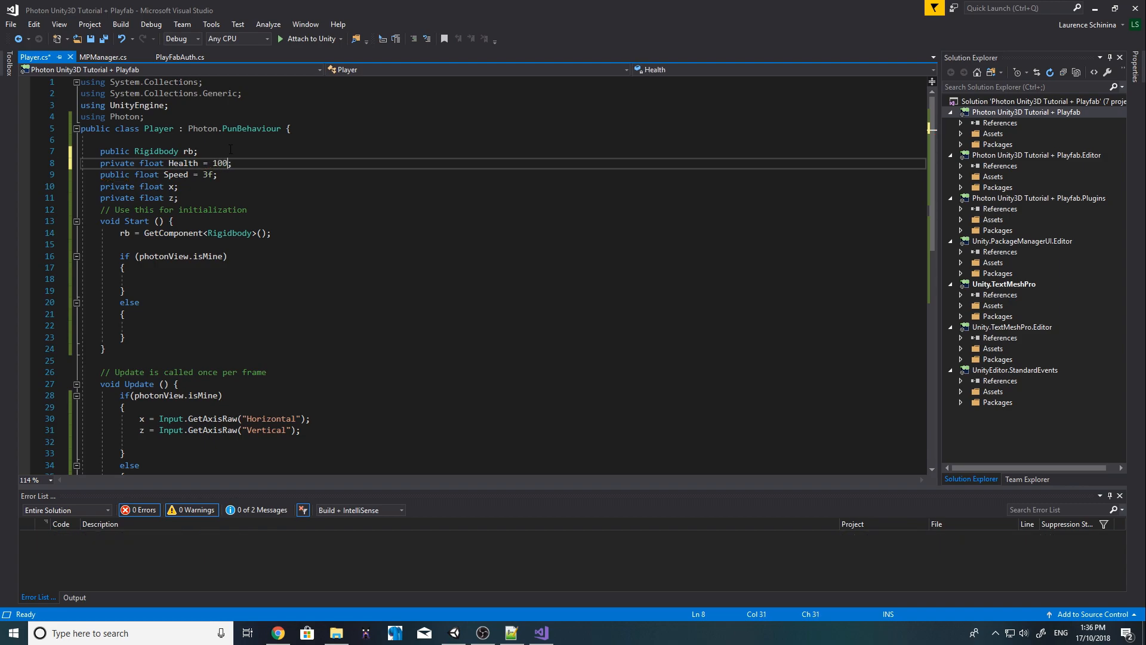
text(private float H)
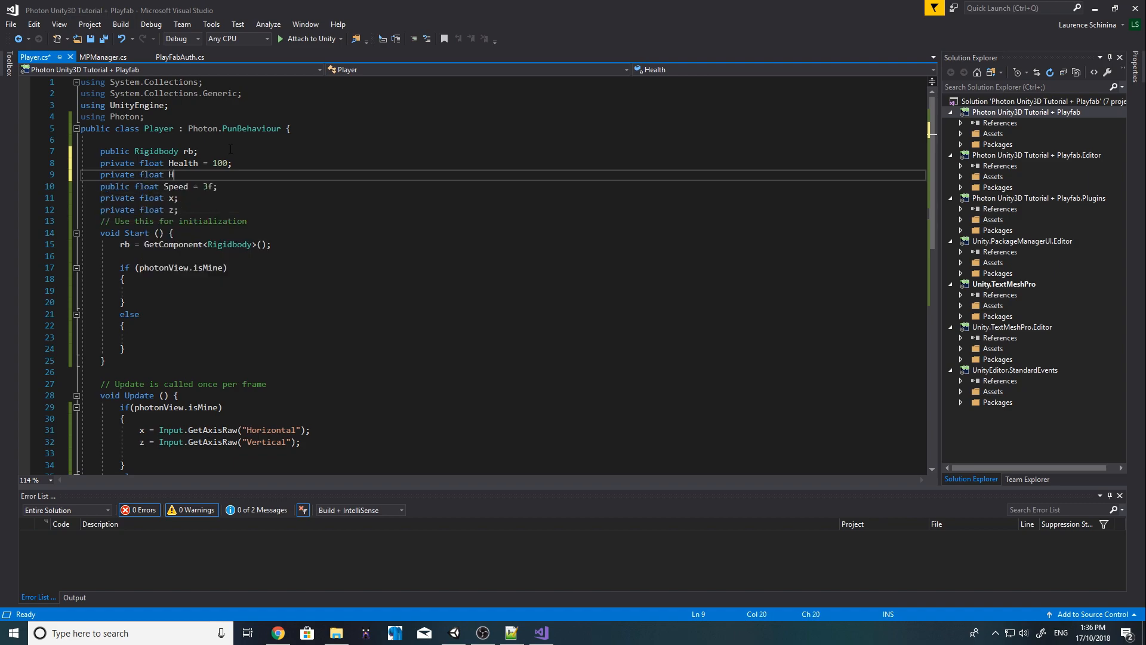
text(heal)
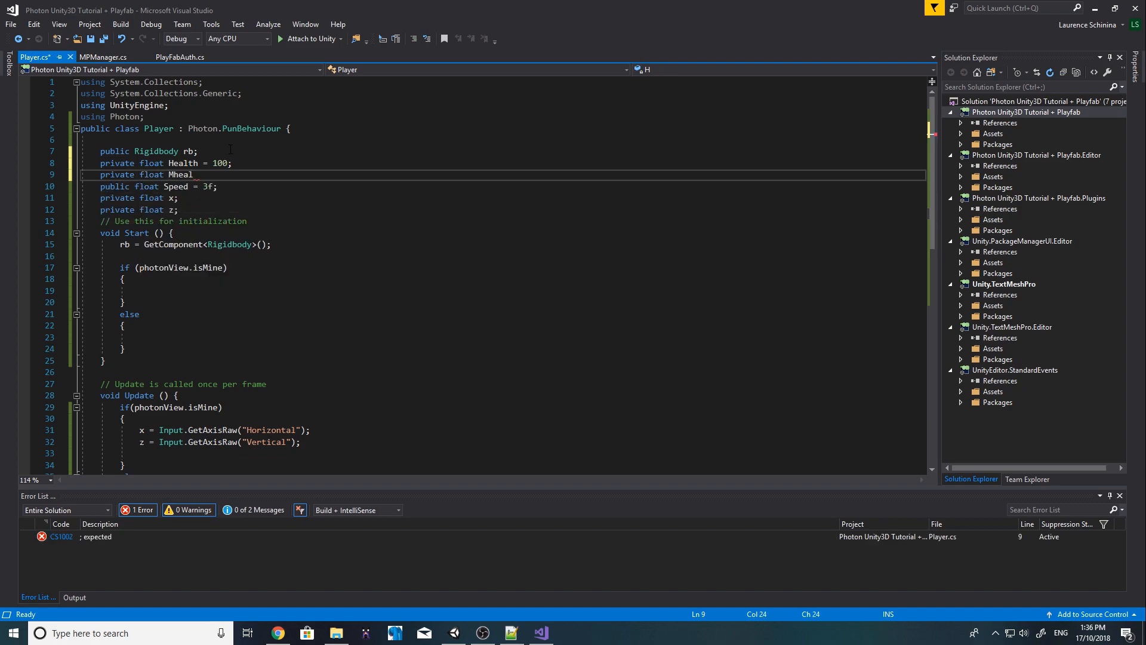
text(MinHa)
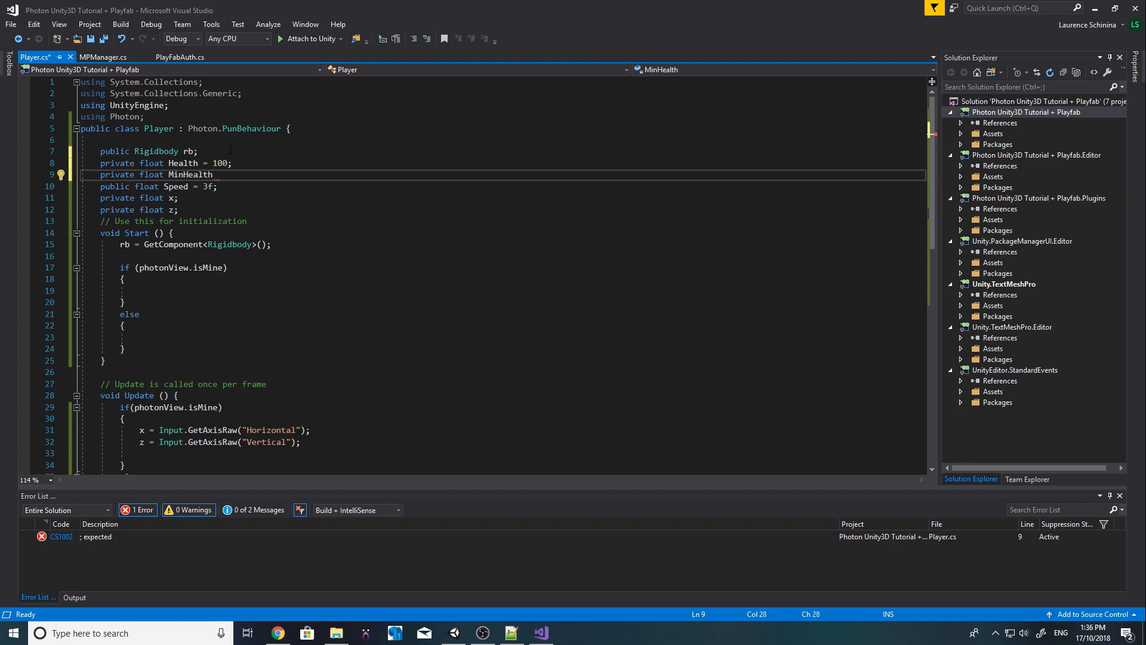
text(= 0;)
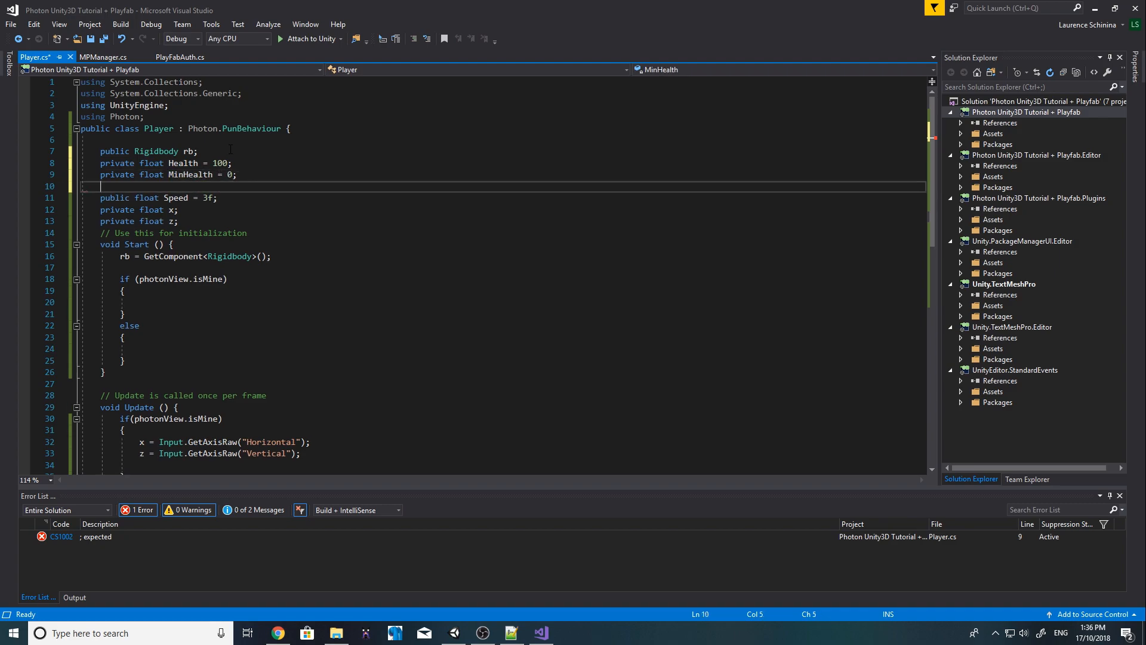
- Declare a private float MaxHealth = 100 field and save the script
text(private float)
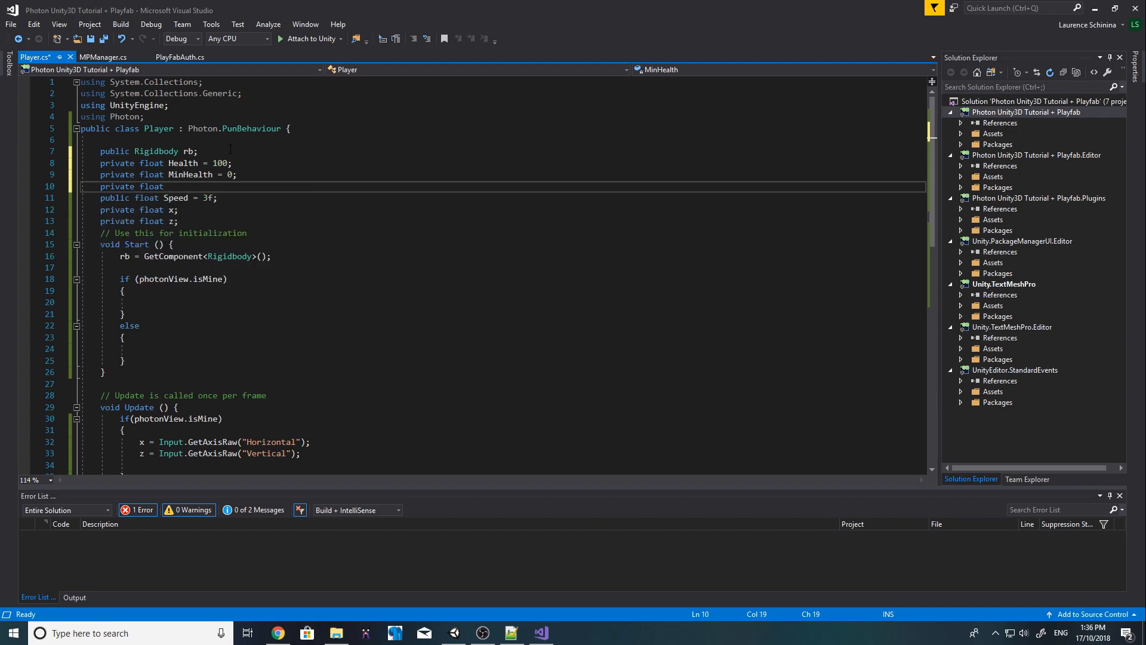
text(MaxHe)
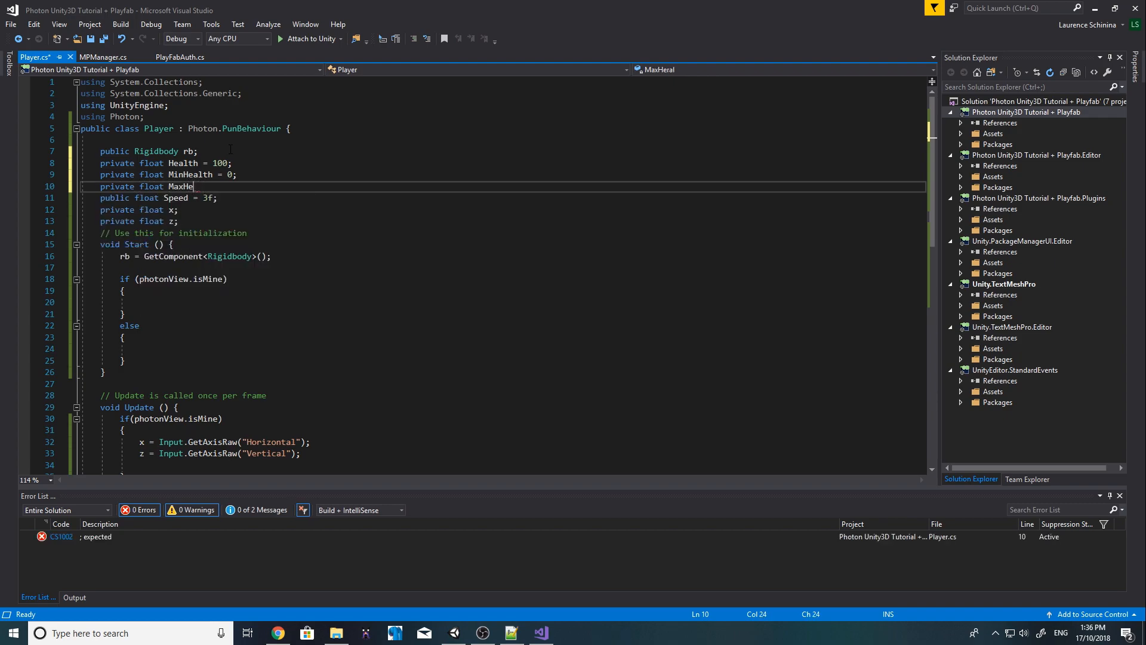
text(alth = 100;)
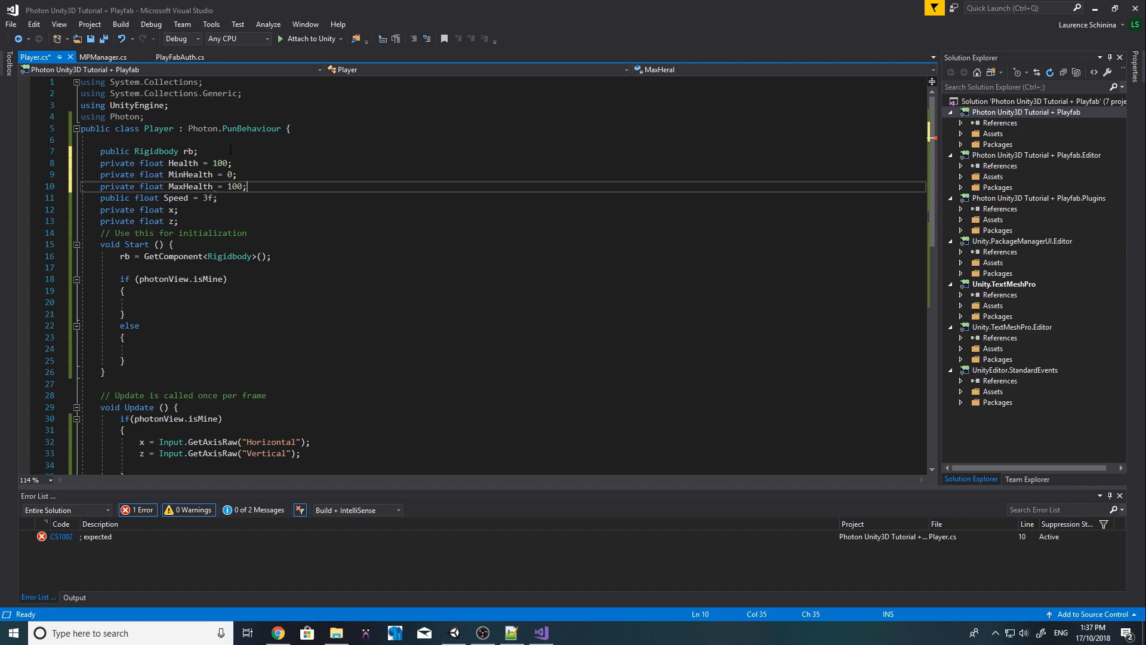
key(ctrl+s)
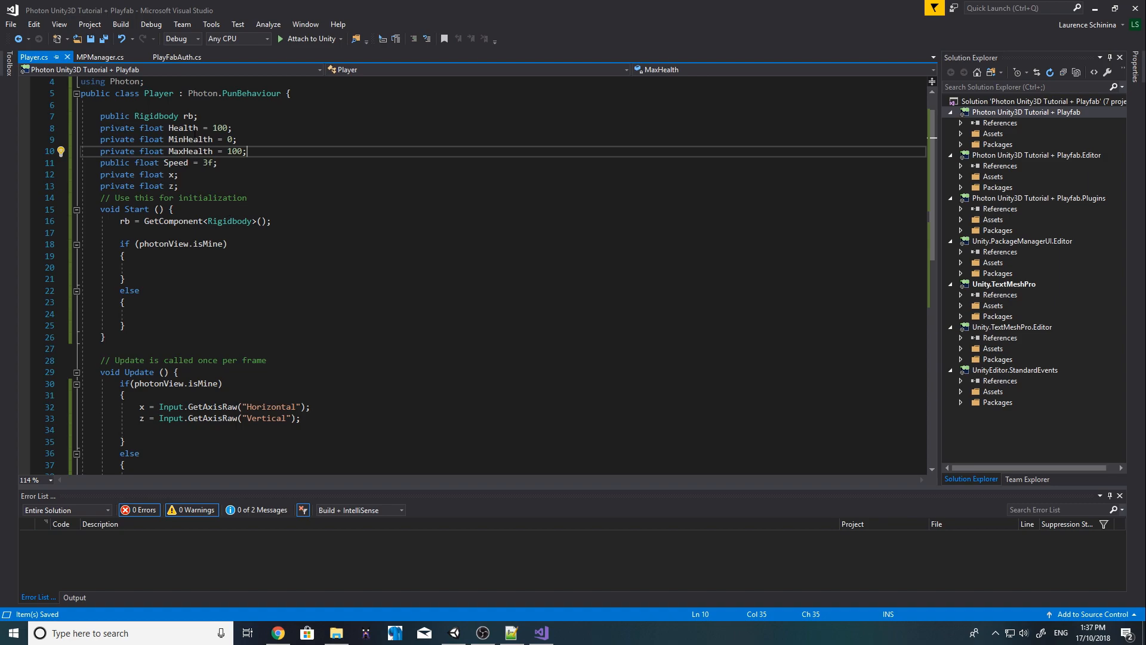
- Scroll through the PunBehaviour class reference's Public Member Functions list of callbacks
scroll(down, 3)
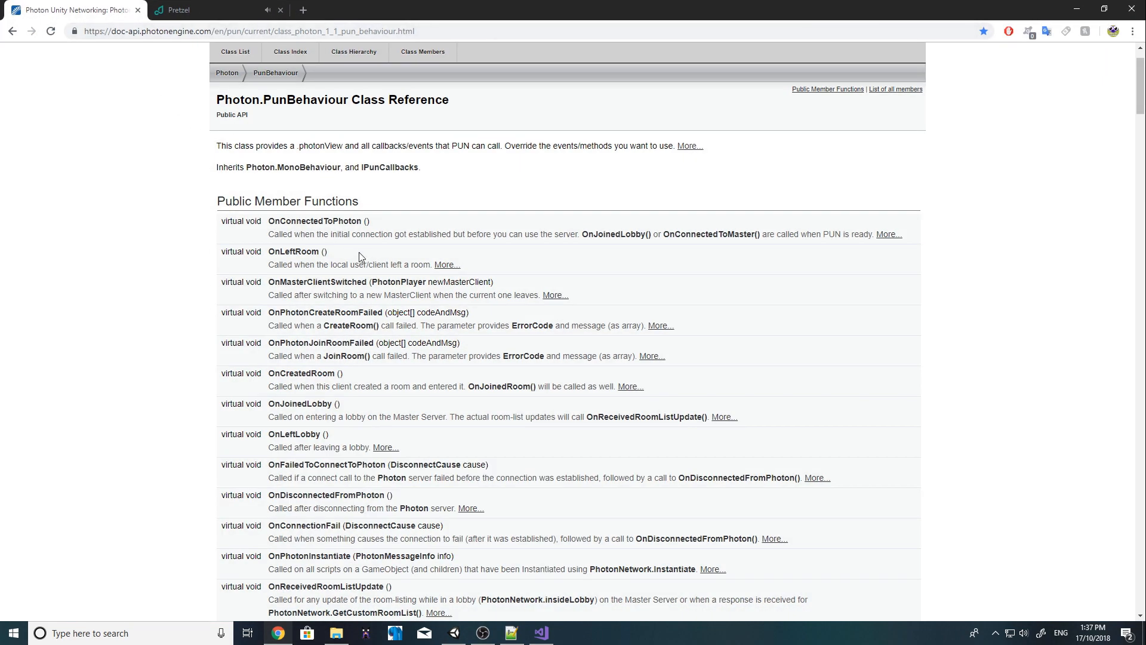
scroll(down, 3)
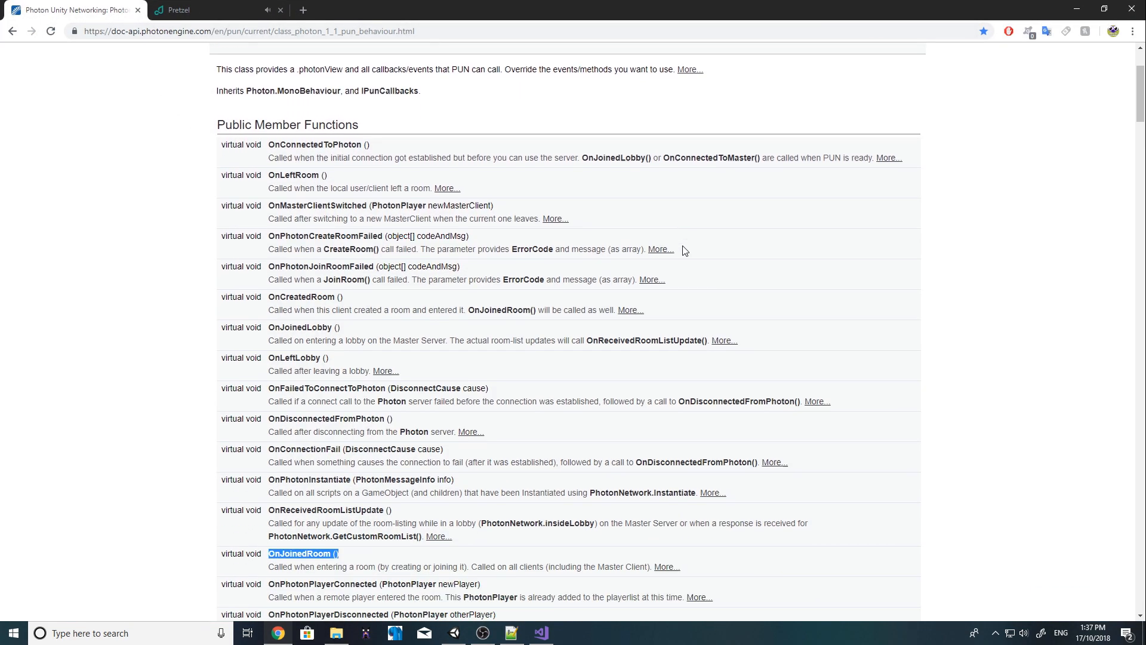
scroll(down, 3)
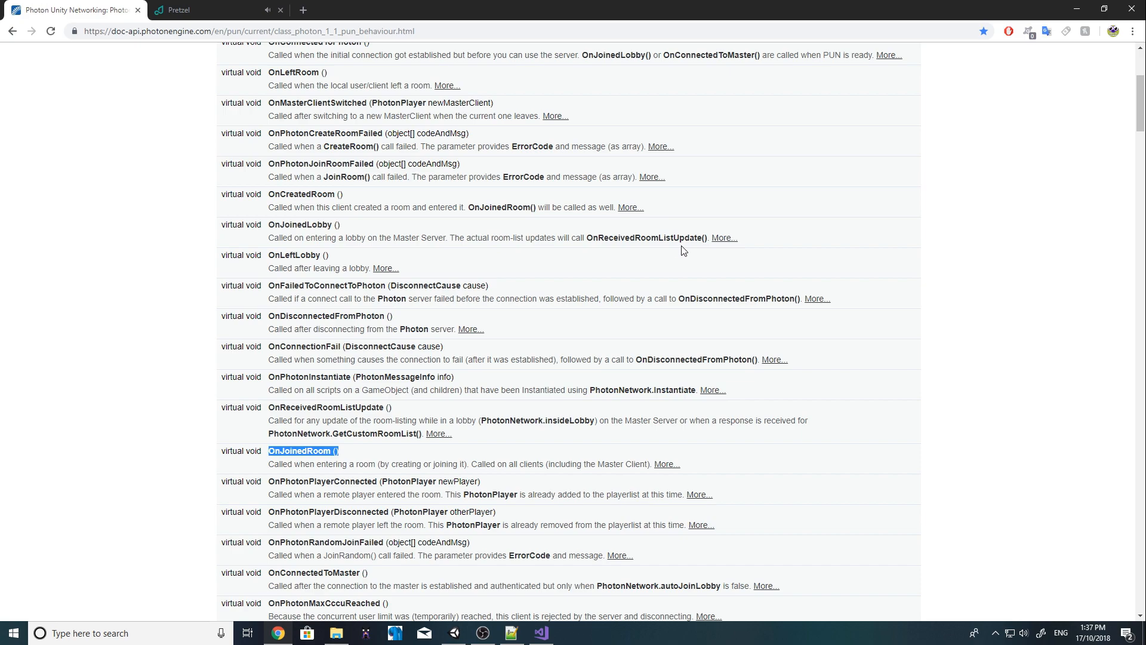
scroll(down, 3)
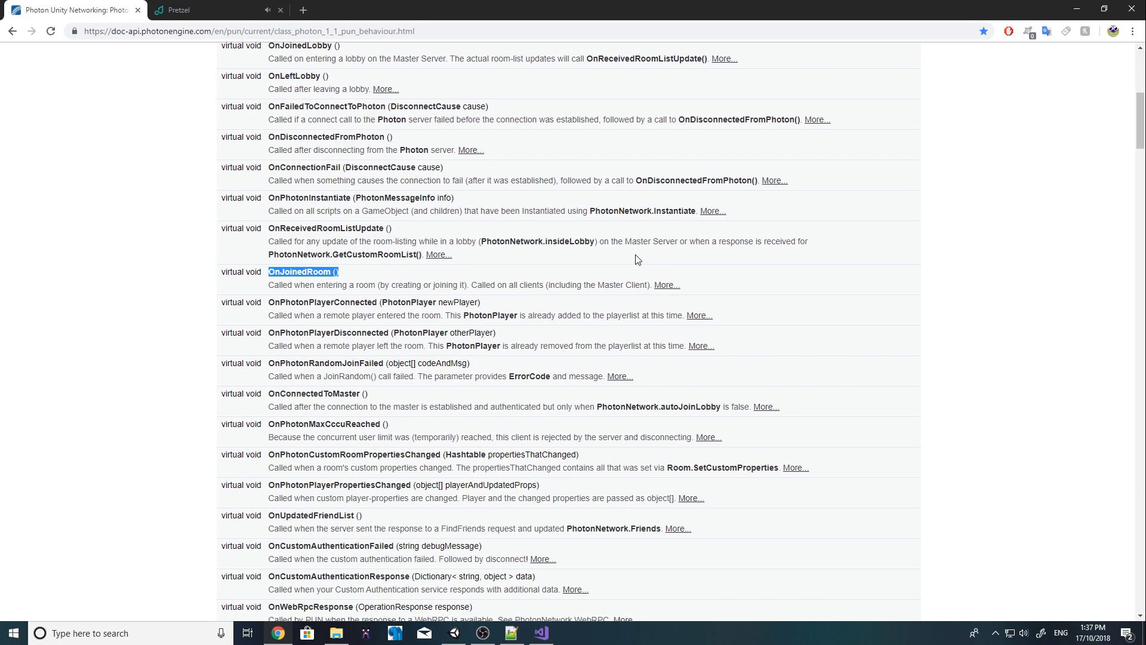
scroll(down, 3)
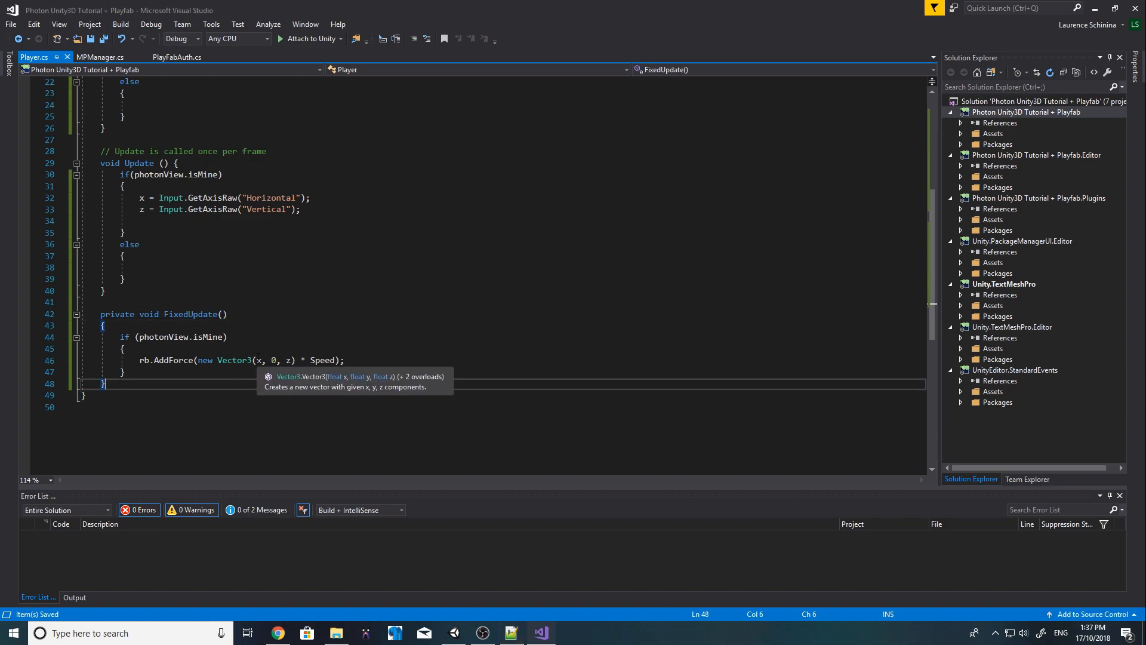
- Add an empty public OnPhotonSerializeView(PhotonStream stream, PhotonMessageInfo info) method after FixedUpdate
text(public virtual void O)
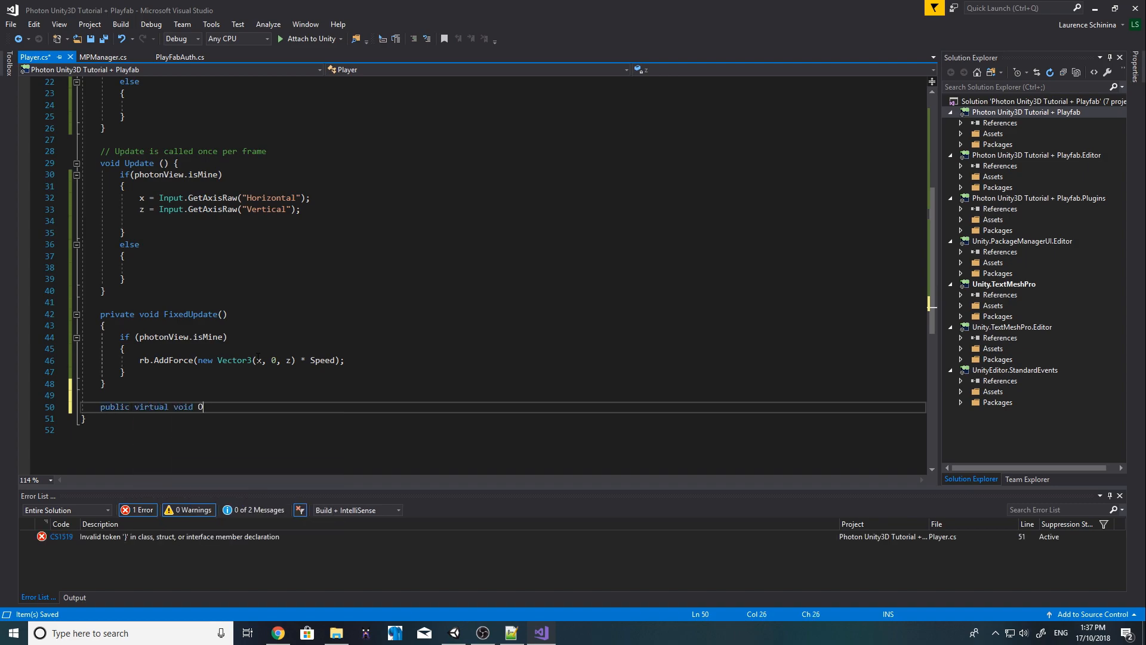
text(nPhotonSerializeView)
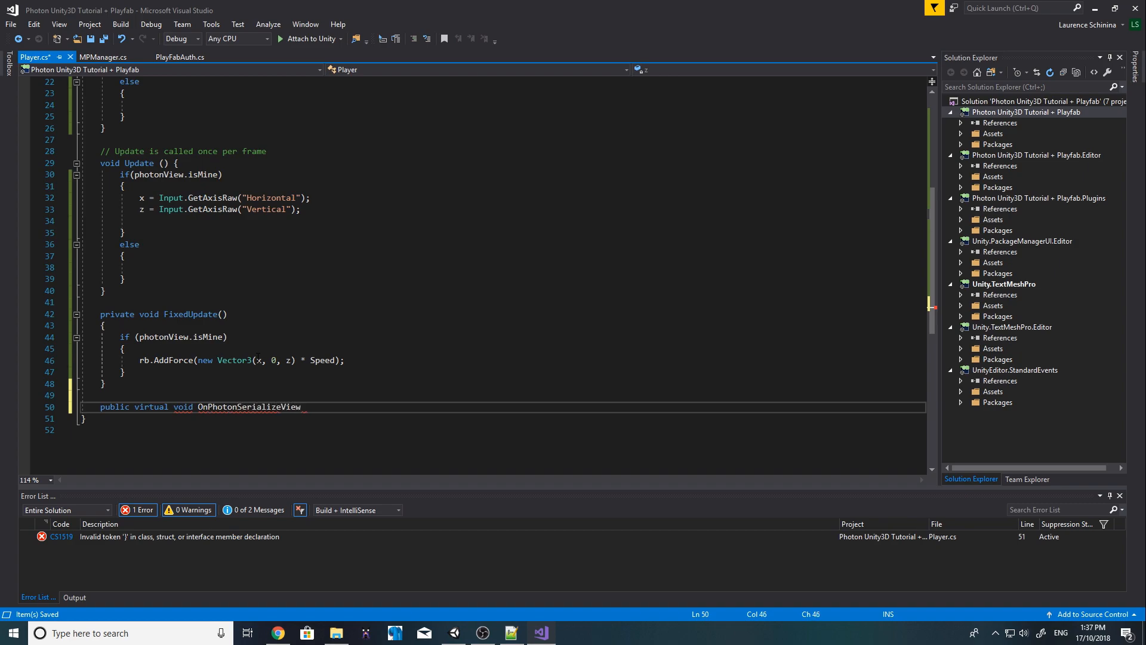
text(())
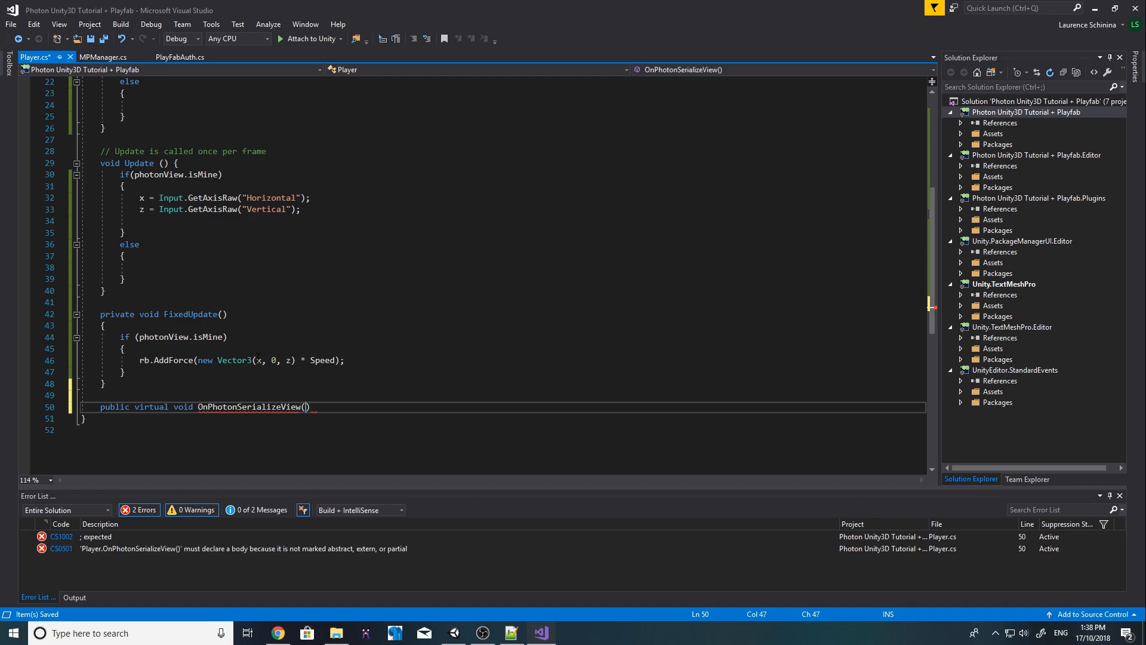
text(P)
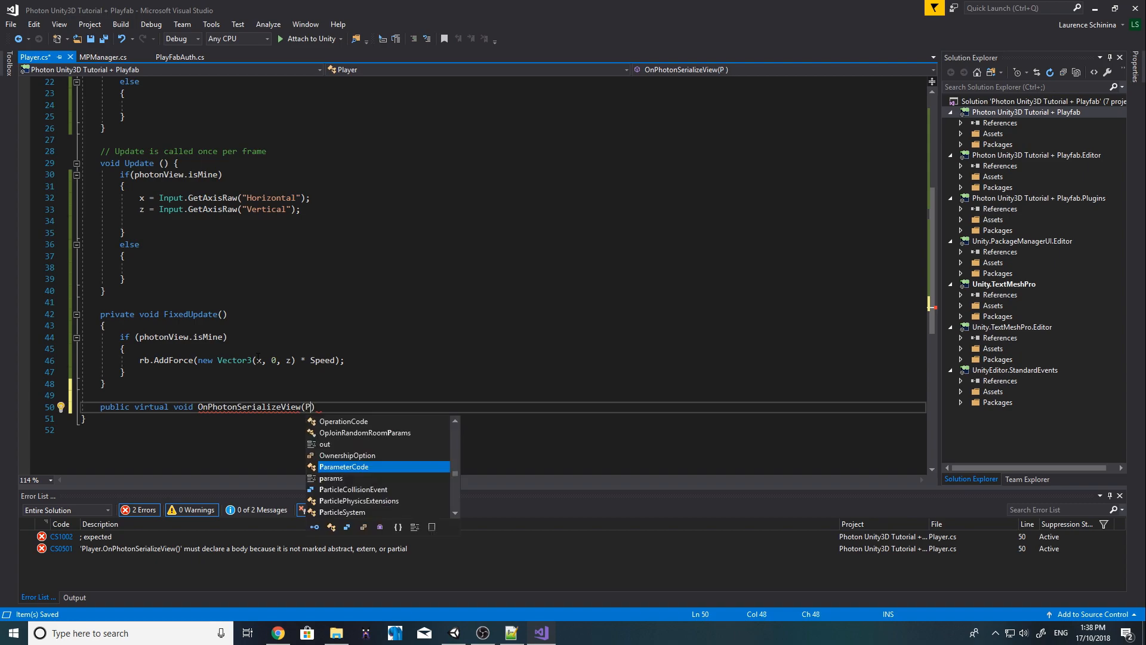
text(hotonstream stream))
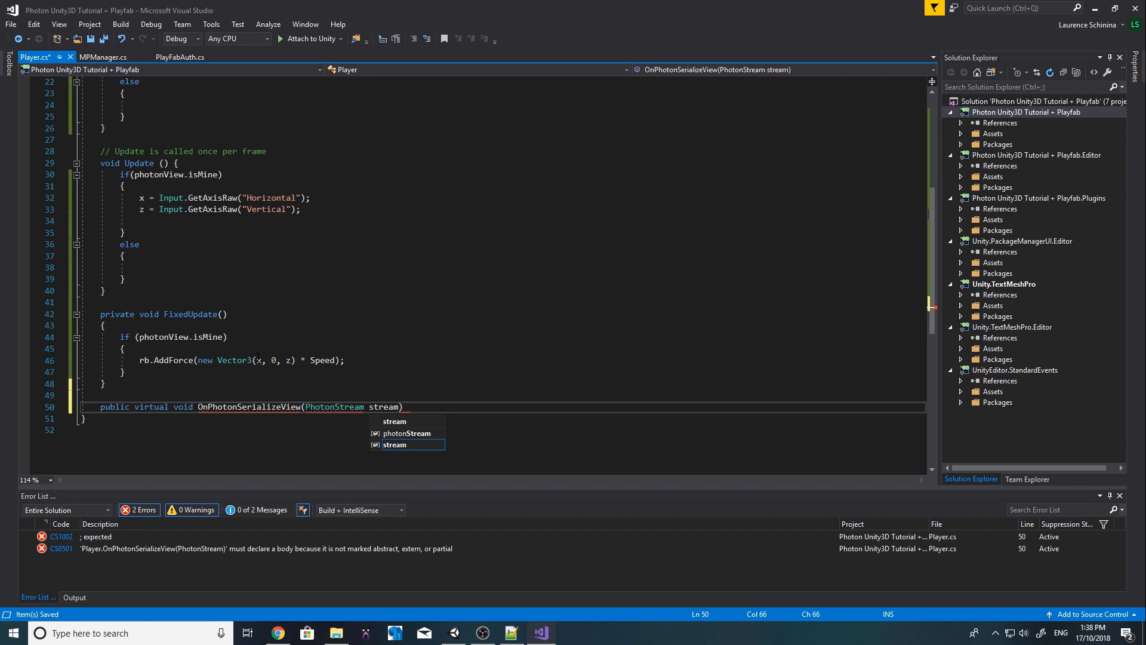
text(, PhotonMessageInfo info)
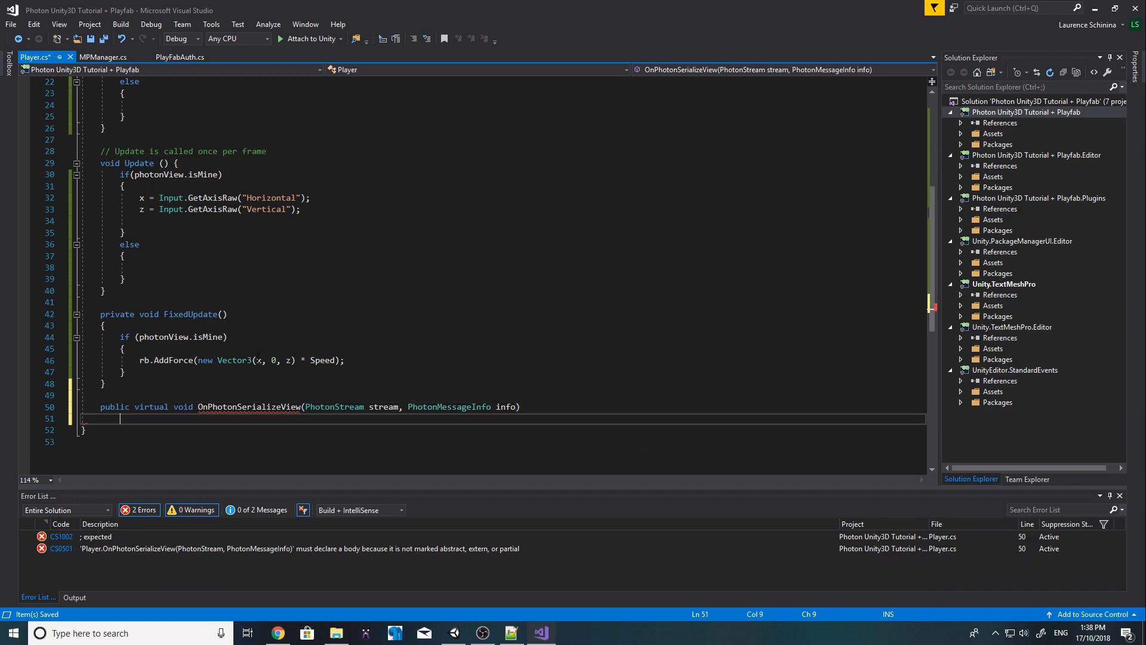
text({)
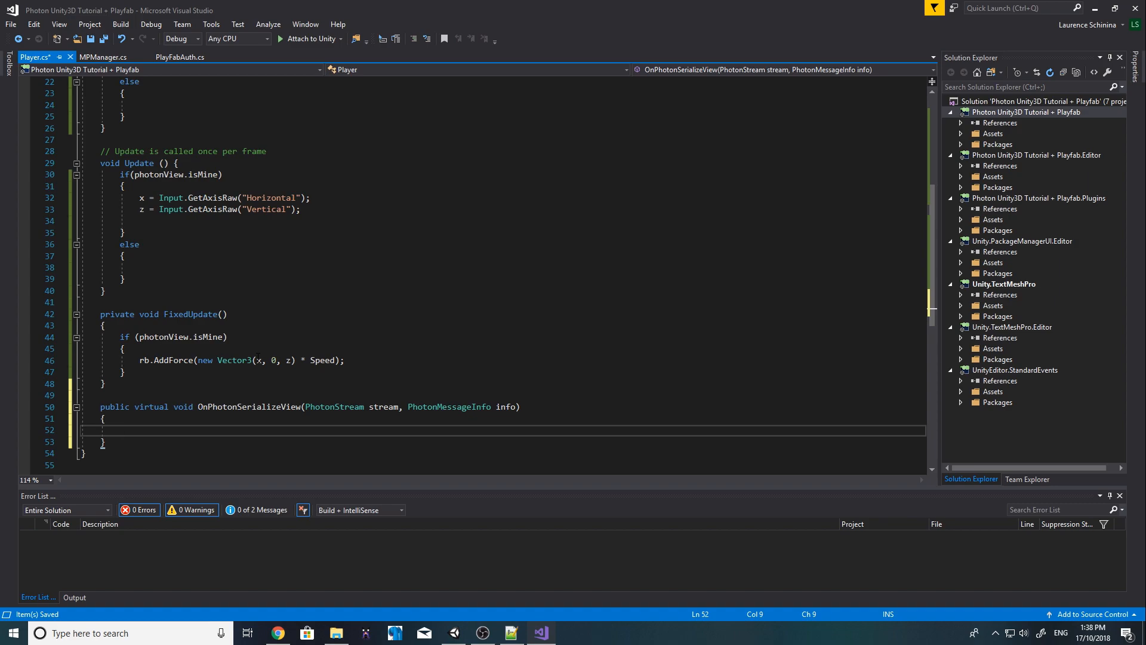
- Write an if(stream.isWriting) condition, correcting the first isReading completion
text(if())
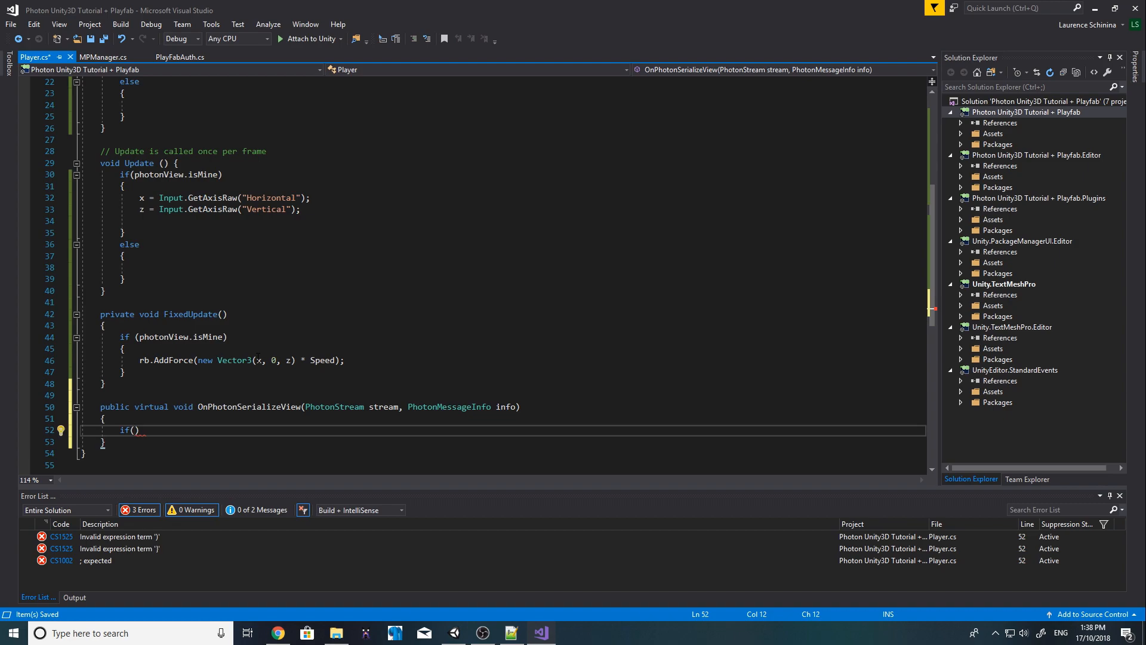
text(stream.isrea)
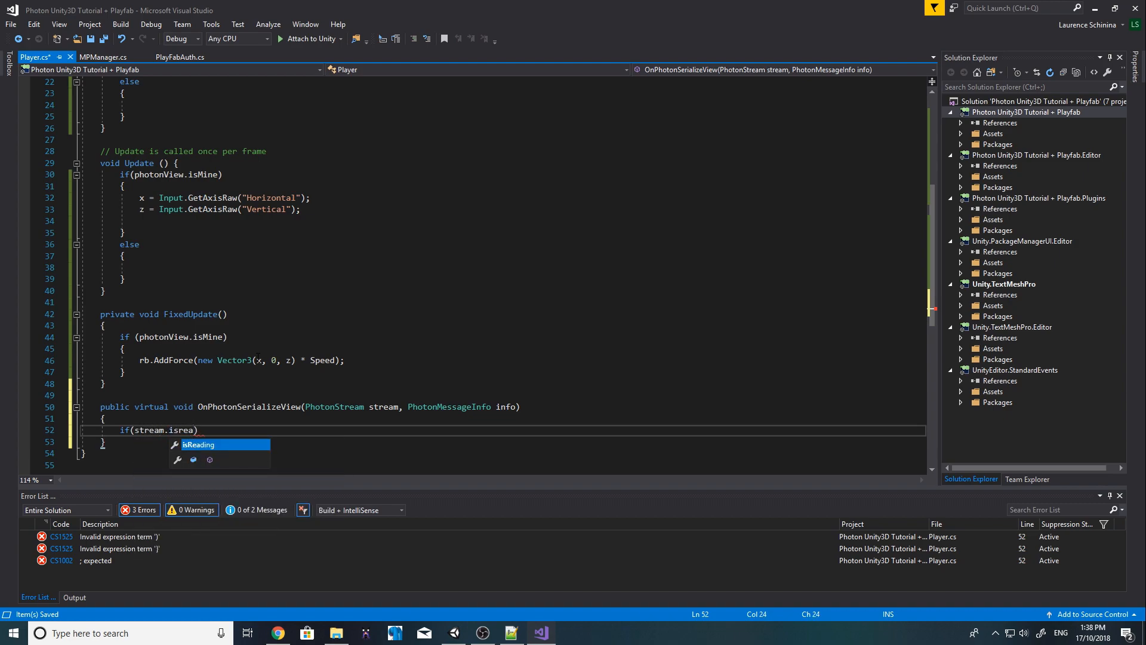
key(Tab)
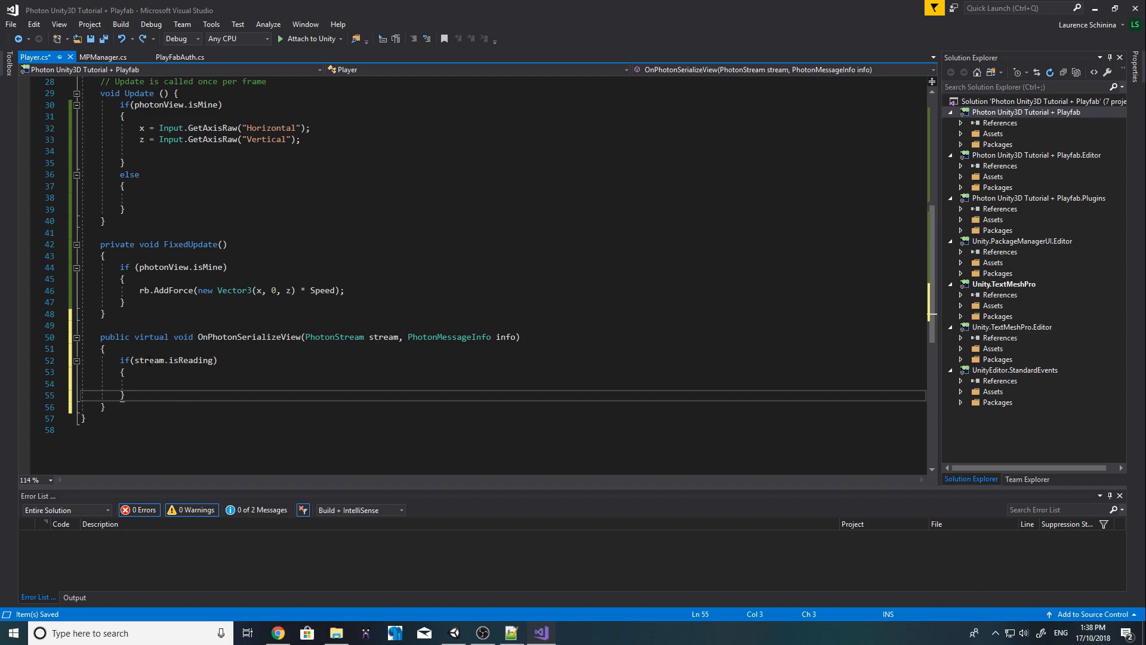
double_click(191, 359)
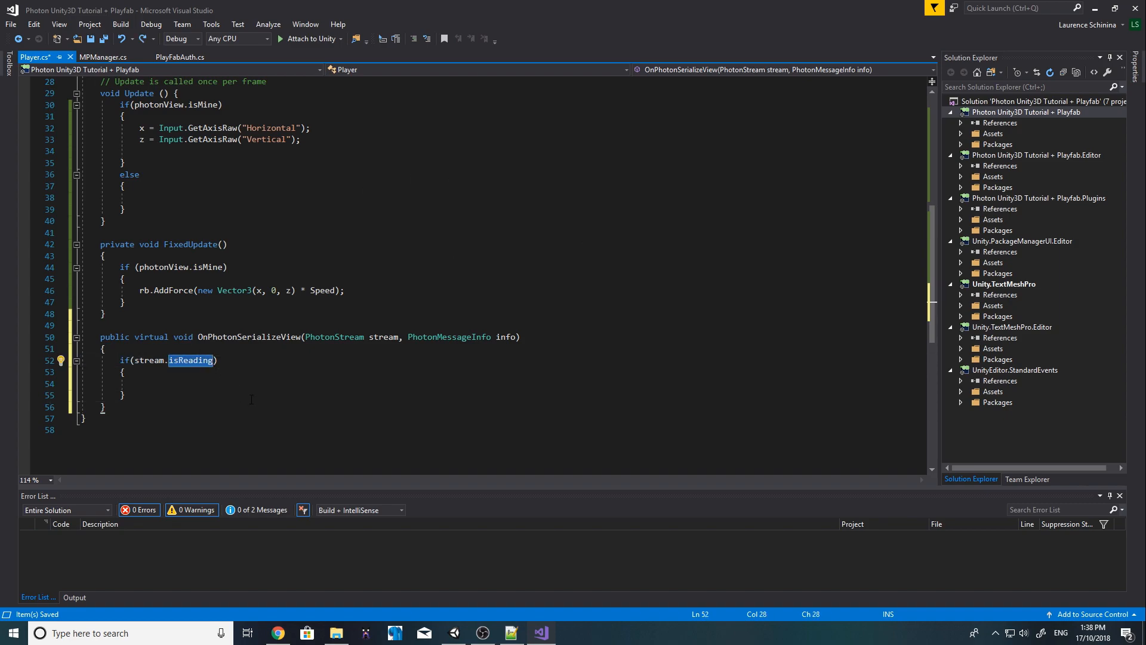
key(backspace)
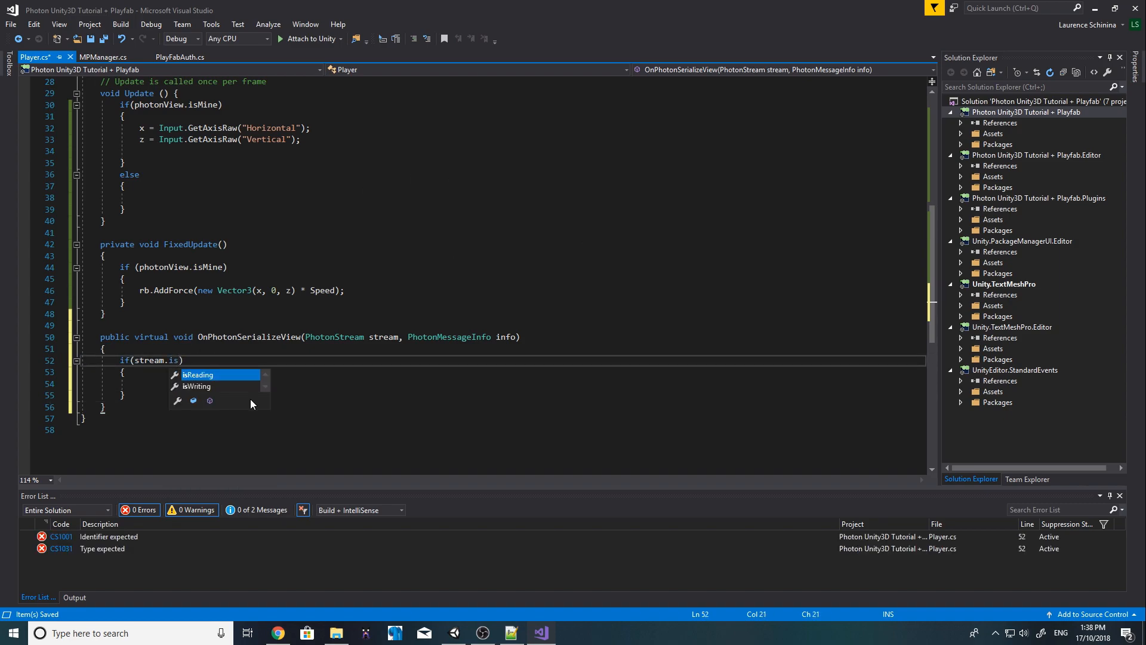
text(isWriting)
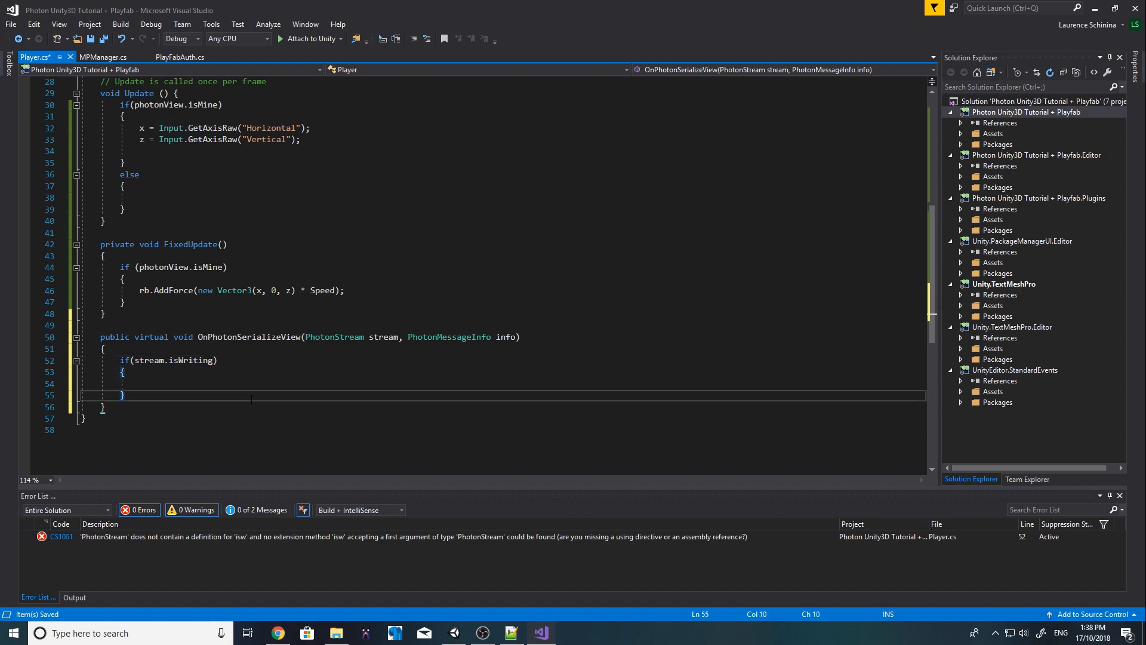
- Add an else if(stream.isReading) branch with a placeholder comment
text(else if)
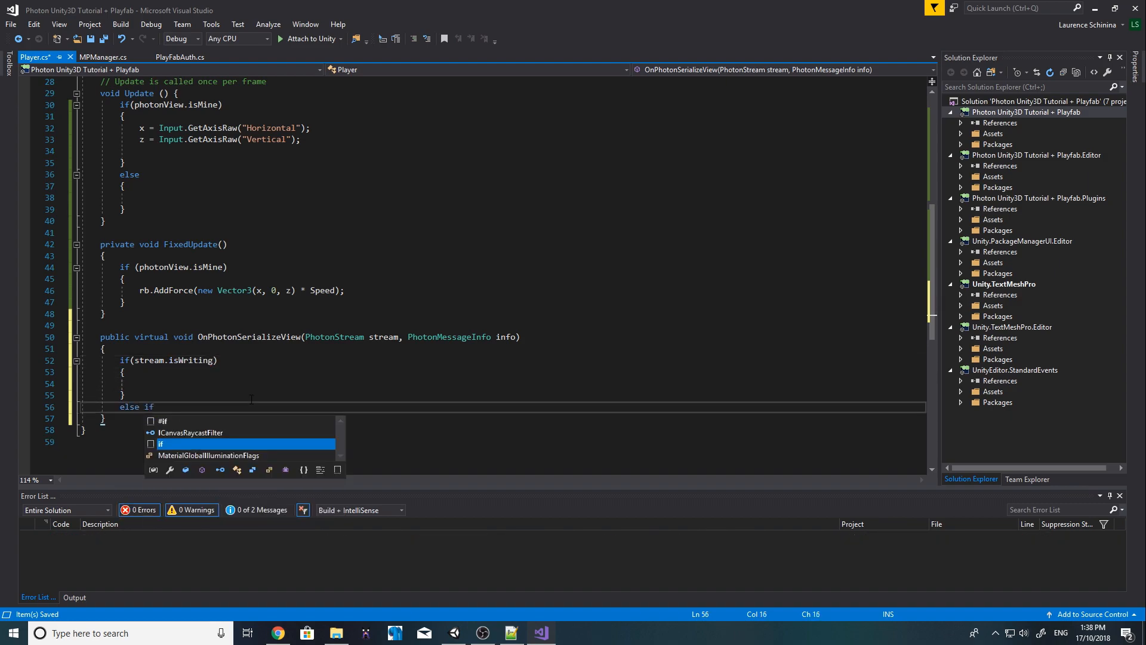
text((stream.i)
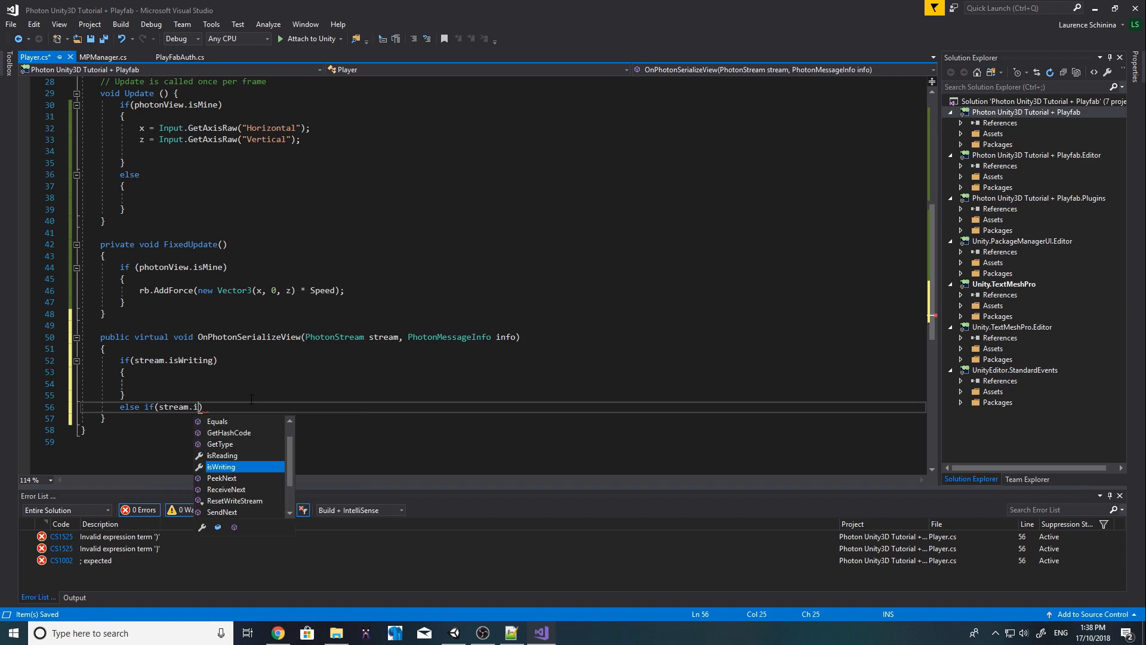
text(sReading))
text({)
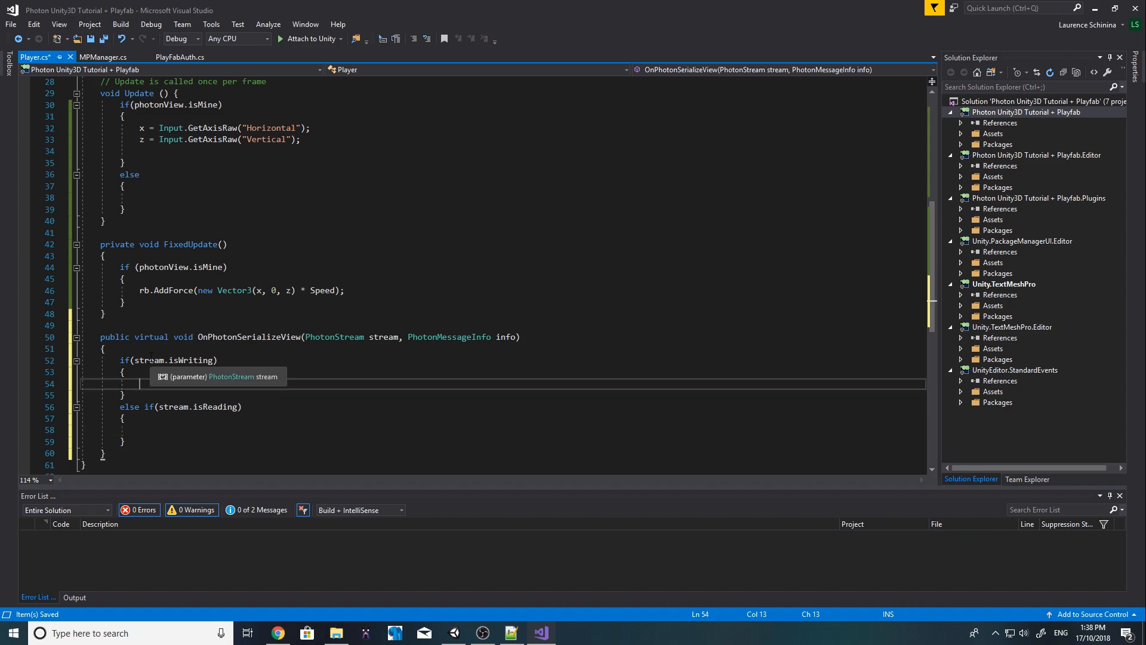
text(//)
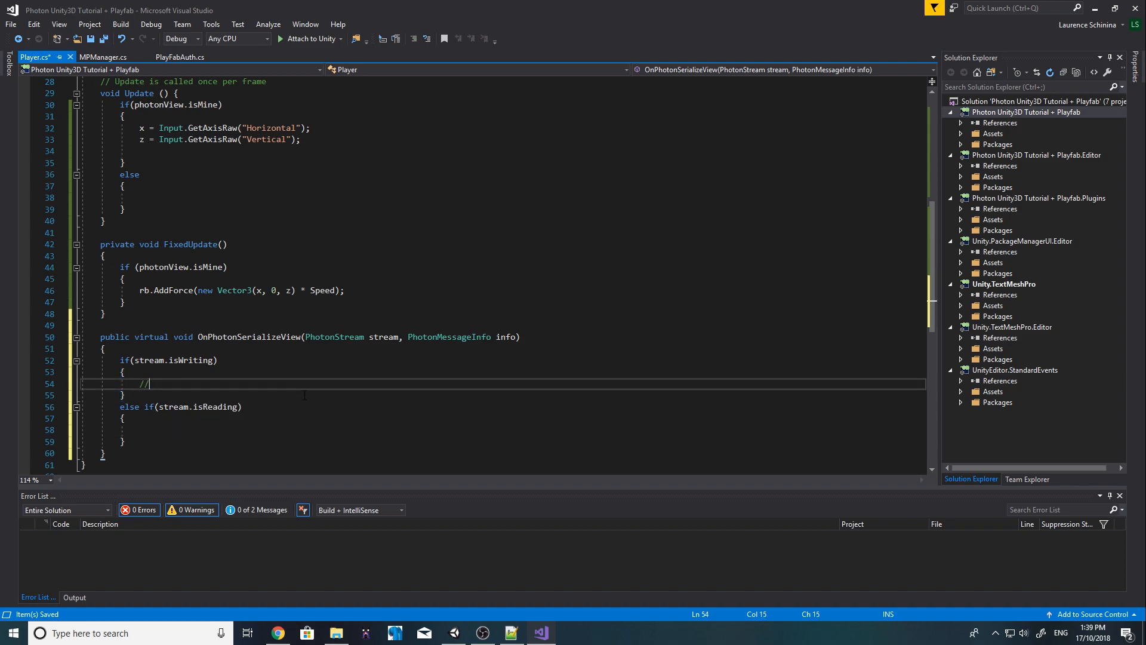
- Replace the comment with stream.SendNext(Health); in the isWriting branch
key(Backspace)
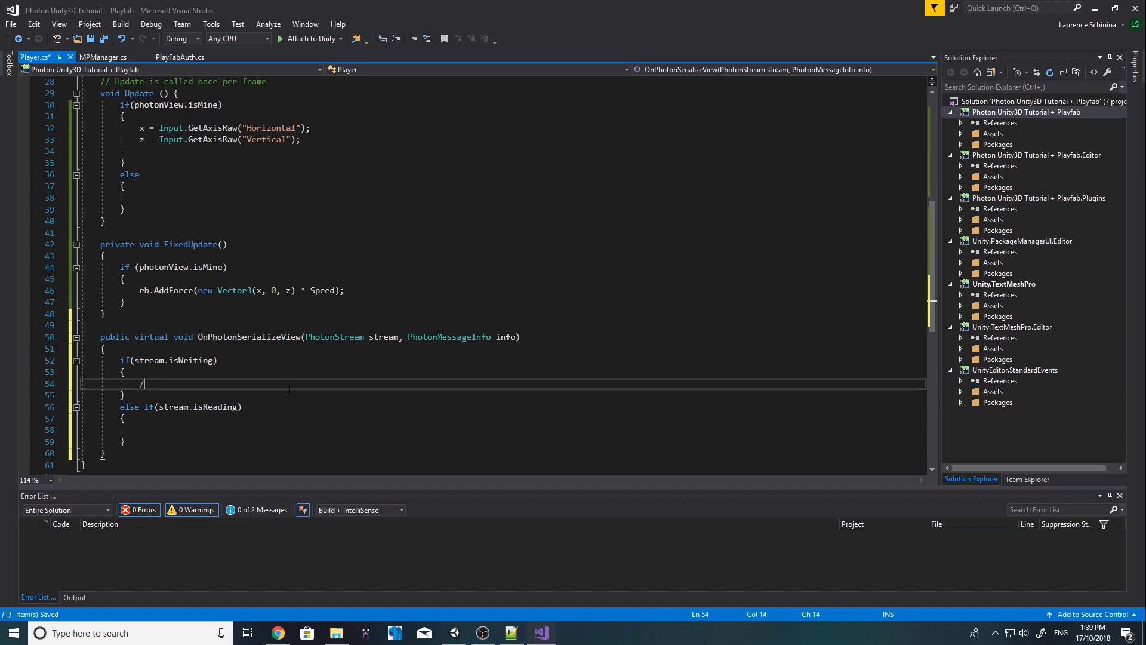
key(Backspace)
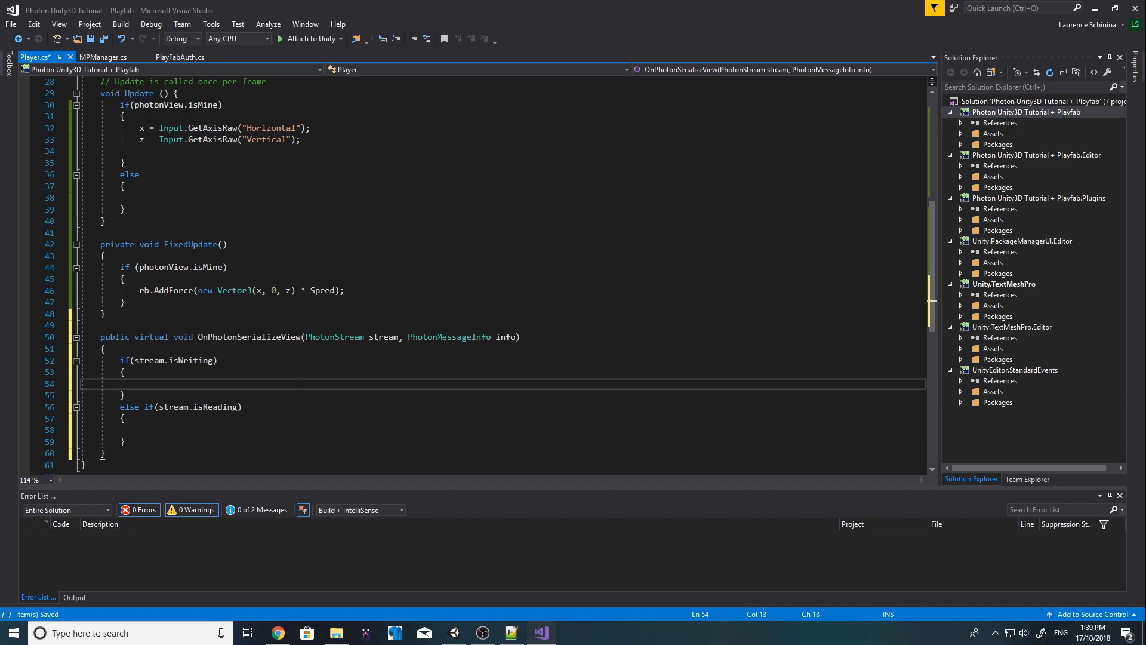
text(stream.SendNext)
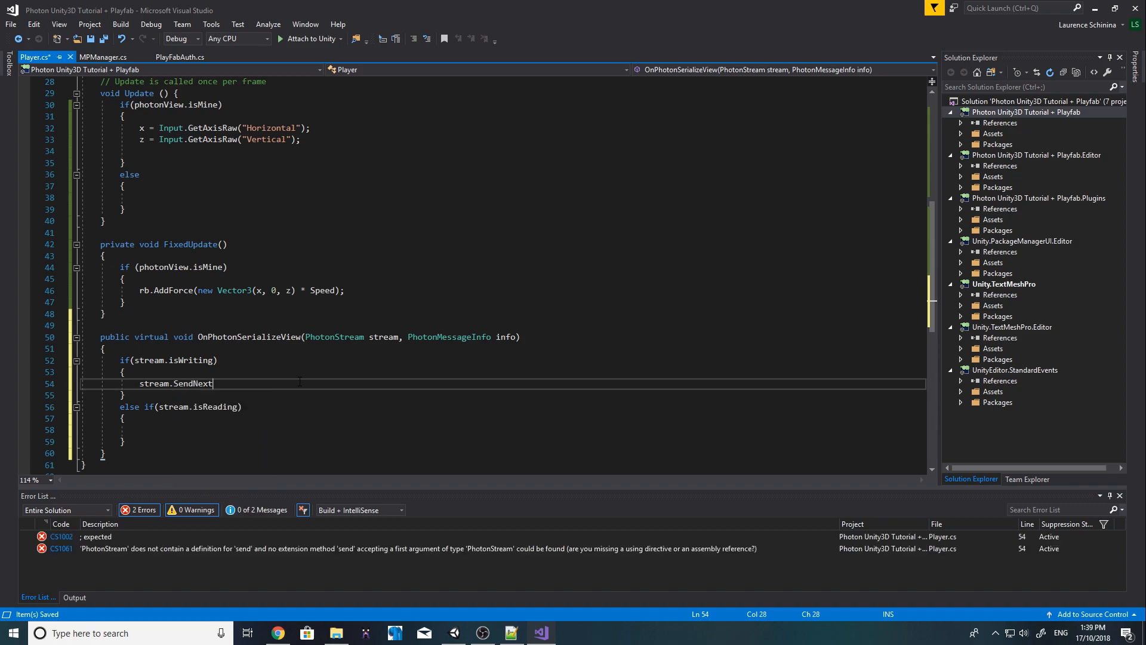
text(();)
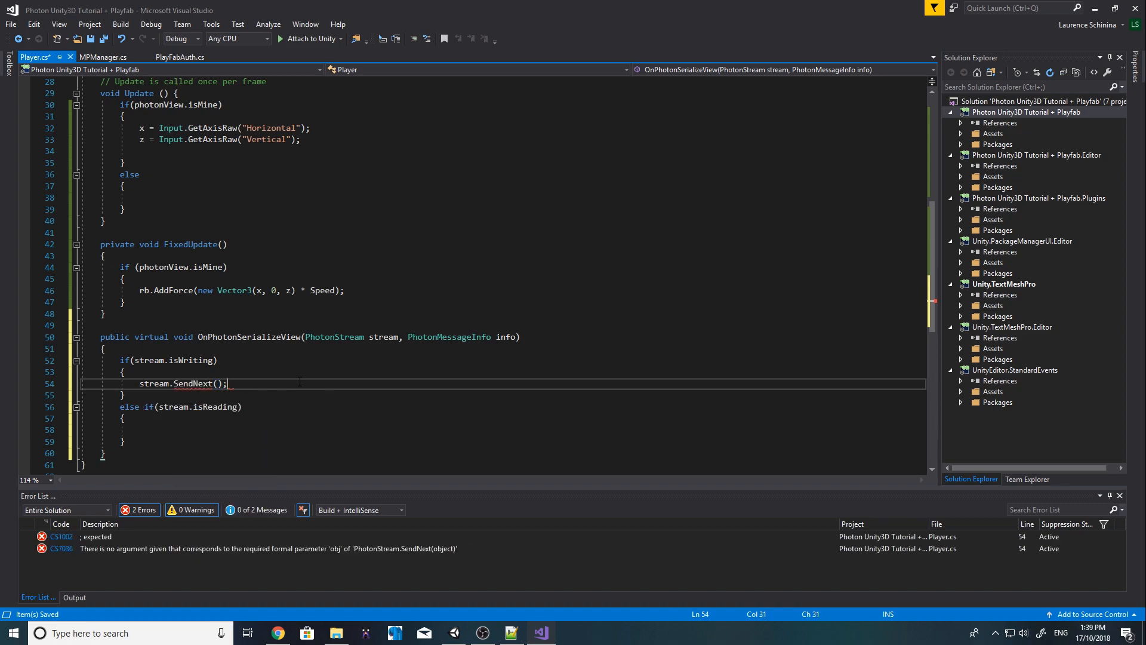
text(Health)
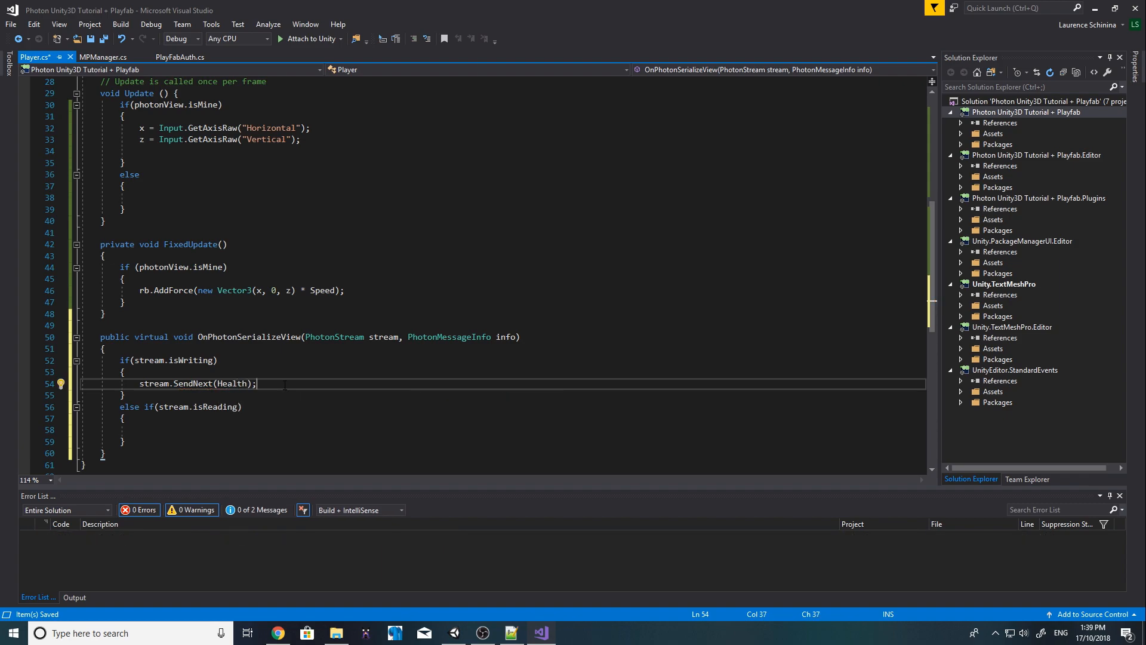
scroll(down, 3)
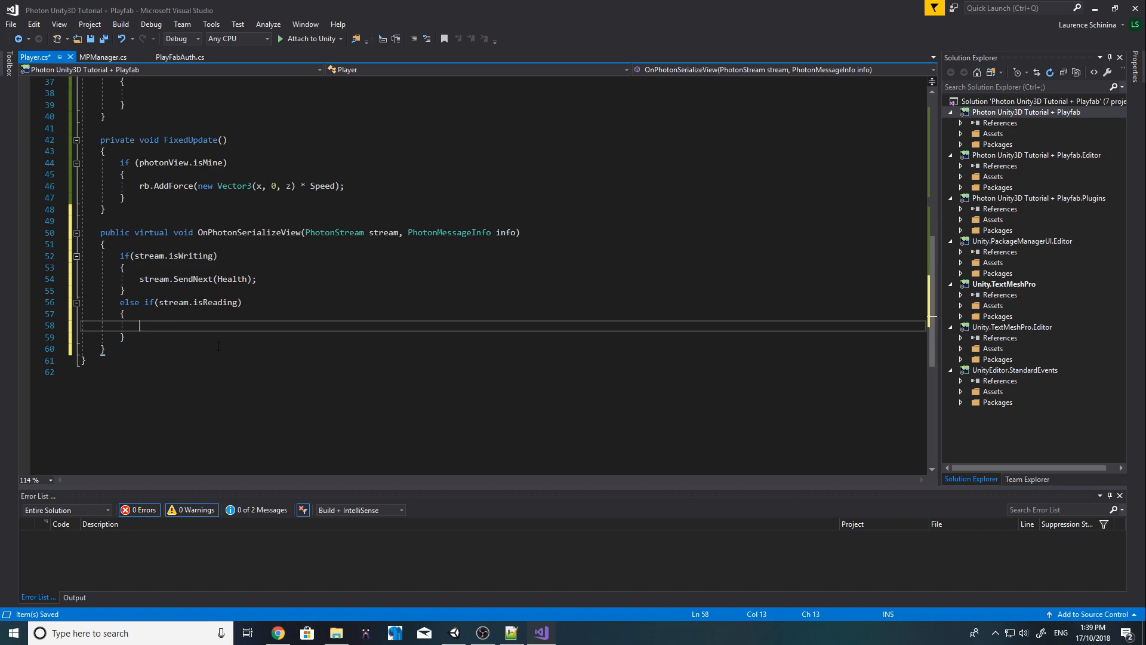
- Write Health = (float)stream.ReceiveNext(); in the isReading branch
text(stream)
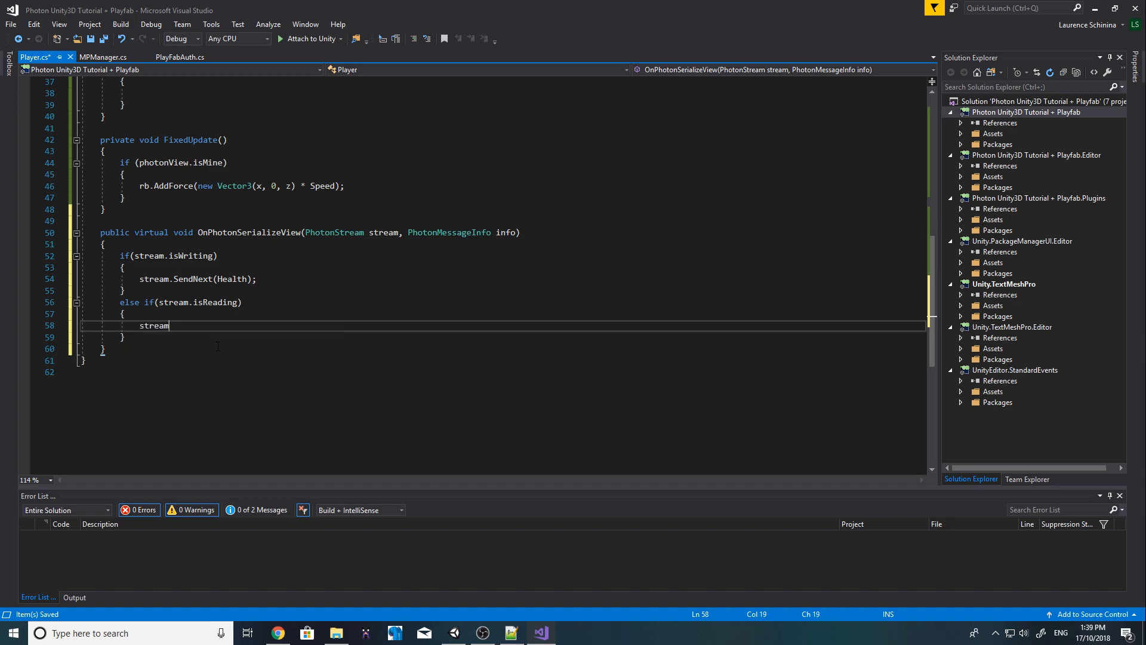
text(.ReceiveNext)
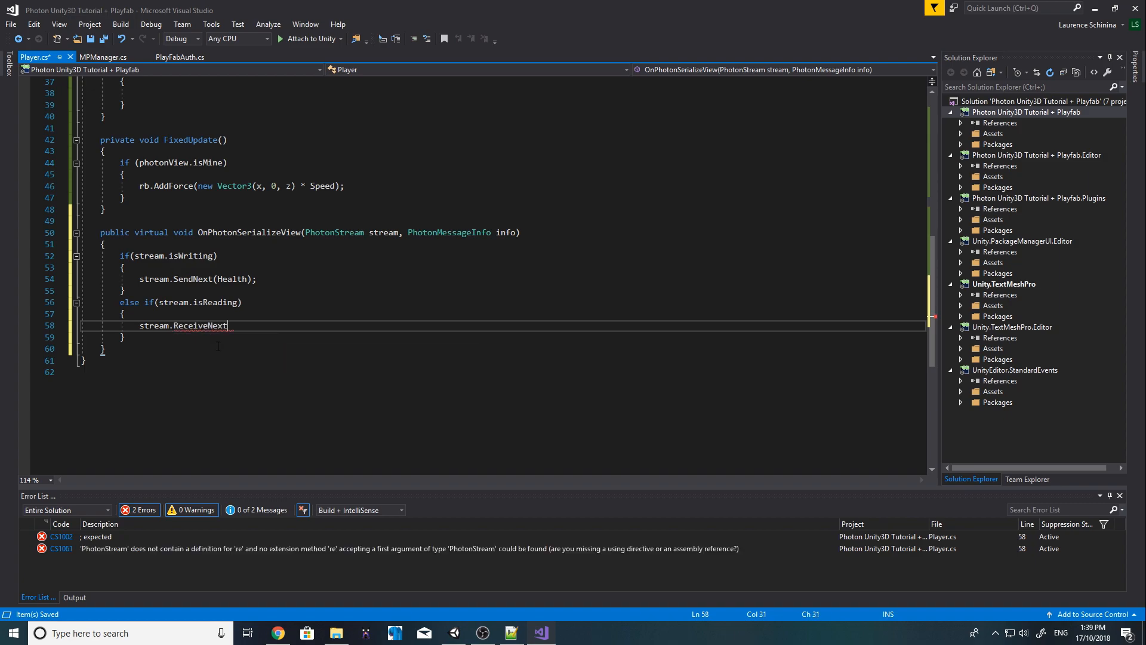
text(();)
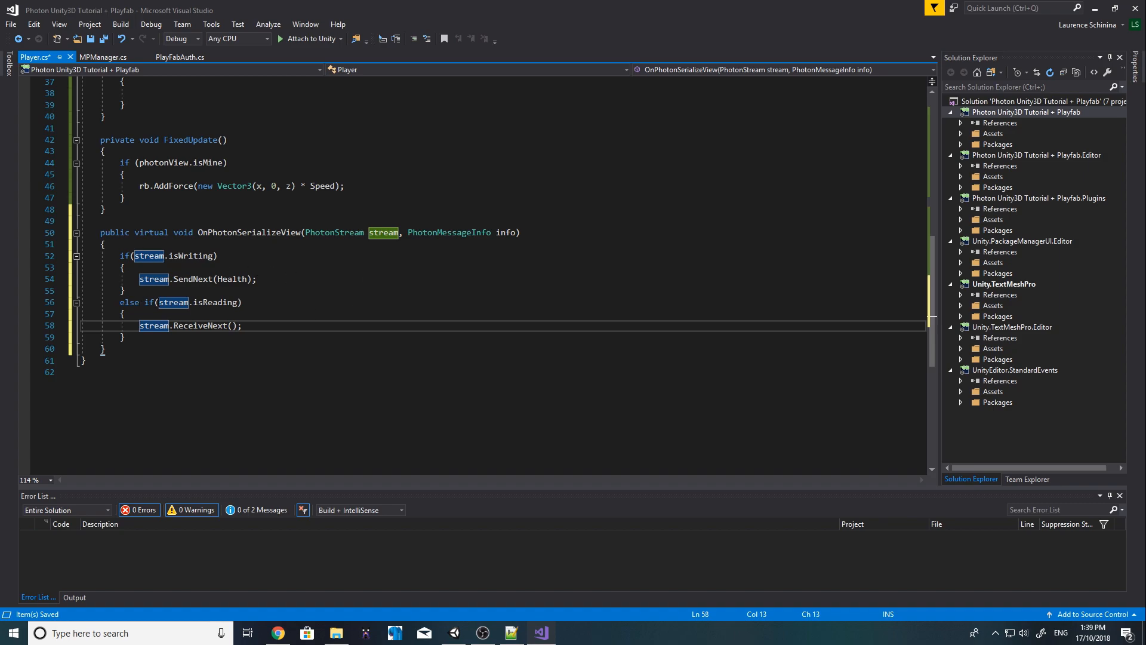
drag(121, 302, 128, 337)
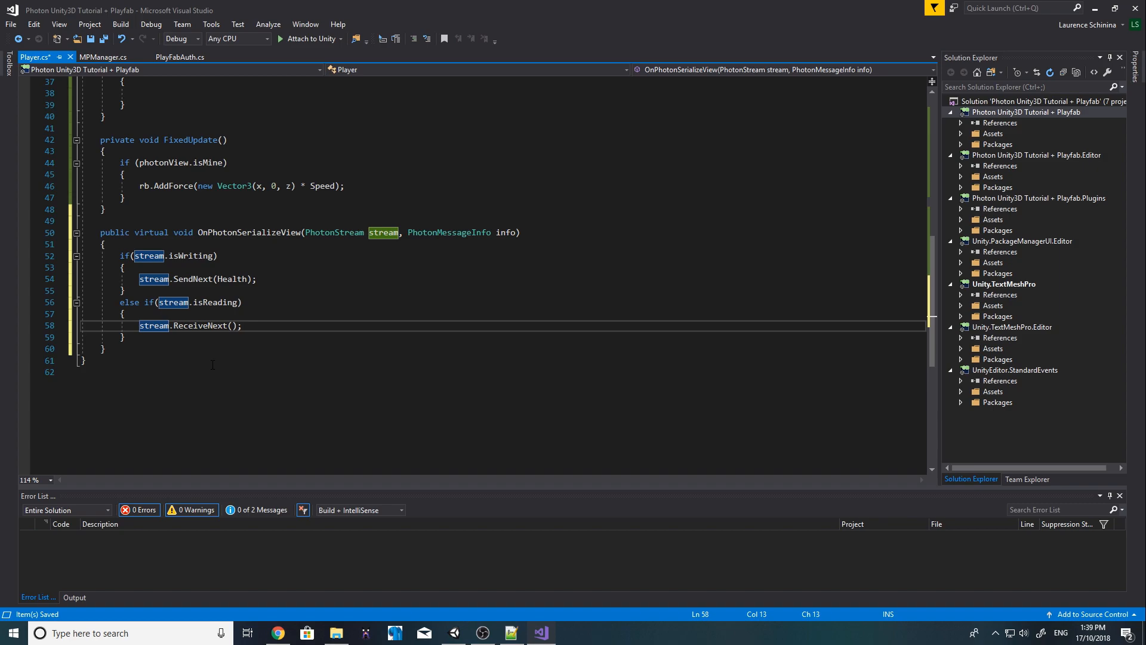
text(Health =)
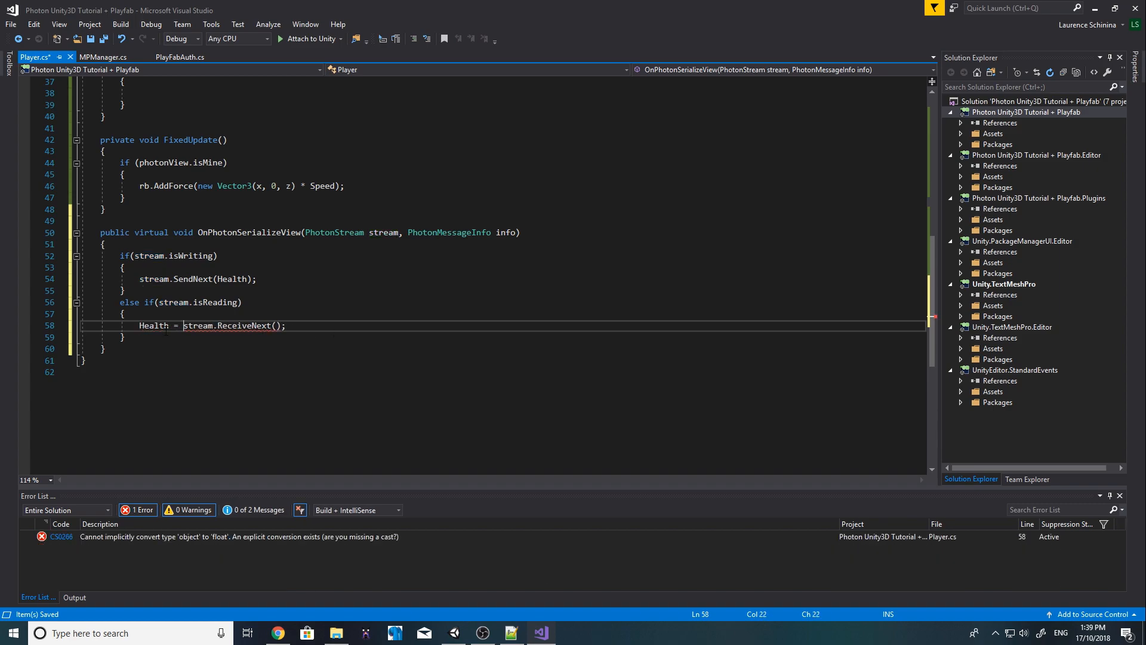
text(())
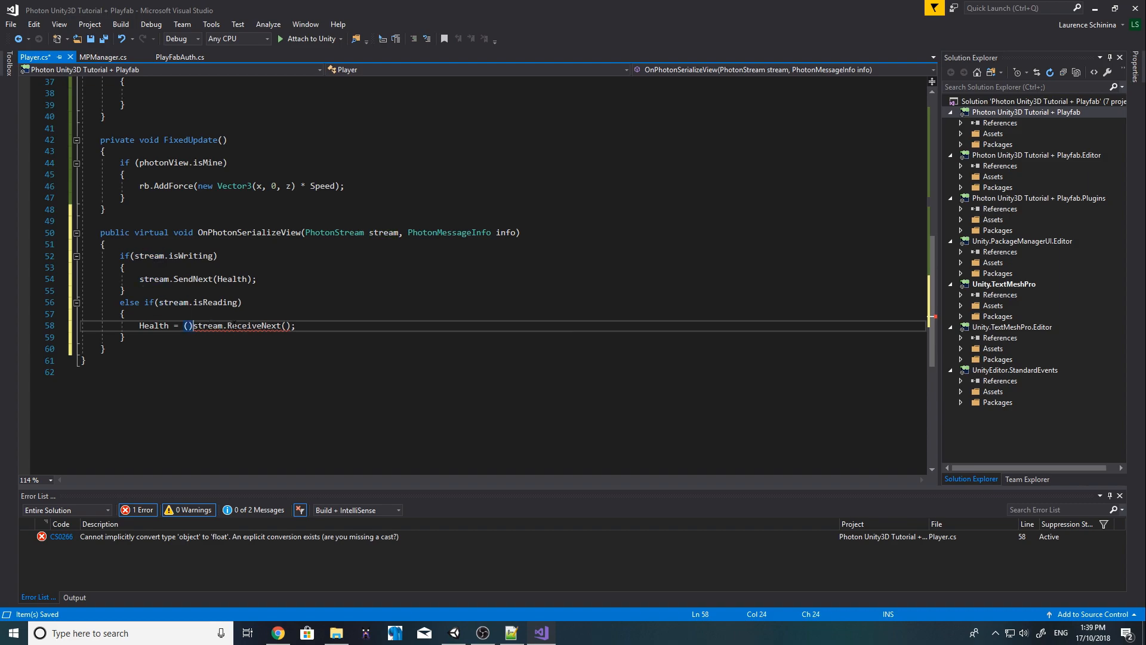
text(float)
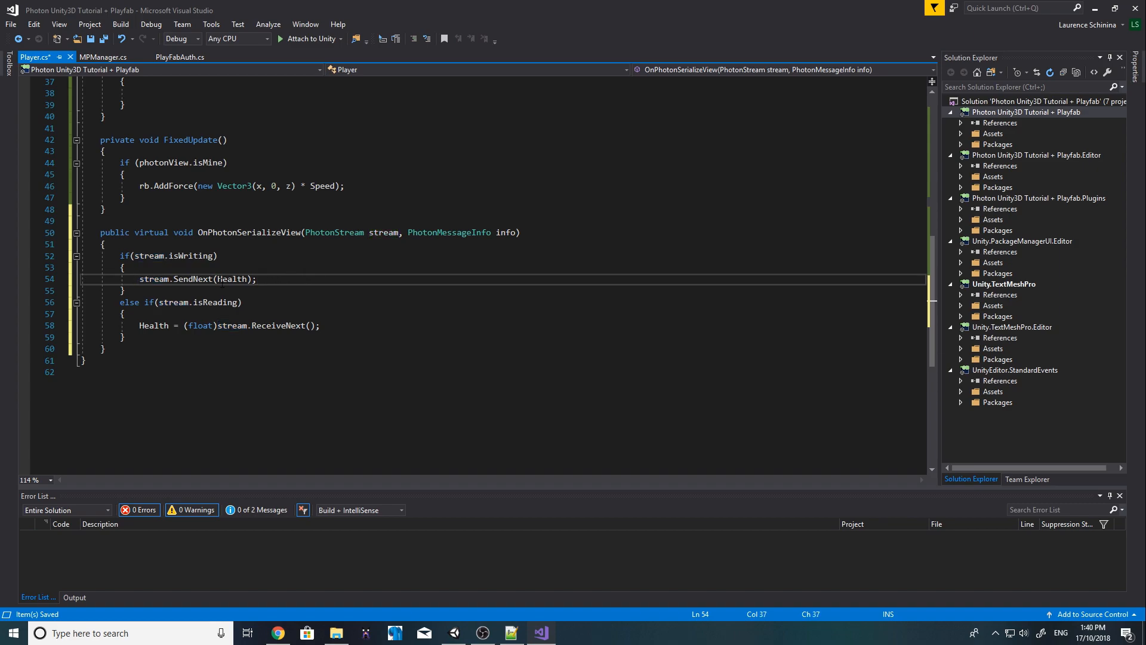
- Delete the stray Vector2 text and review the saved Player script's health sync code
text(ve)
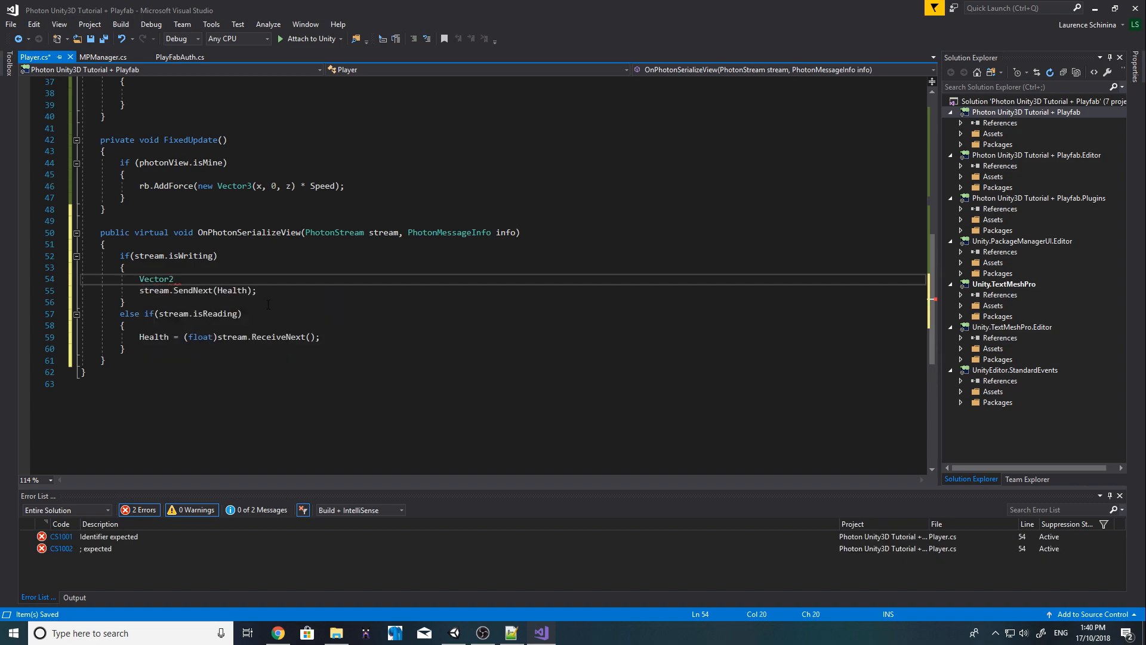
double_click(155, 278)
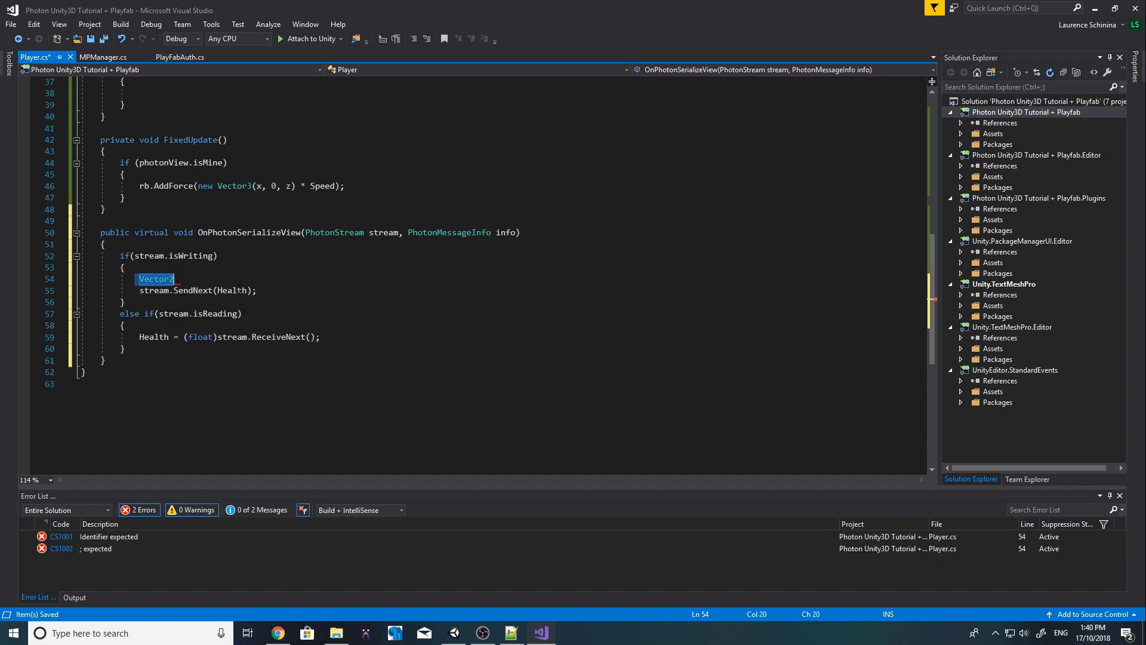
click(123, 325)
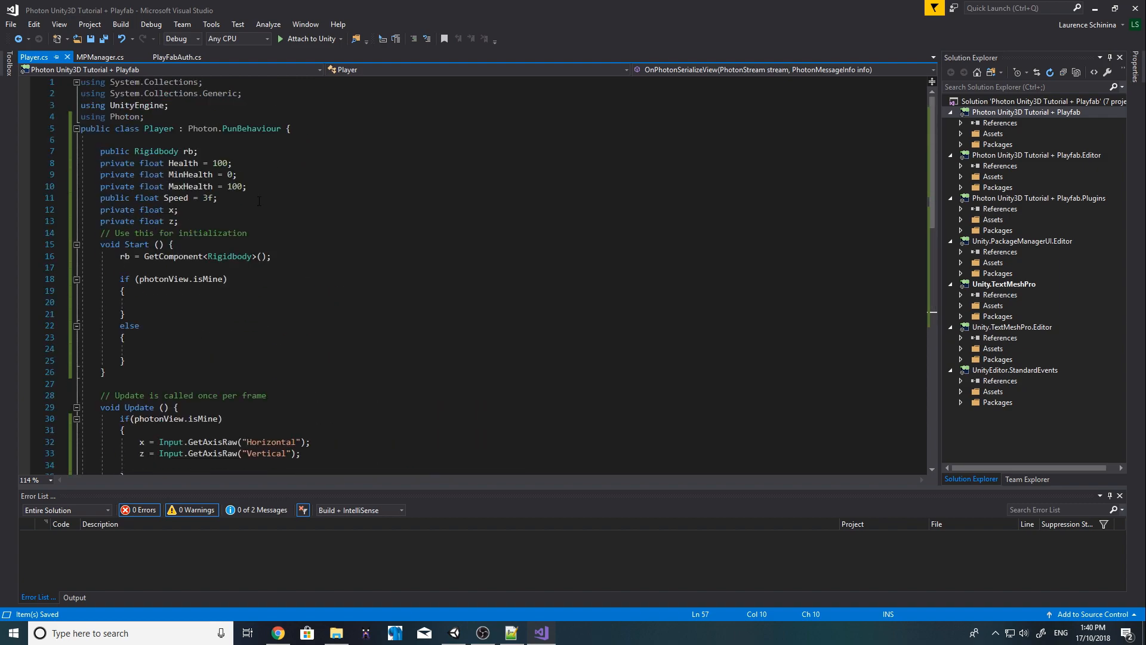
scroll(down, 3)
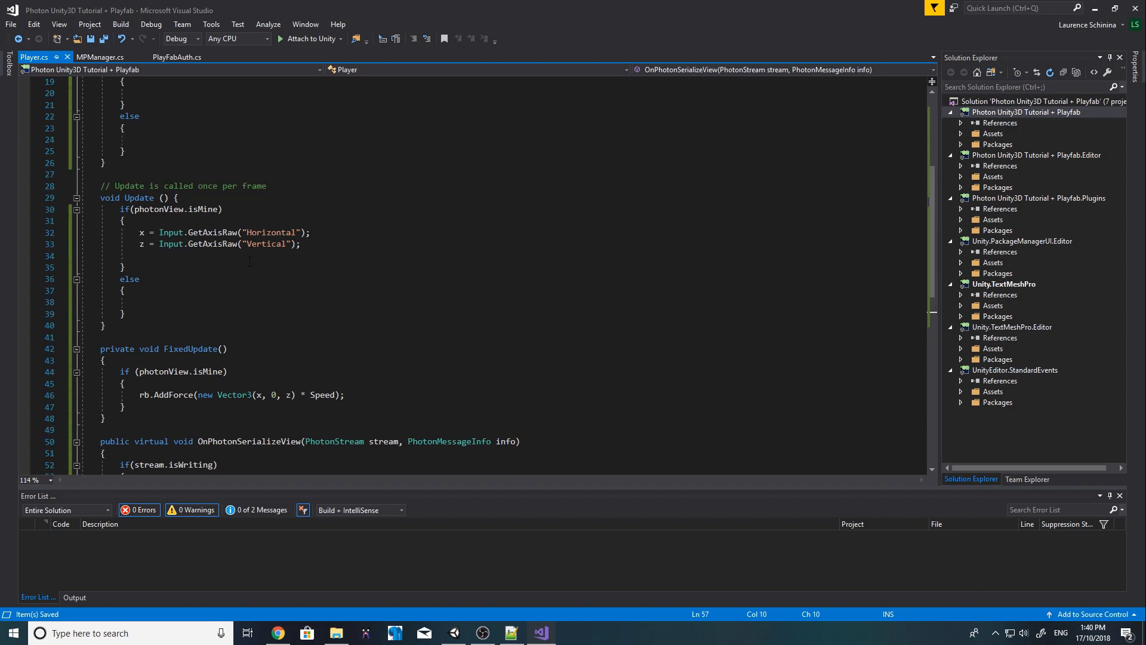
scroll(down, 3)
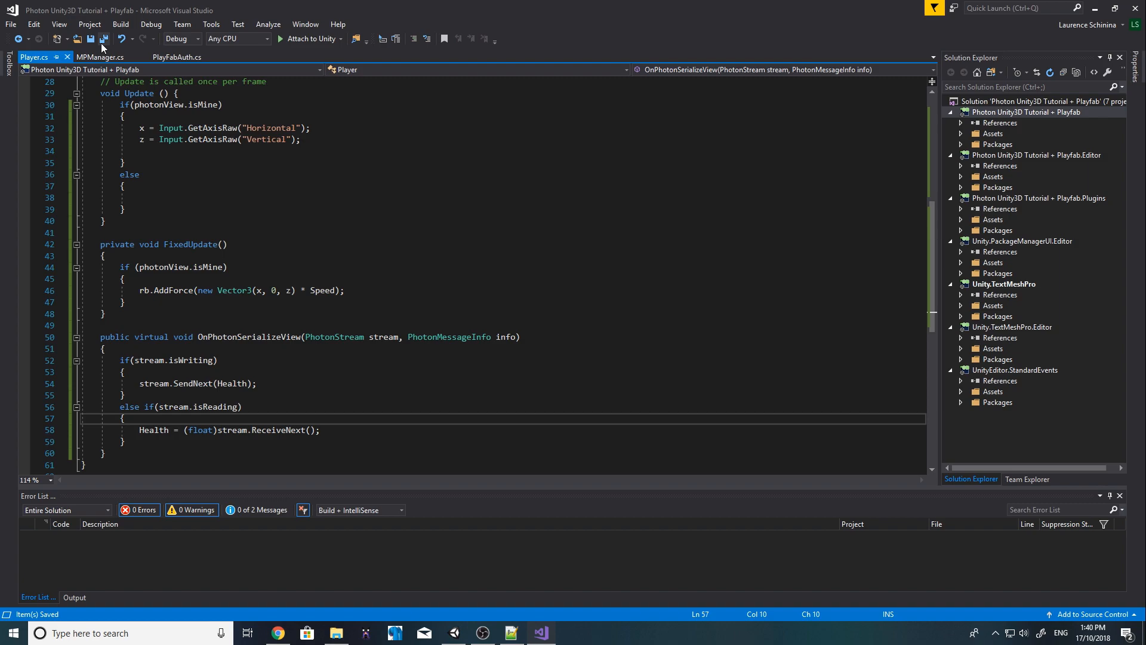
- Return to Unity, select the Plane, then drag the Player prefab from Resources into the scene
click(396, 633)
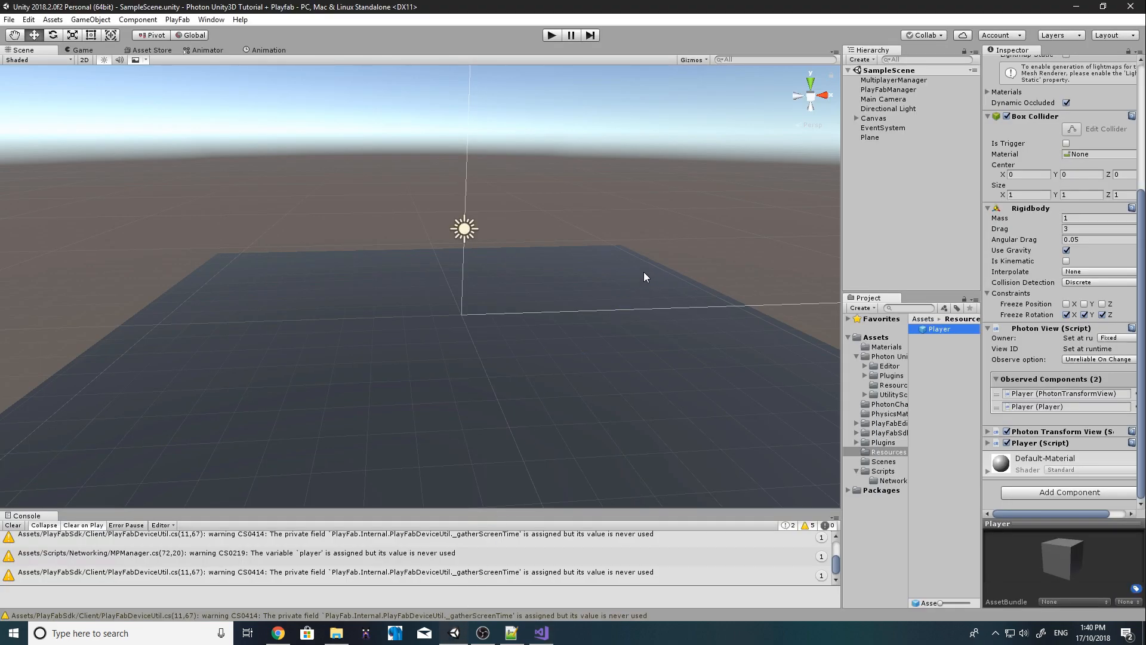
mouse_move(1085, 457)
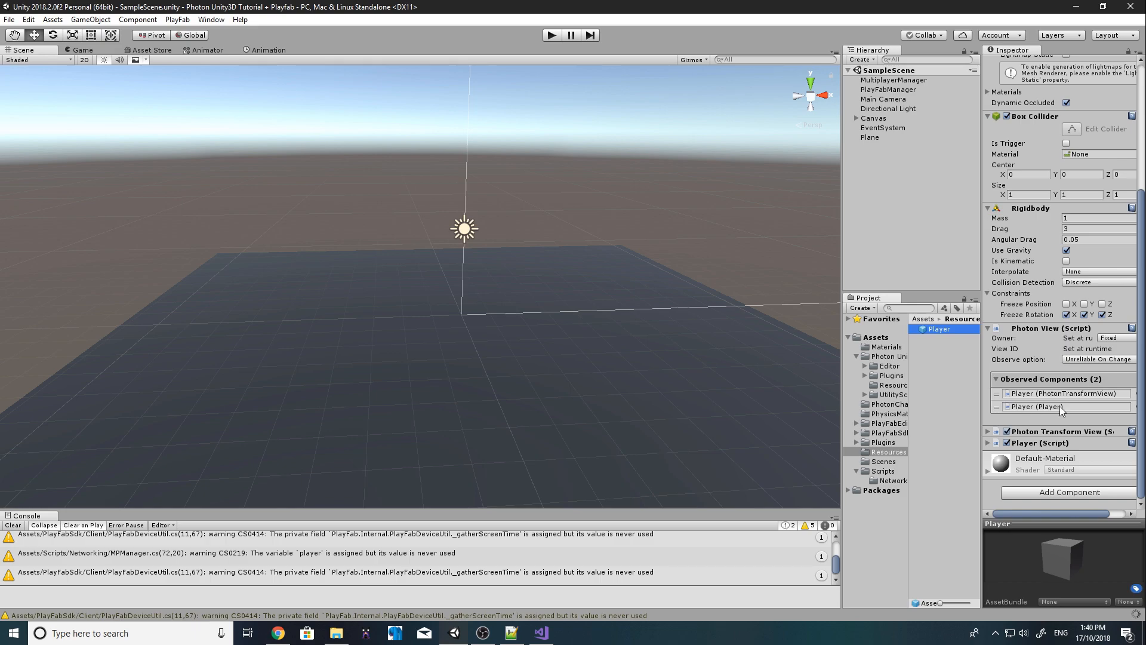
mouse_move(1055, 411)
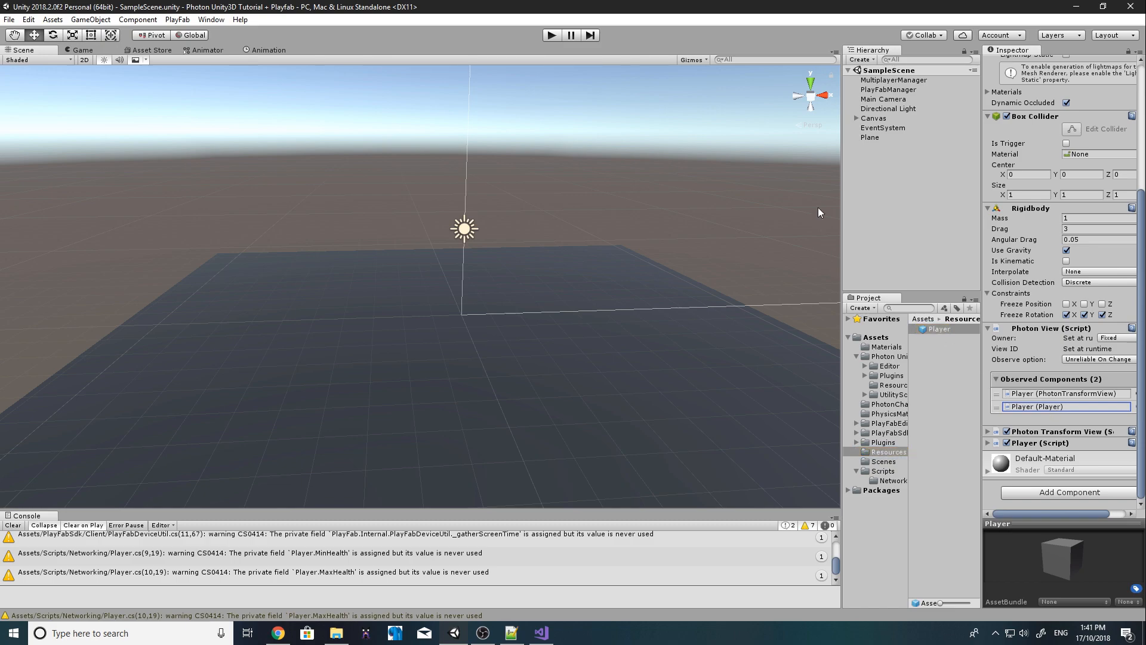
click(871, 137)
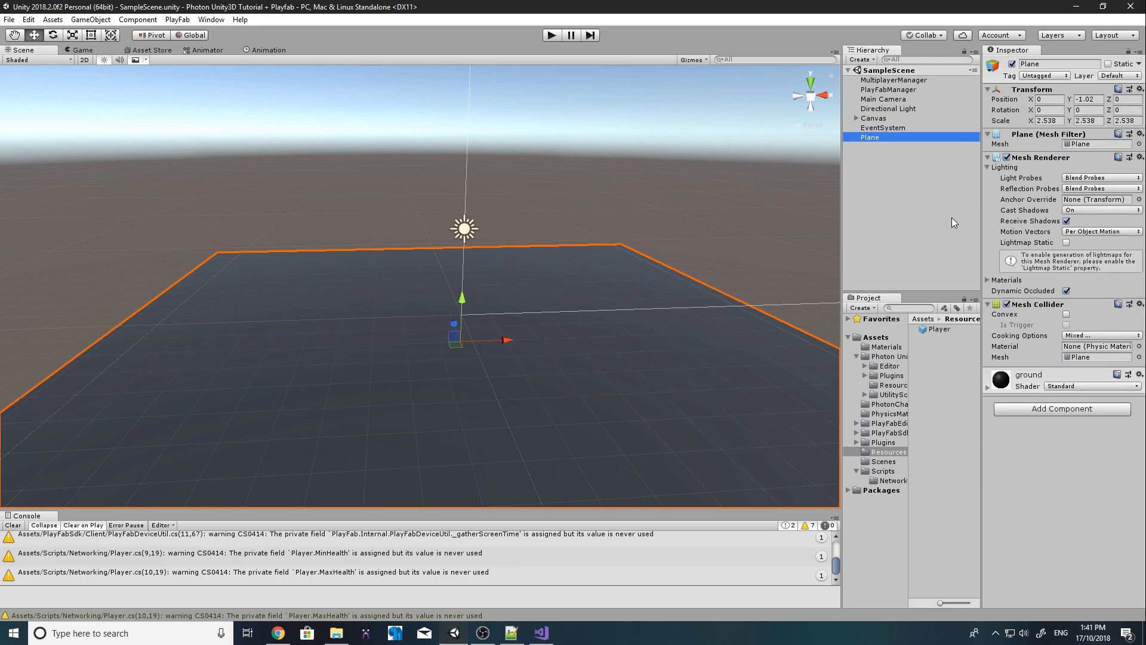
click(940, 330)
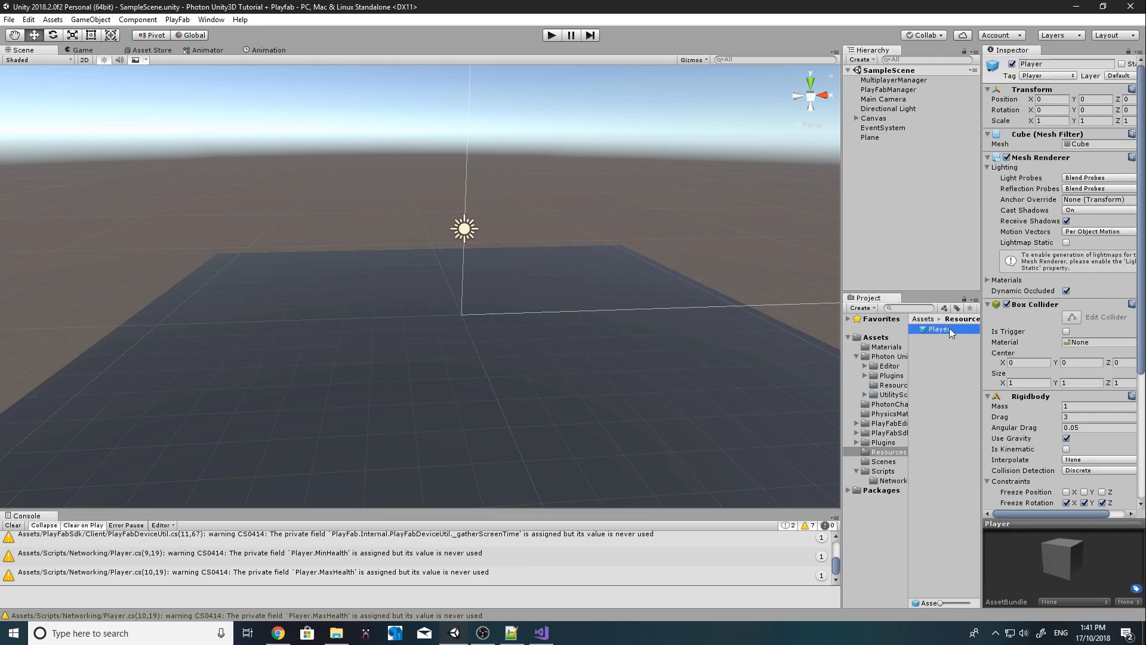
drag(939, 330, 450, 274)
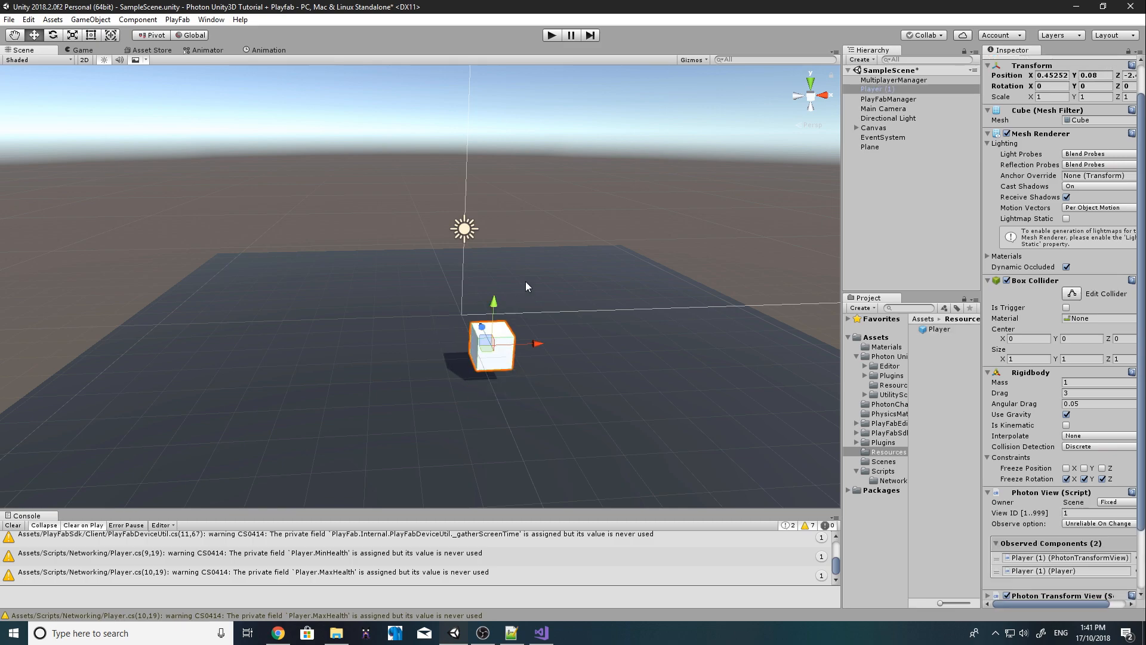
- Add a UI Canvas as a child of the Player (1) instance
right_click(878, 88)
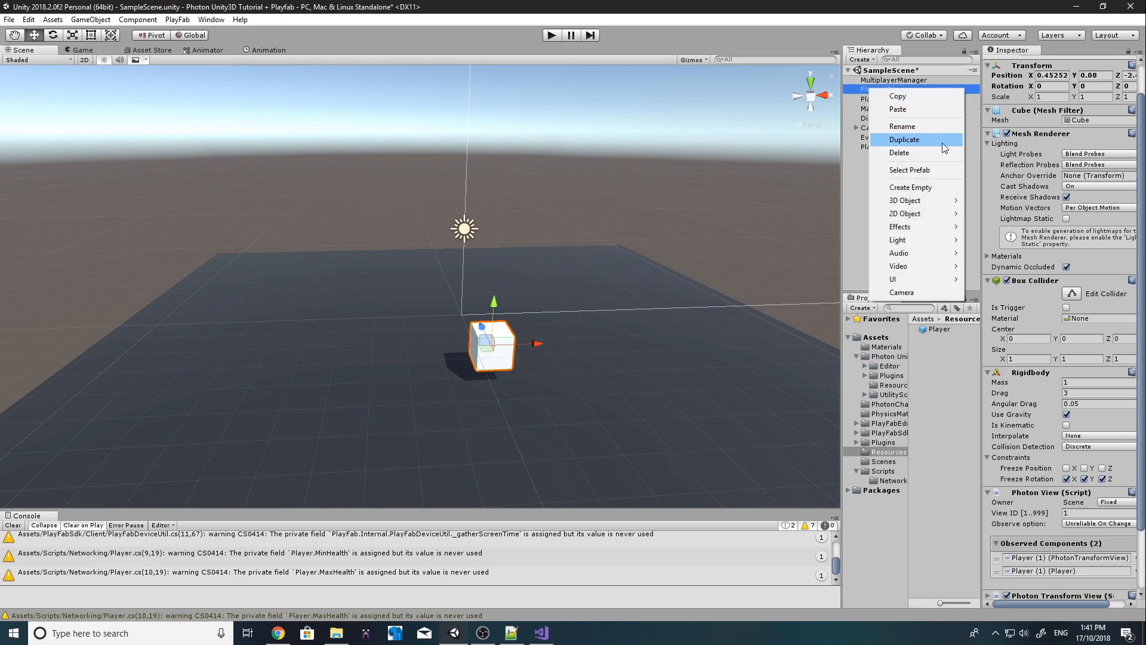
mouse_move(911, 187)
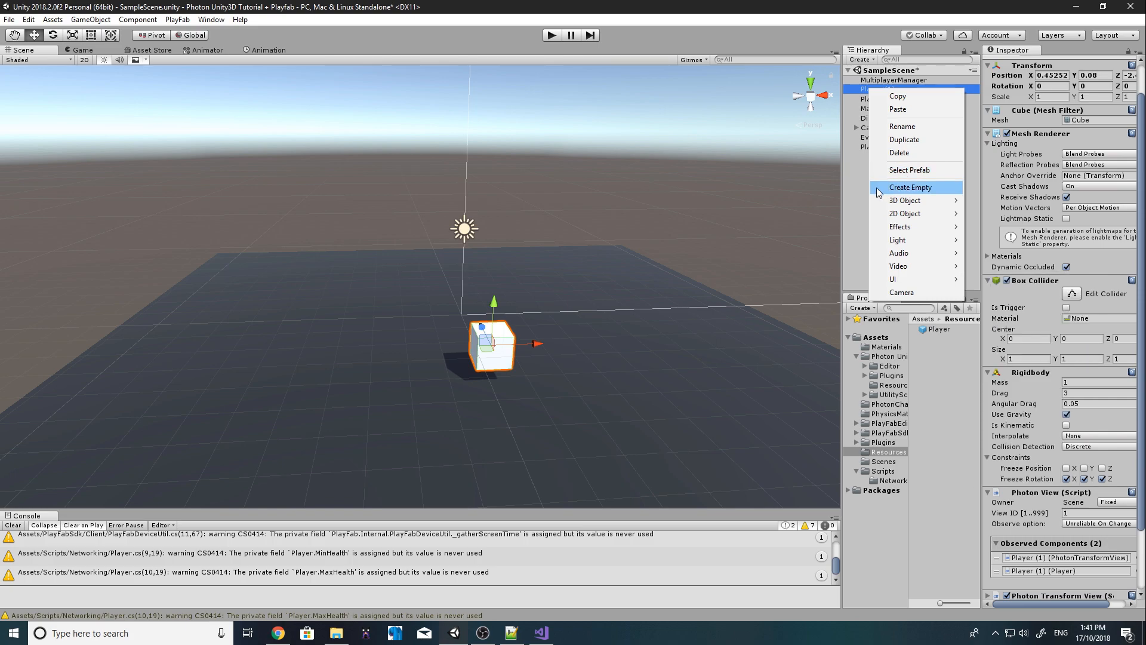
mouse_move(906, 279)
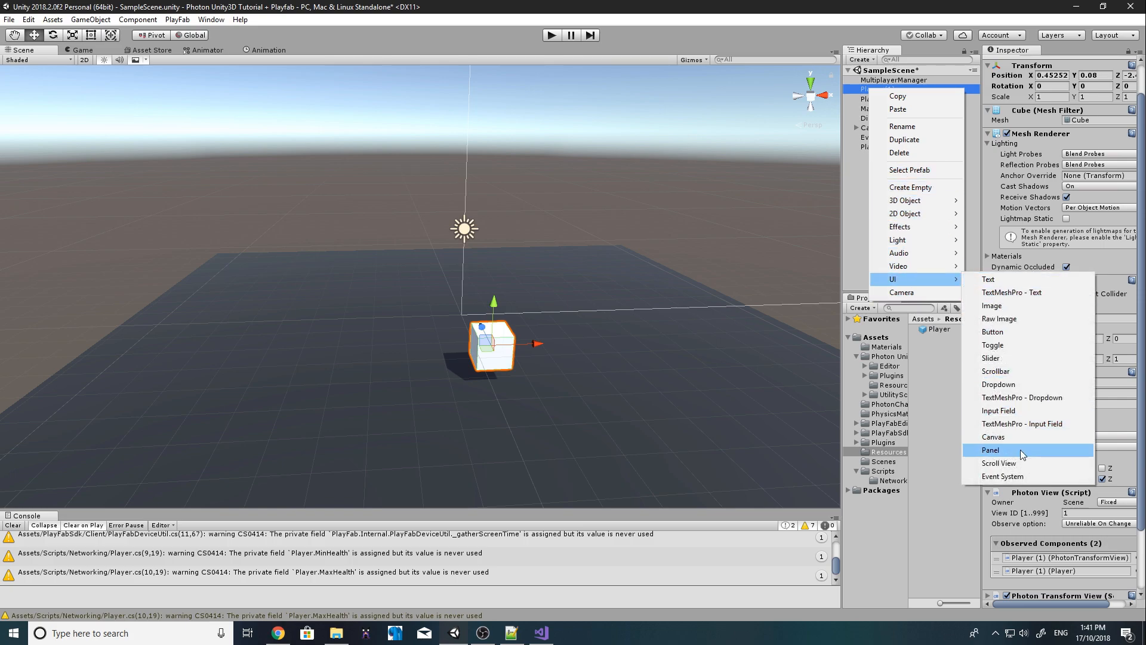
click(995, 437)
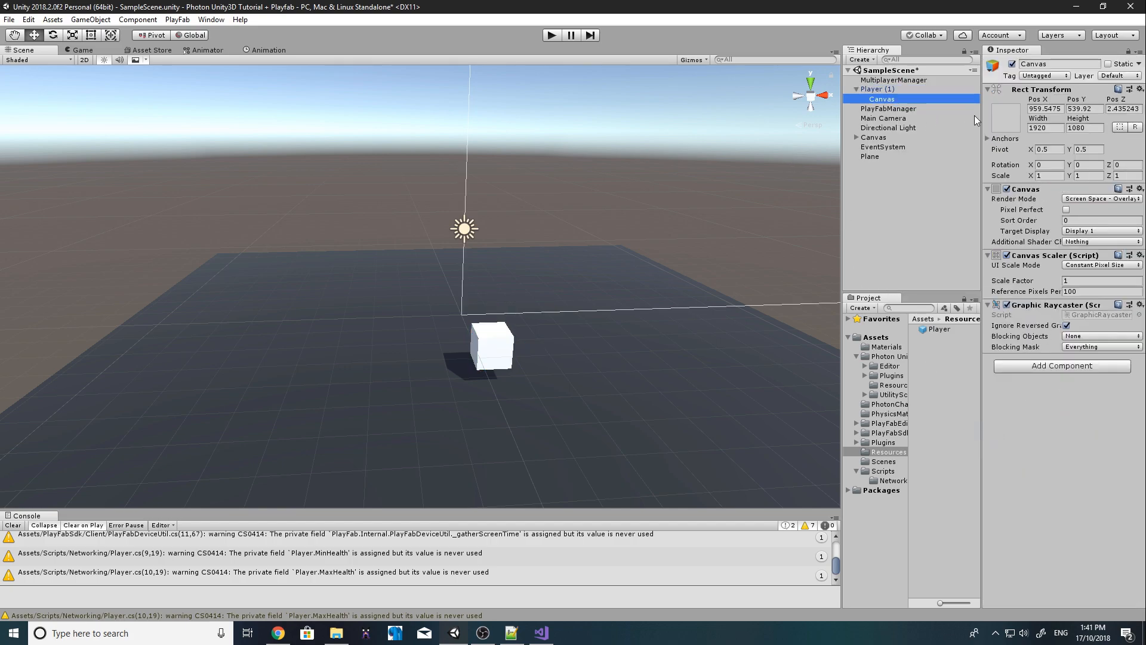
mouse_move(696, 142)
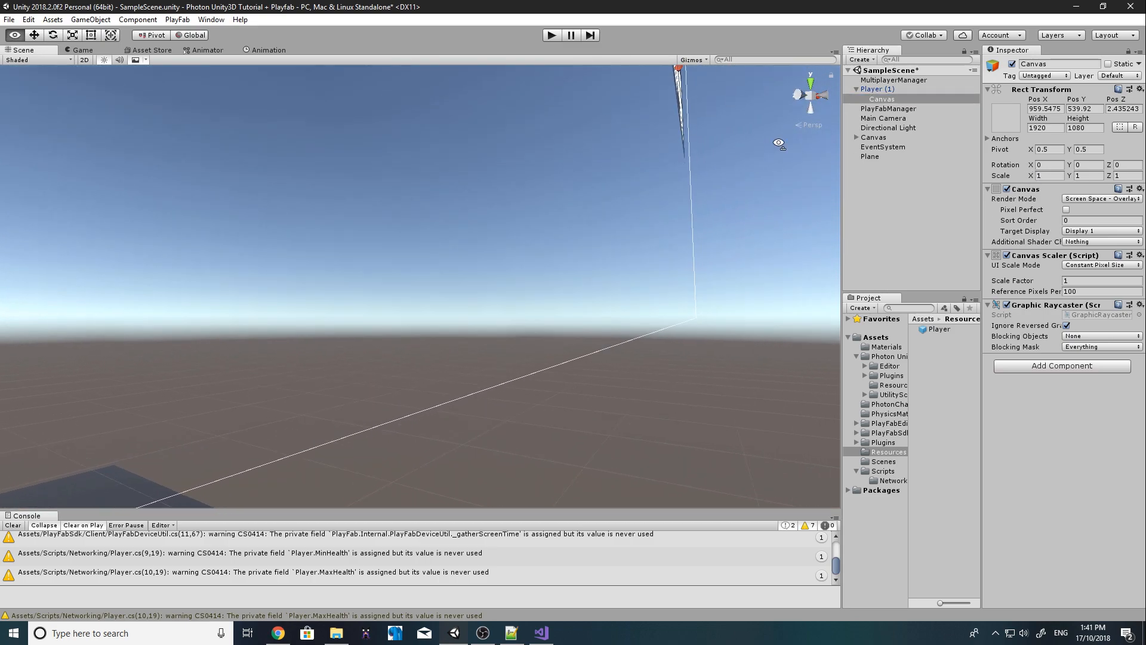
- Make the Canvas world-space and set its scale to 0.01 on X, Y and Z
click(1100, 199)
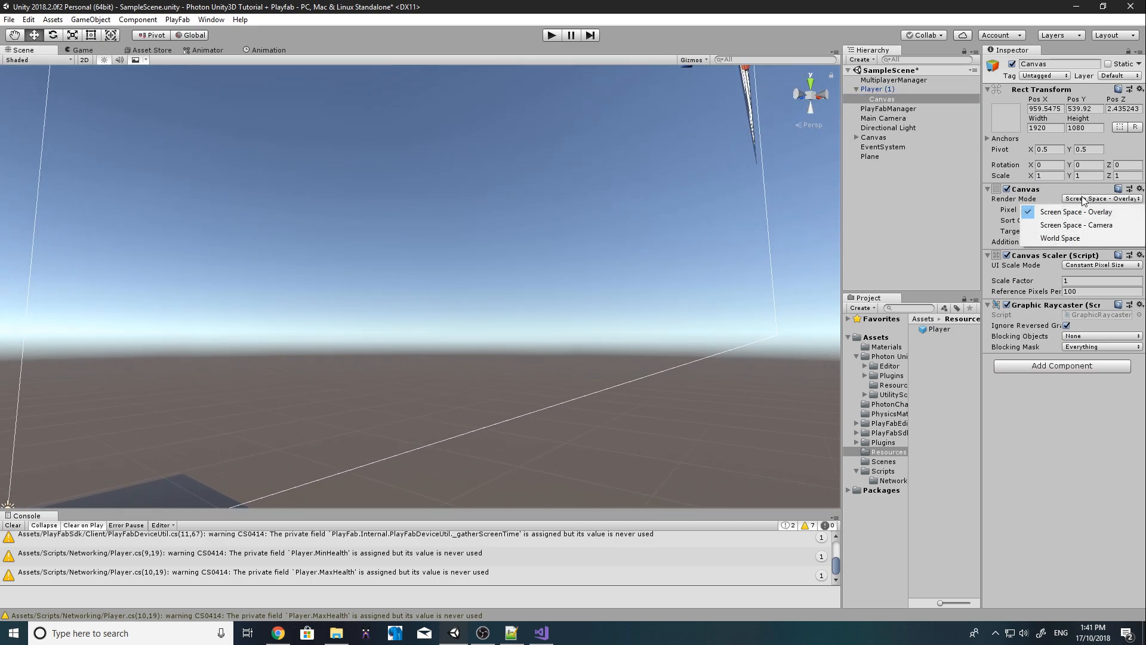
click(1059, 236)
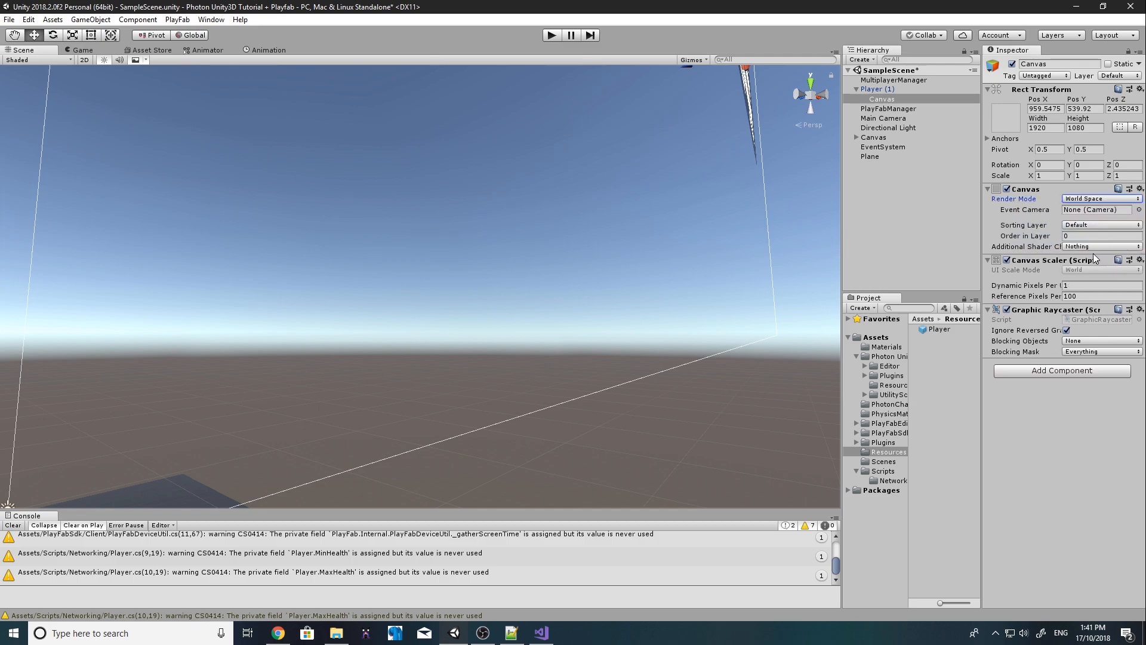
click(1045, 176)
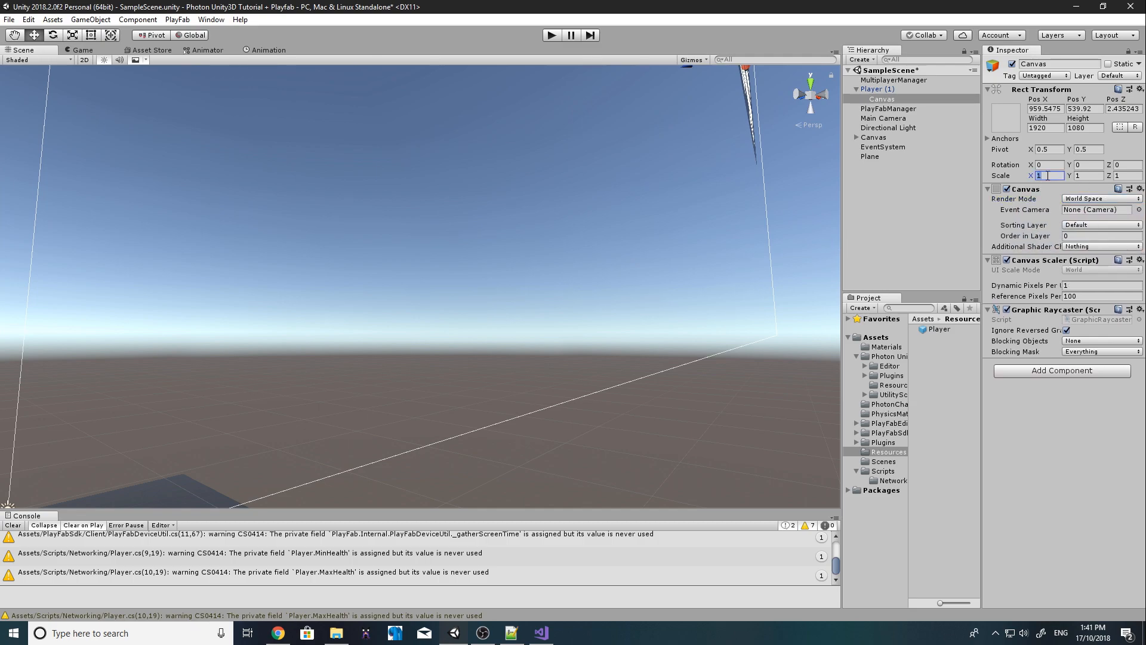
text(0.1)
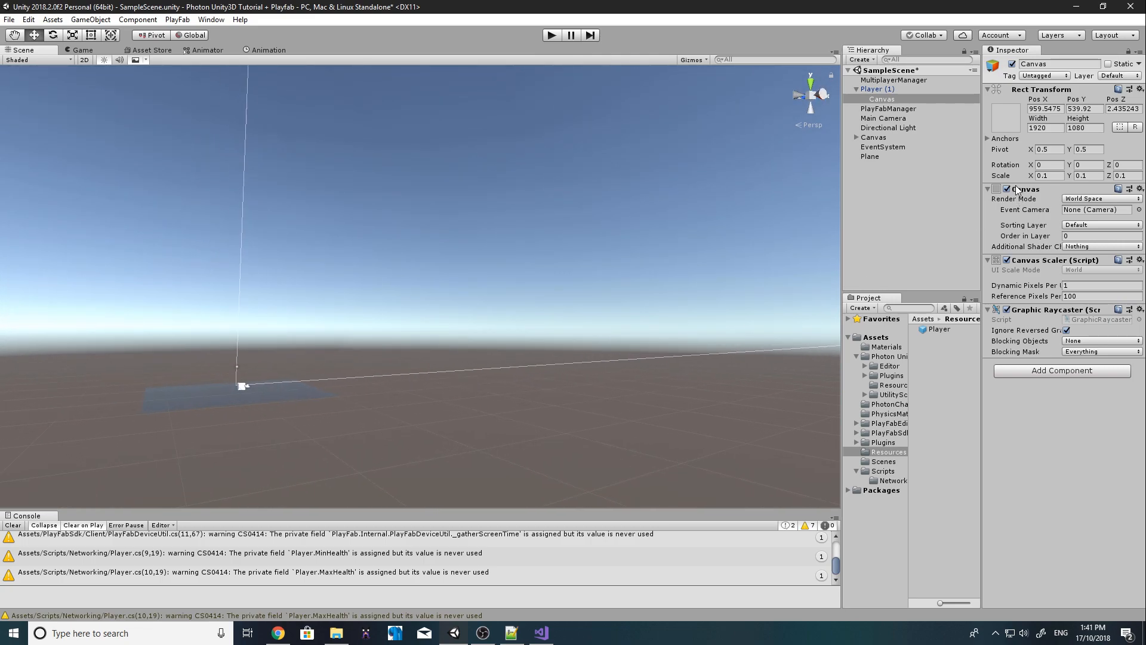
click(1046, 175)
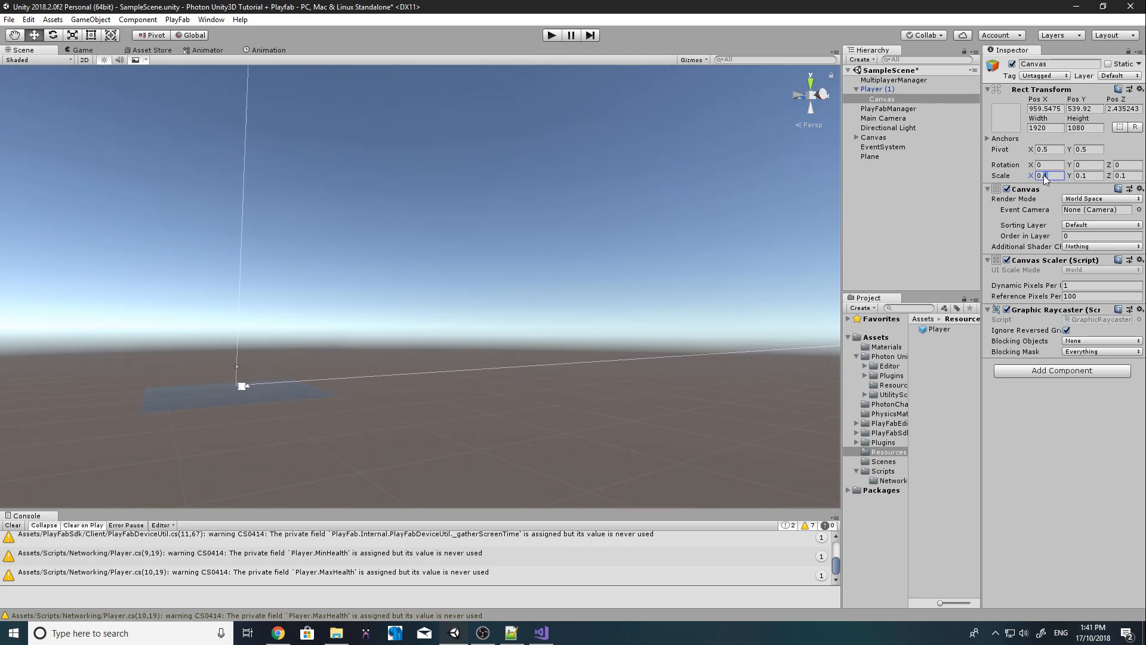
text(0.01)
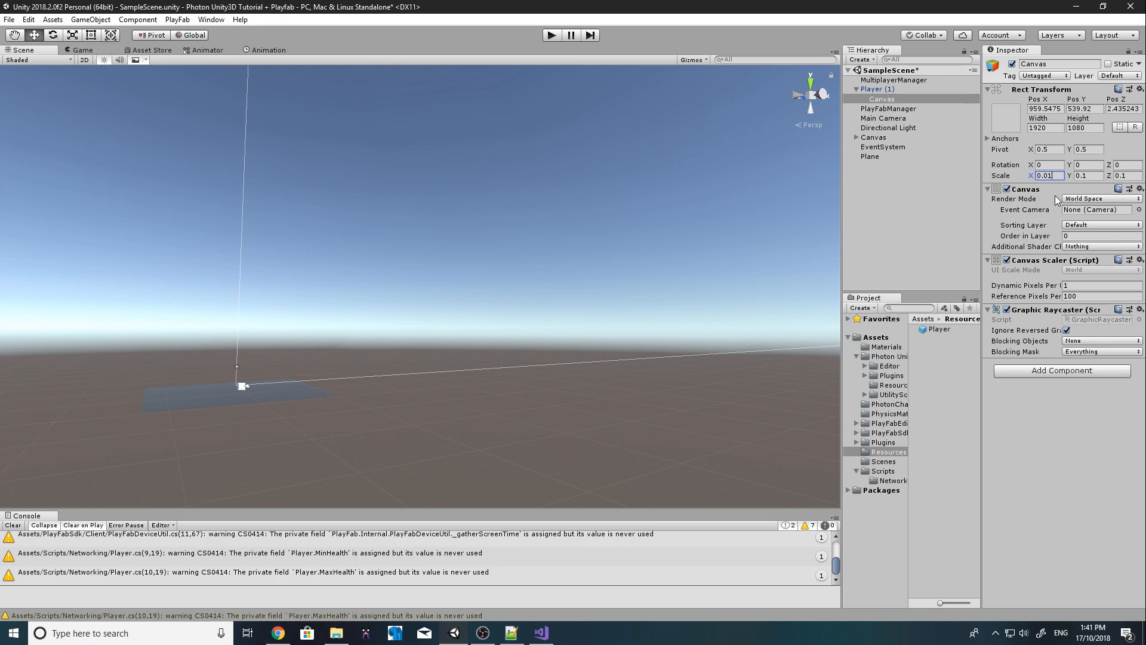
click(1087, 176)
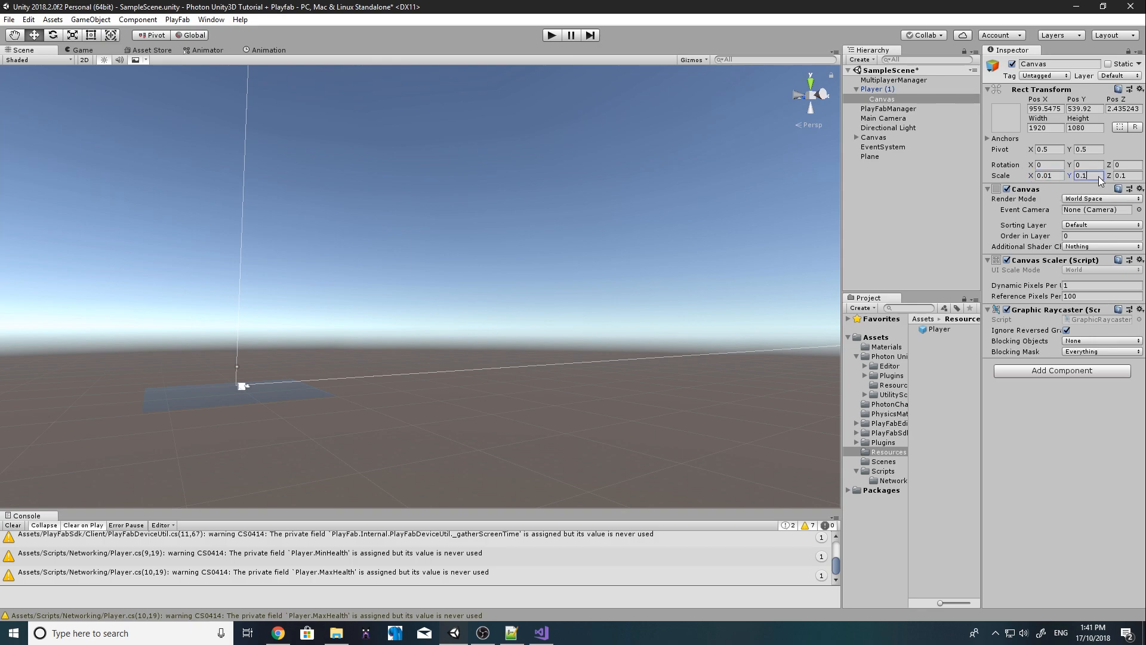
click(889, 109)
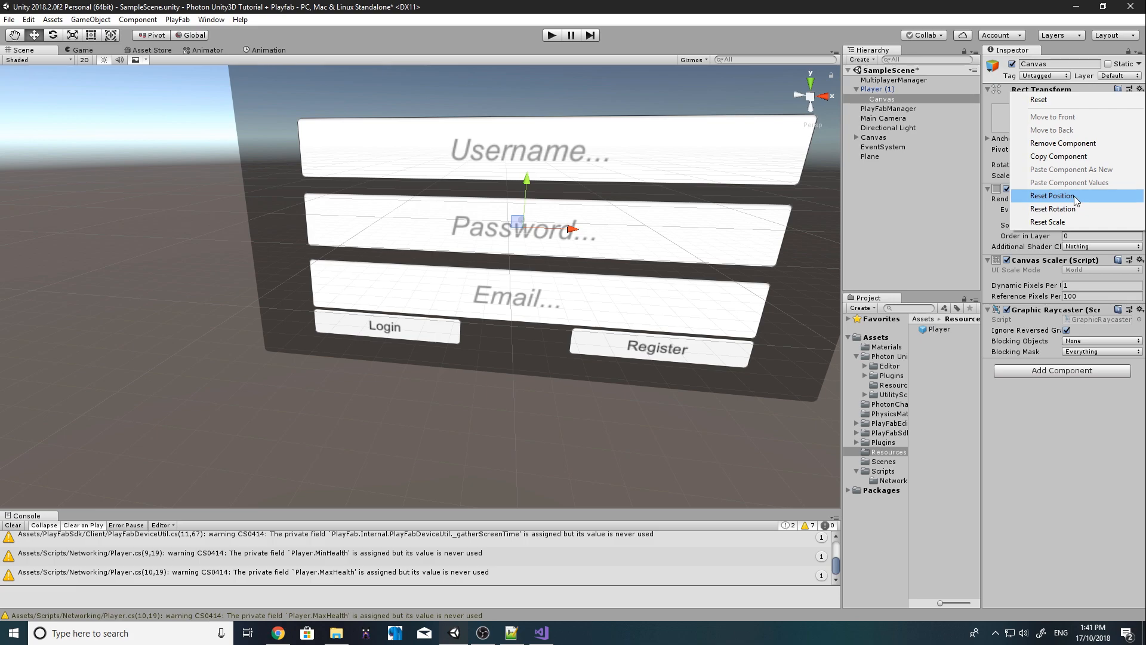
- Reset the Canvas position to the player's centre and shrink its scale to about 0.003
click(1050, 196)
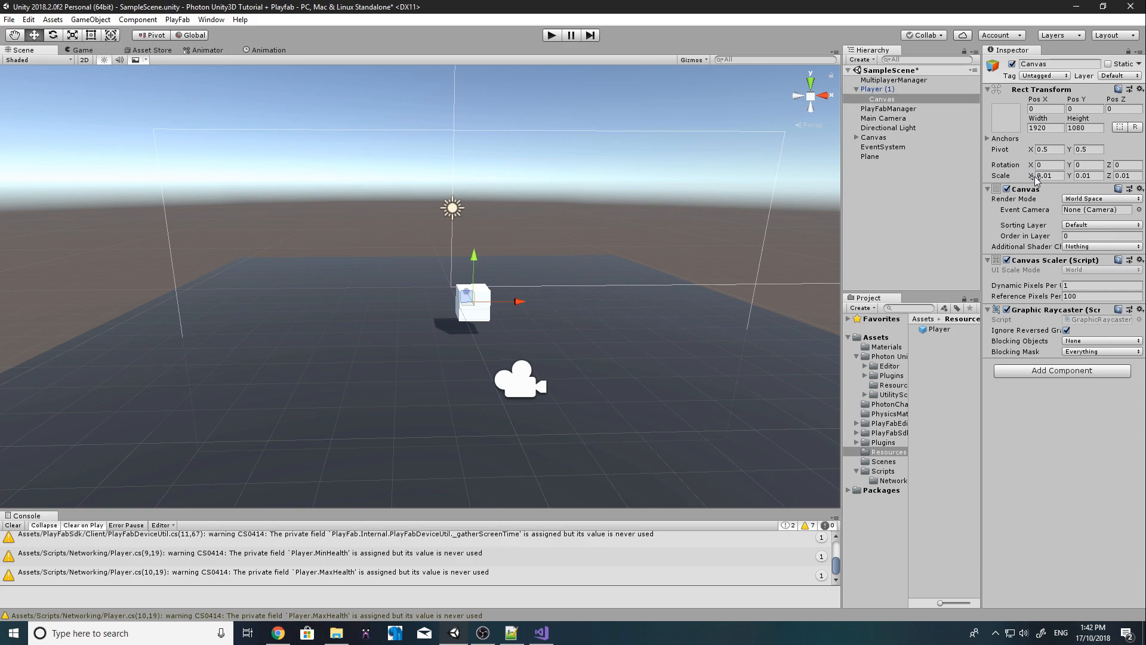
click(1046, 175)
text(0.003)
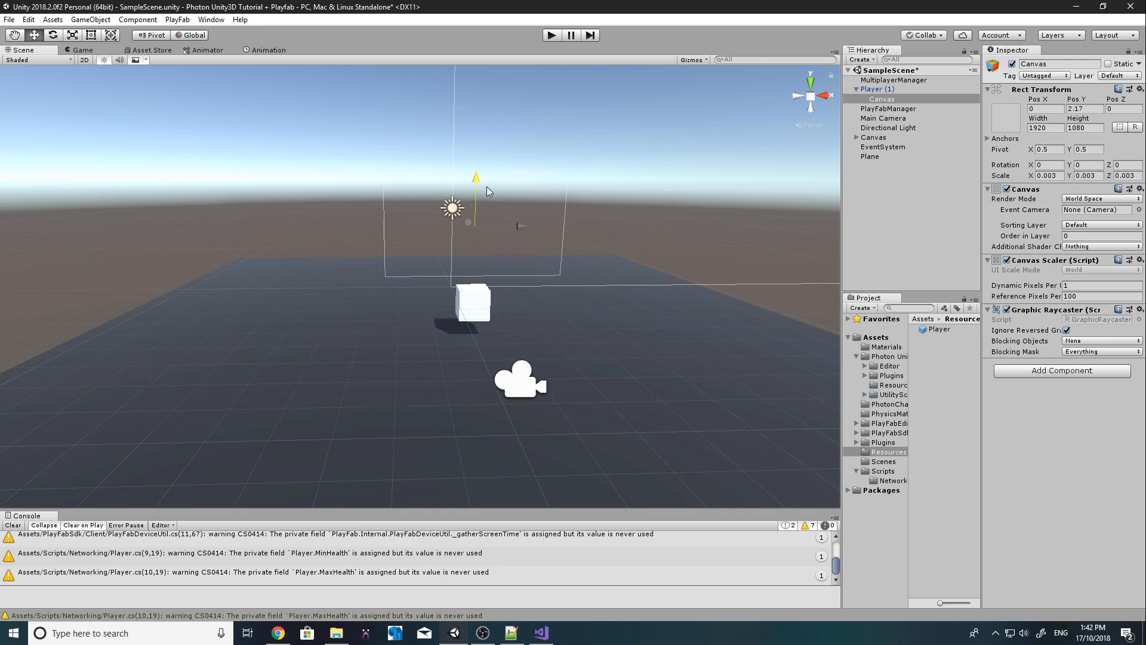
- Add a UI Text child to the canvas and set its text to 100
right_click(881, 99)
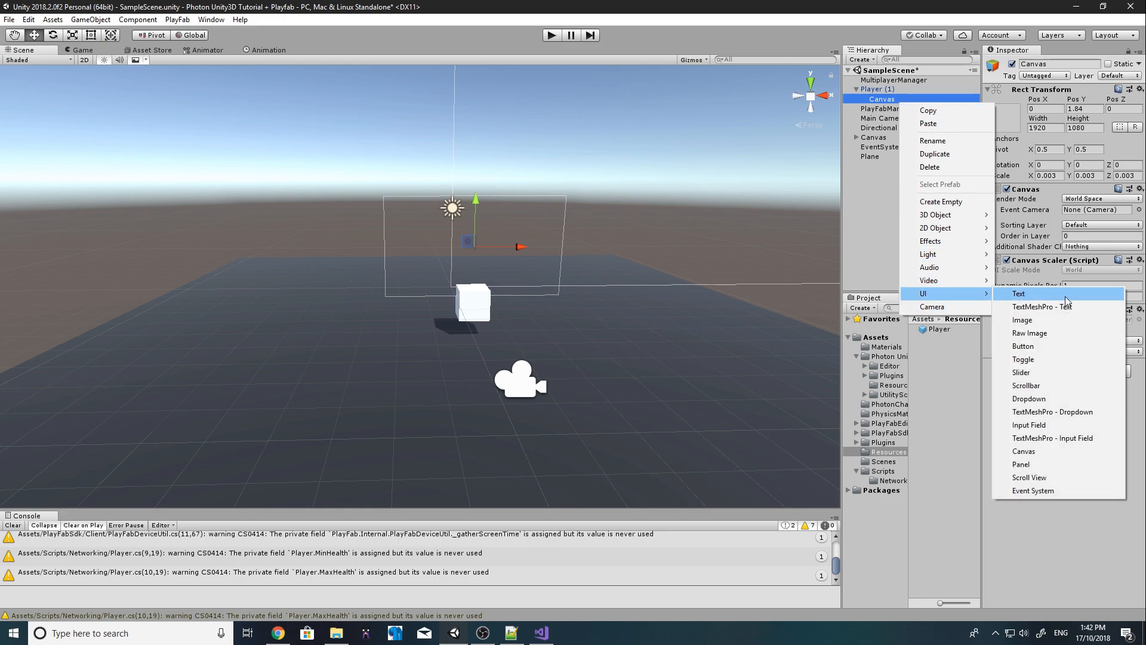
click(1018, 294)
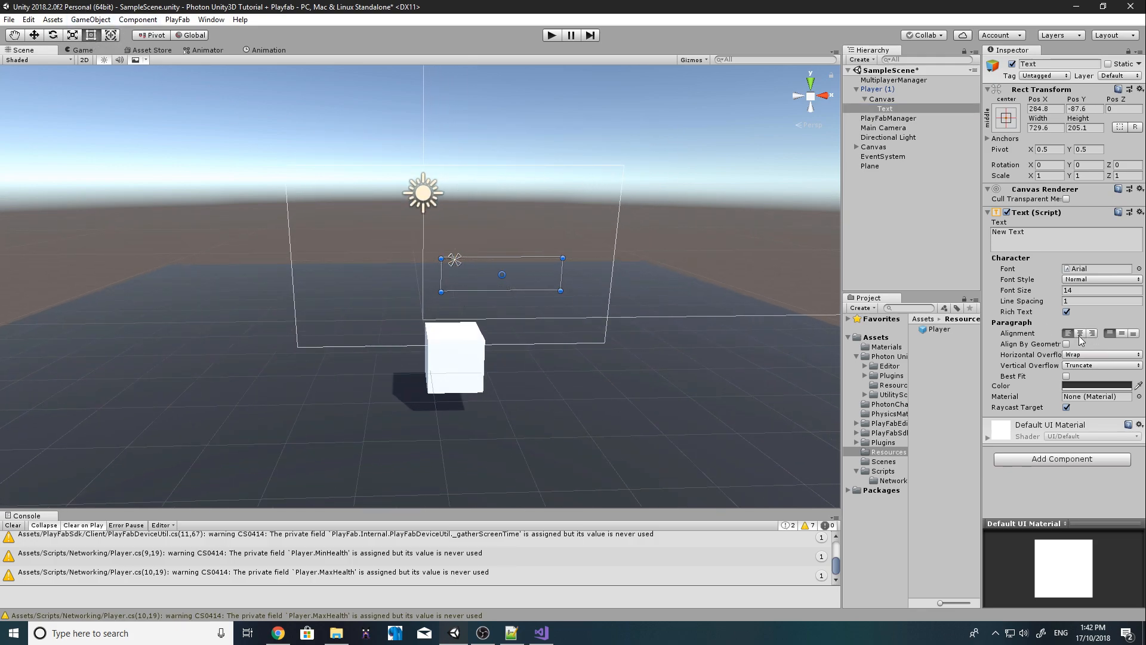
text(110)
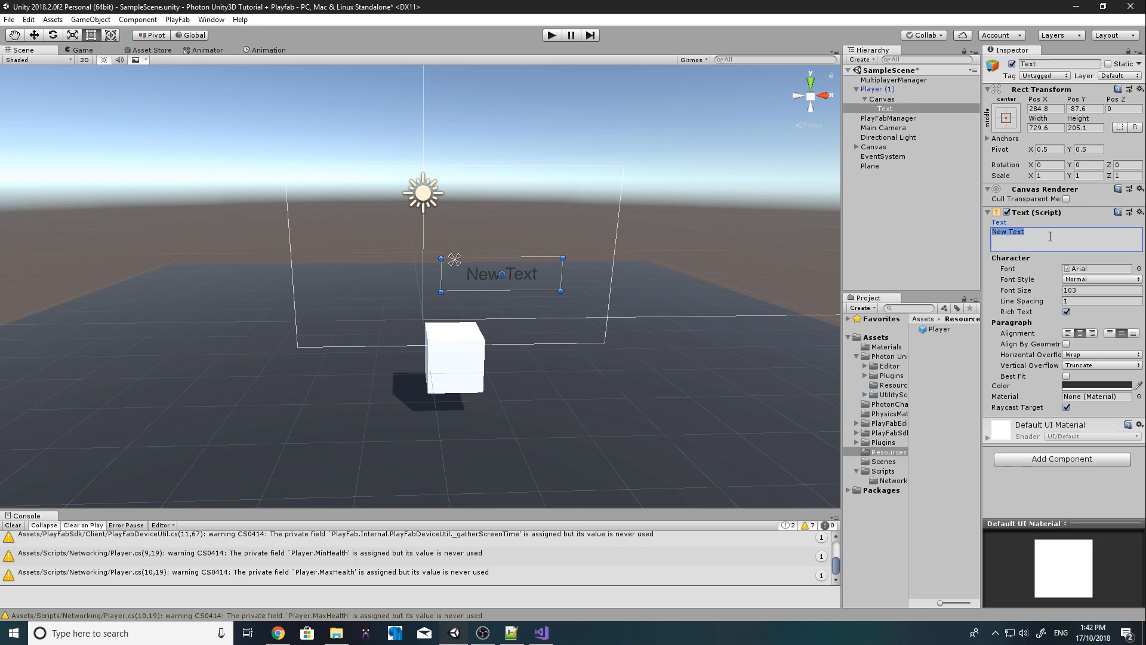
text(100)
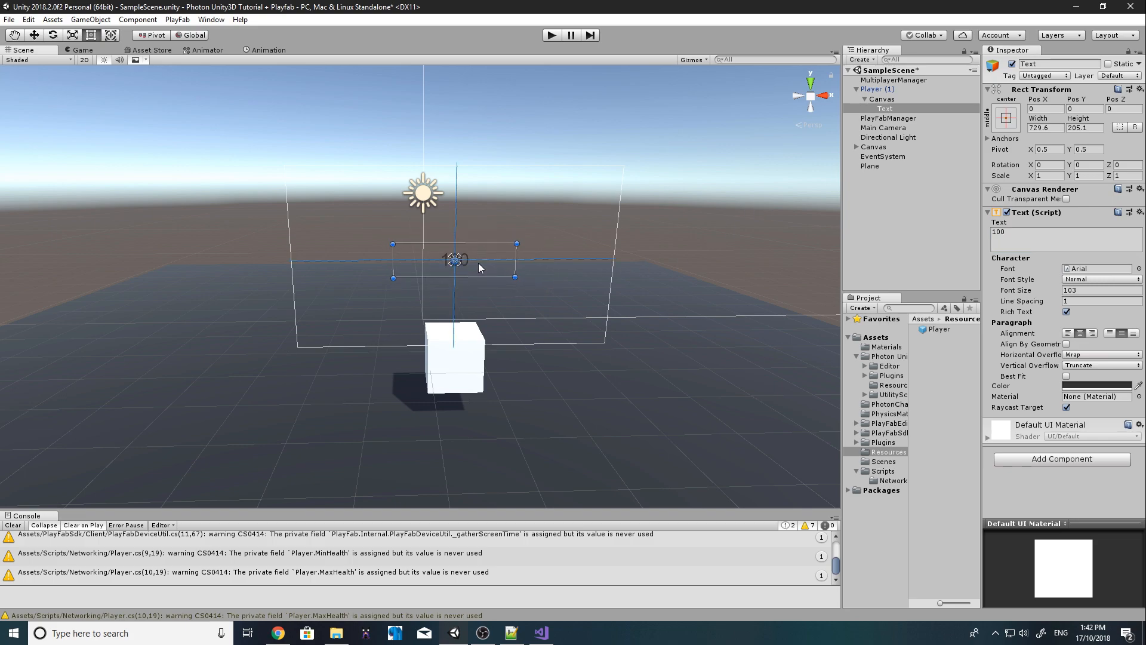
- Make the text bold and begin adding a new component to it
click(1100, 279)
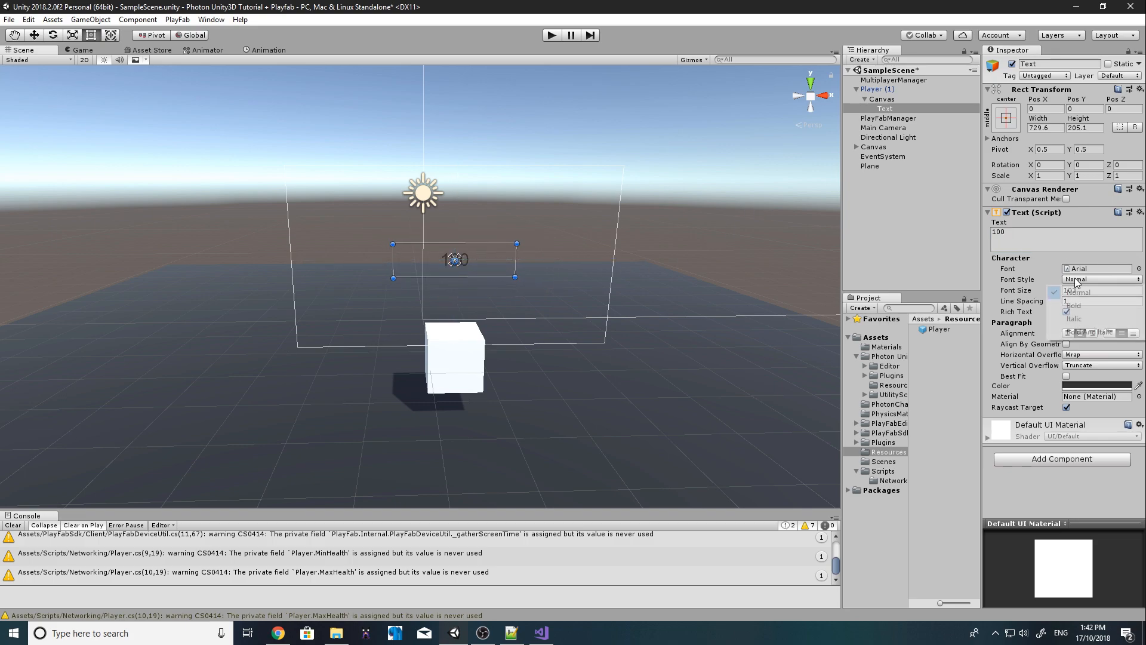
click(1073, 305)
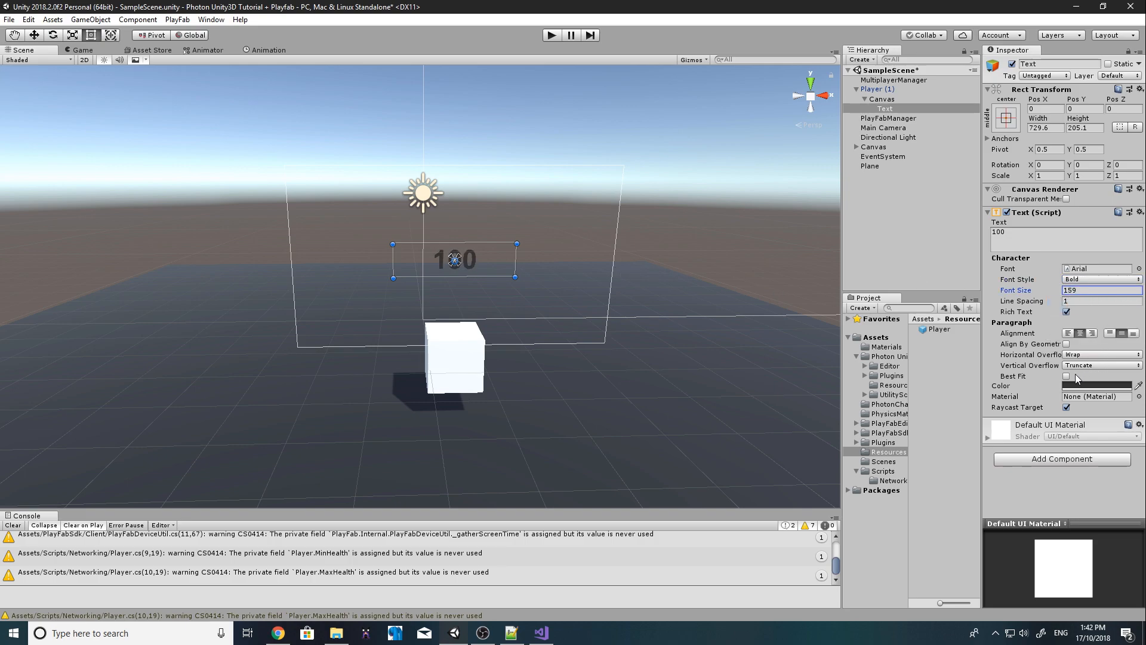
click(1103, 385)
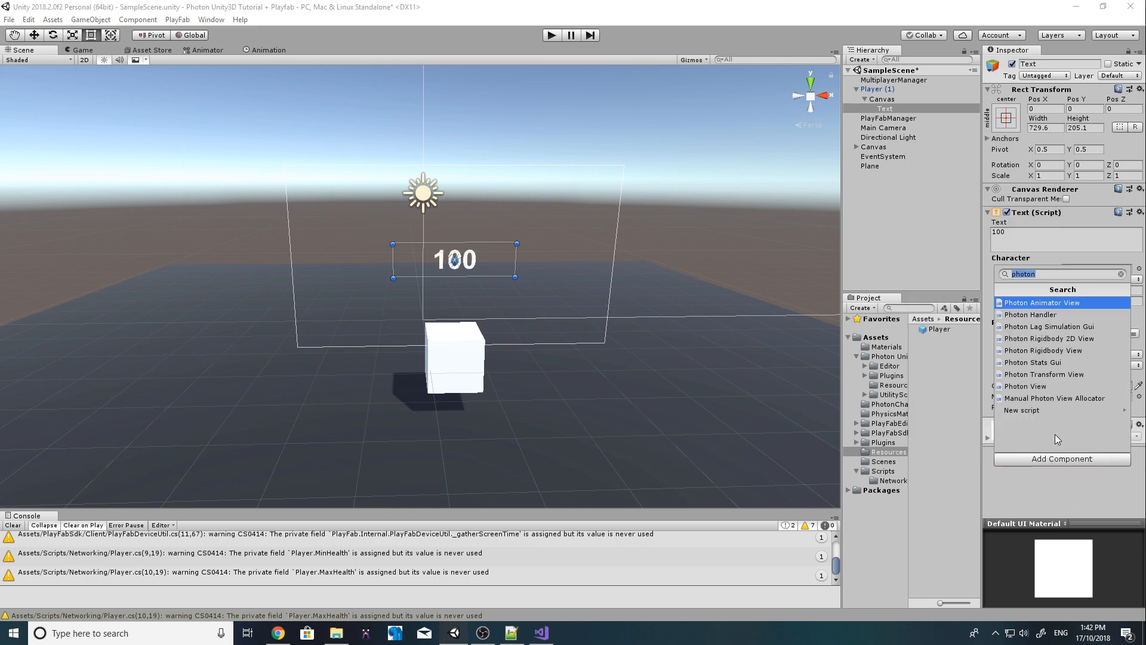
- Add Shadow components to the text and set the first offsets to (0,-3) and (0,3)
text(shad)
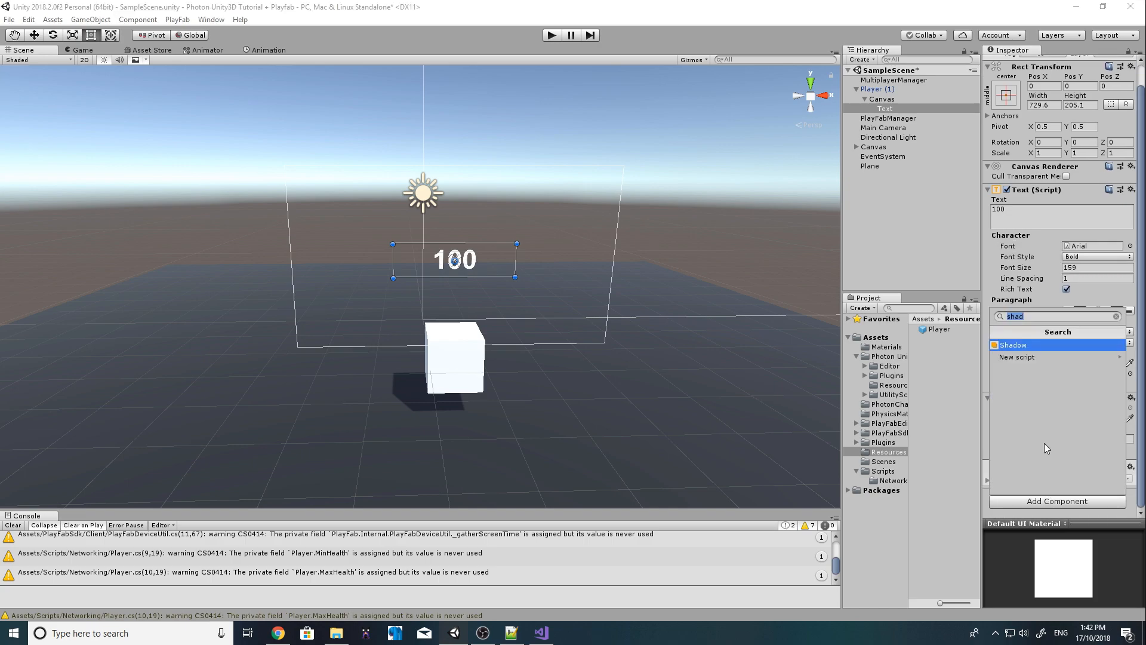
scroll(down, 3)
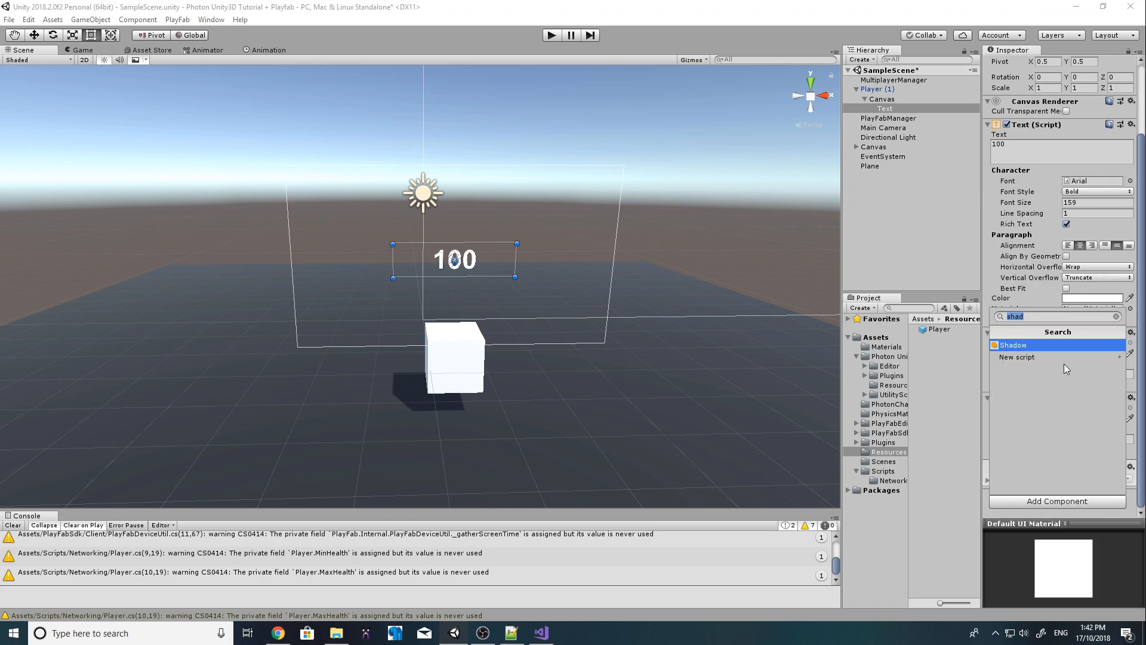
click(1016, 344)
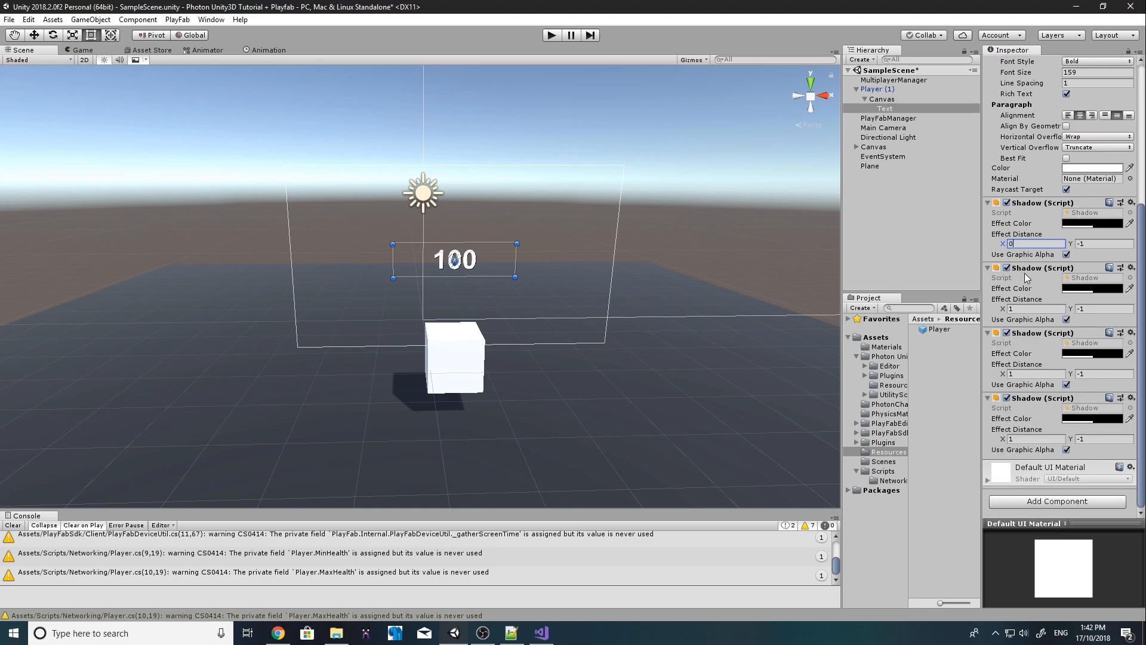
click(1102, 243)
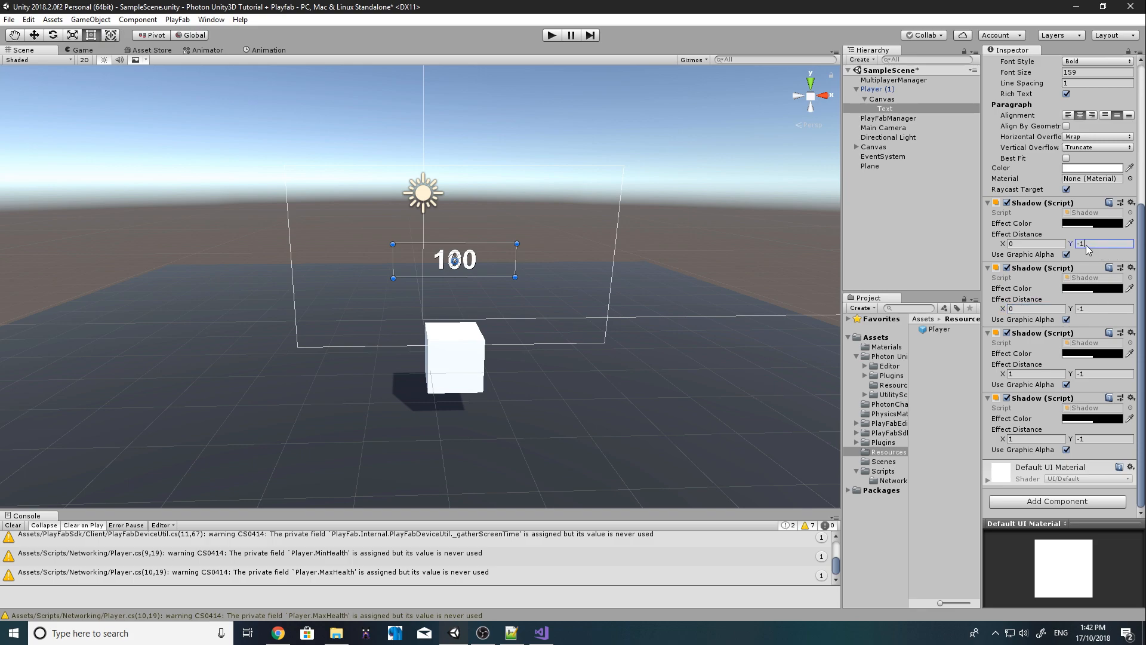
text(-2)
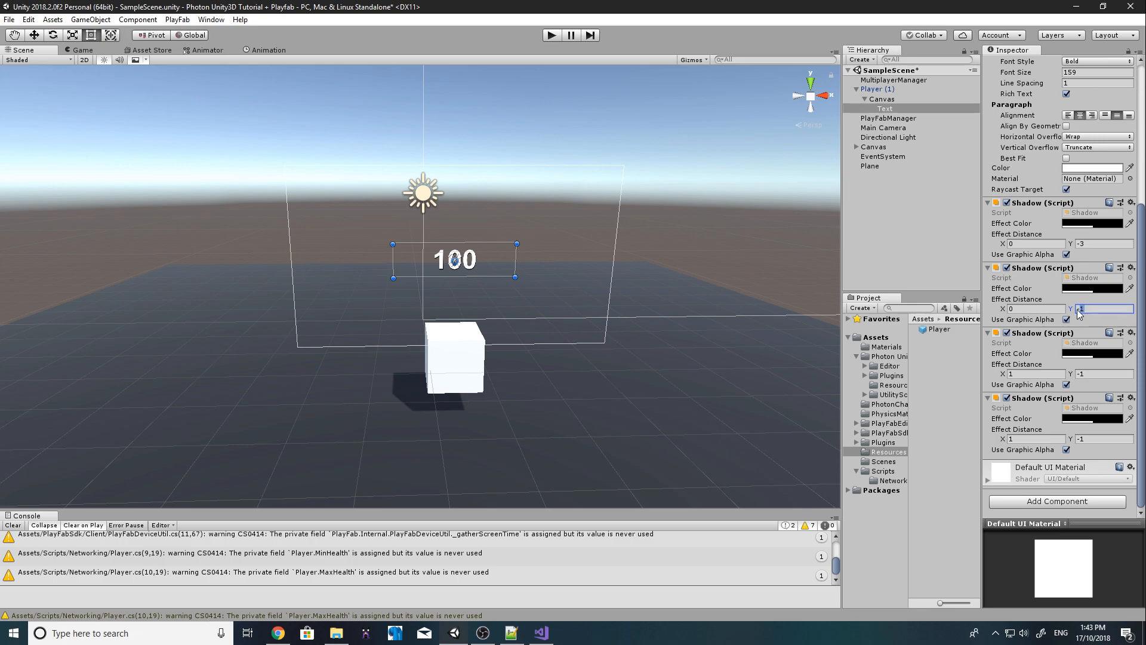
text(3)
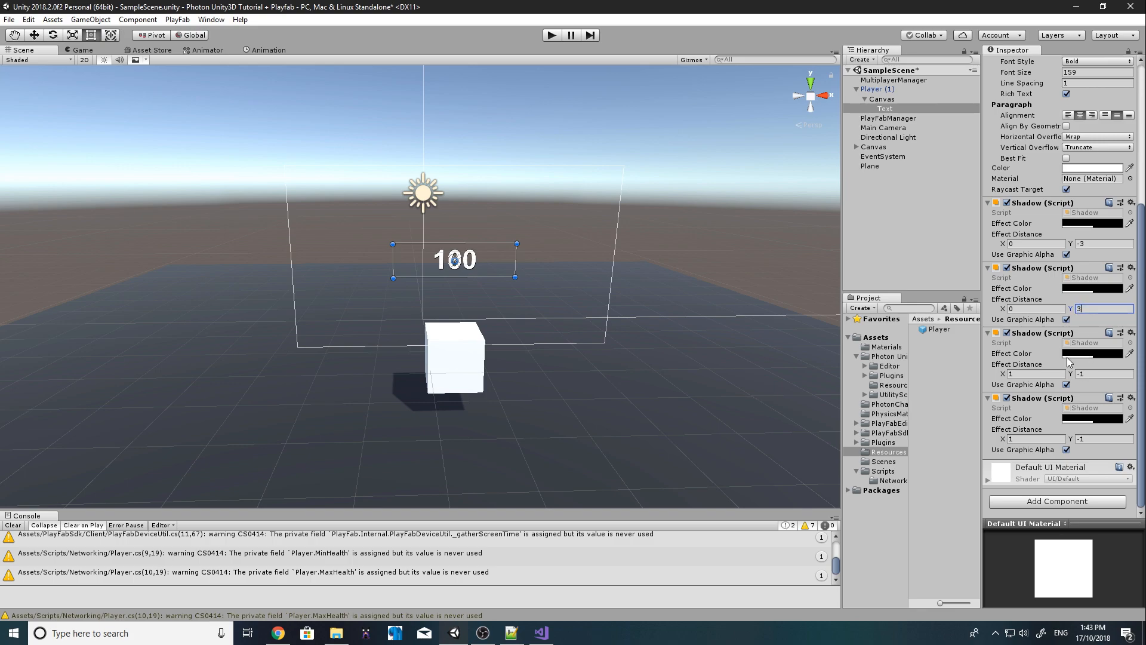
- Set the remaining shadows' Effect Distance to (3,0) and (-3,0)
click(1104, 374)
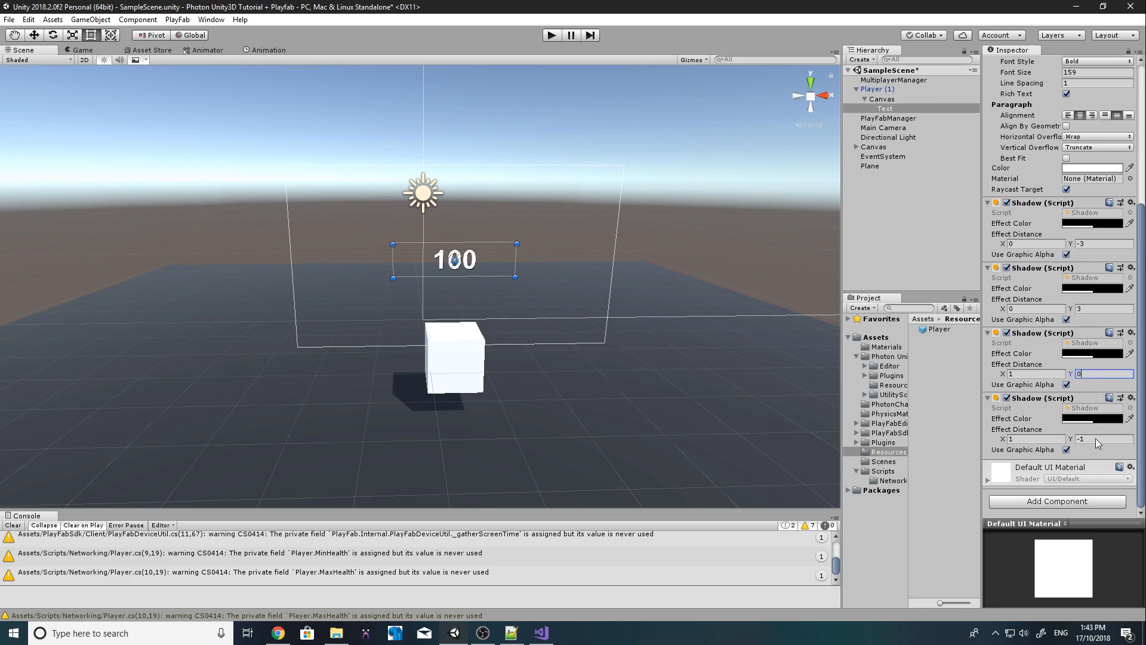
click(1027, 374)
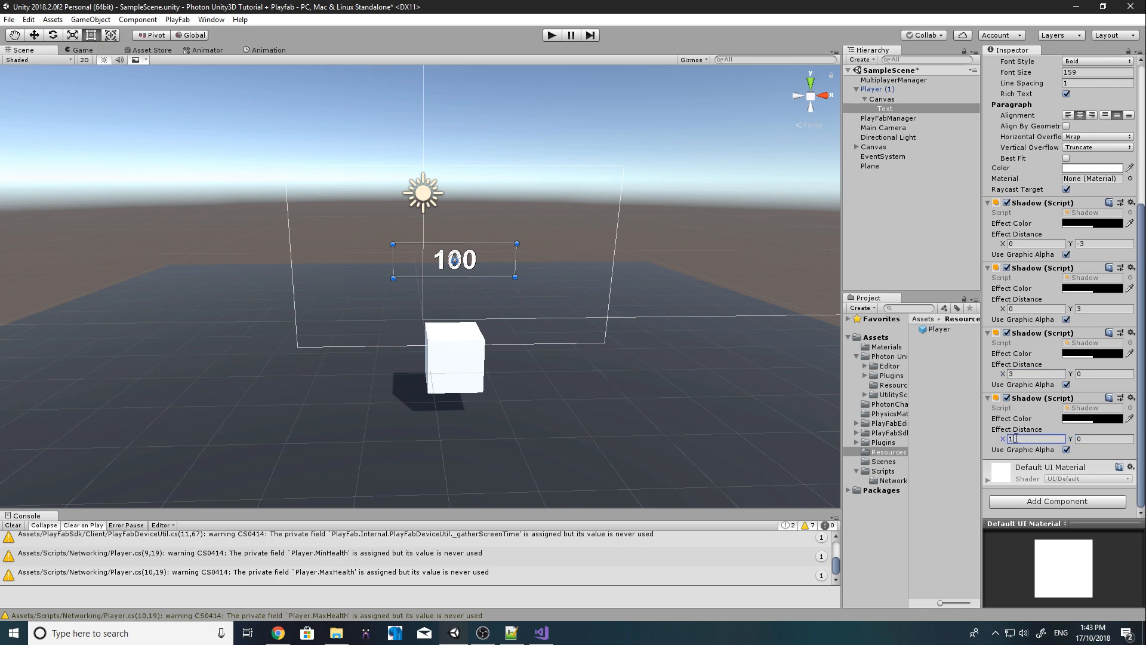
text(-3)
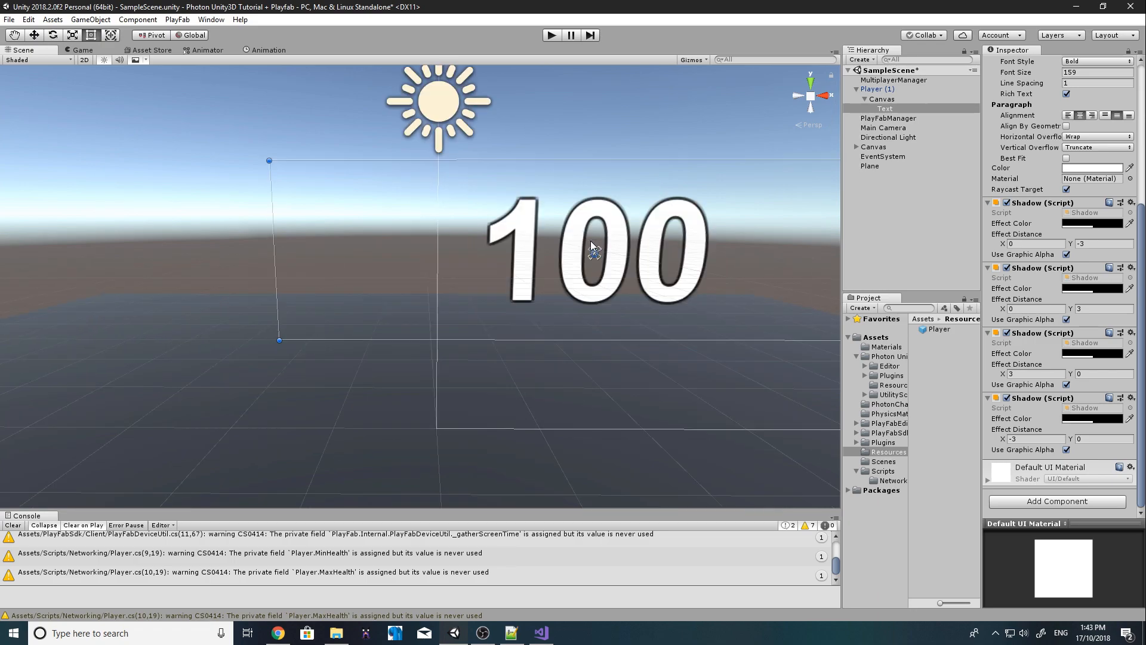
click(1095, 167)
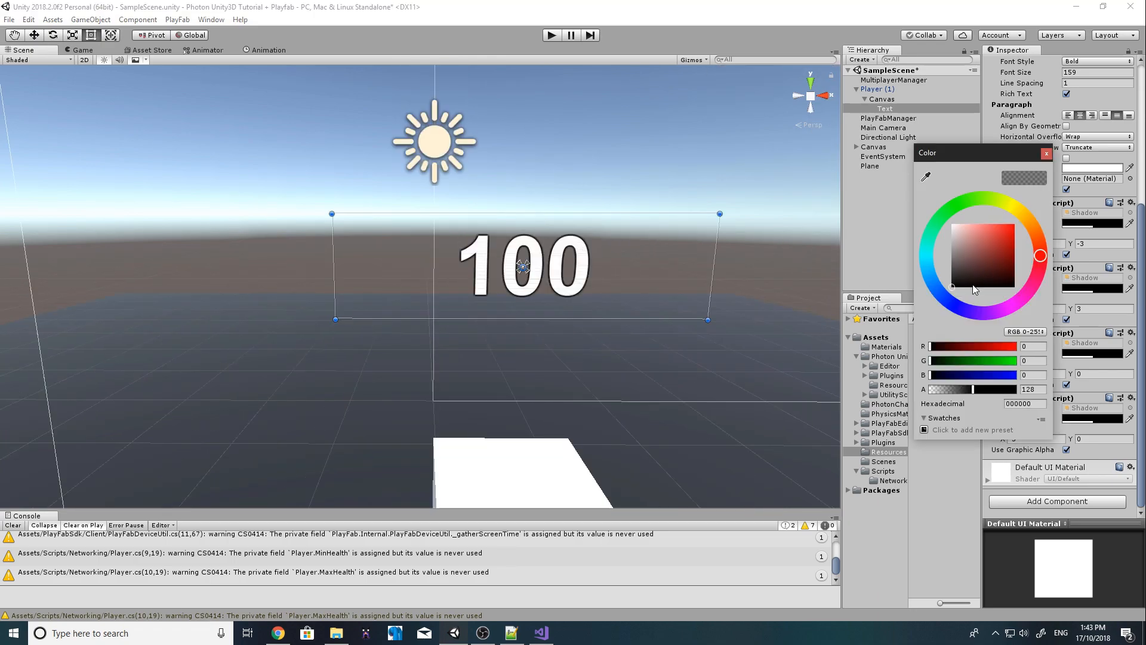
click(1013, 223)
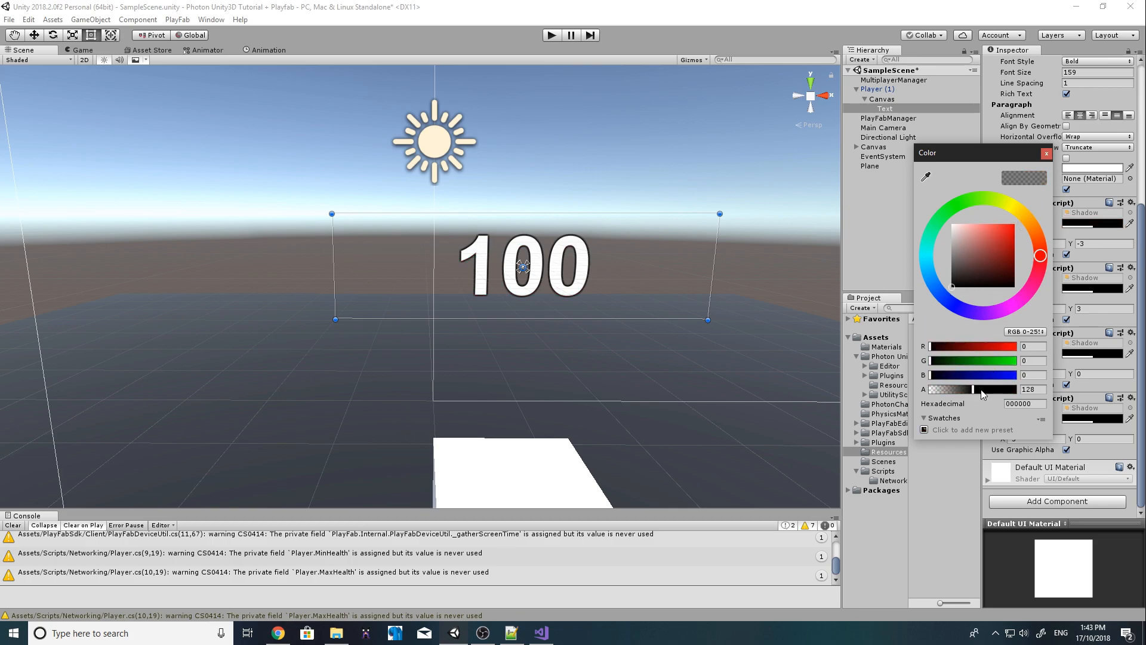
drag(972, 390, 1008, 389)
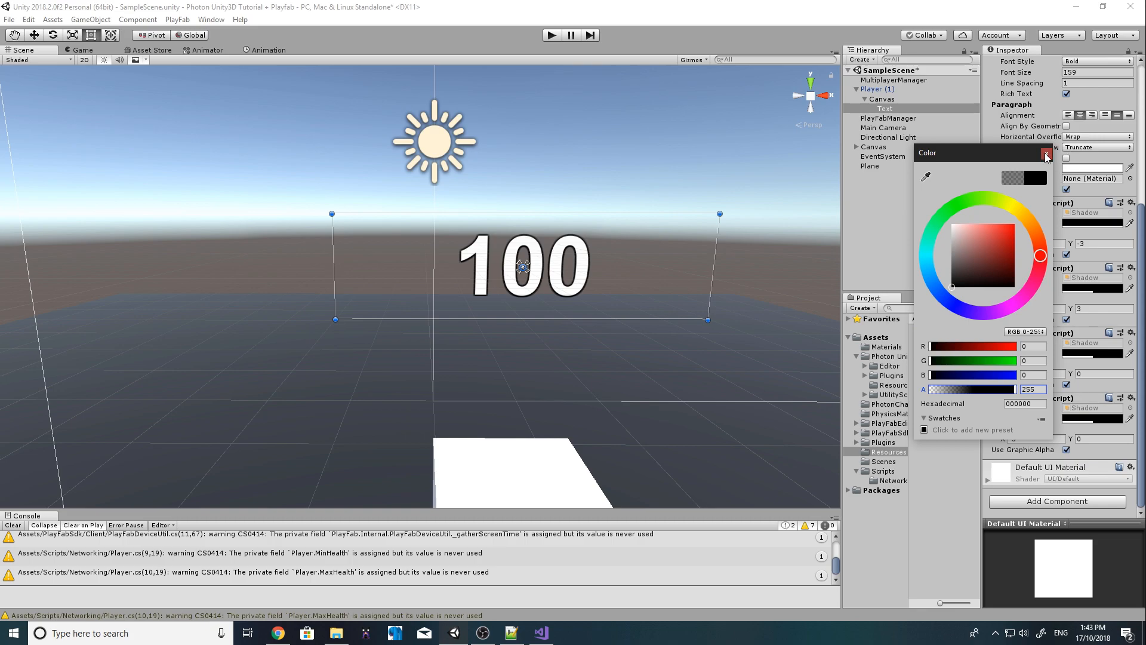
mouse_move(1089, 380)
text(128)
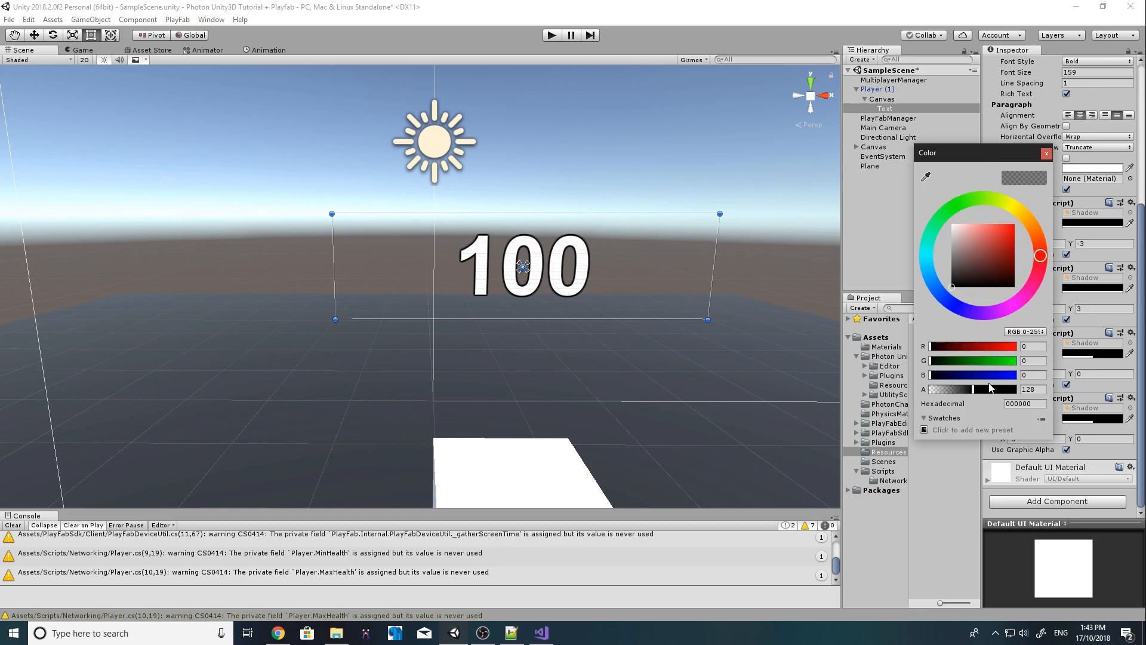
click(1046, 153)
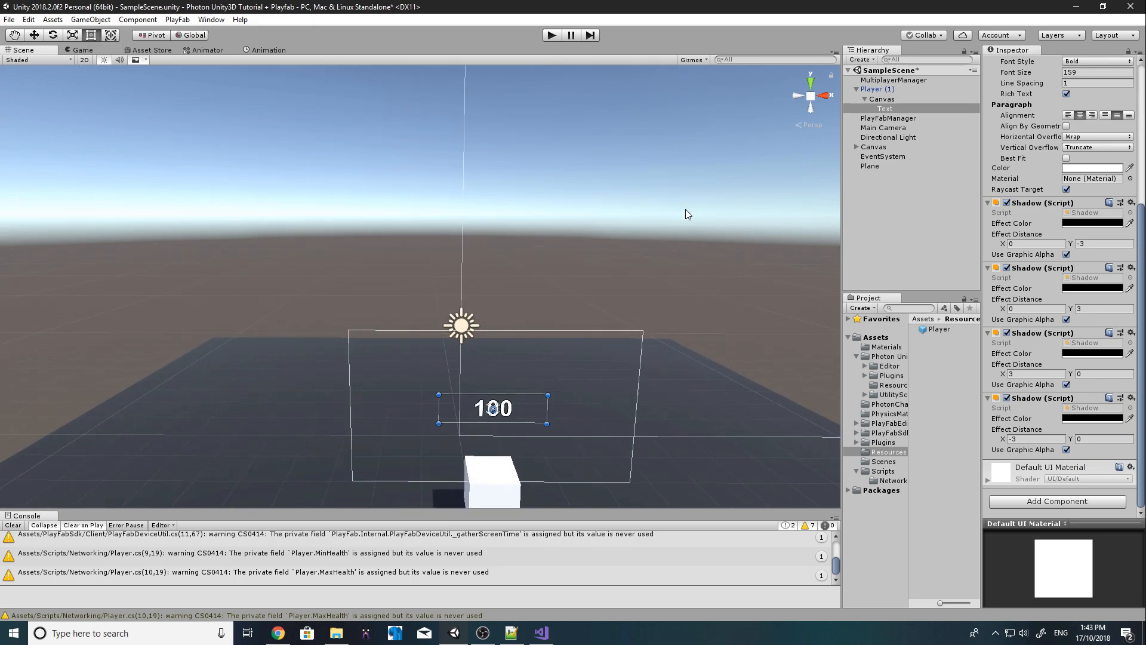
- Add 'using UnityEngine.UI;' to Player.cs and begin declaring 'public Text healthText'
click(867, 88)
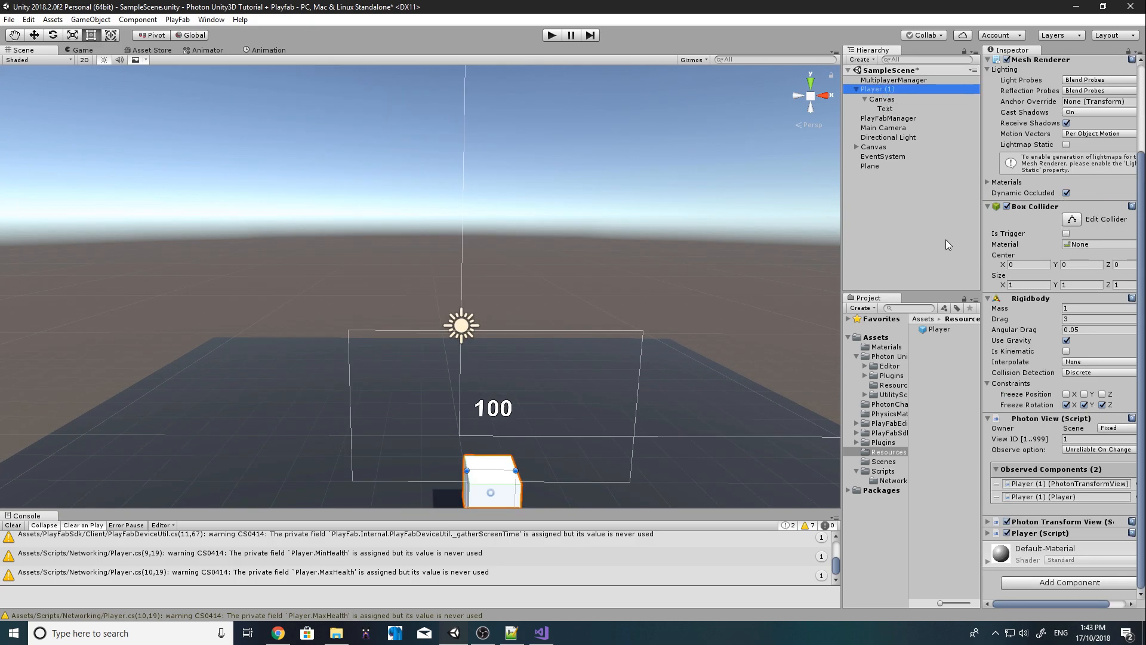
click(539, 633)
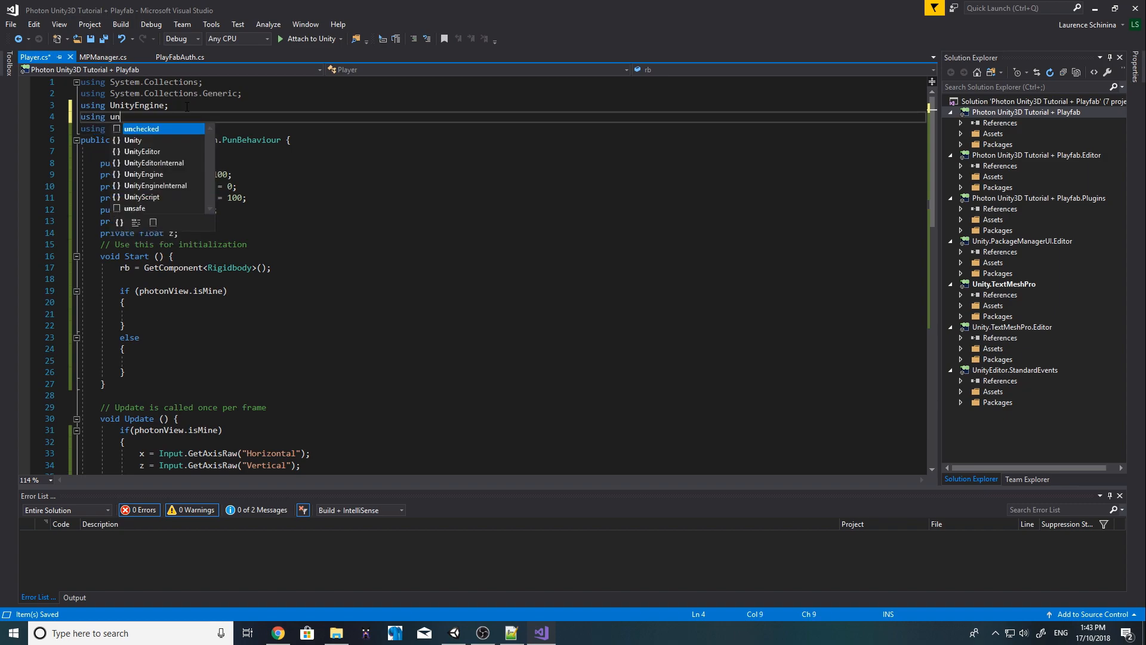
text(ityEngine.UI;)
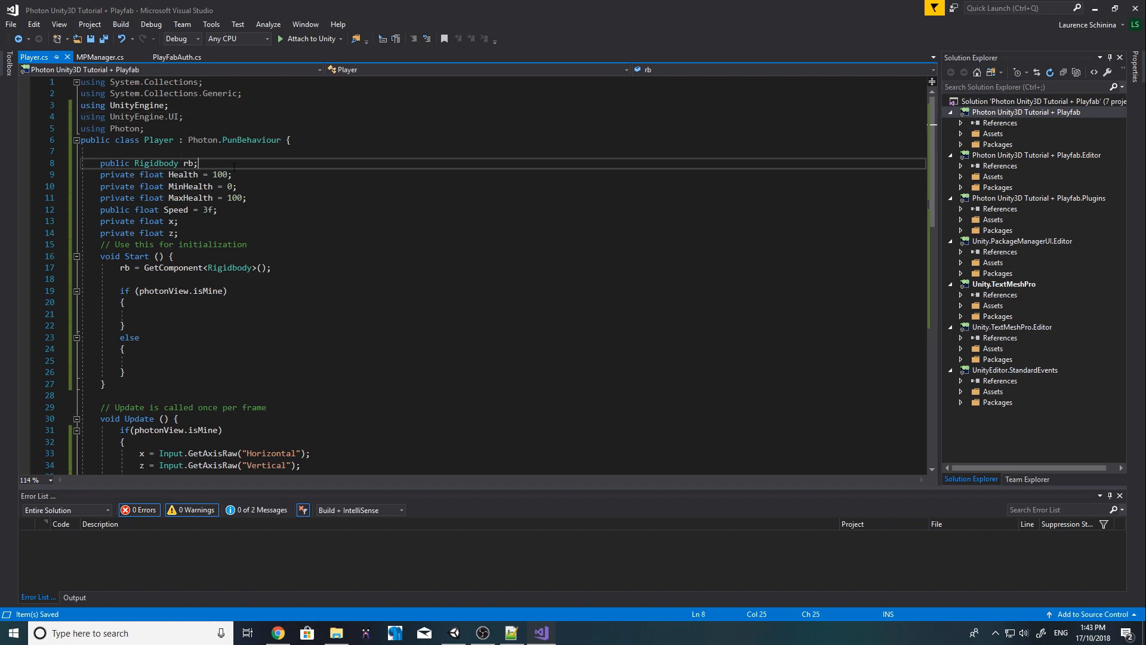
text(public Text)
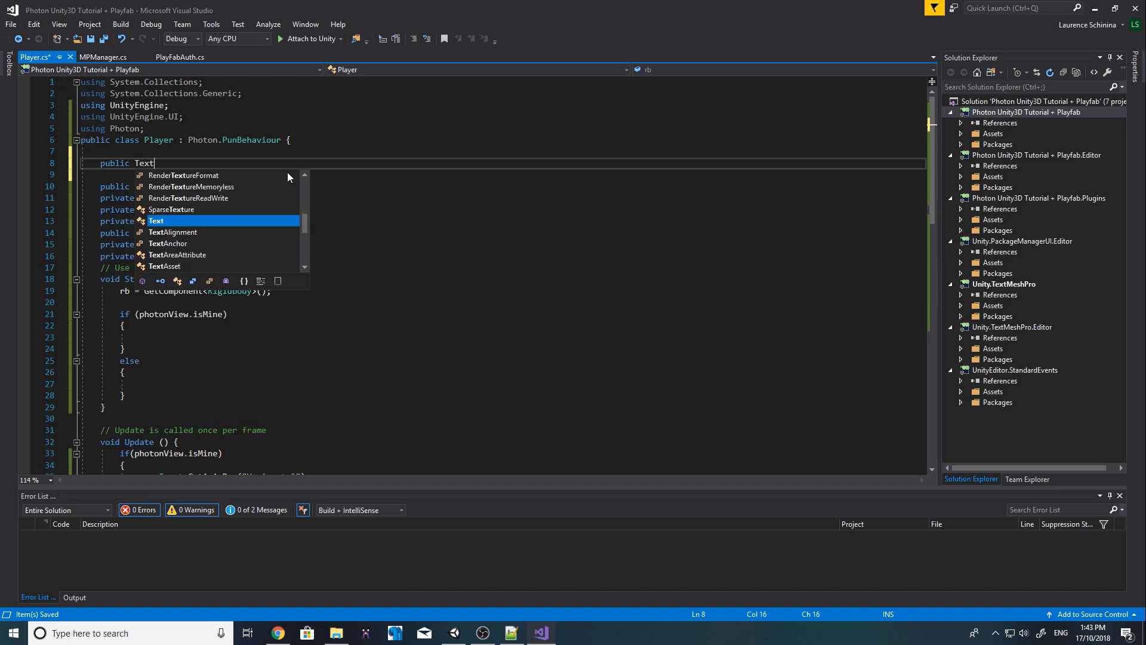
text(healthT)
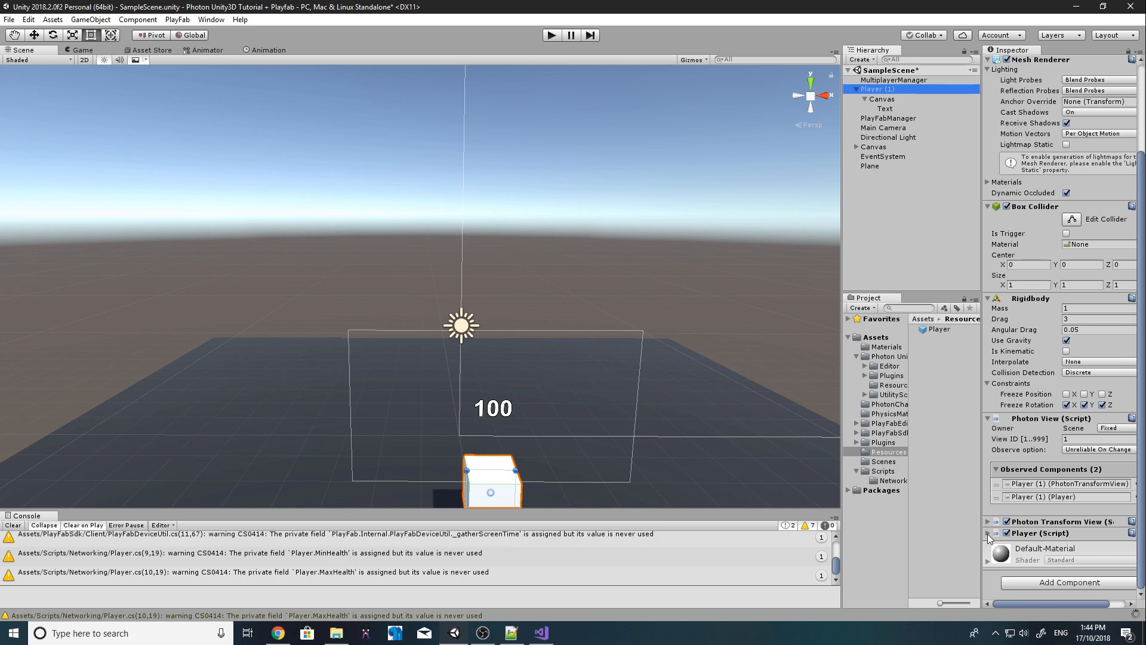
- Return to Player.cs in Visual Studio showing the public Text healthText field
click(995, 532)
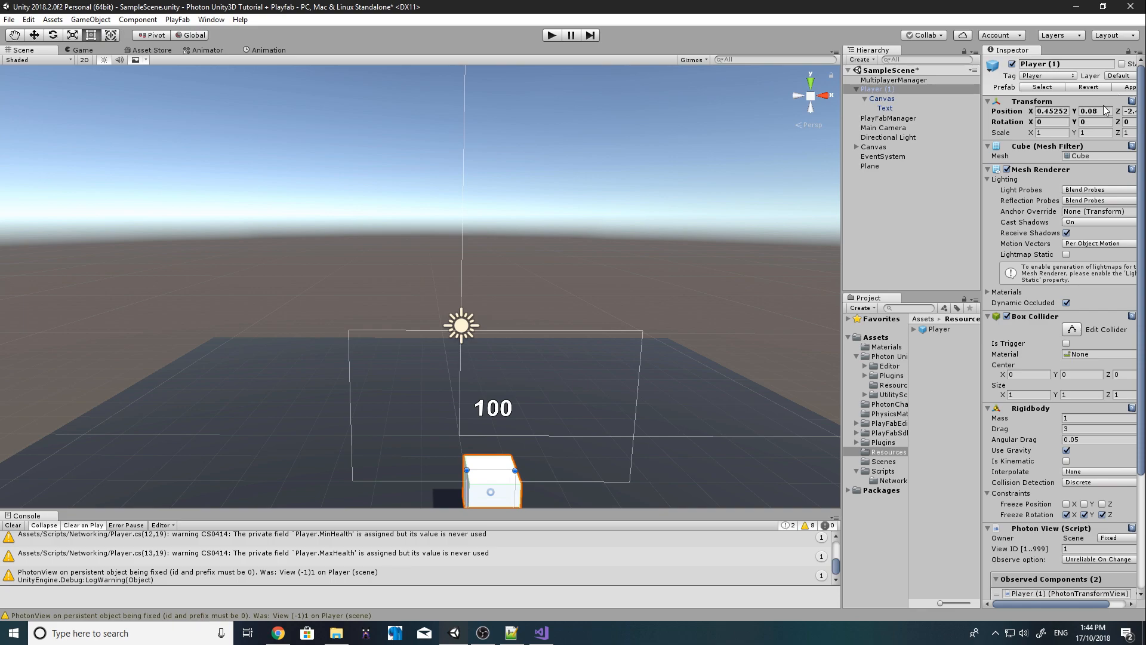
scroll(down, 3)
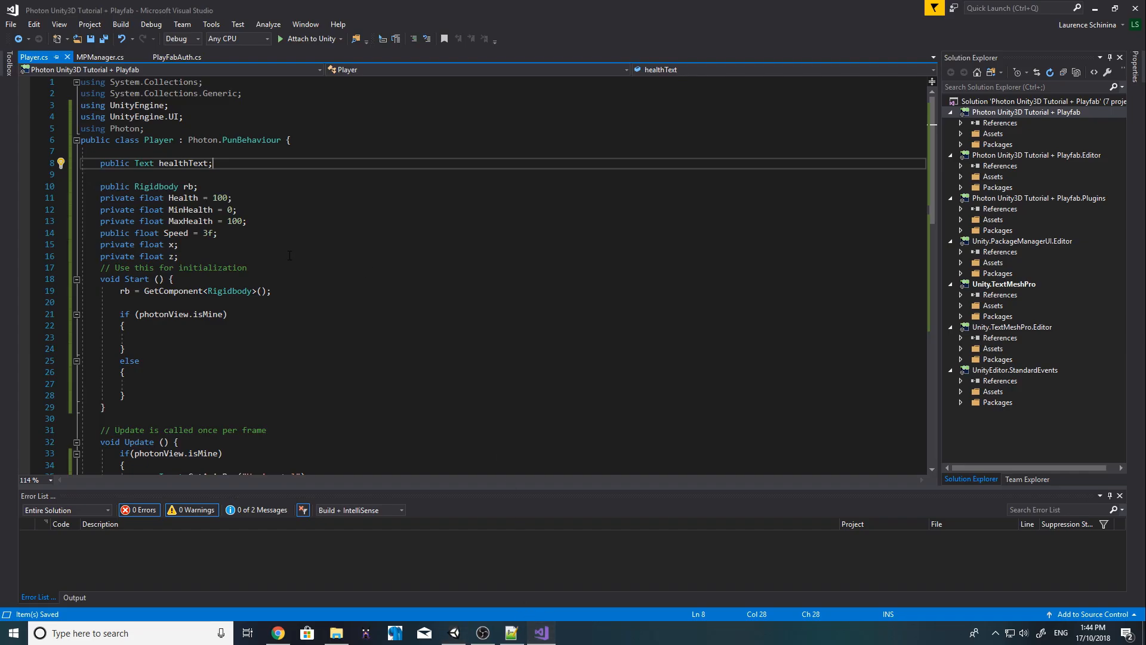
- Write OnCollisionEnter with an isMine check and a Damage method doing Health -= 20
scroll(down, 3)
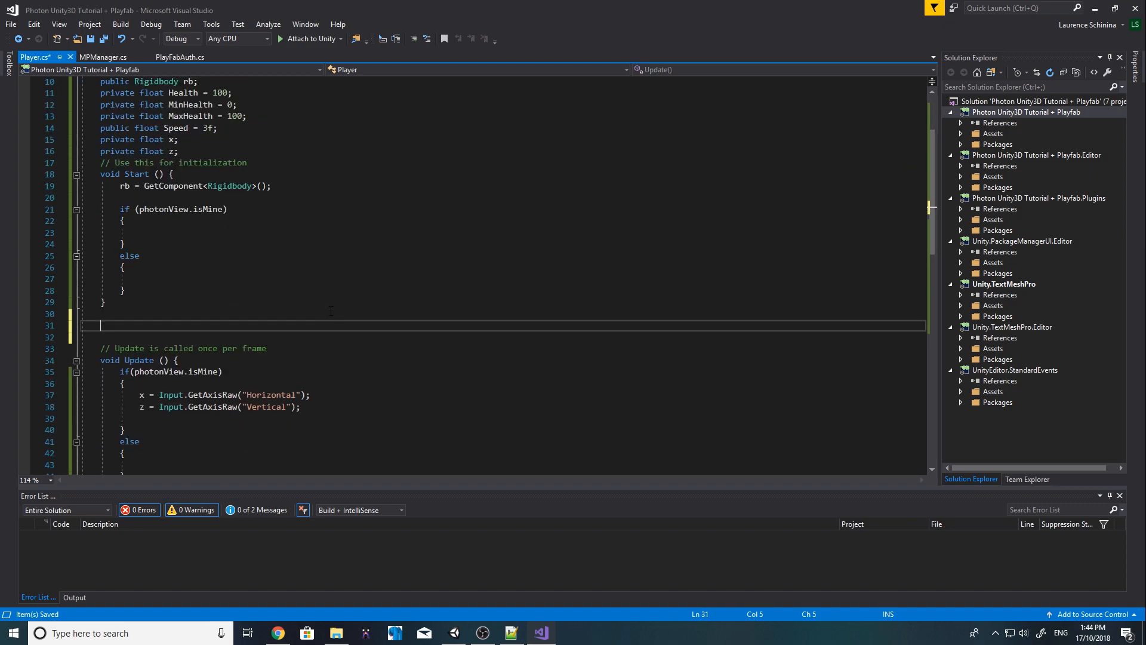
text(void on)
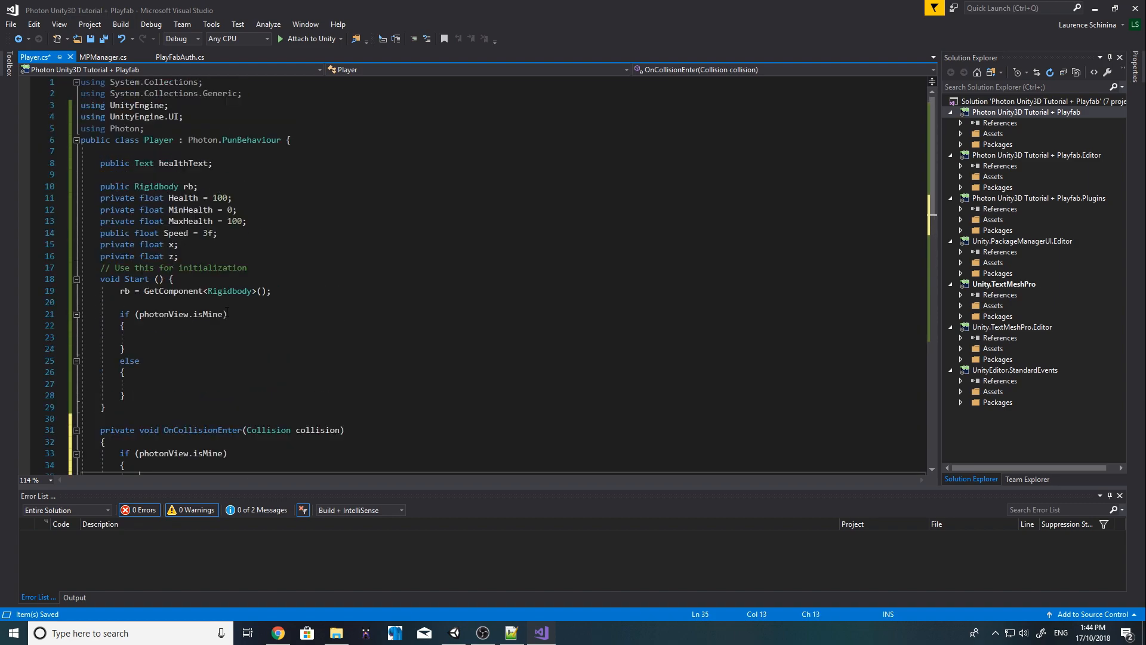
scroll(down, 3)
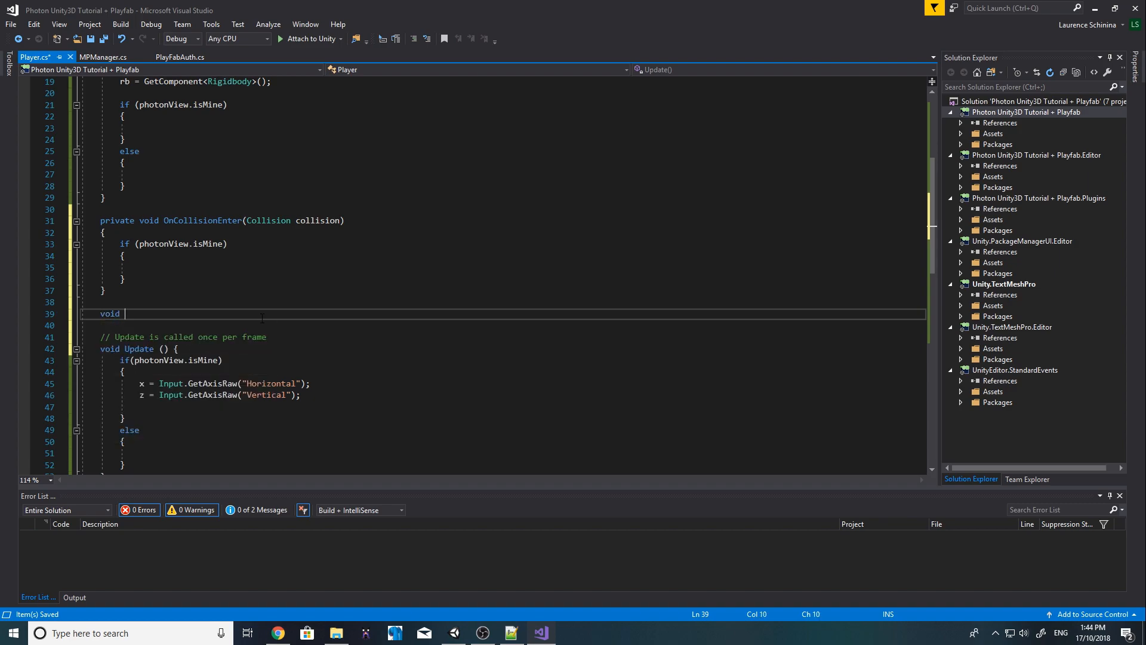
text(Damage)
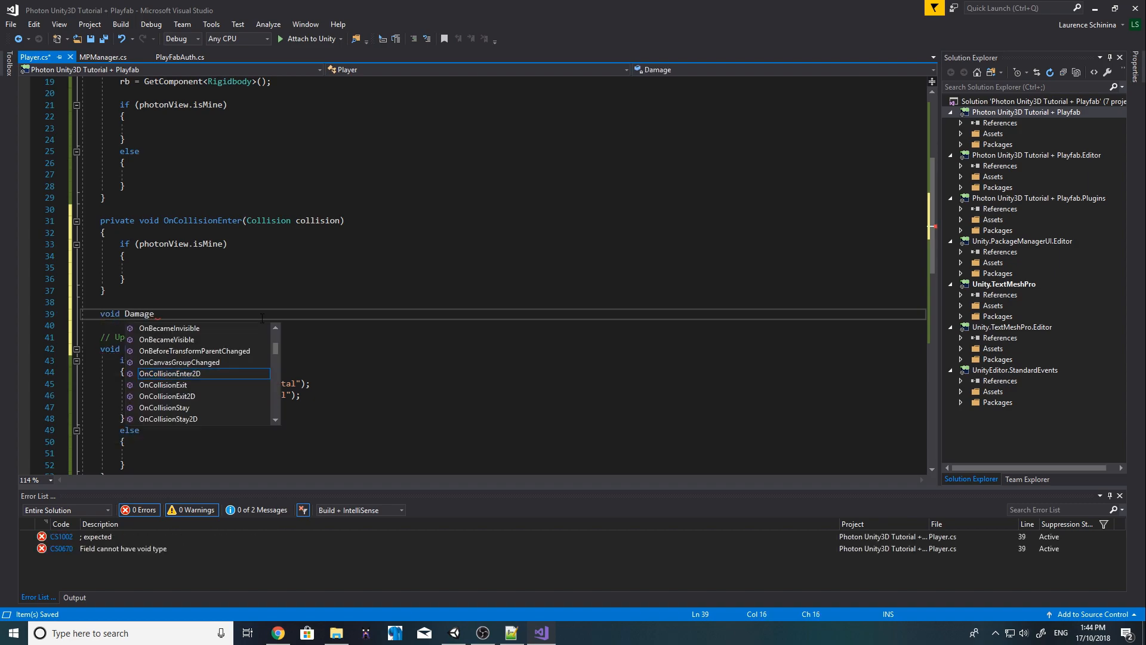
text(fl)
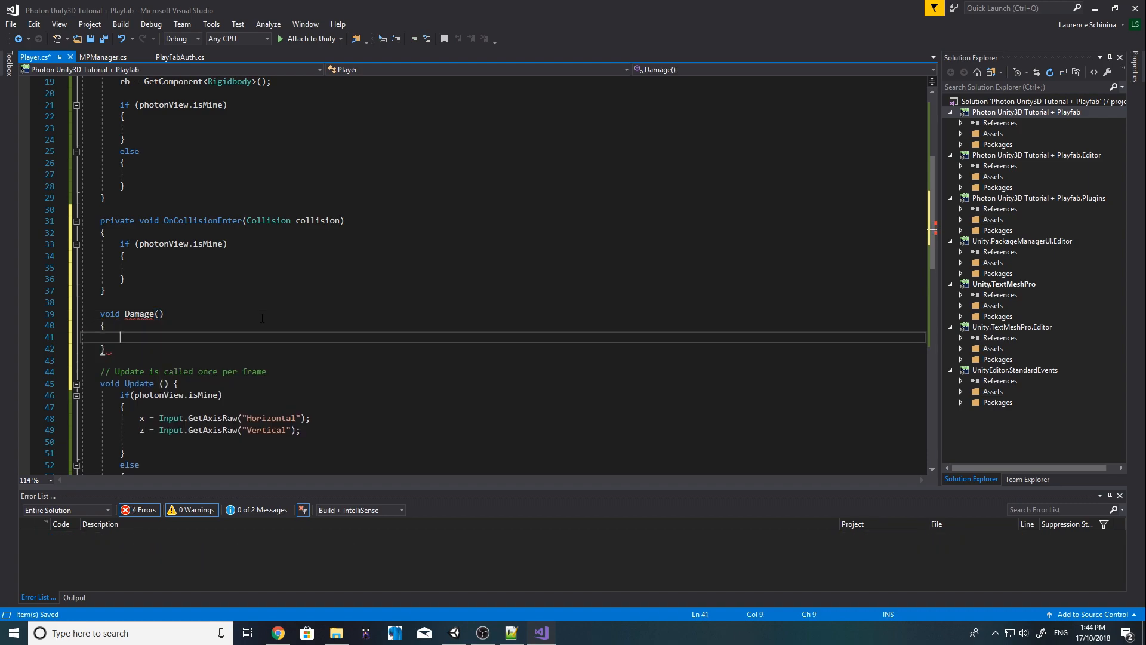
text(Health)
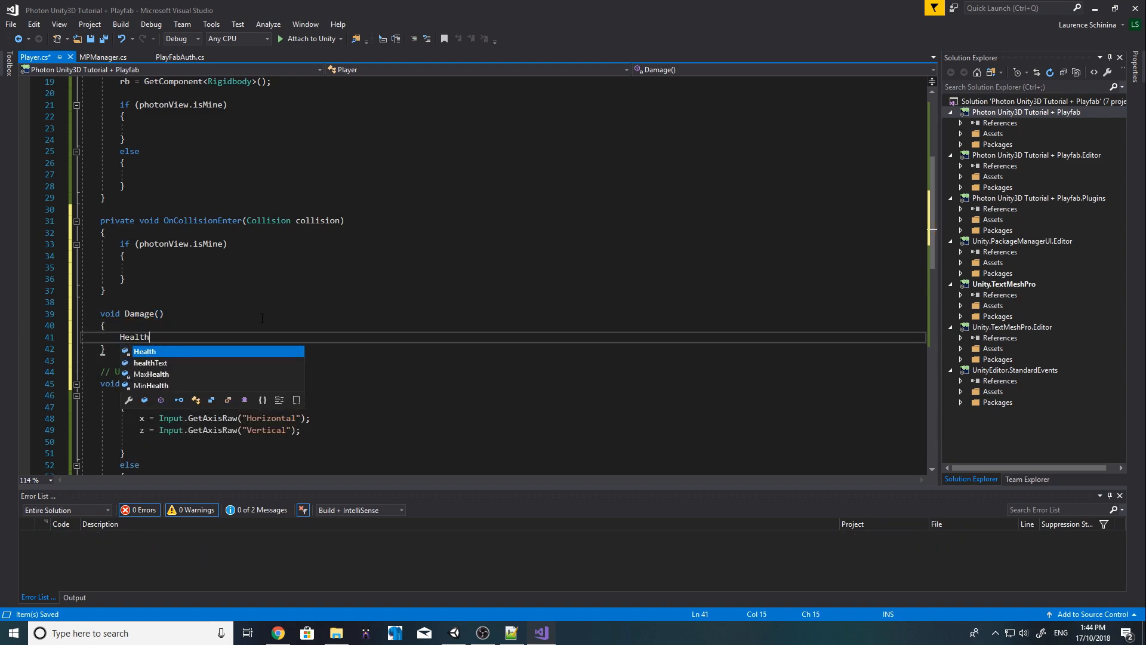
text(-= 20;)
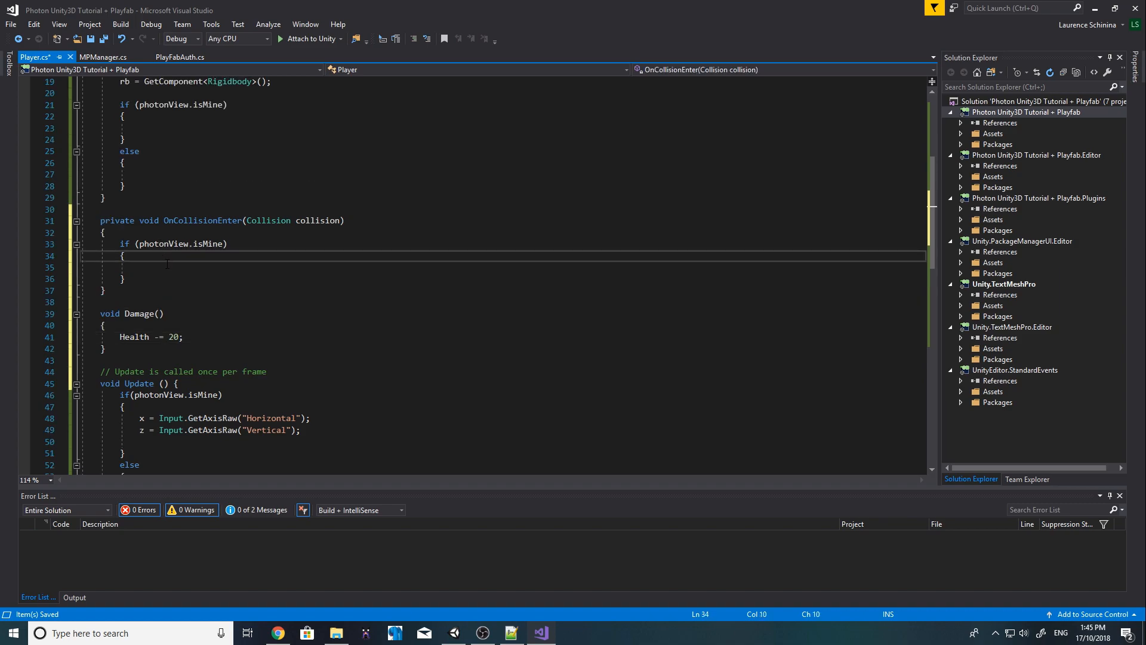
- Call photonView.RPC("Damage") inside the collision handler's isMine check
text(photonView.RPC()
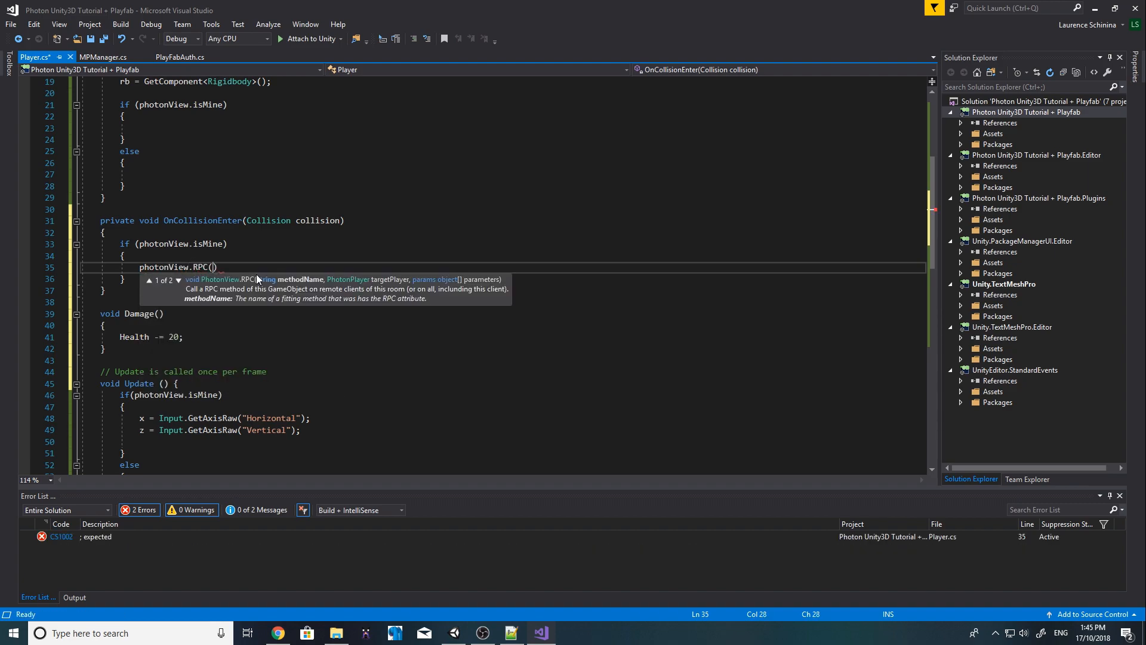
text("")
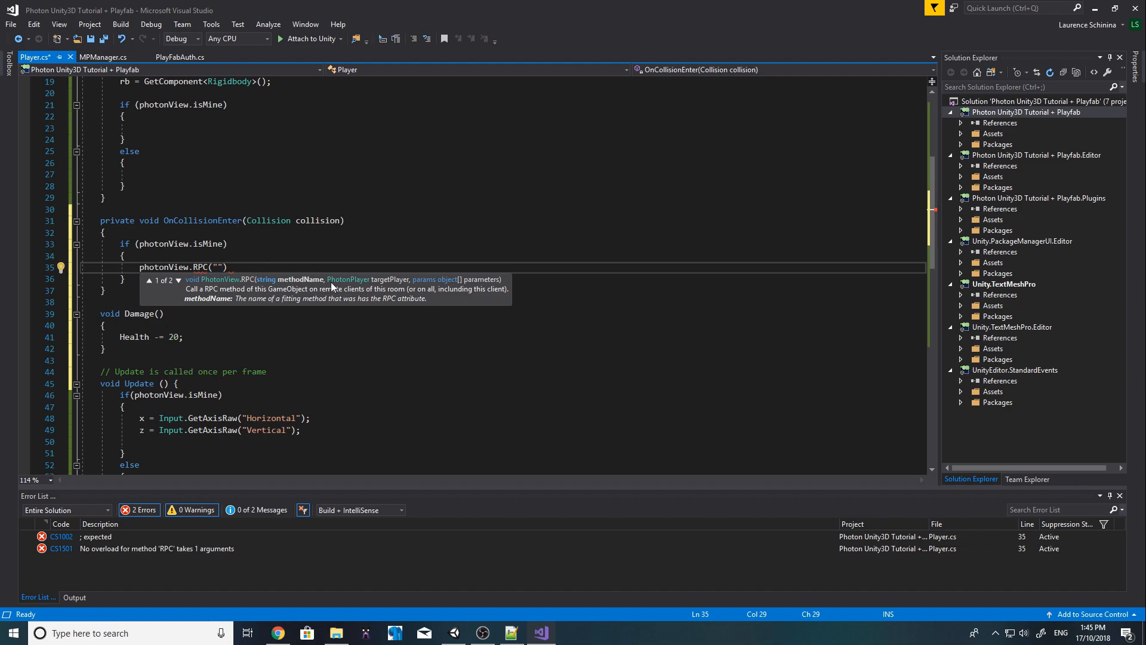
text(Damage)
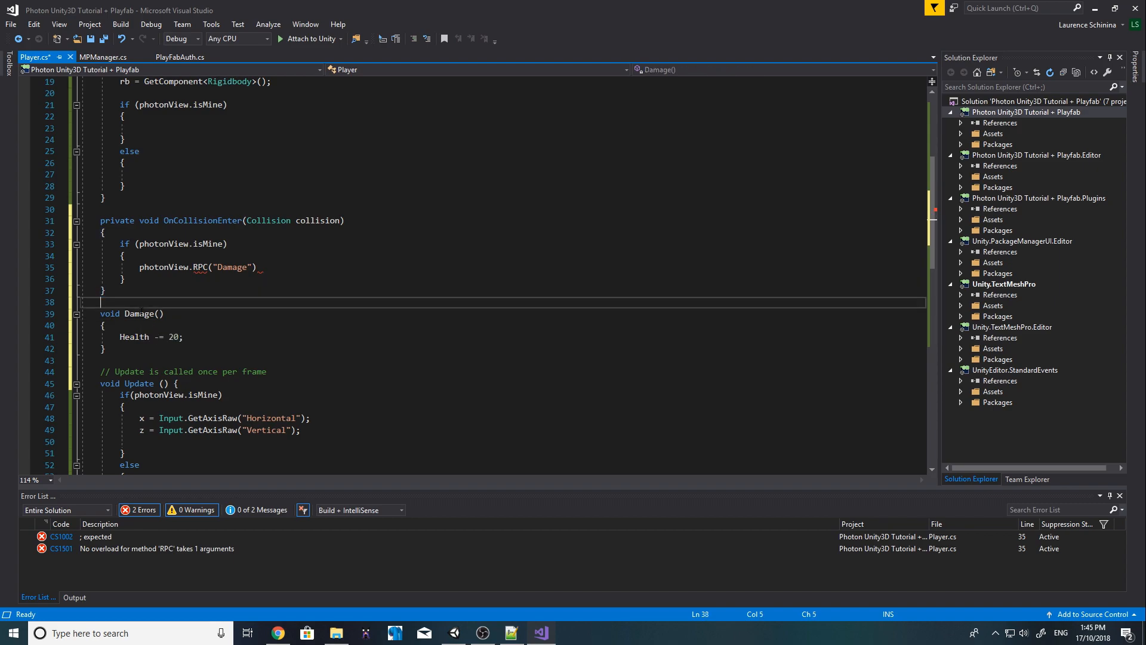
- Mark the Damage method with a [PunRPC] attribute
text([Pho)
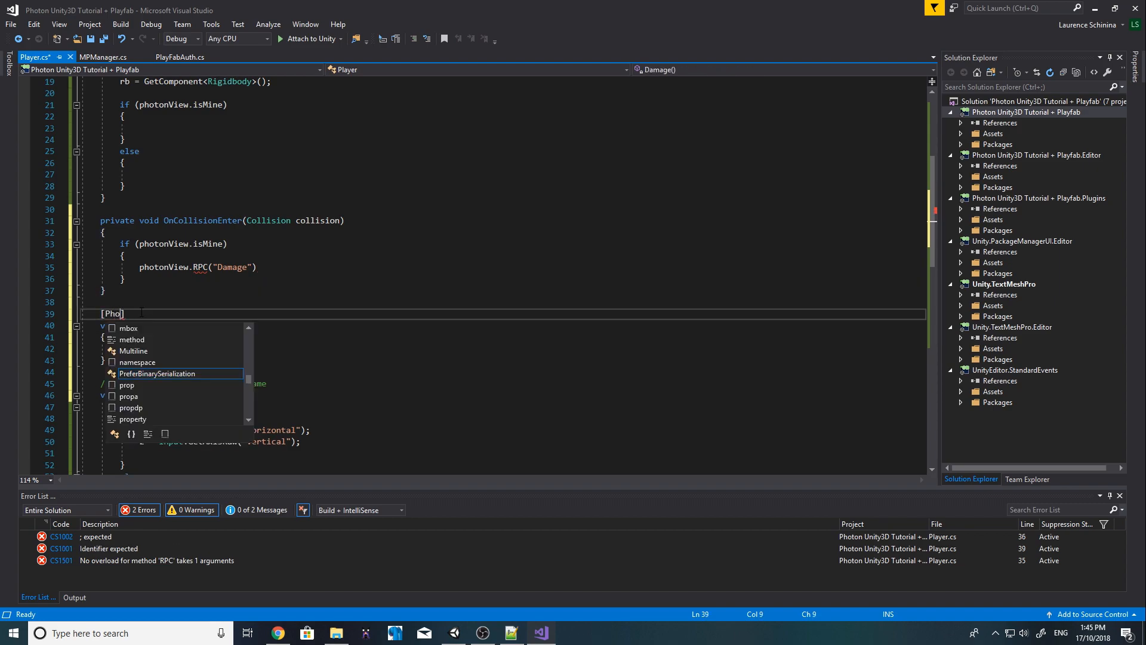
key(BackSpace)
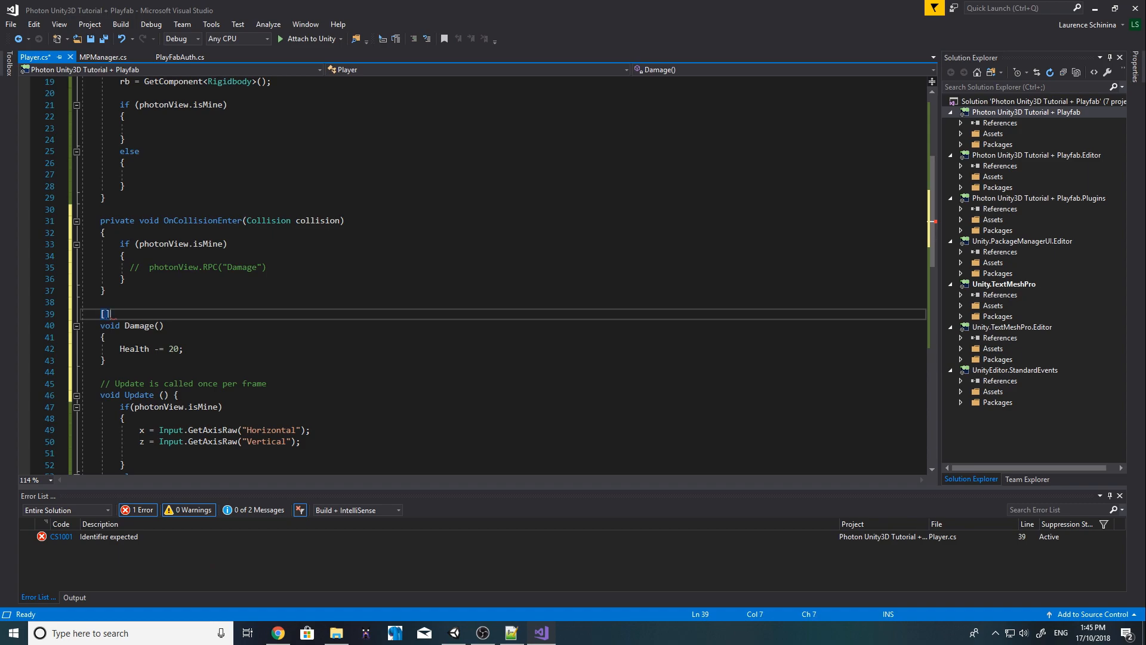
text(Photo)
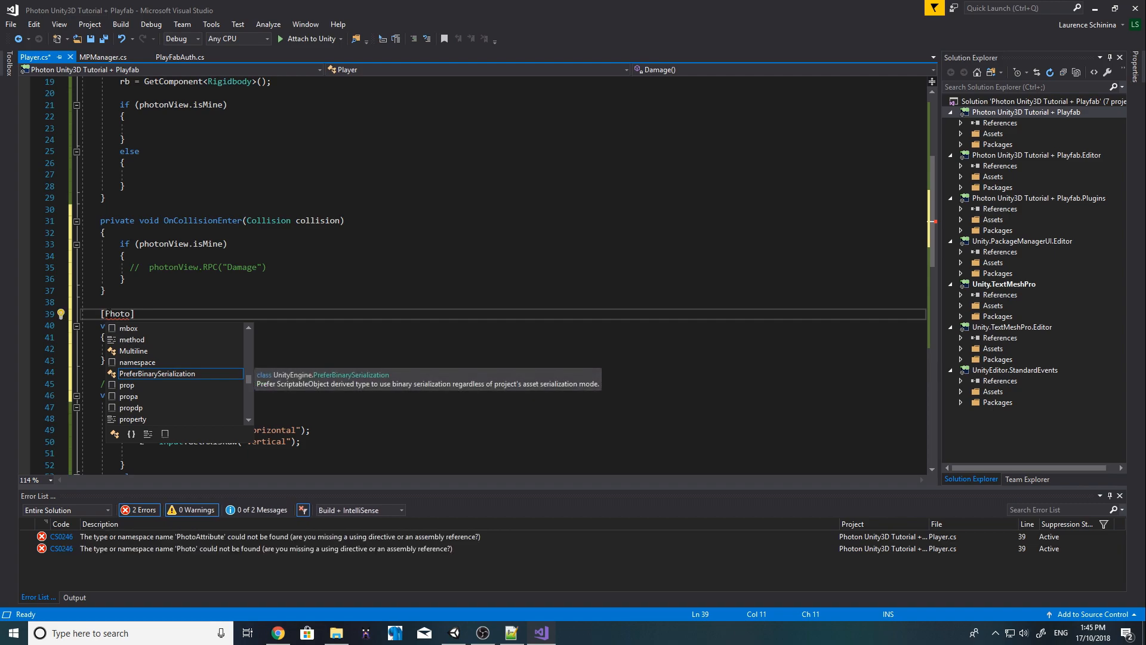
text(nRPC)
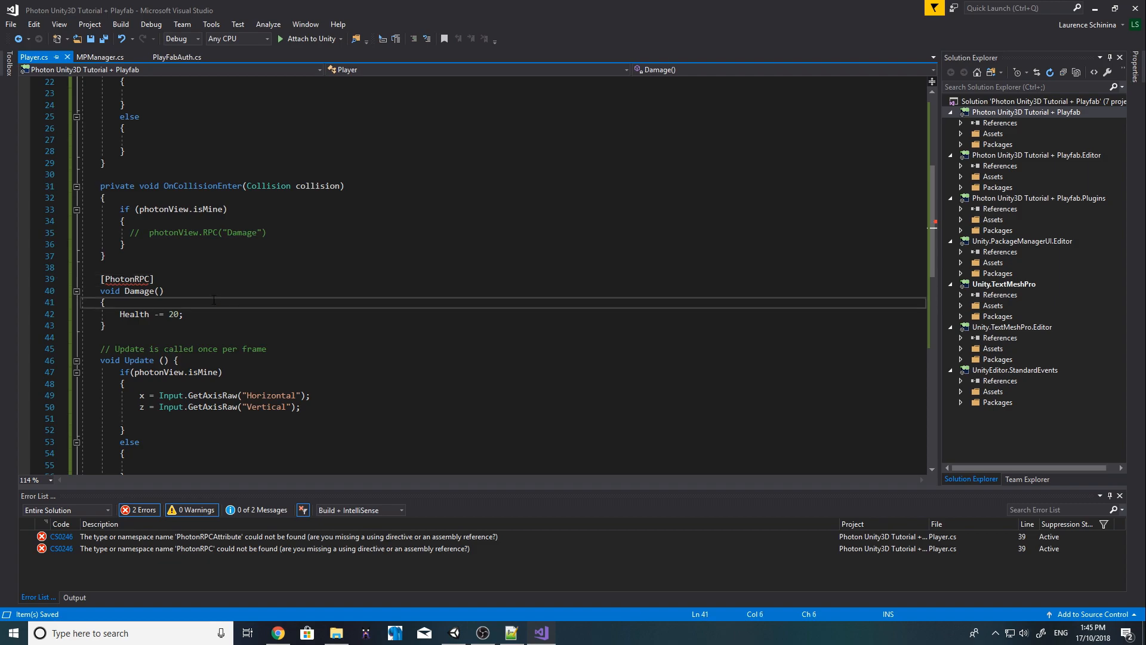
double_click(125, 279)
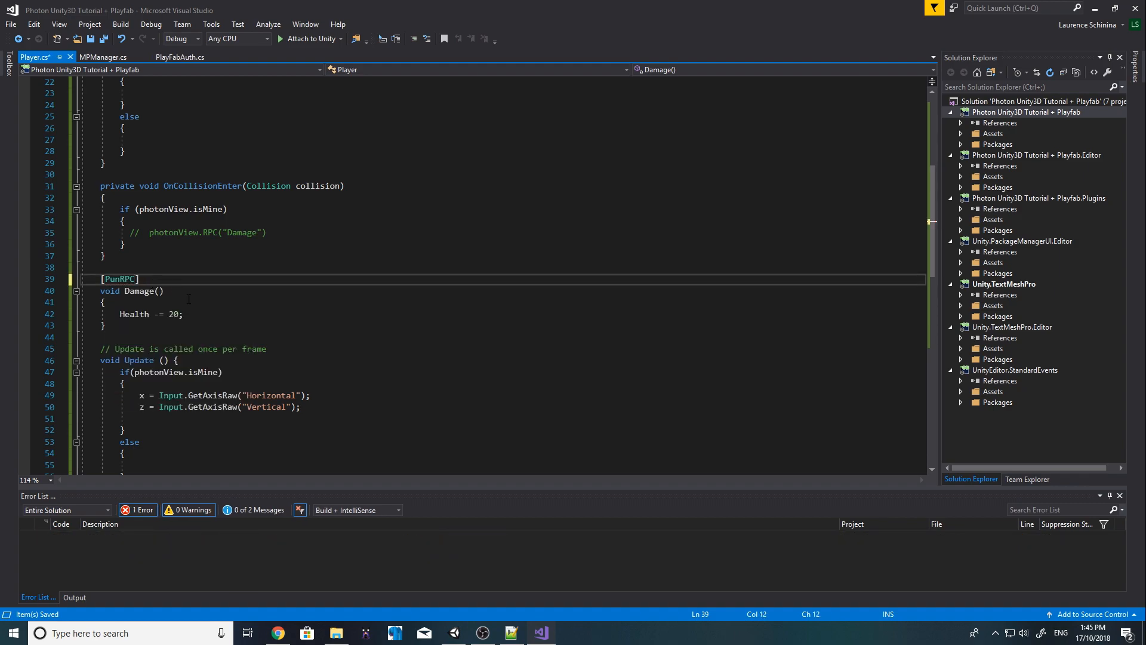
- Complete the call as photonView.RPC("Damage", PhotonTargets.All); with no errors
double_click(120, 279)
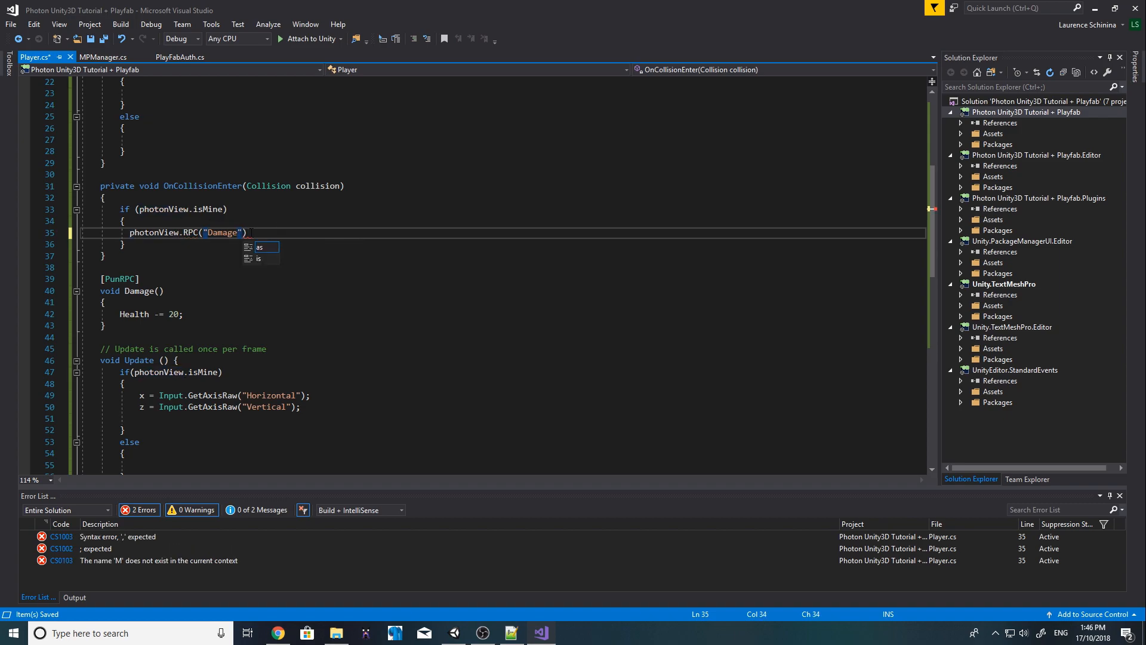
text(, PhotonTargets.)
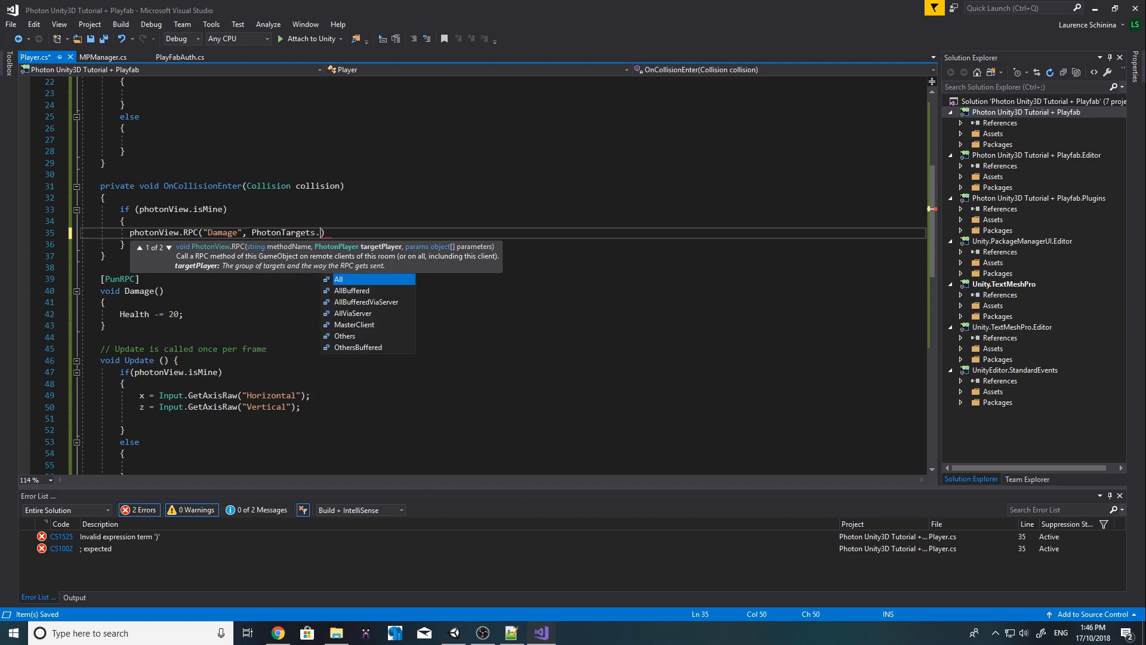
click(337, 279)
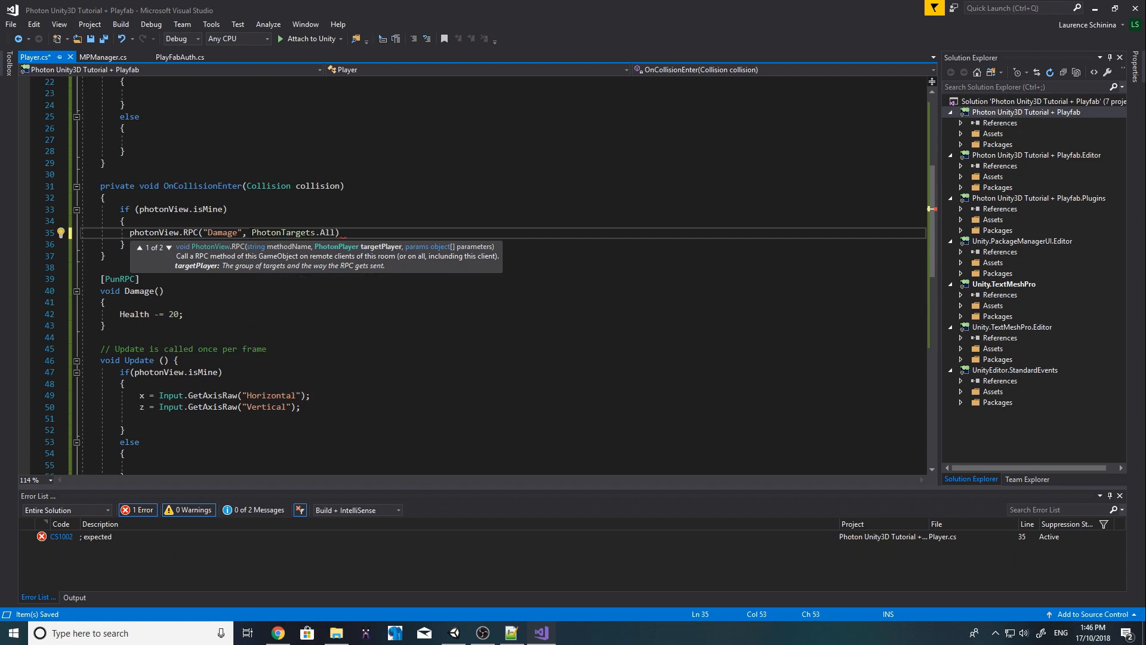
text(;)
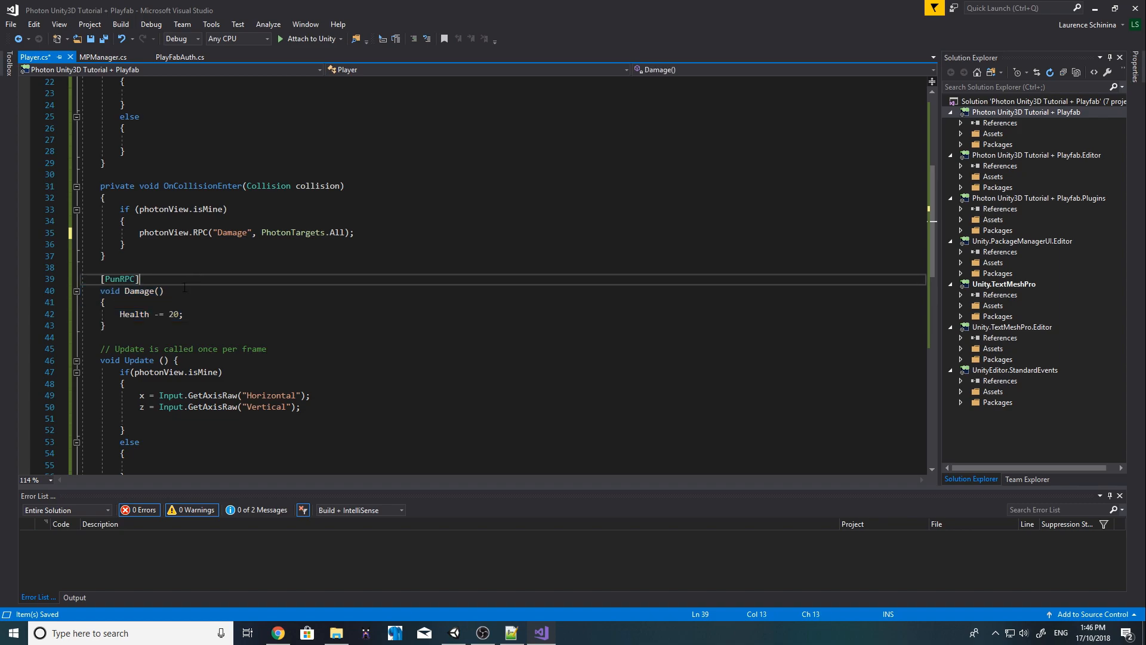
- Wrap the RPC block in if (collision.gameObject.tag == "Player")
triple_click(151, 314)
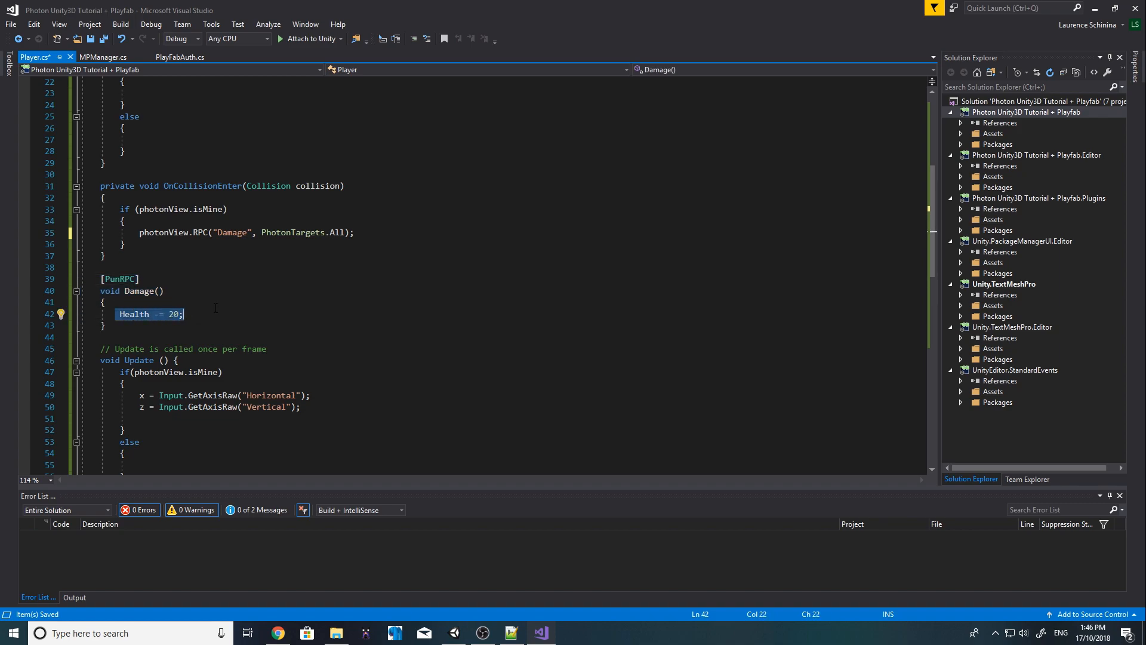
scroll(down, 3)
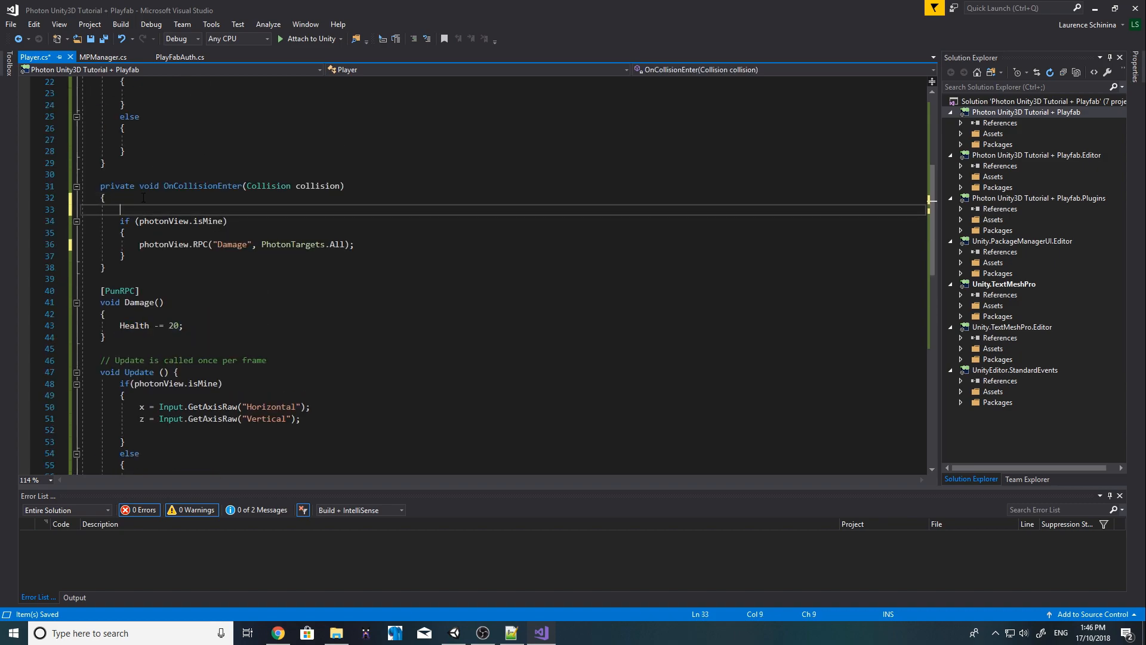
key(Backspace)
text(if(collision)
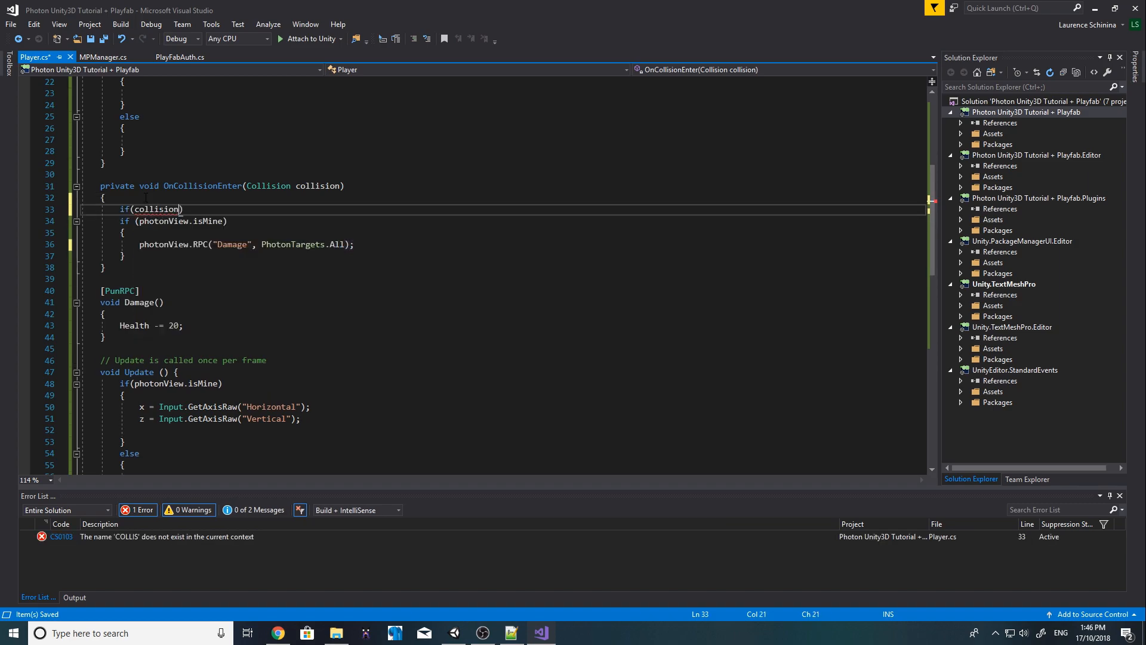
text(.gameObject)
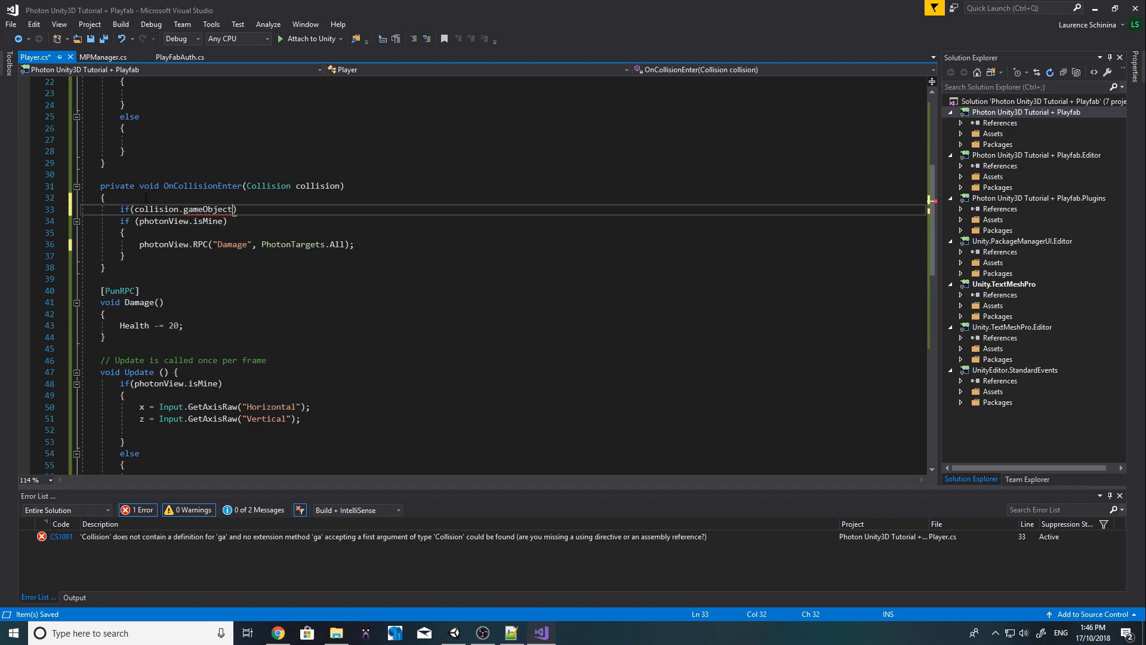
text(.tag ==)
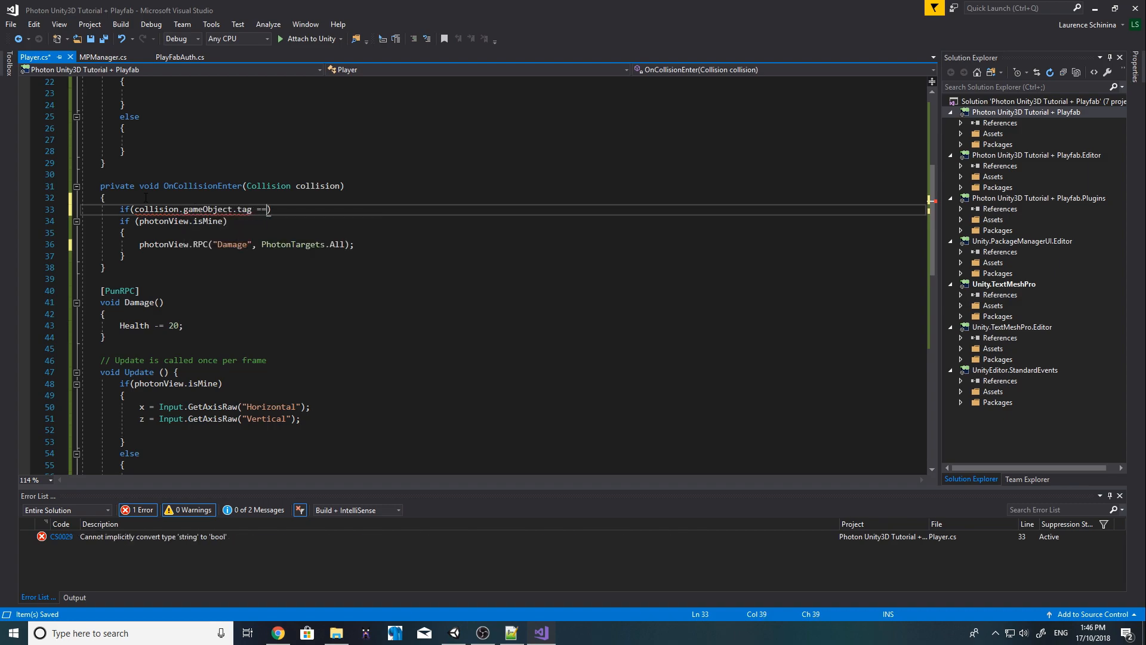
text("Player")
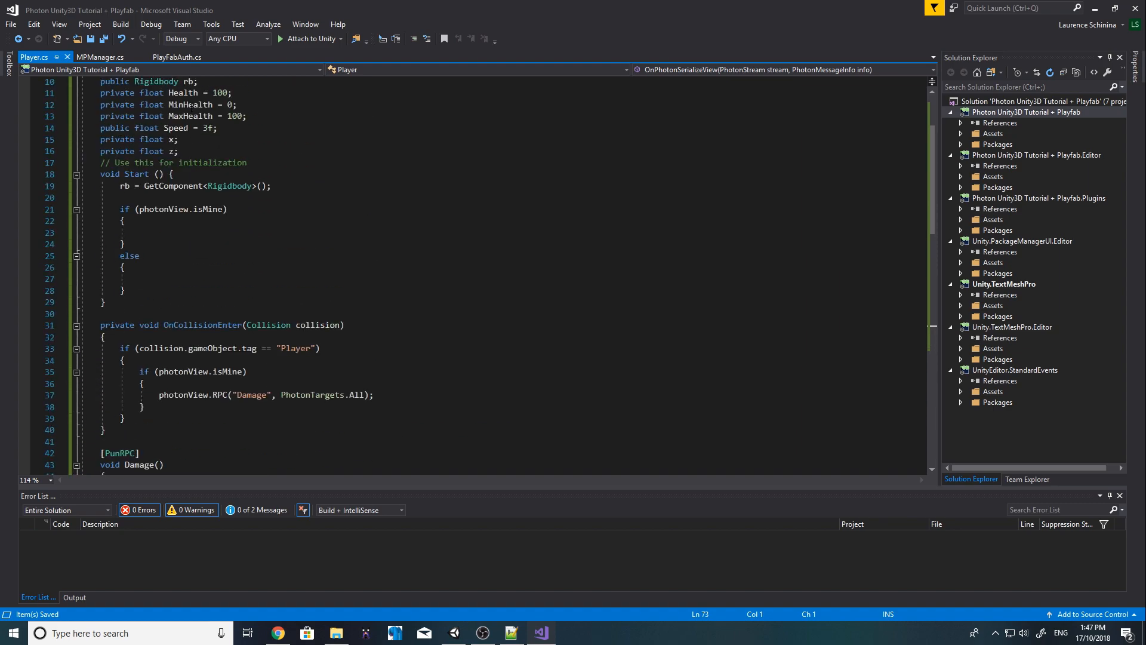
- Review the finished Player.cs and return to the Unity editor
scroll(down, 3)
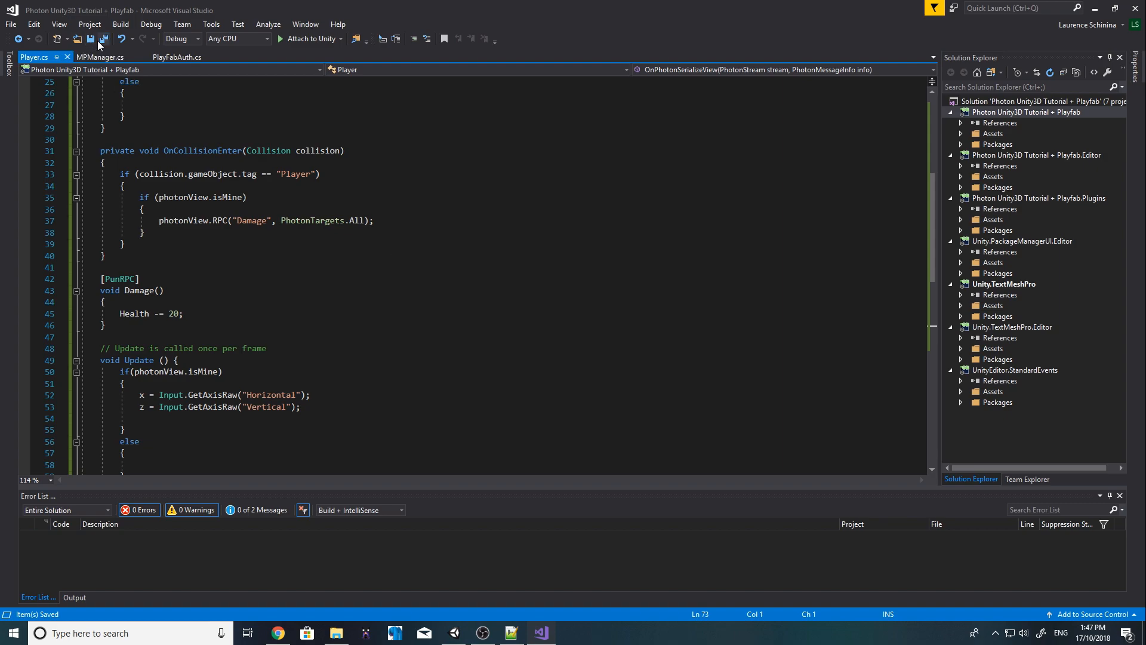
scroll(down, 3)
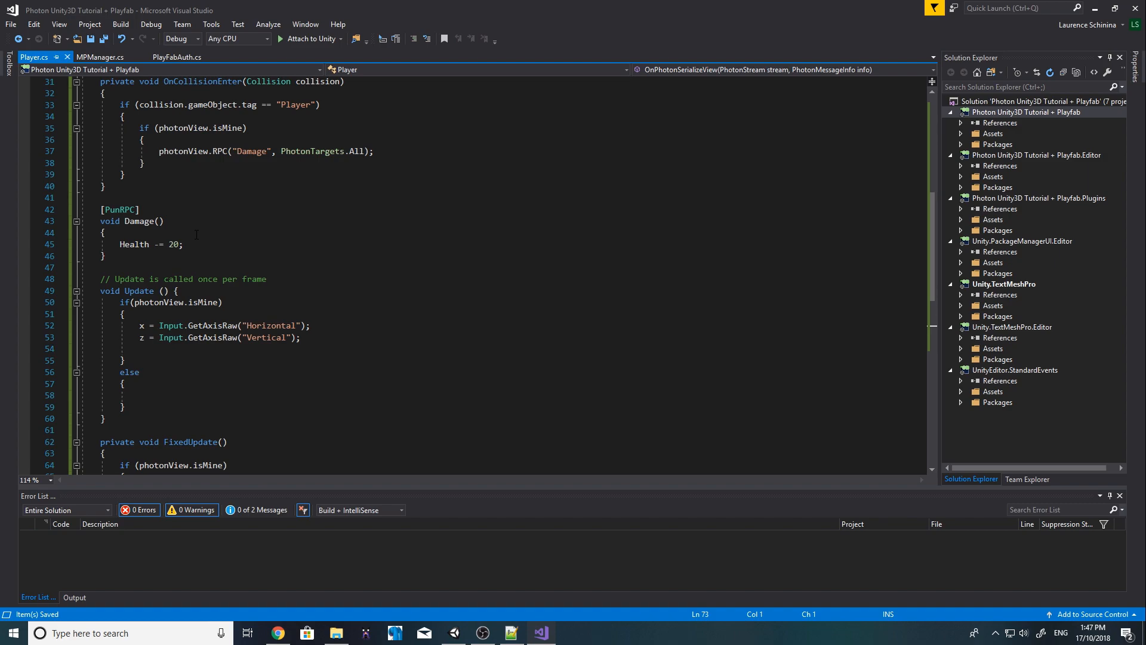
scroll(down, 3)
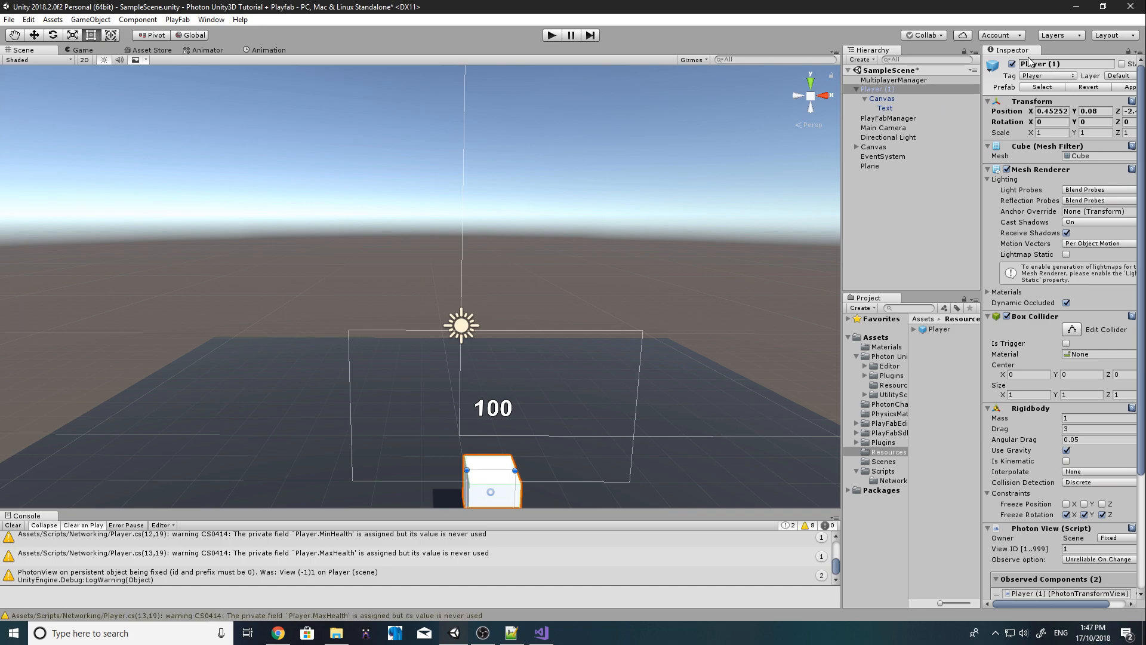
- Add healthText.text = Health.ToString(); at the top of FixedUpdate
click(540, 633)
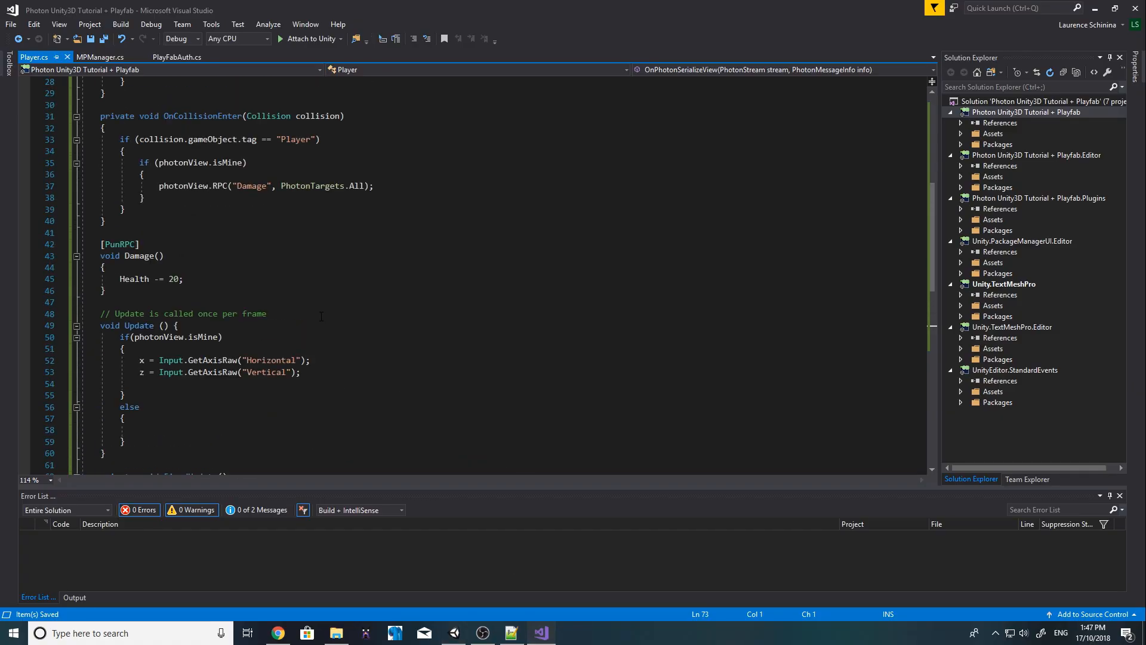
scroll(down, 3)
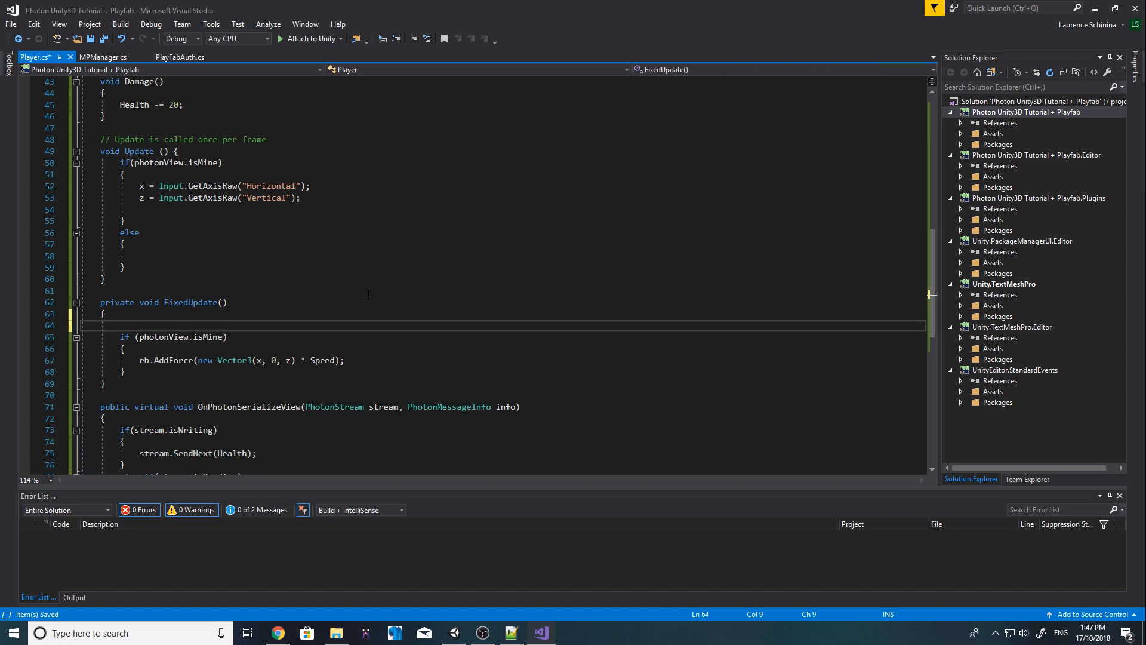
text(t)
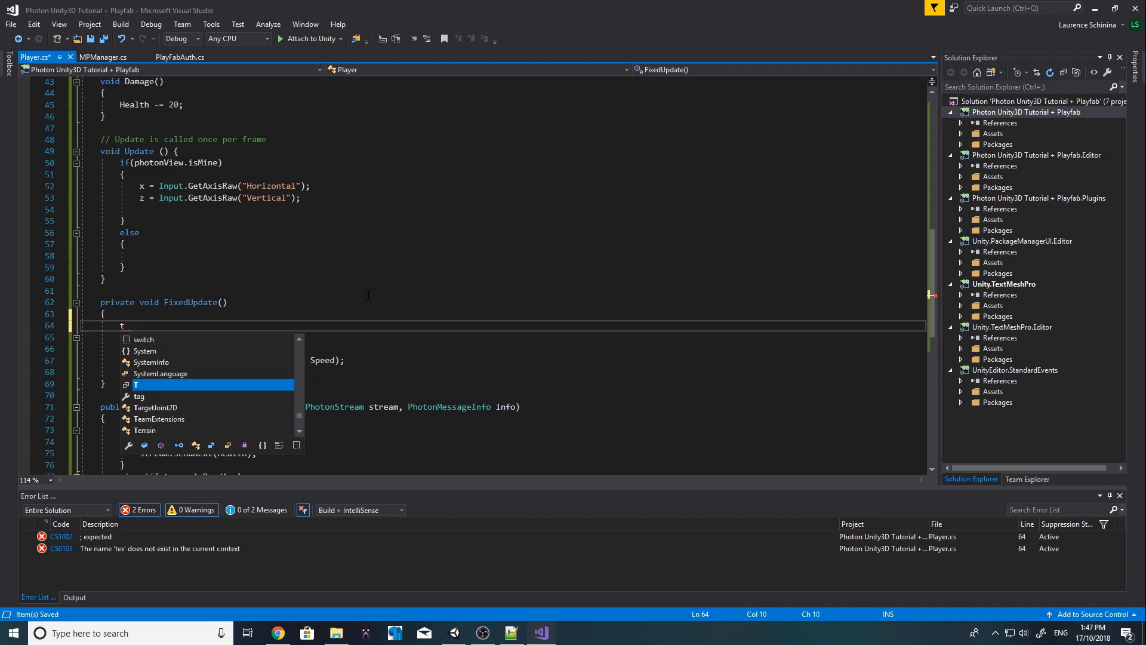
text(h)
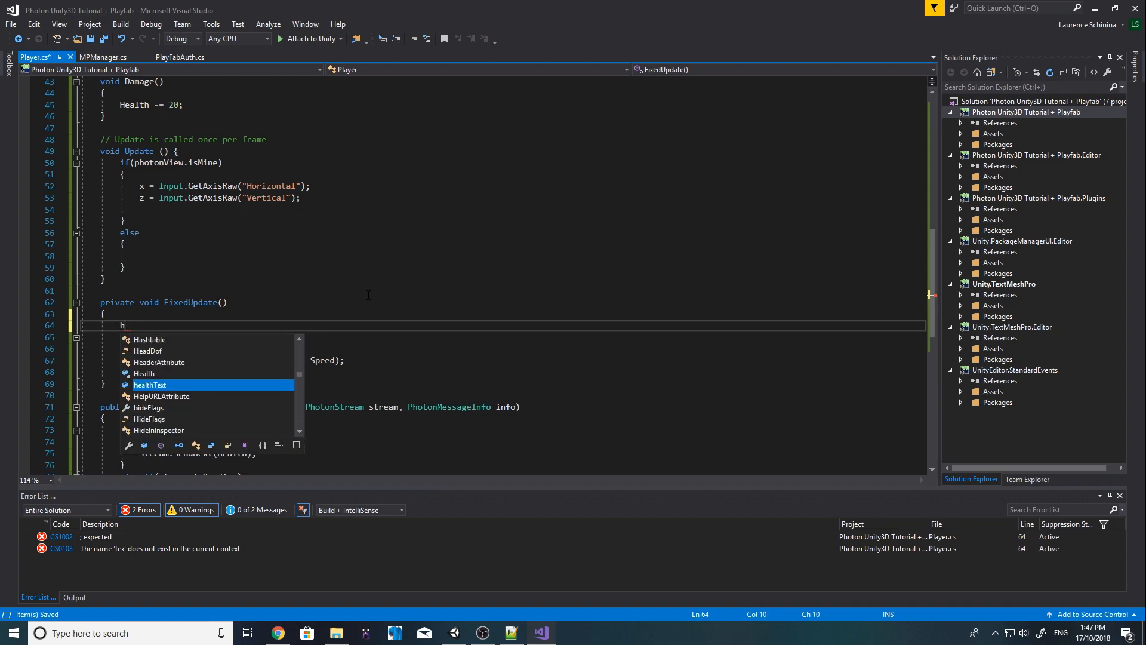
text(ealthText.text)
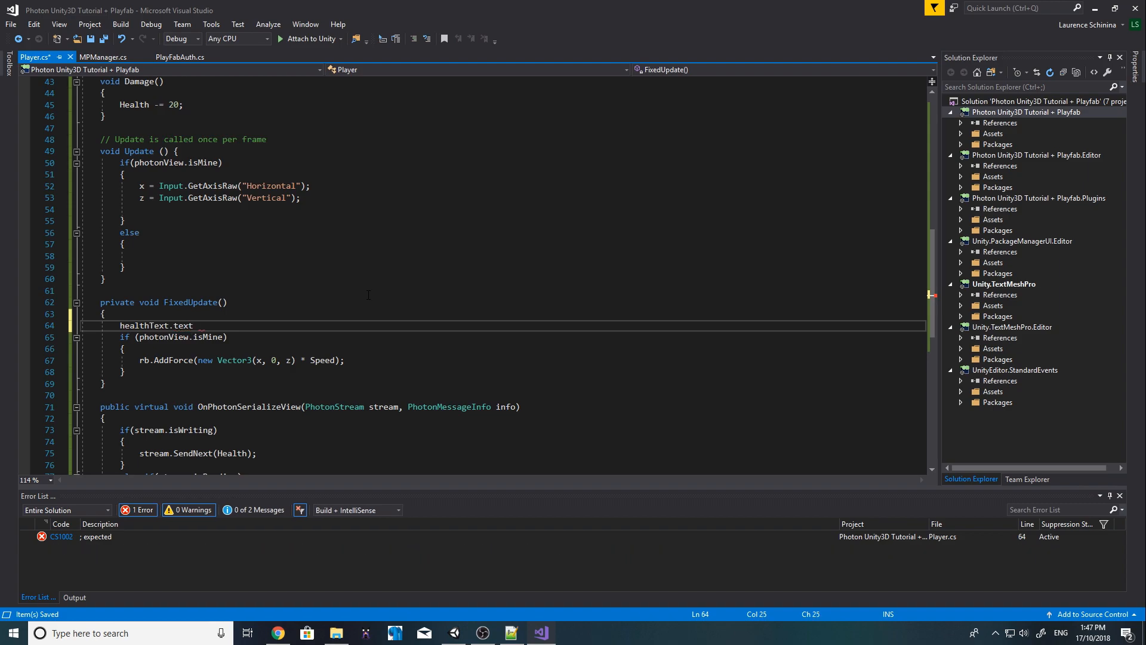
text(= Health;)
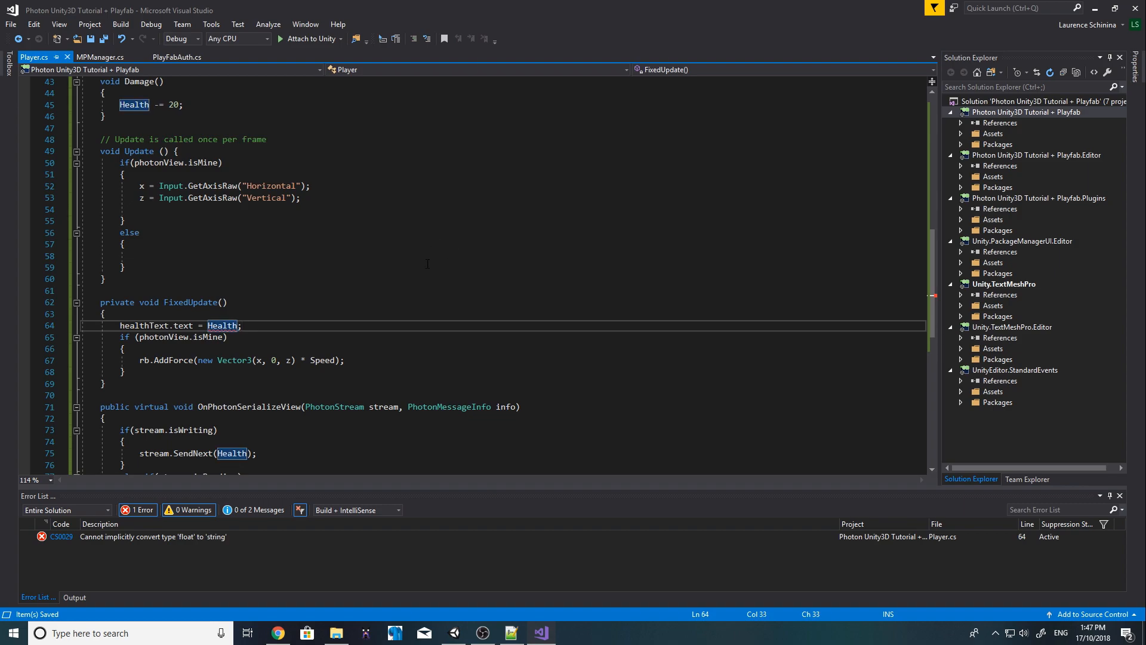
text(.ToString())
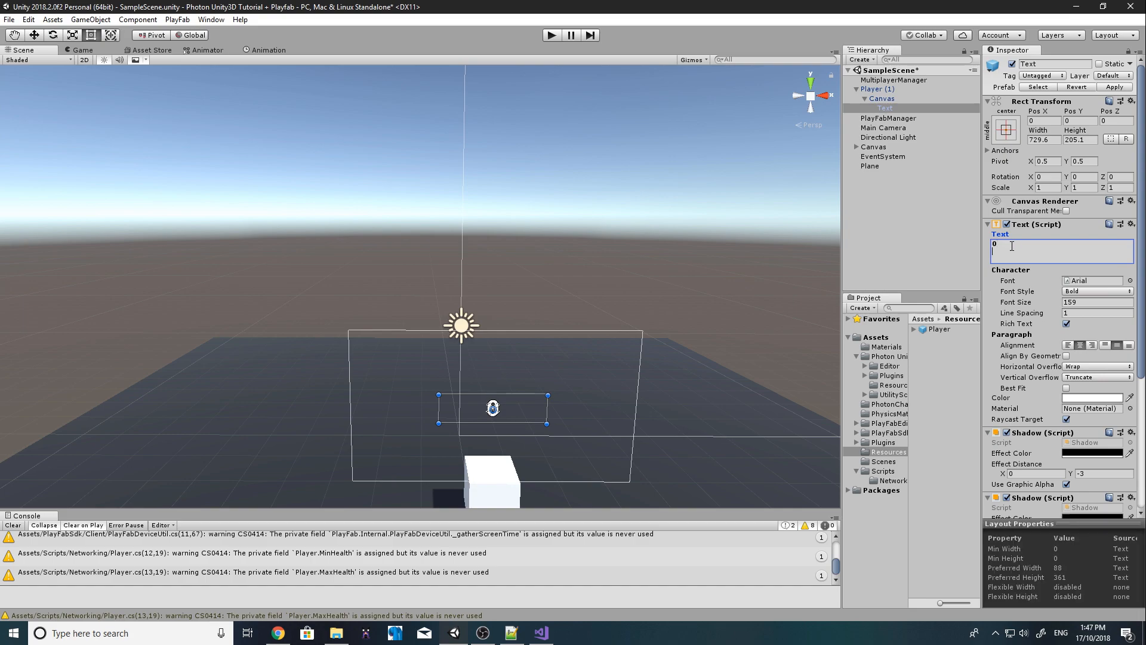
- Set the health label to 0, run the game and log in with the test account
click(875, 88)
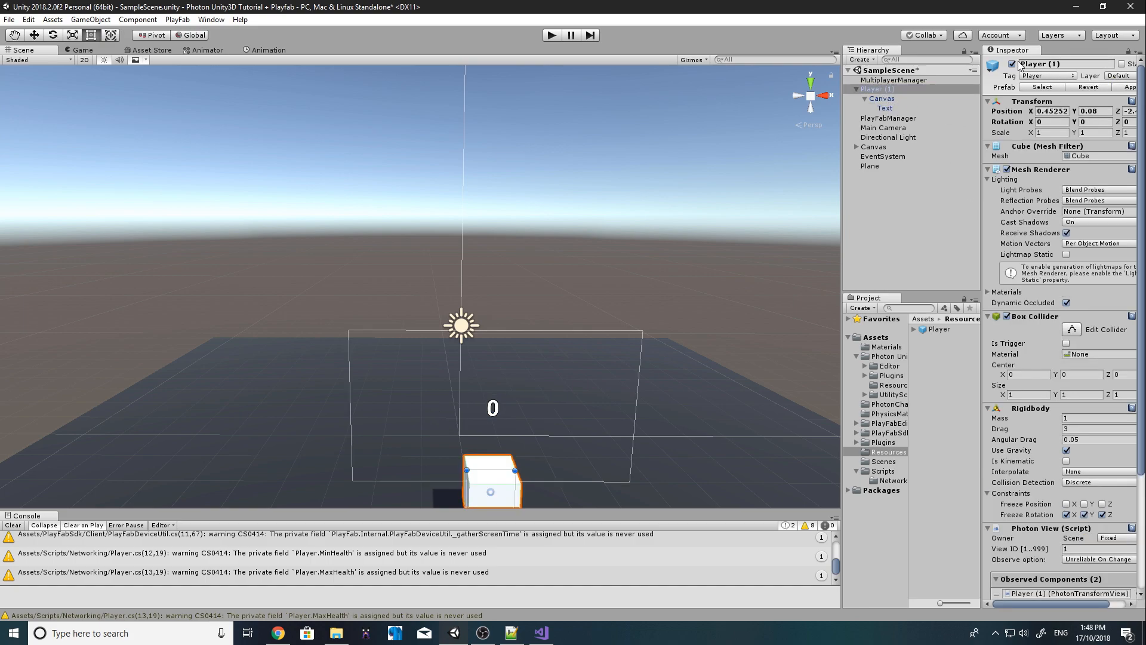
click(552, 34)
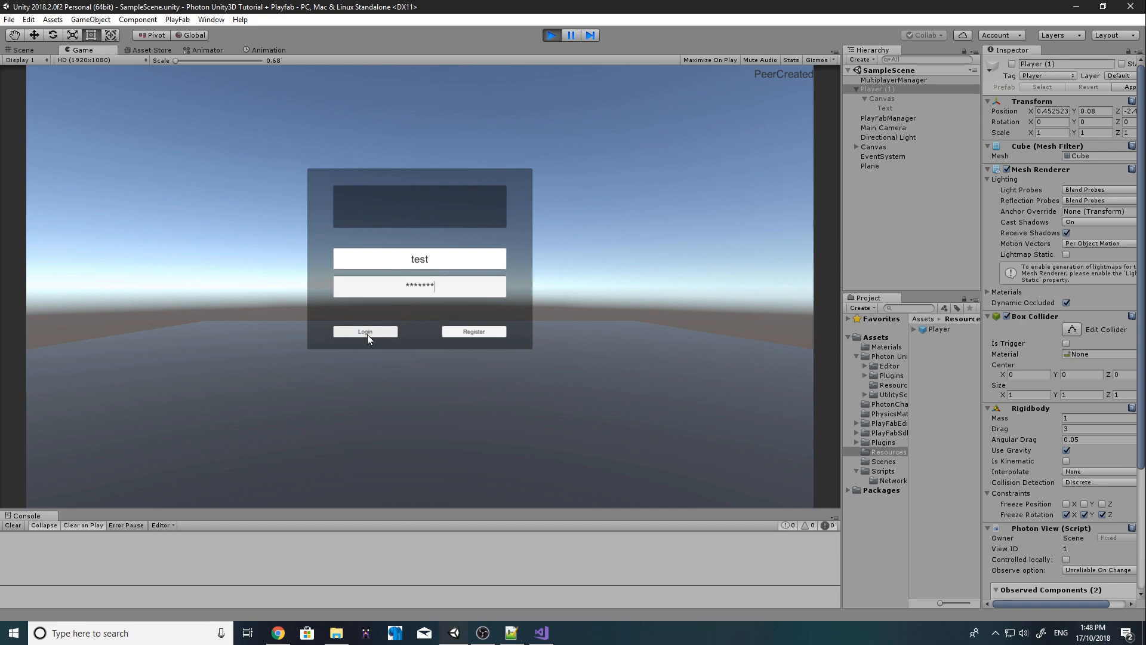
click(365, 330)
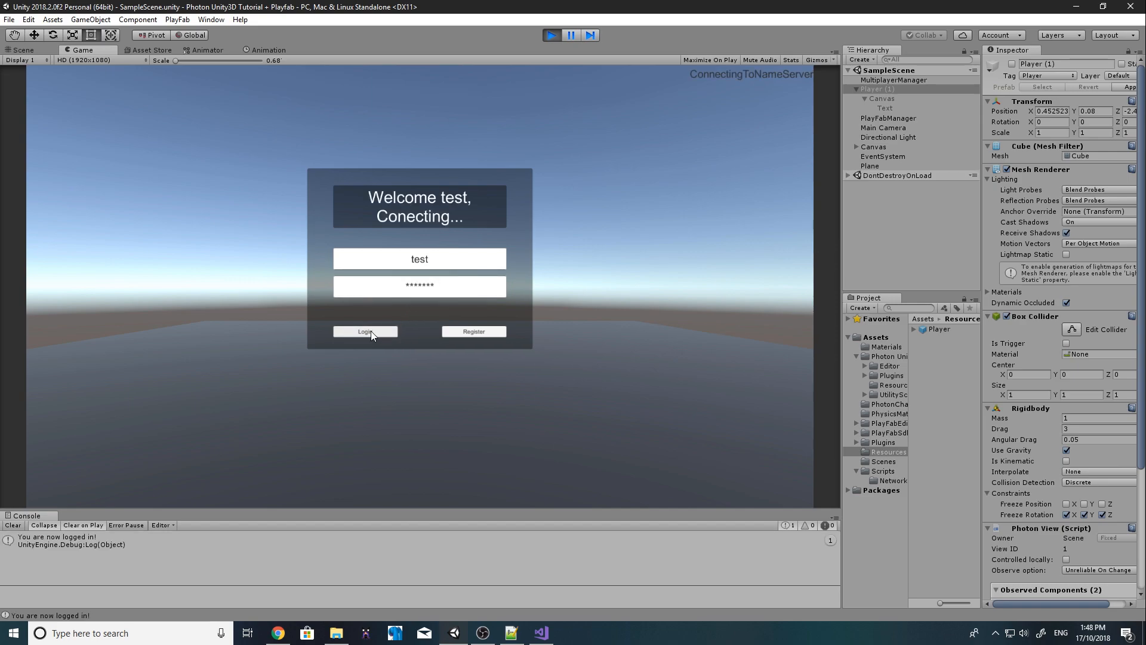
click(365, 330)
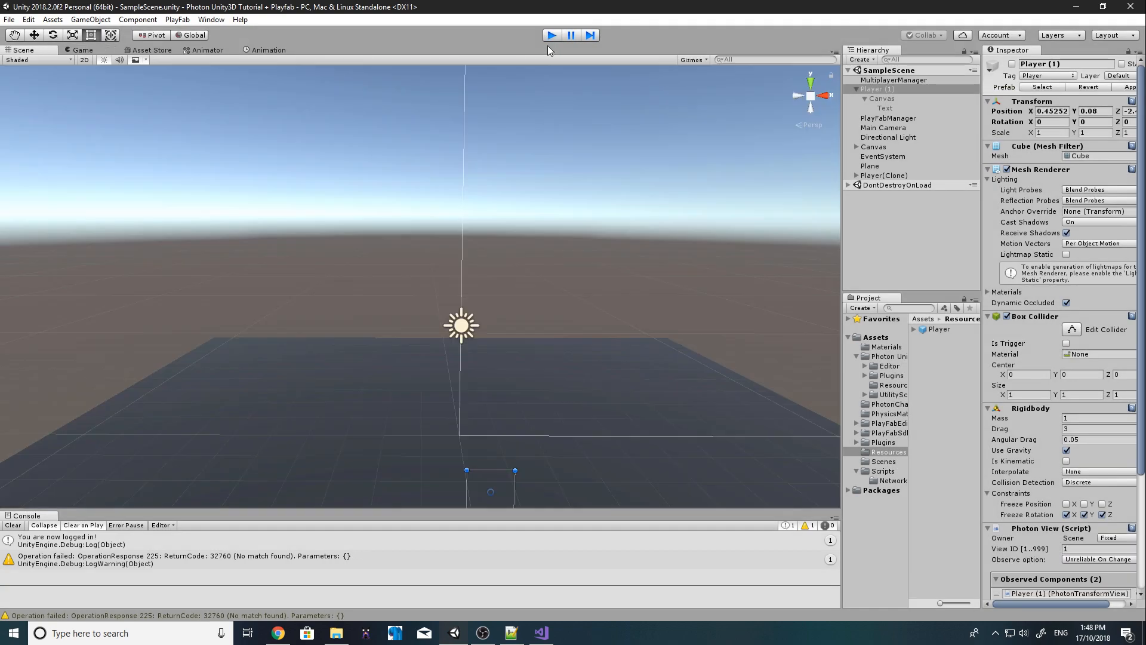
- Stop the running play-mode test of the game
click(9, 19)
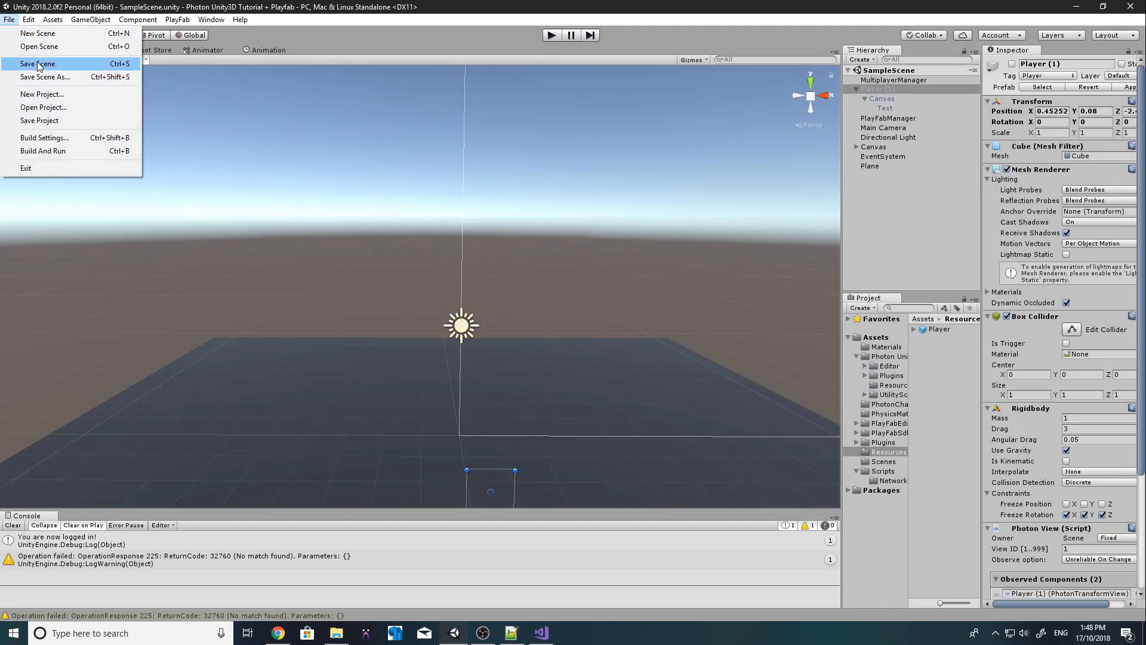
mouse_move(44, 138)
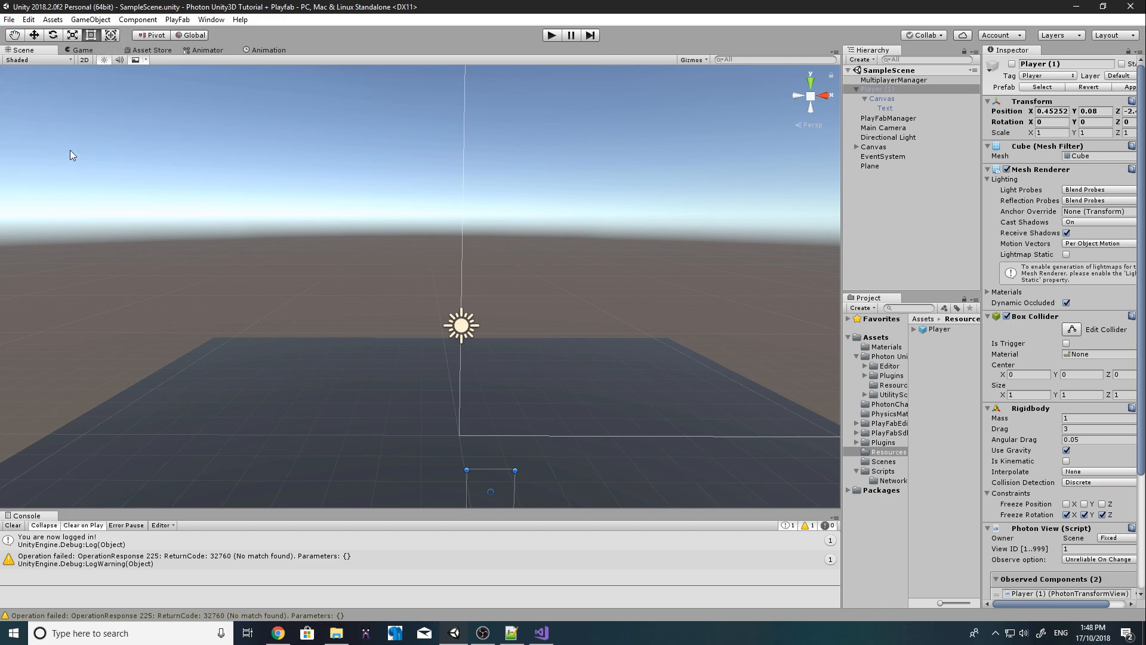
mouse_move(406, 180)
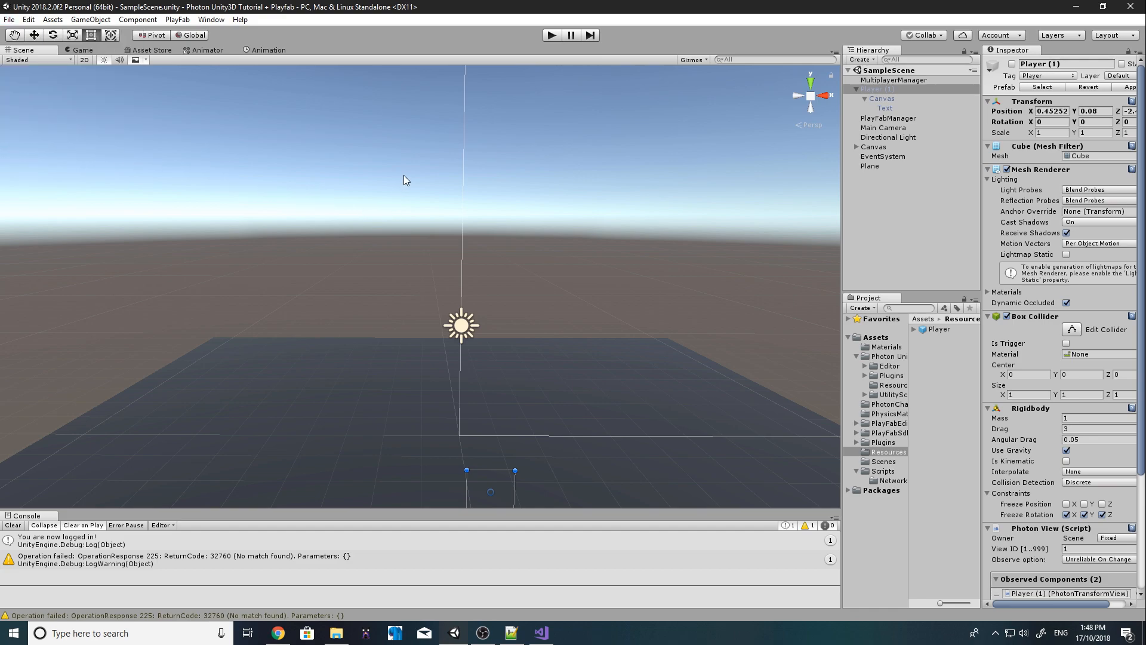
mouse_move(409, 198)
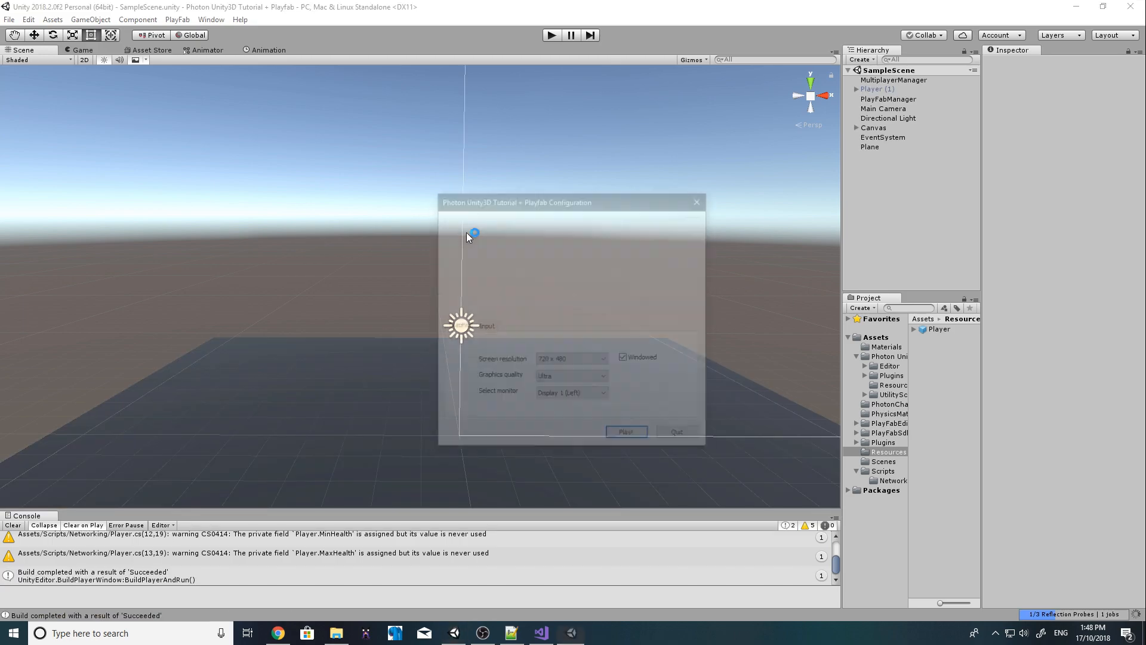
- Launch the built game, then a second instance of it, both with default settings
click(626, 431)
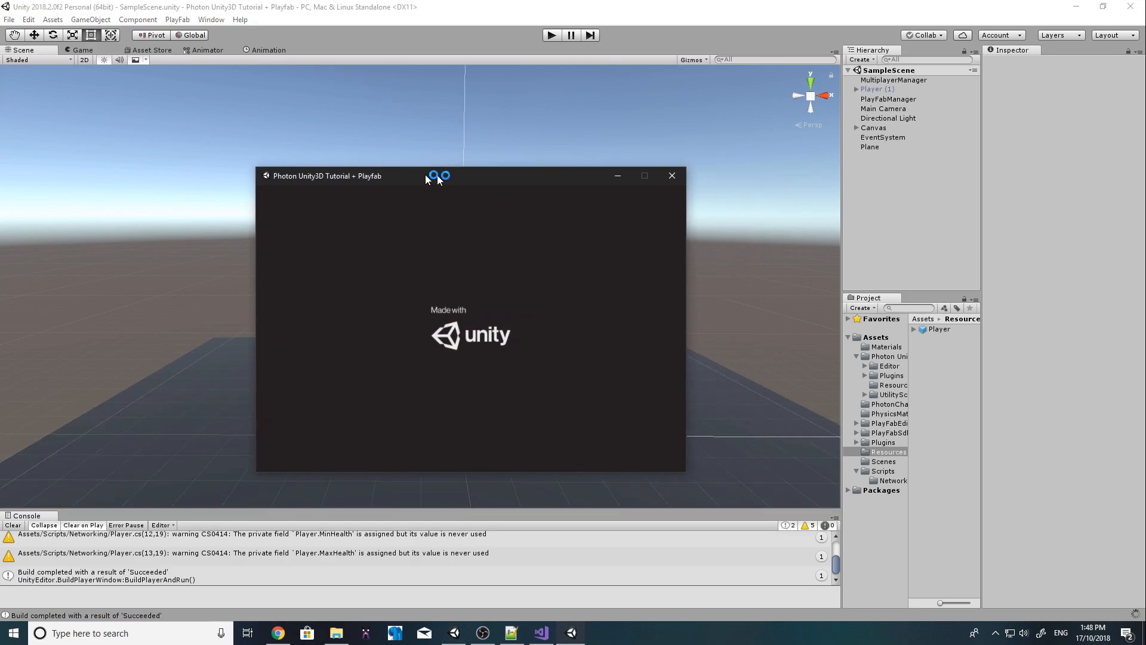
right_click(569, 633)
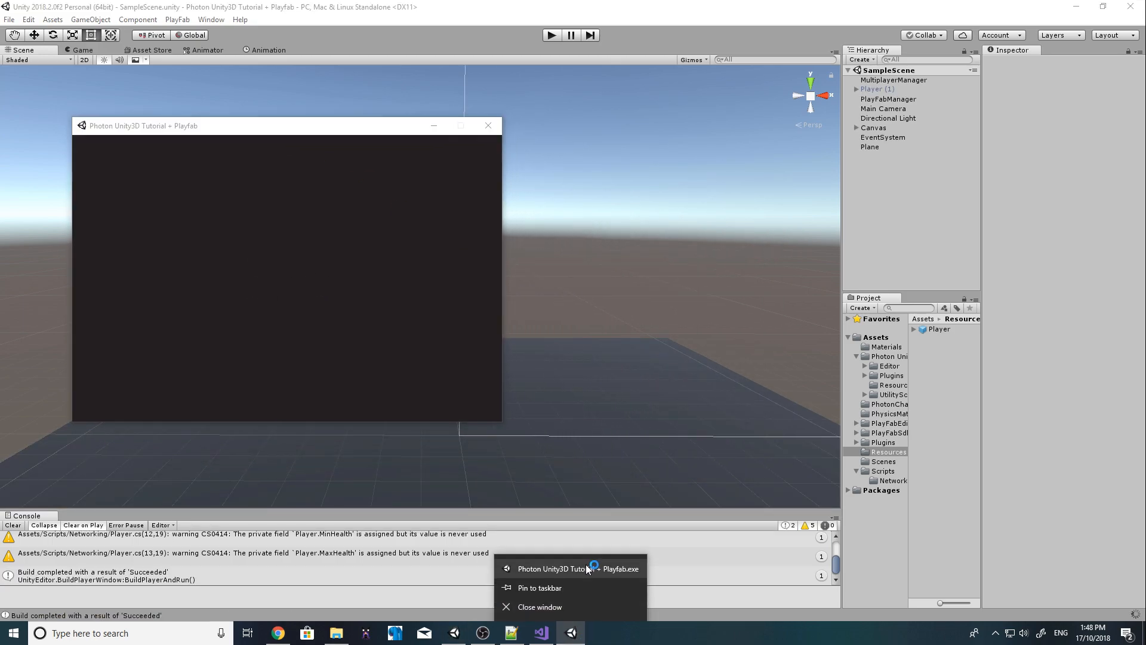
click(574, 569)
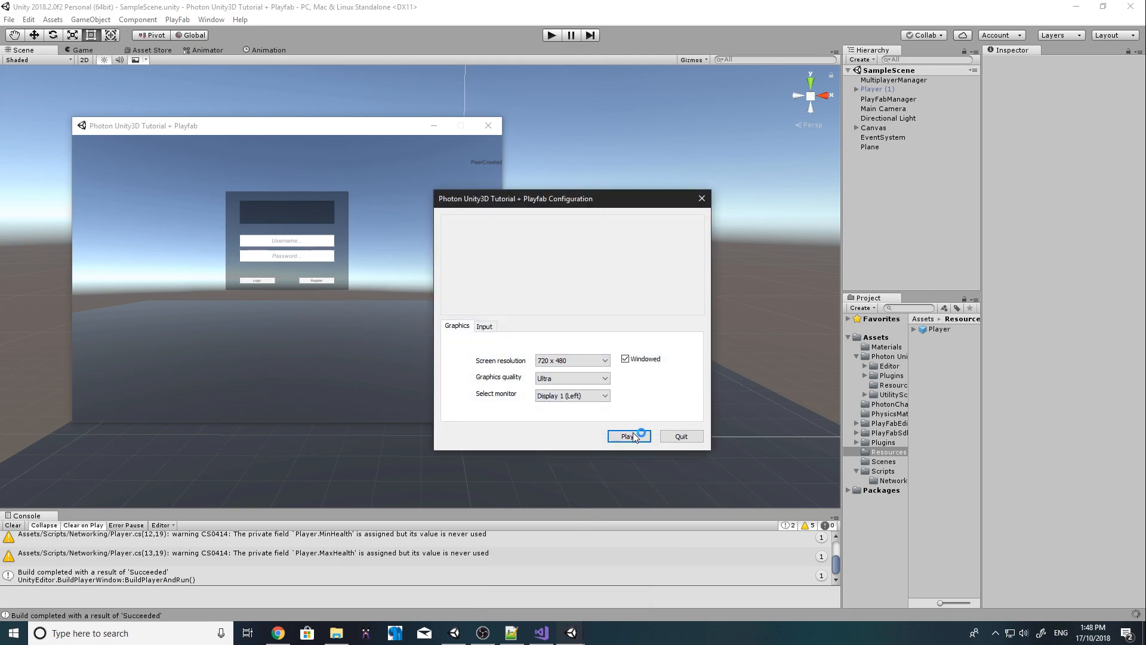
click(627, 436)
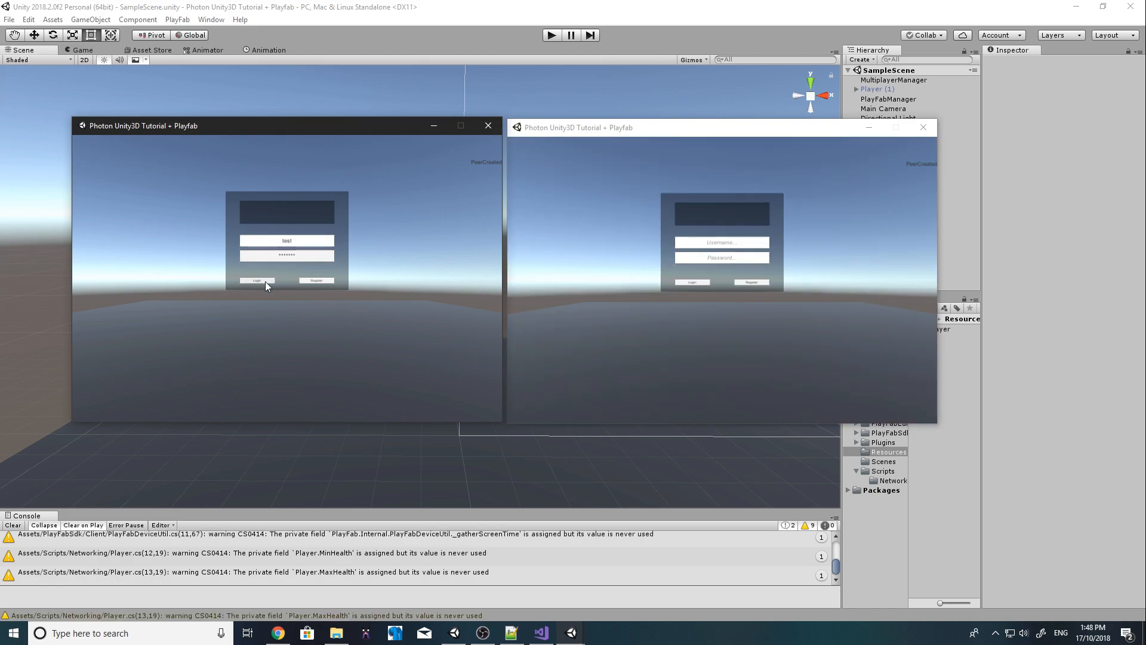
- Log in on both game windows
click(256, 281)
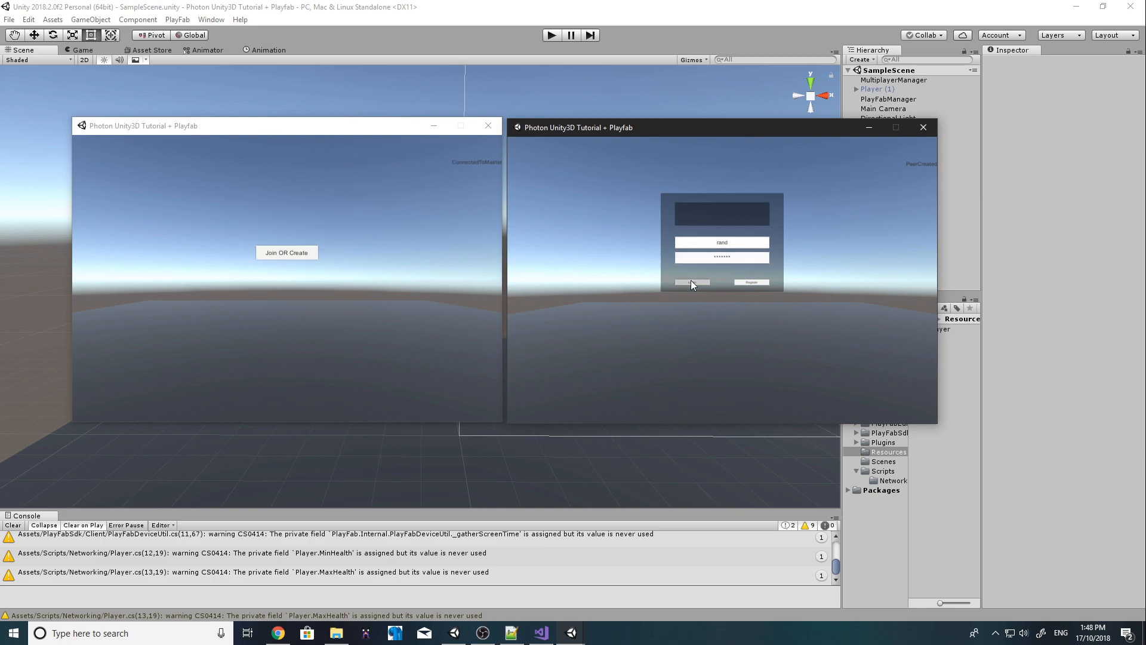
click(691, 283)
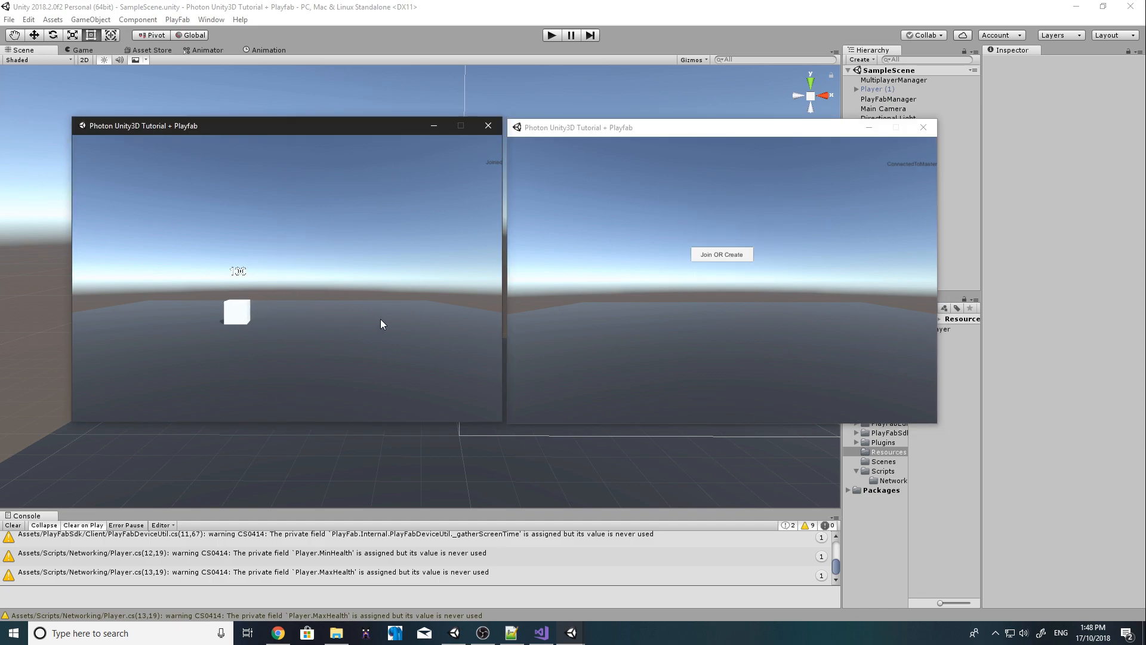
- Join the room from the second window and collide the cubes until health reads 0 and -20
click(722, 253)
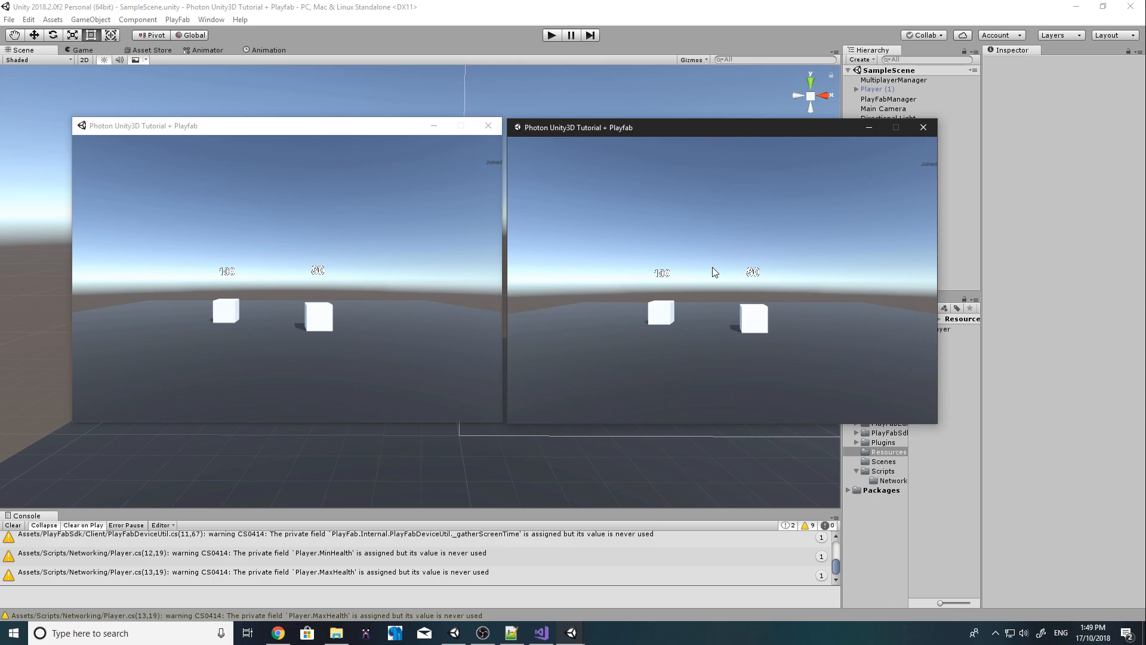
mouse_move(653, 314)
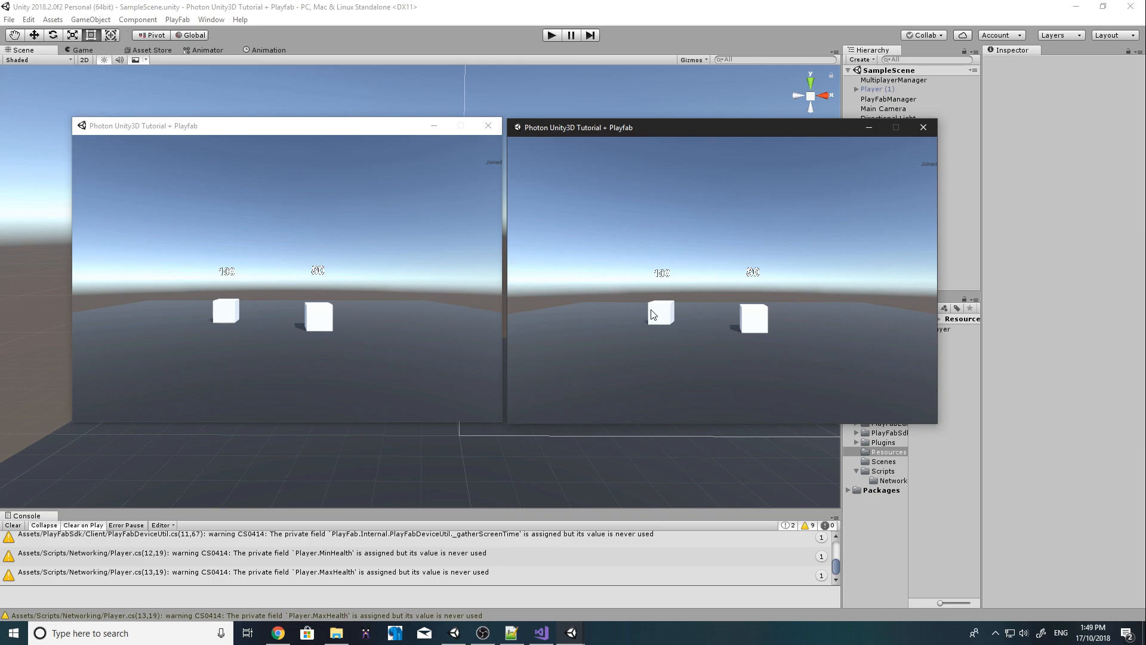
mouse_move(708, 340)
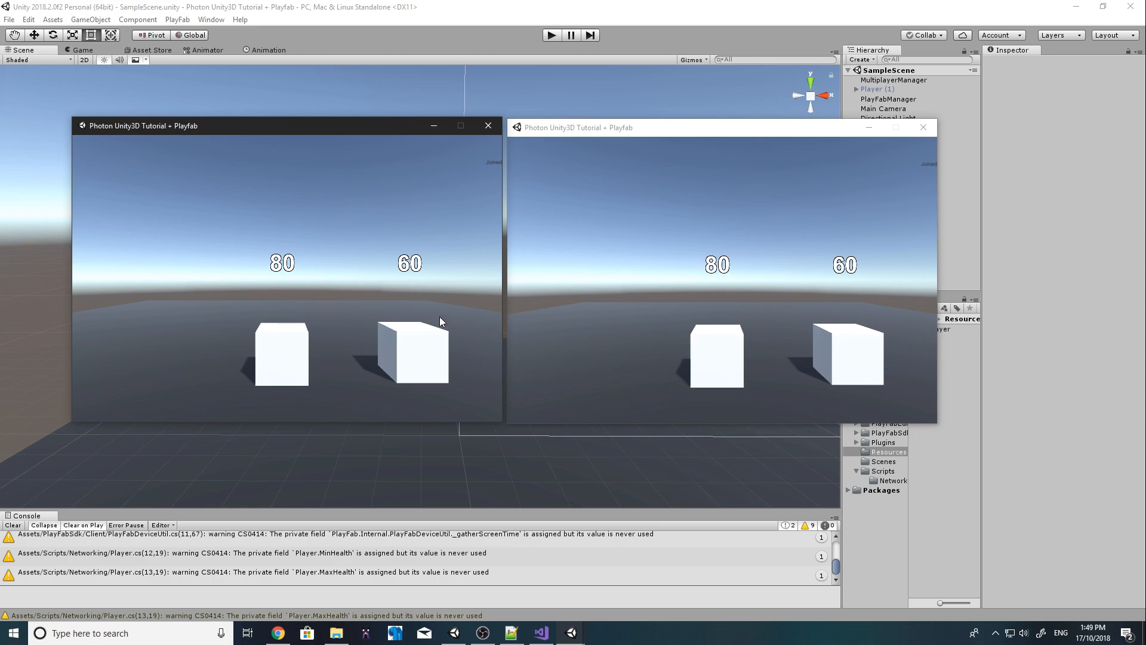
mouse_move(452, 314)
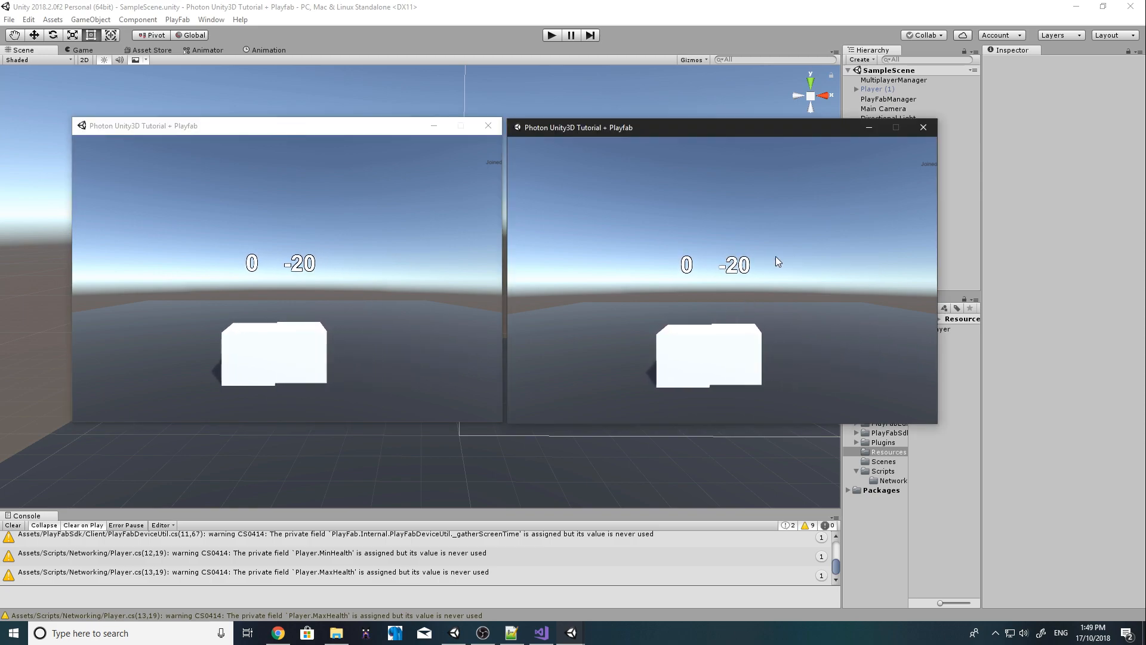
click(923, 127)
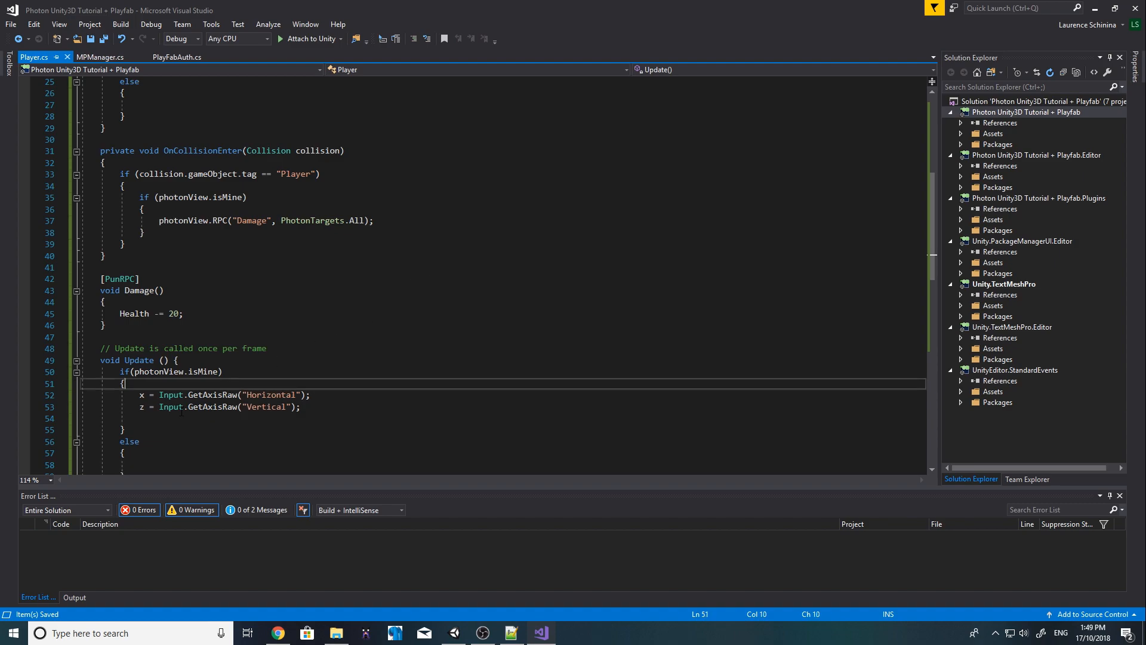
- Write the check that resets Health to MaxHealth when it exceeds MaxHealth, with an else
text(if()
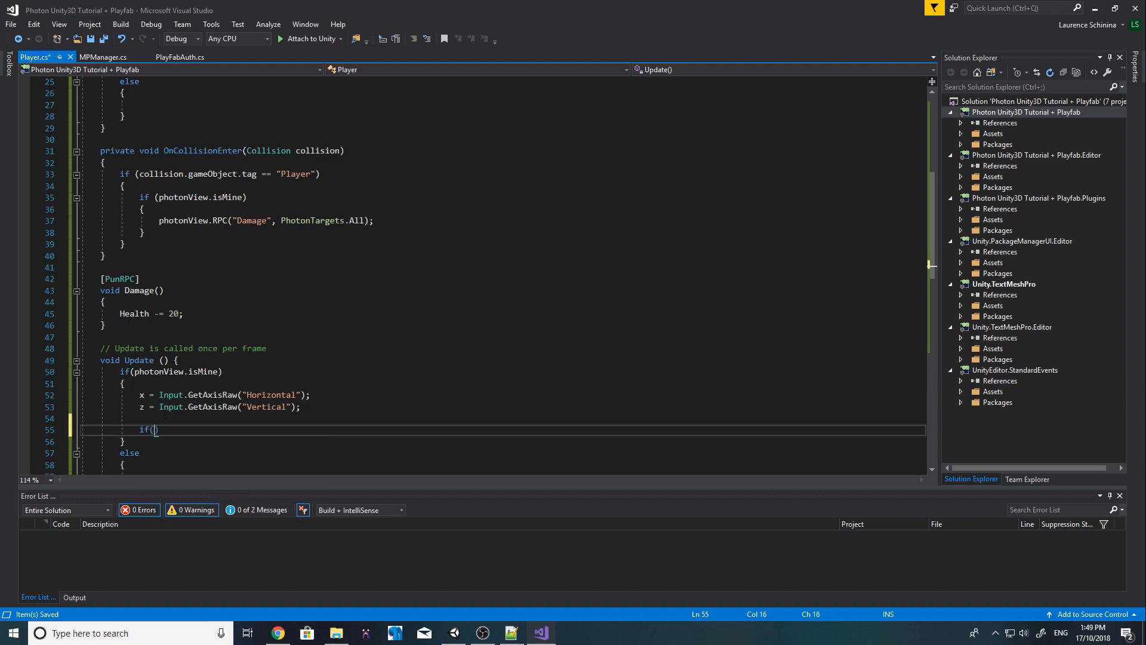
text(Health)
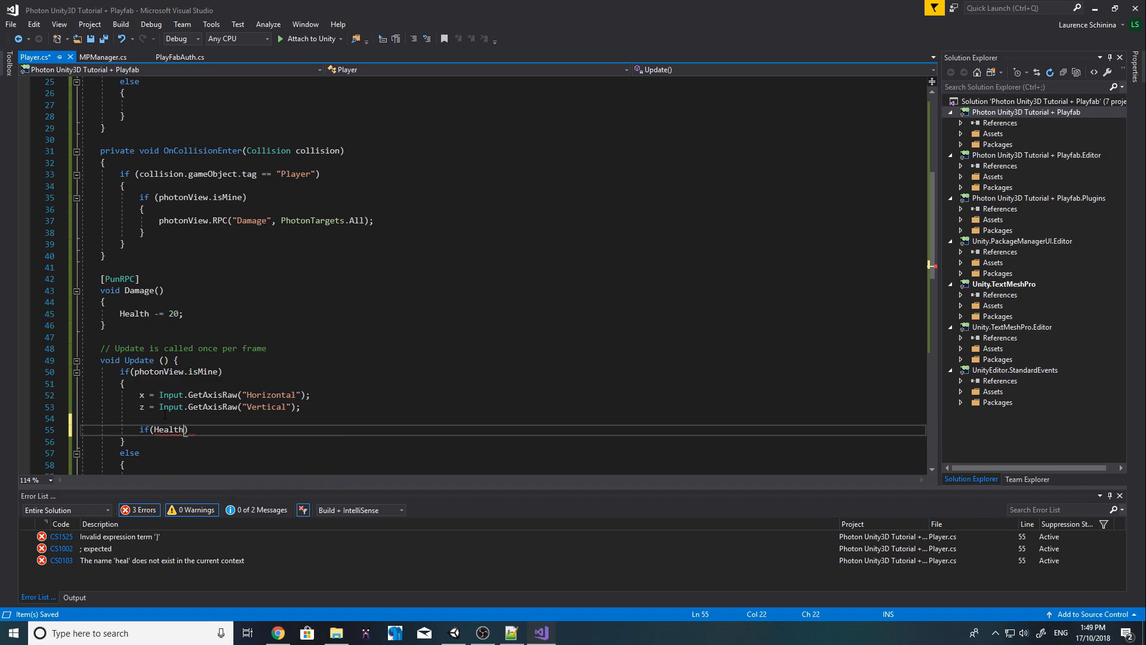
text(>)
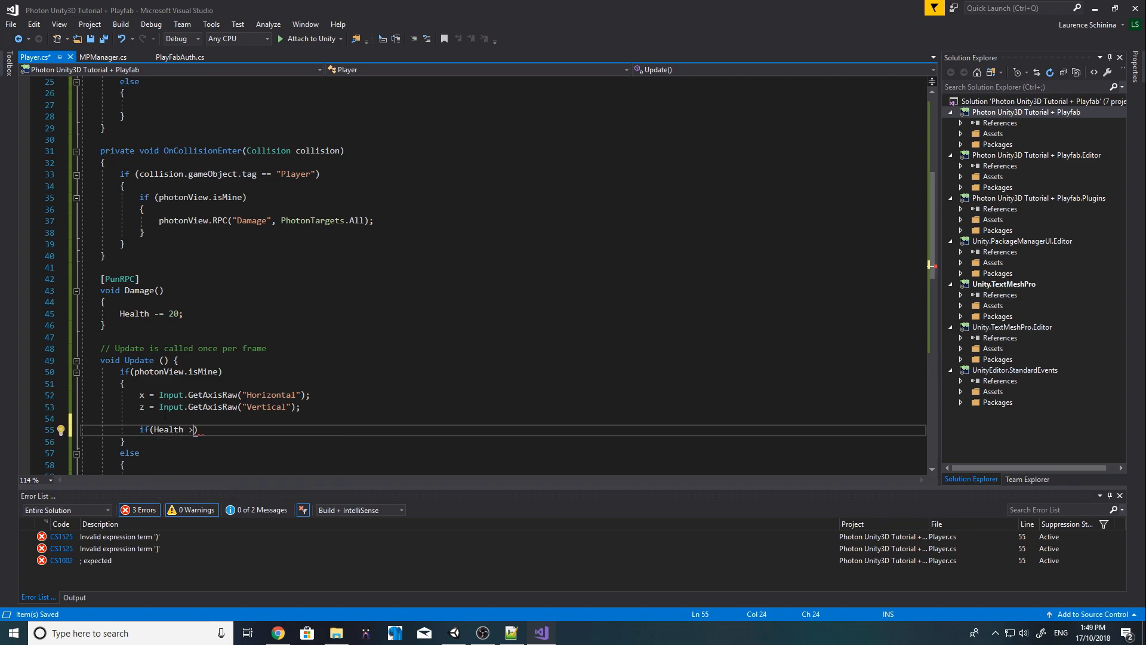
text(MaxHealth)
text({)
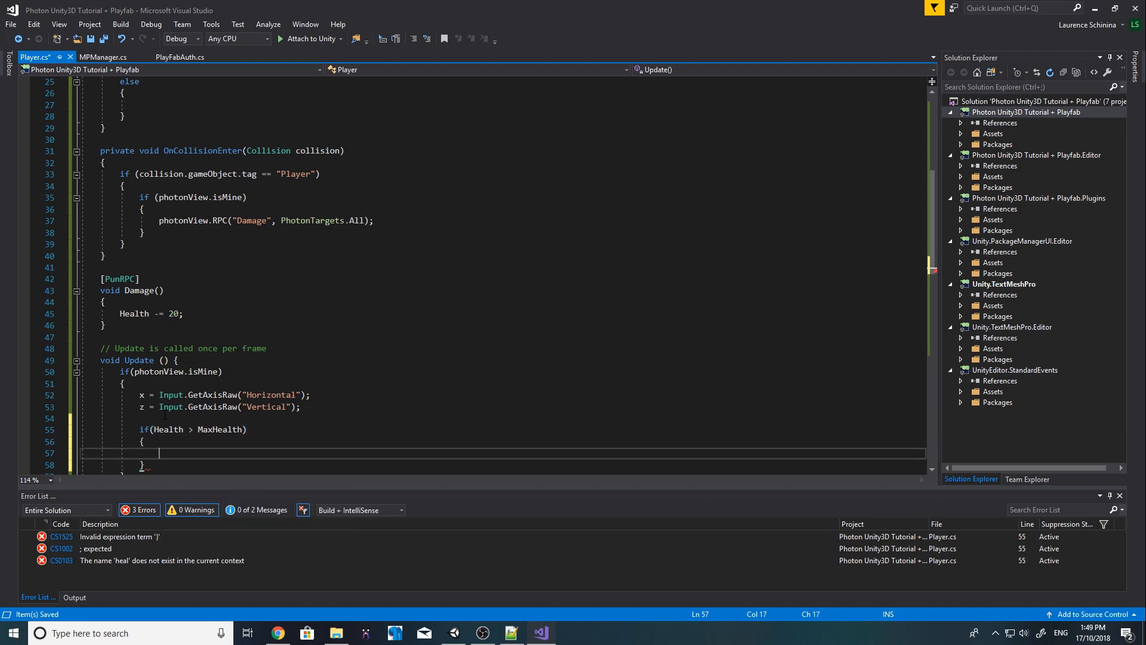
text(Health)
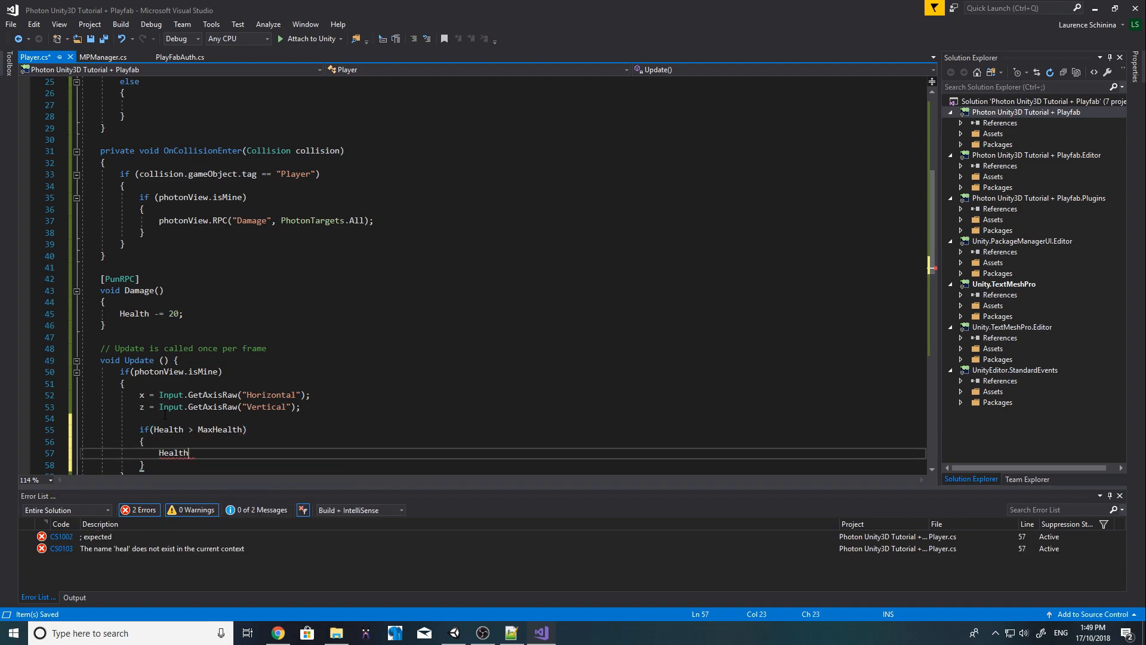
text(= MaxHealth;)
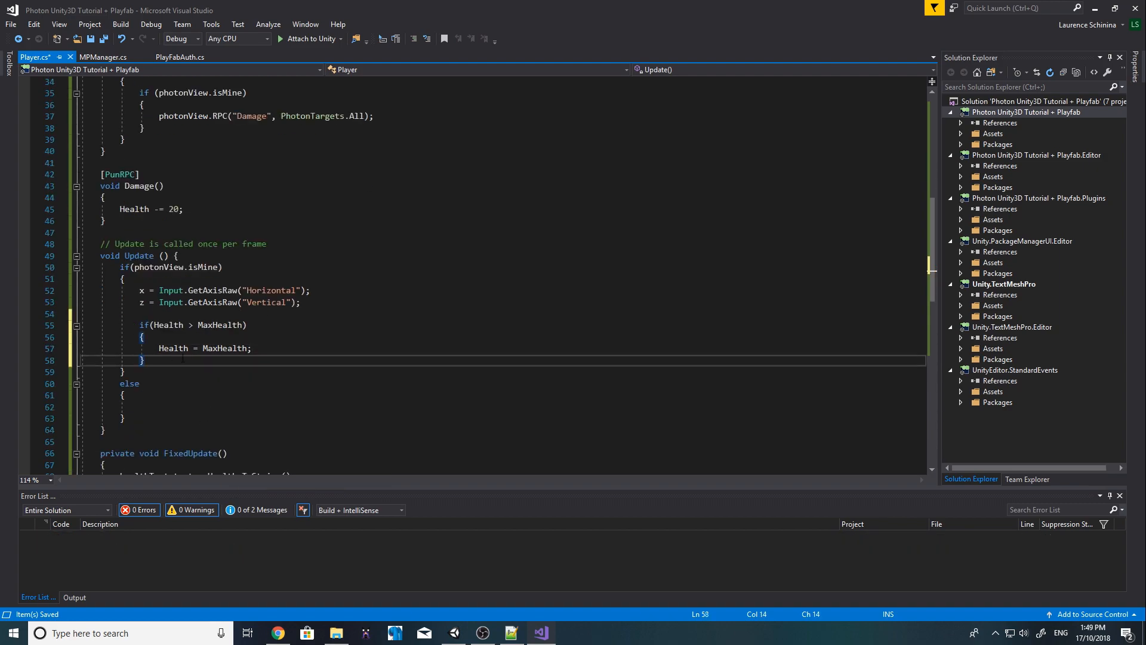
text(else)
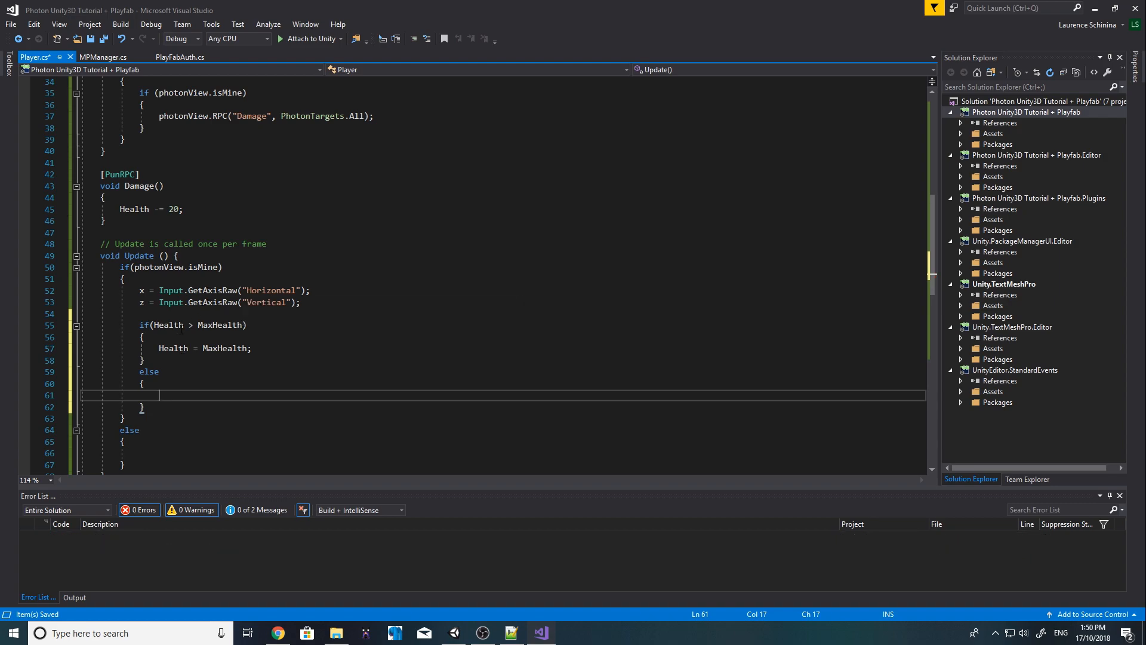
mouse_move(219, 348)
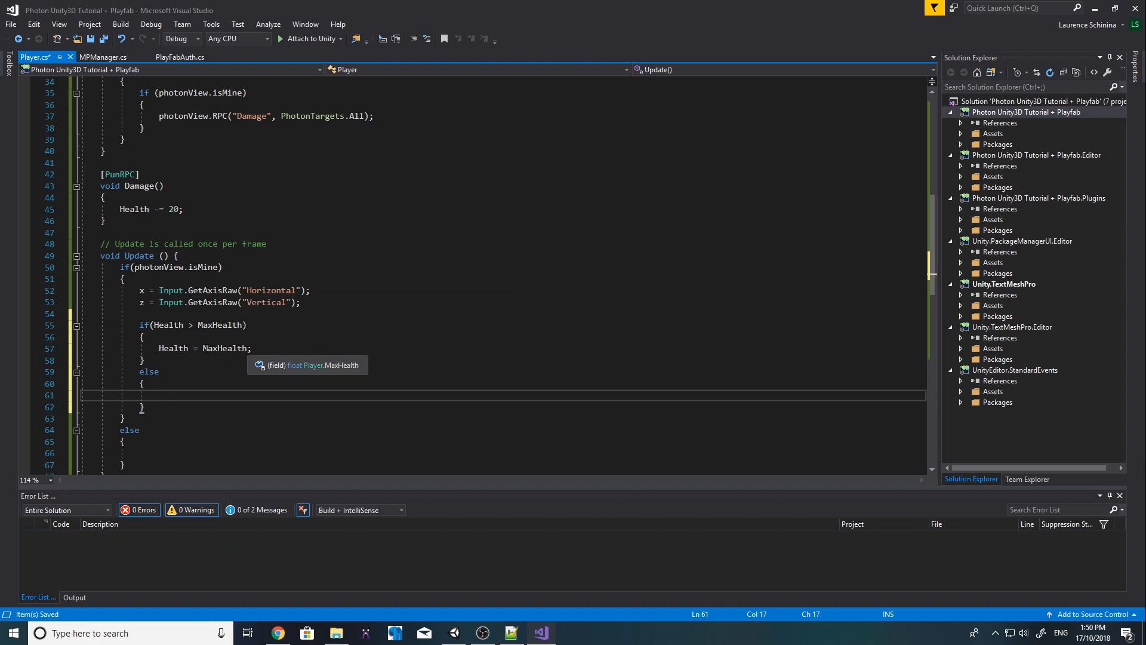
- Replace the empty else block with if(Health < MinHealth) { Health = MinHealth; }
click(160, 348)
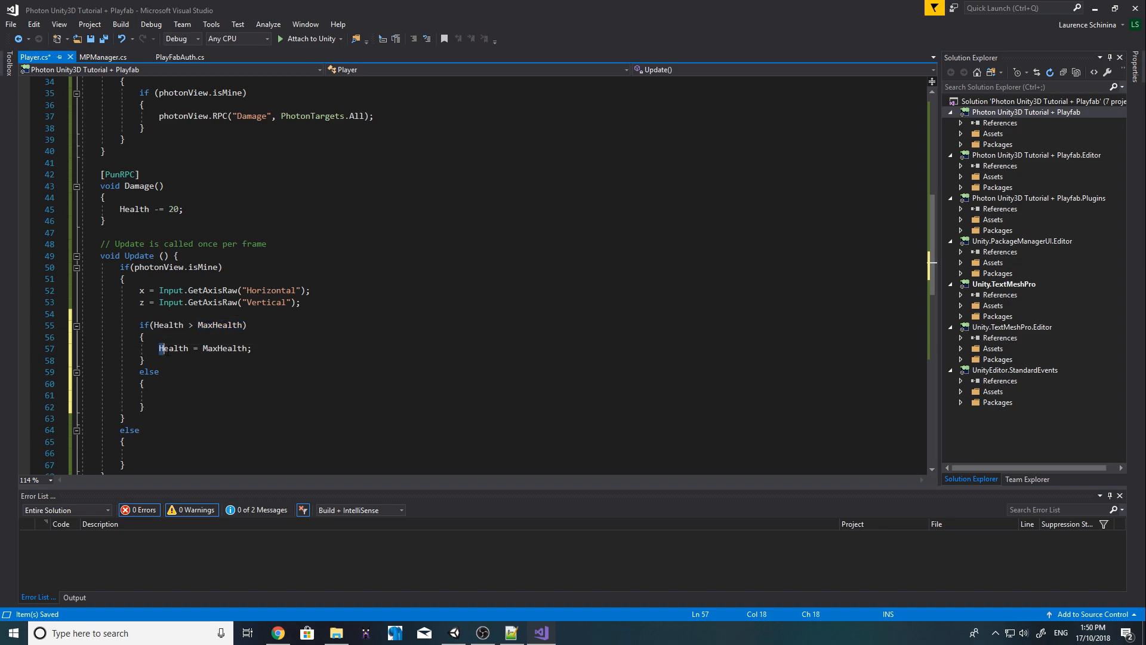
drag(159, 347, 145, 407)
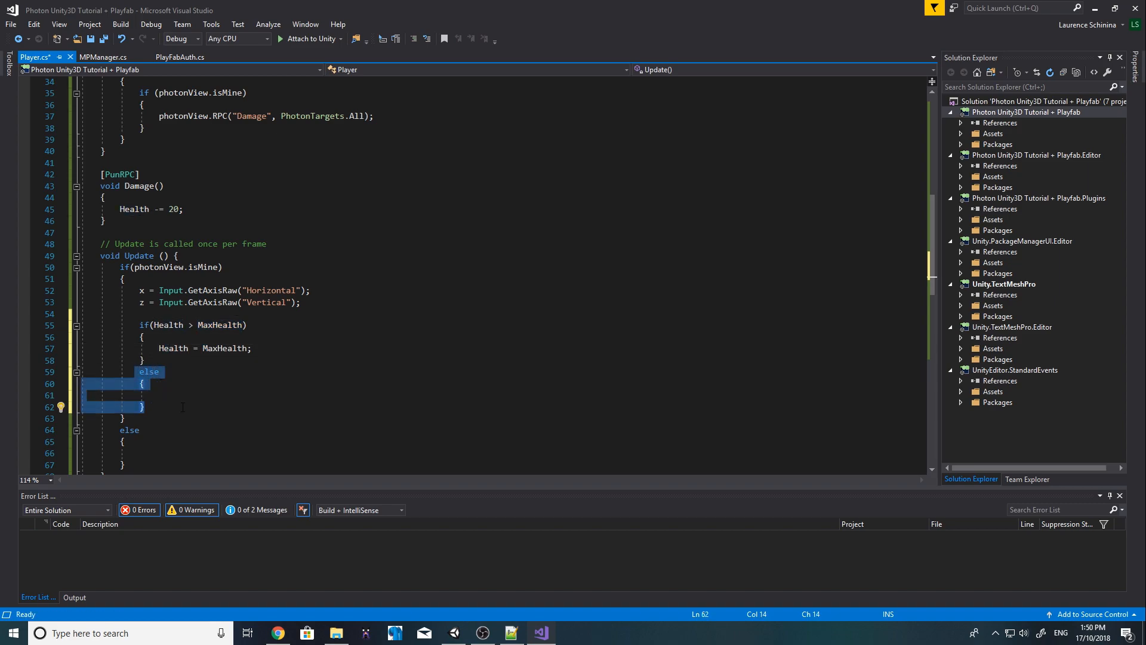
text(if()
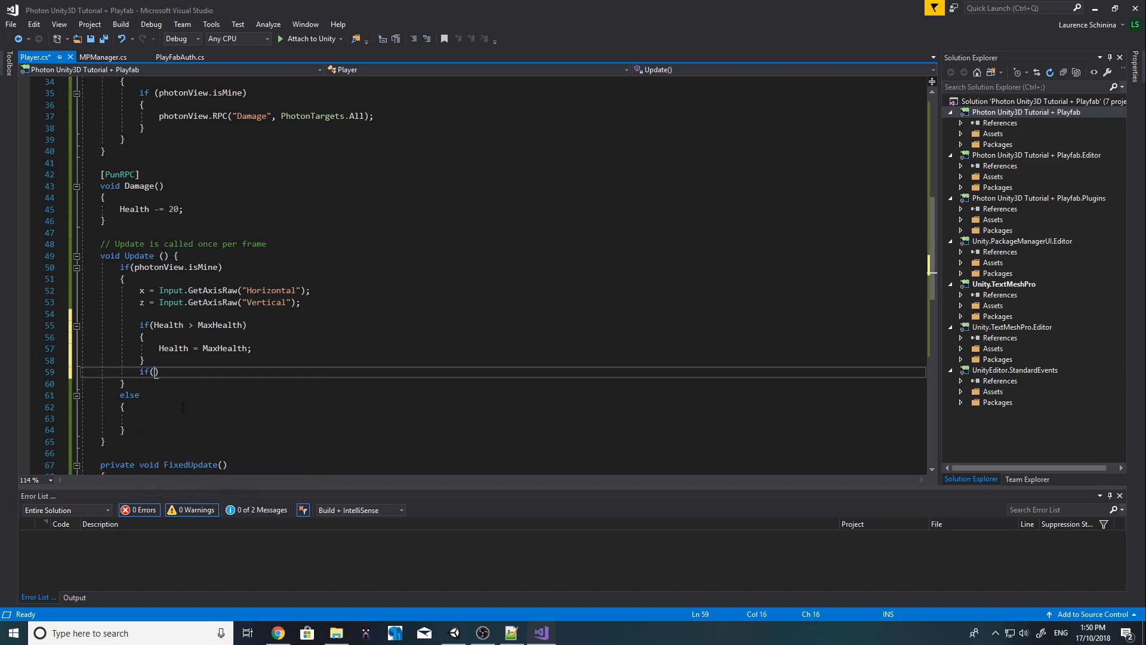
text(heal)
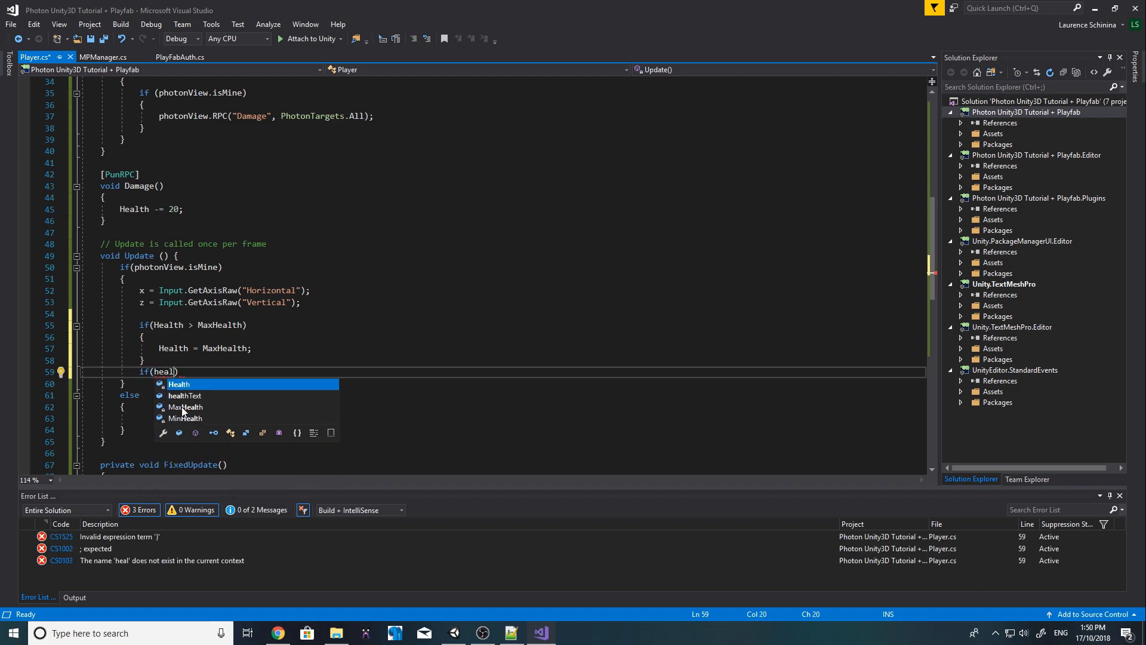
text(Health <)
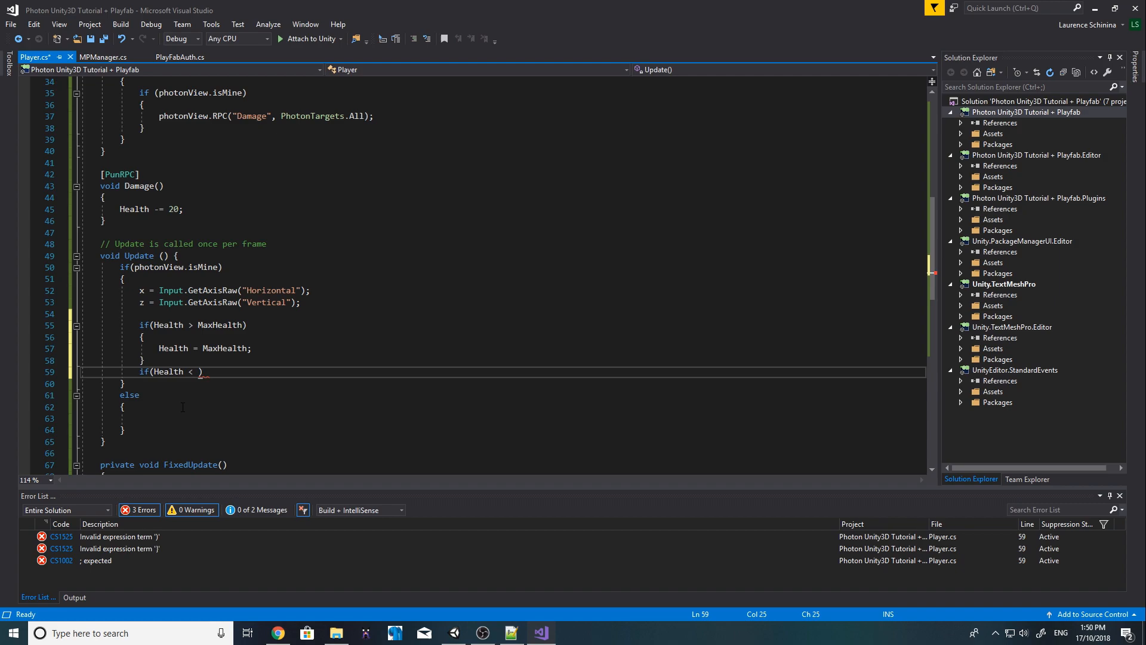
text(0)
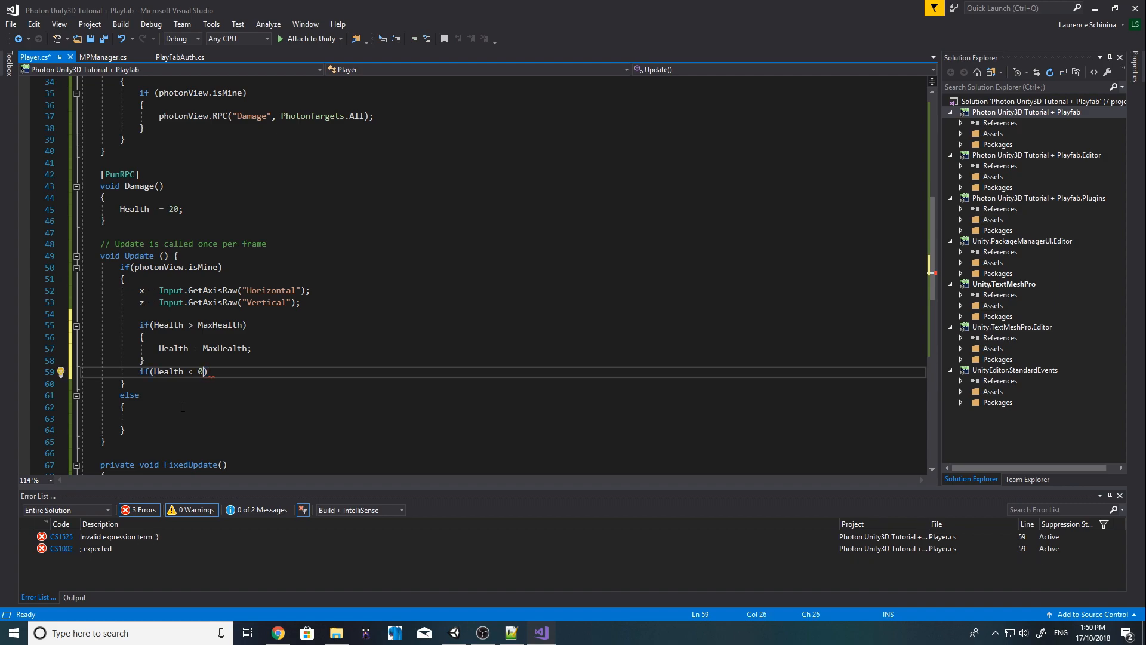
text(MinHealth)
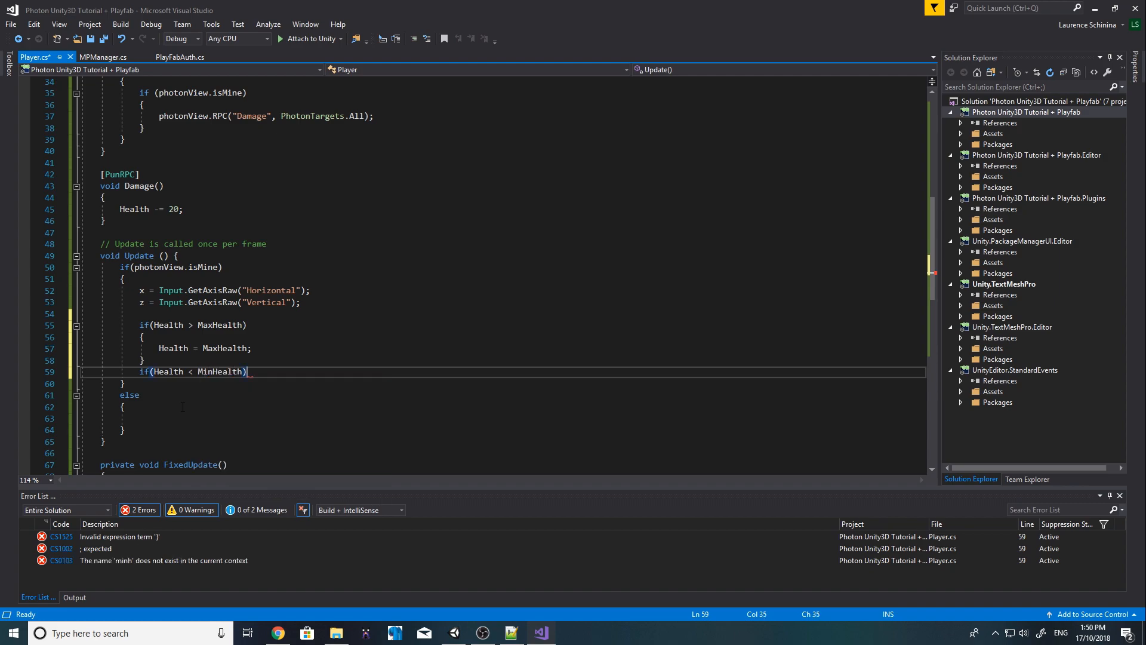
text(heal)
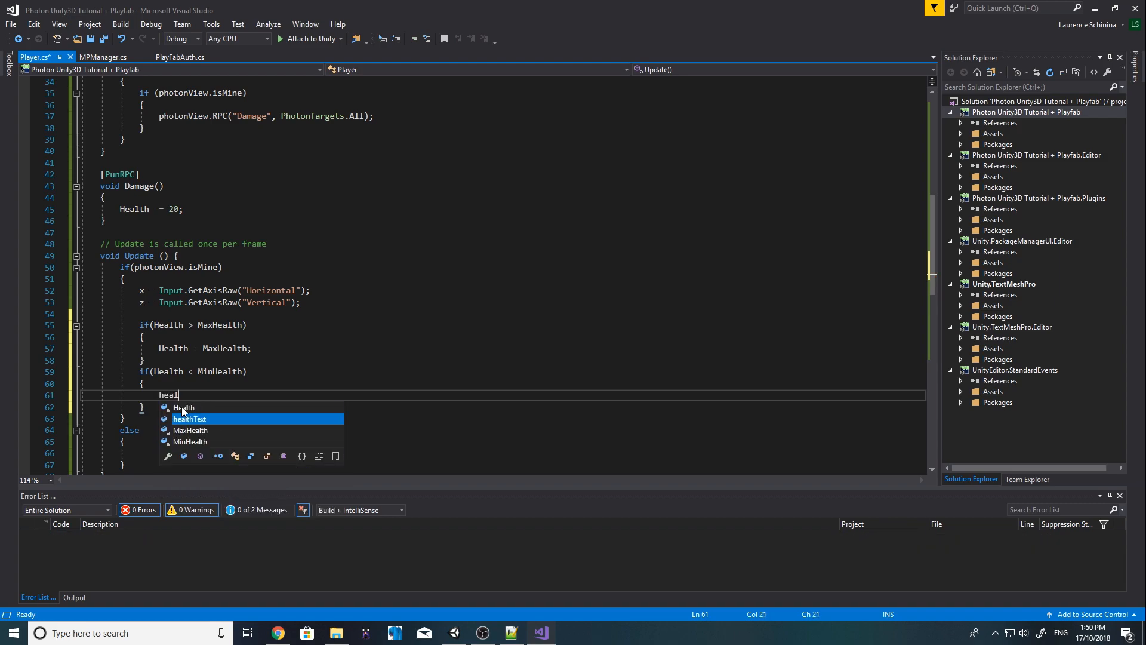
text(Health =)
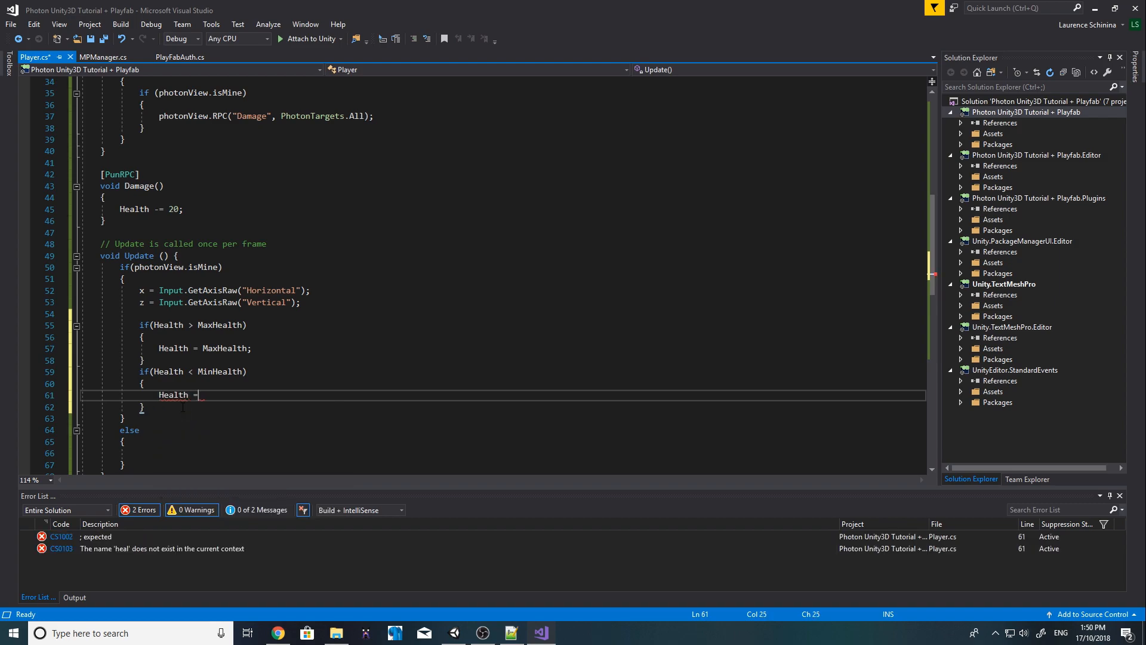
text(MinHealth;)
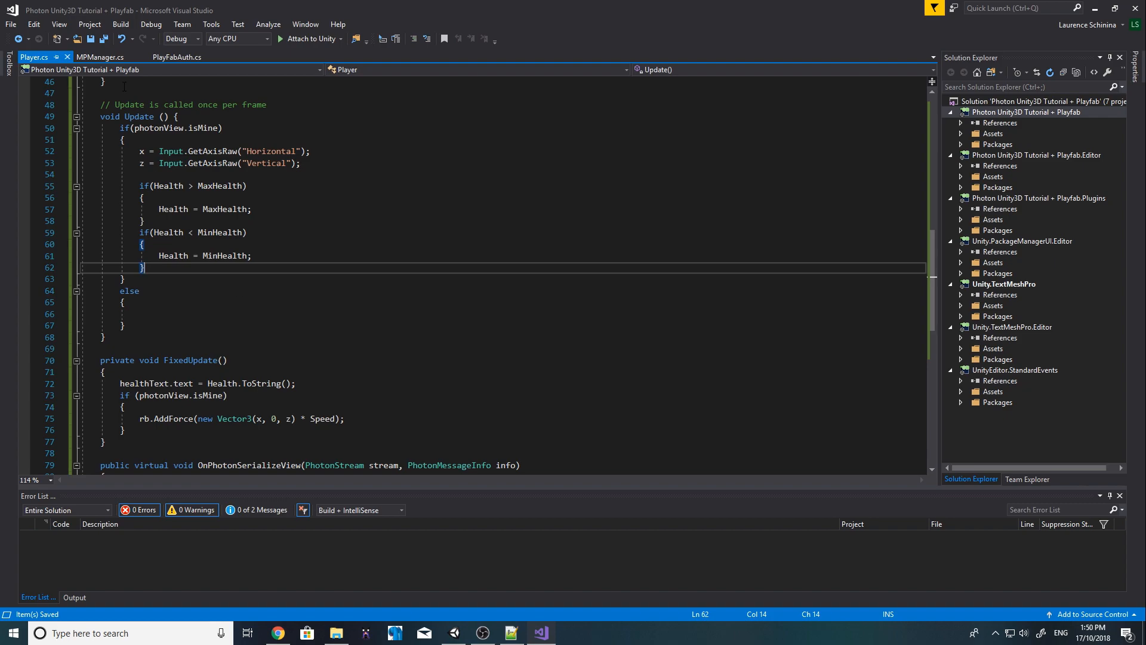
scroll(down, 3)
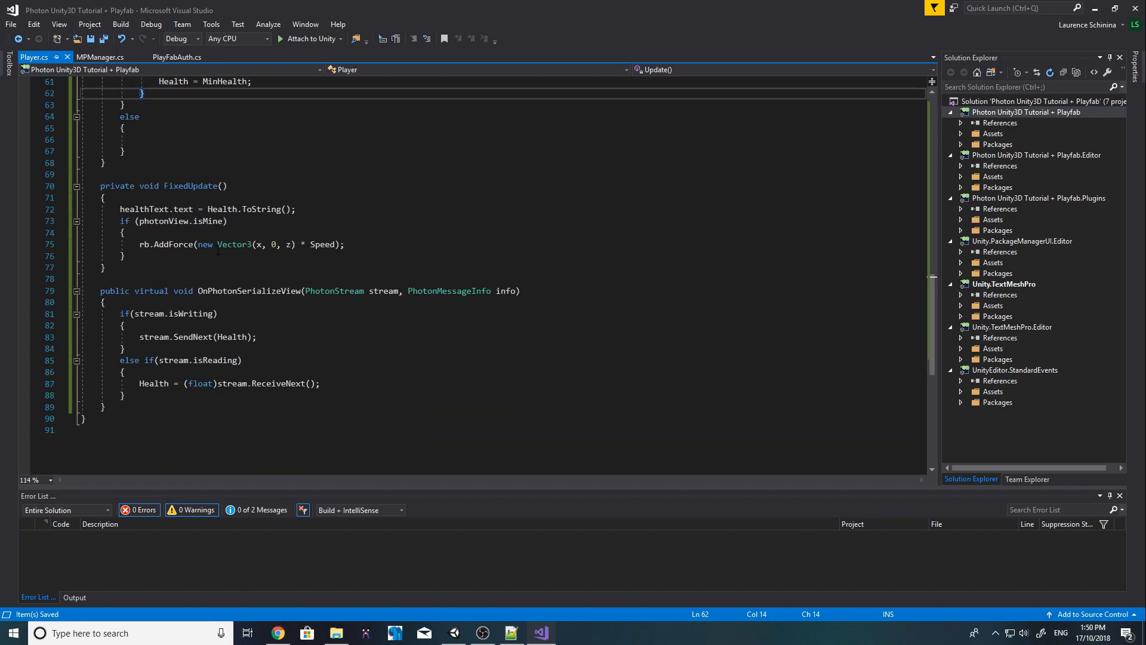
mouse_move(99, 35)
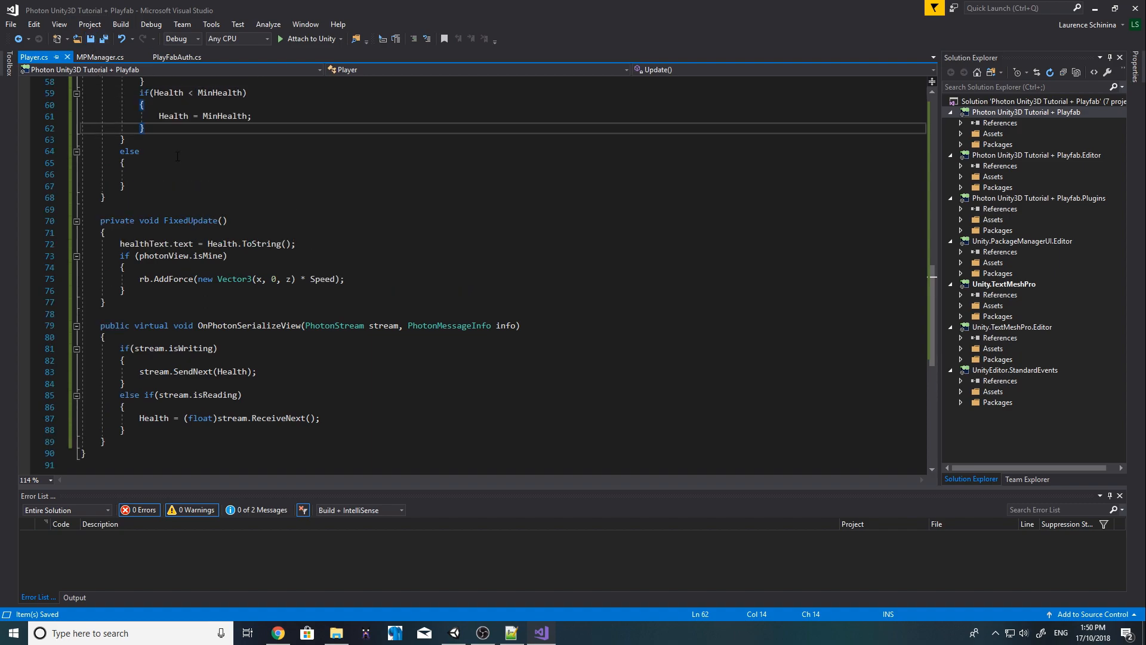
mouse_move(1095, 8)
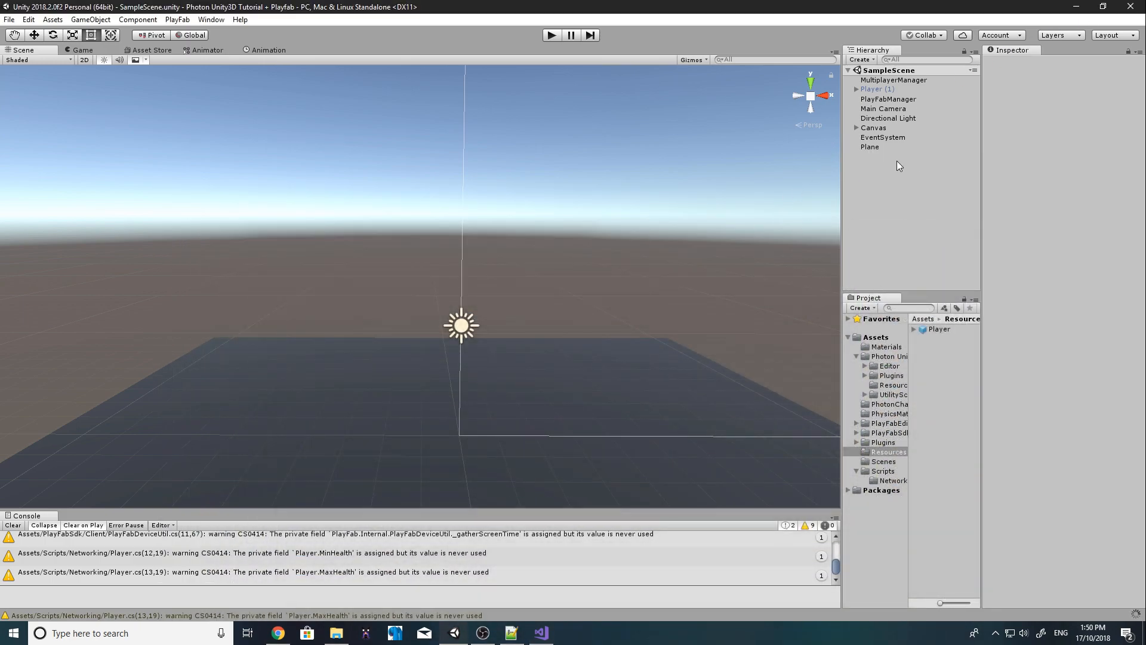
- Create a 3D Cube from the Hierarchy menu and select it
right_click(899, 165)
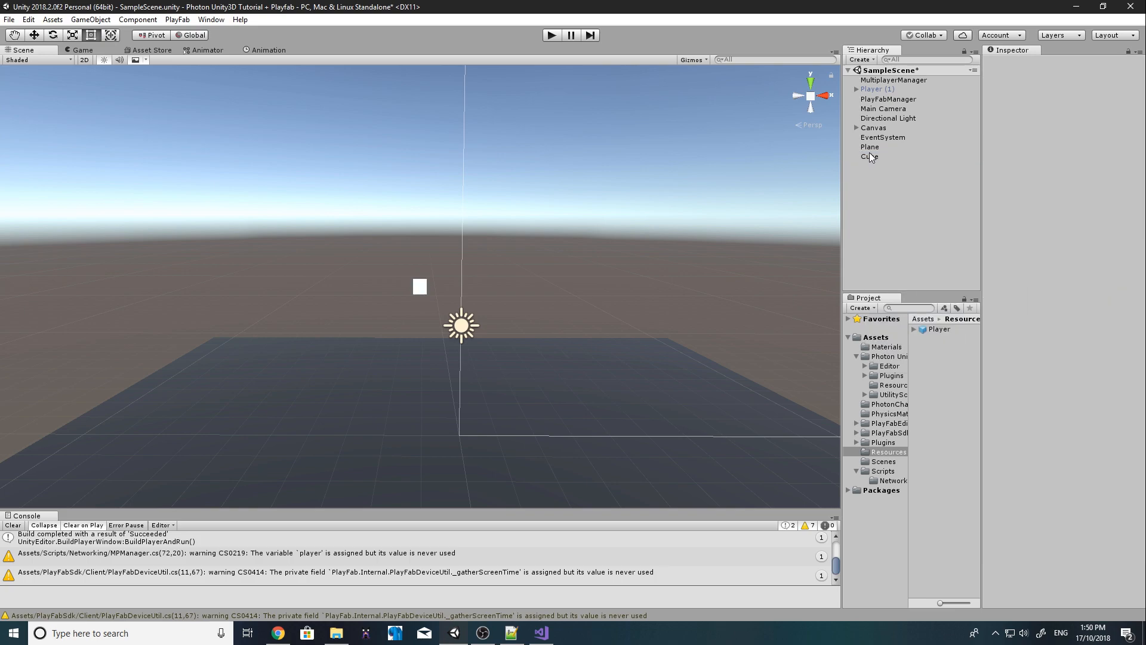
click(870, 156)
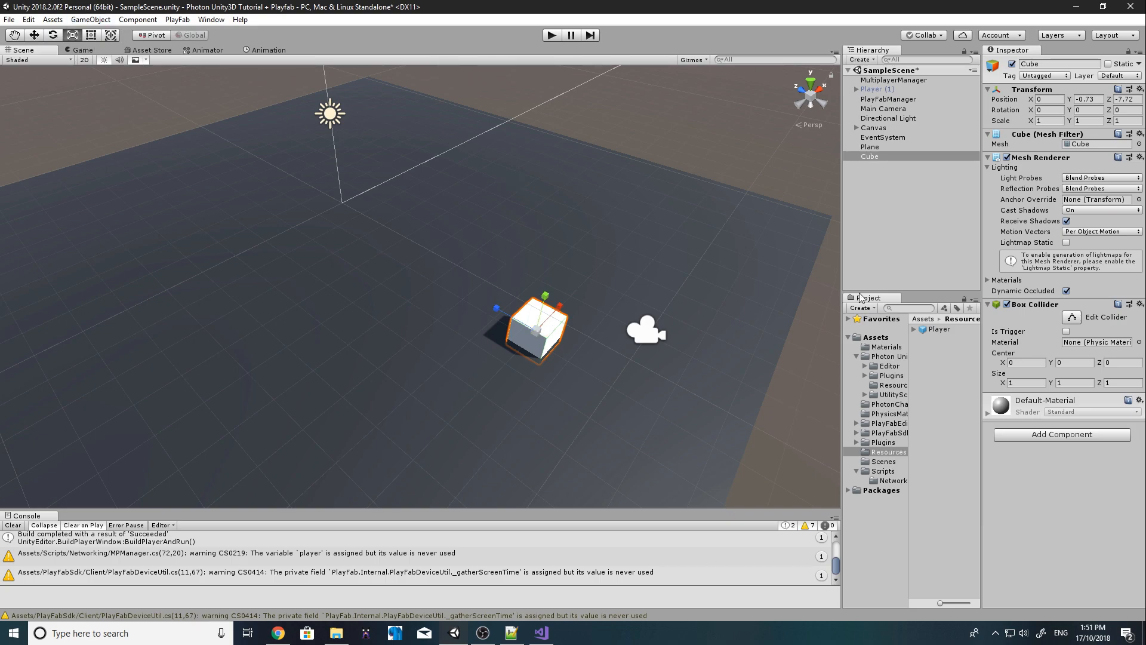
- Create a red material named hurttrigger and apply it to the cube
right_click(887, 347)
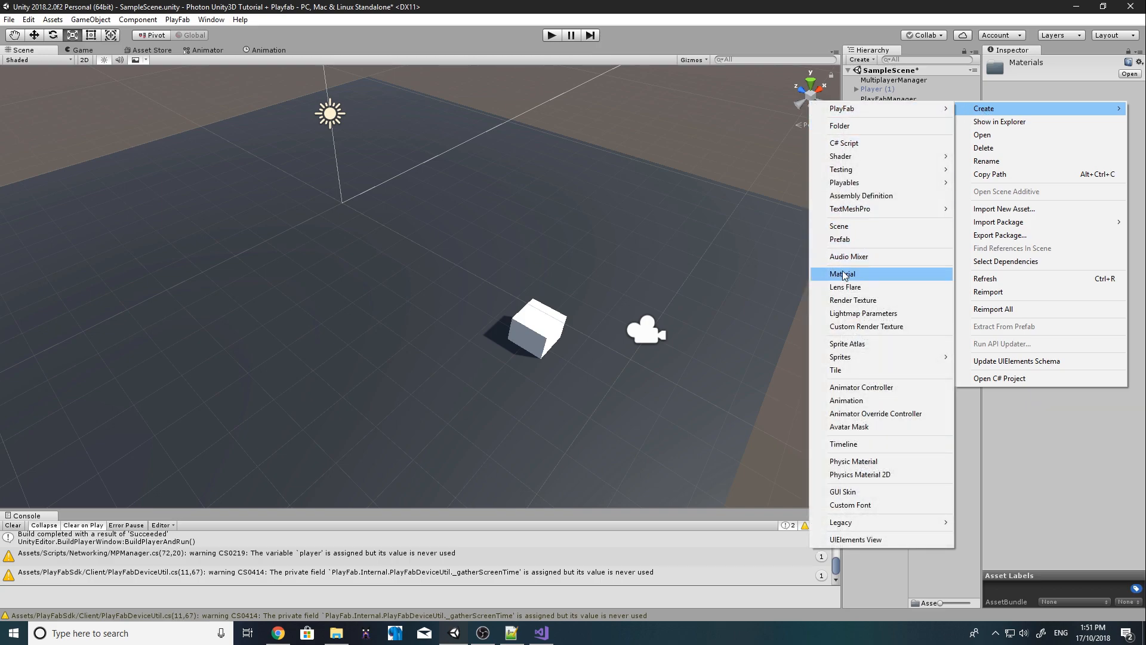
click(845, 273)
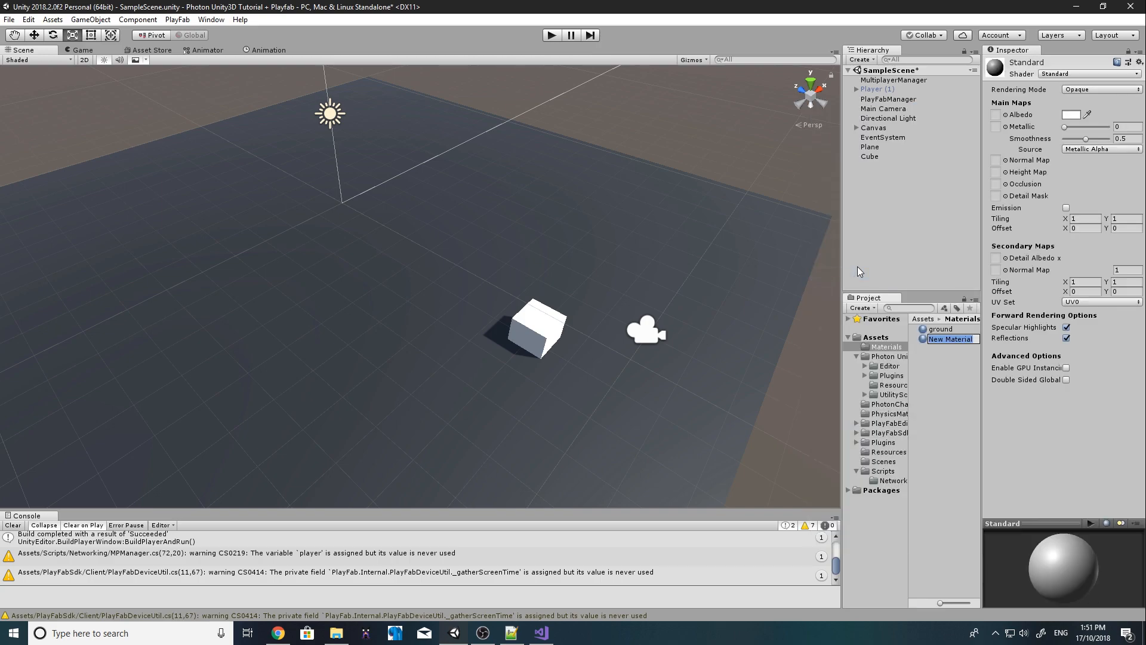
text(hurttrigger)
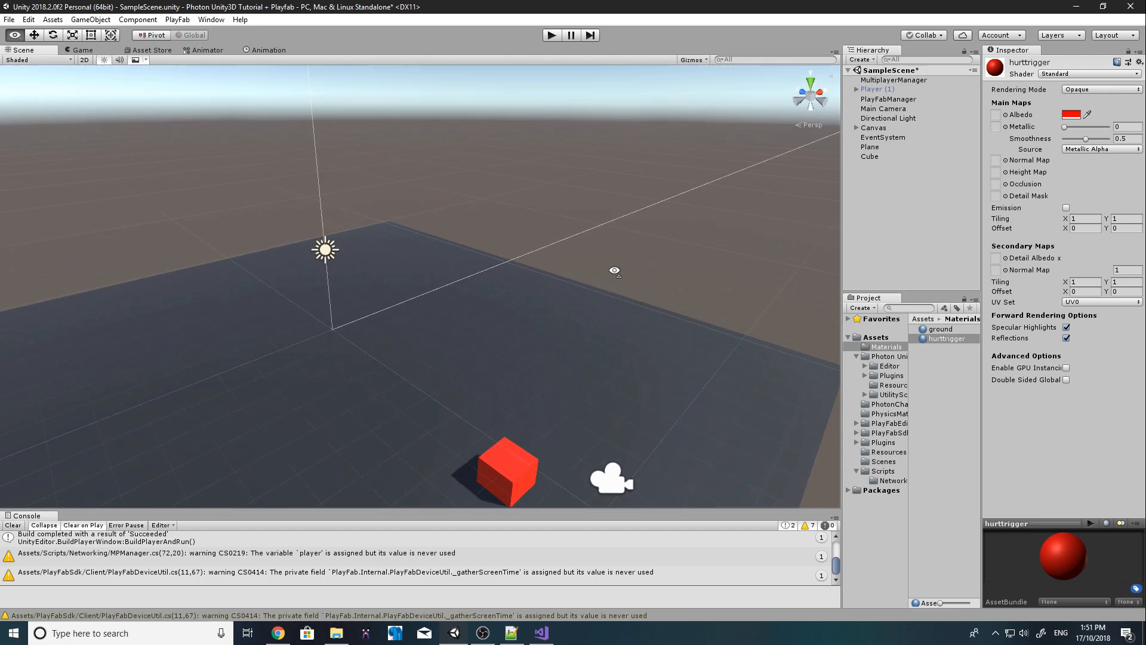
click(869, 156)
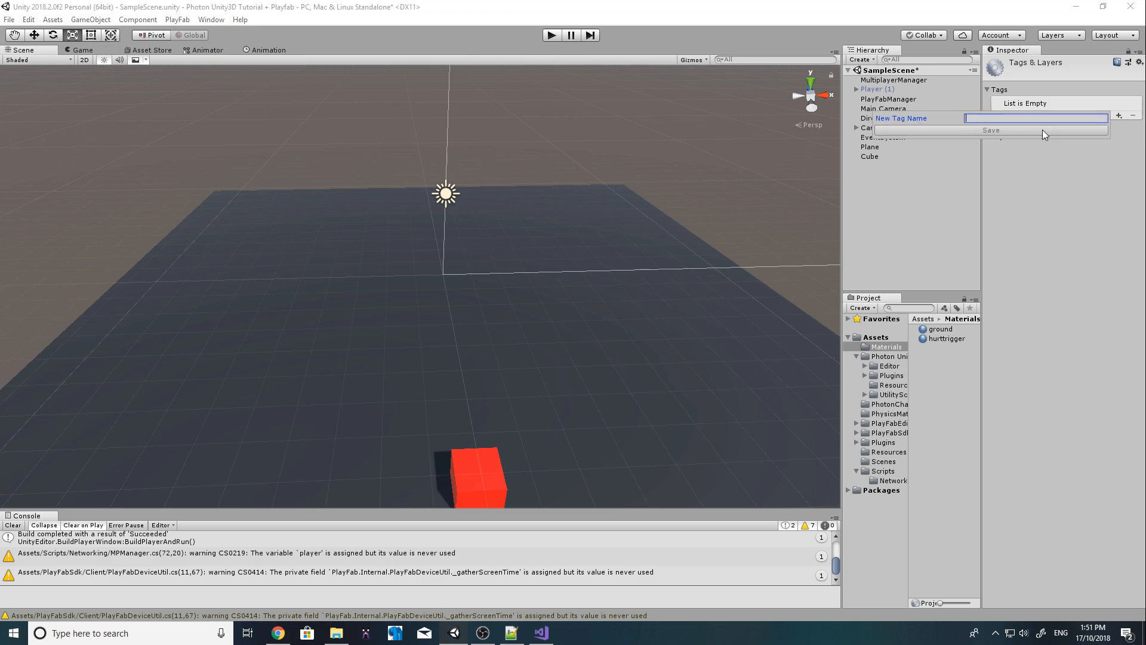
- Add a new Hurt tag, assign it to the cube, and check it against the Player script
click(991, 129)
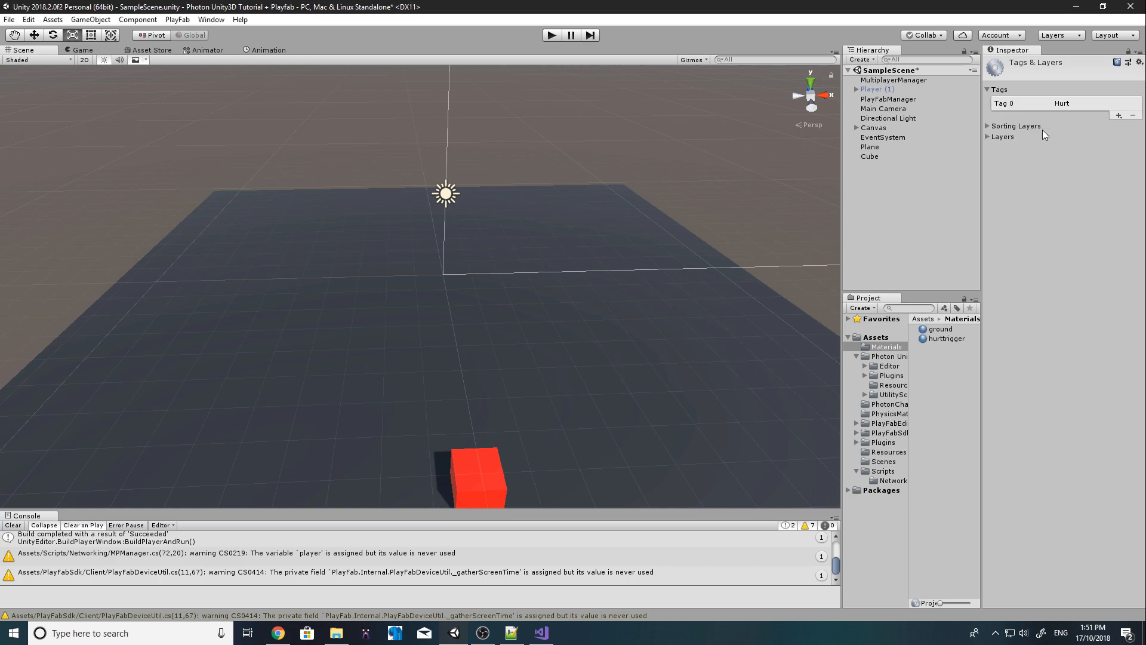
click(1044, 75)
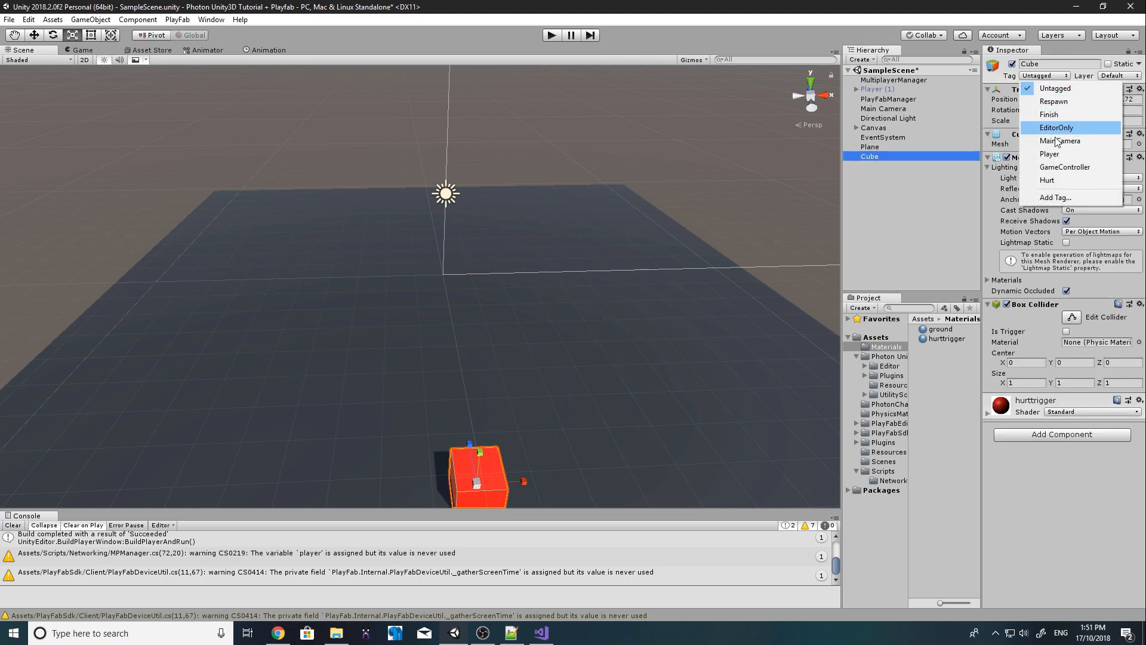
click(1047, 181)
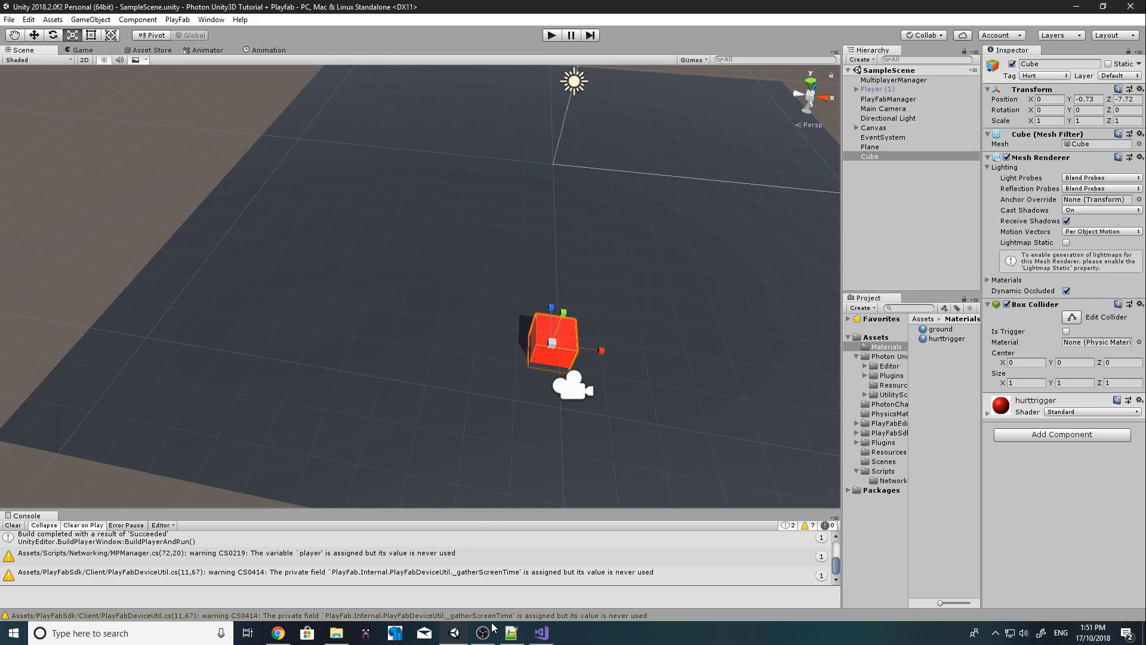
click(540, 633)
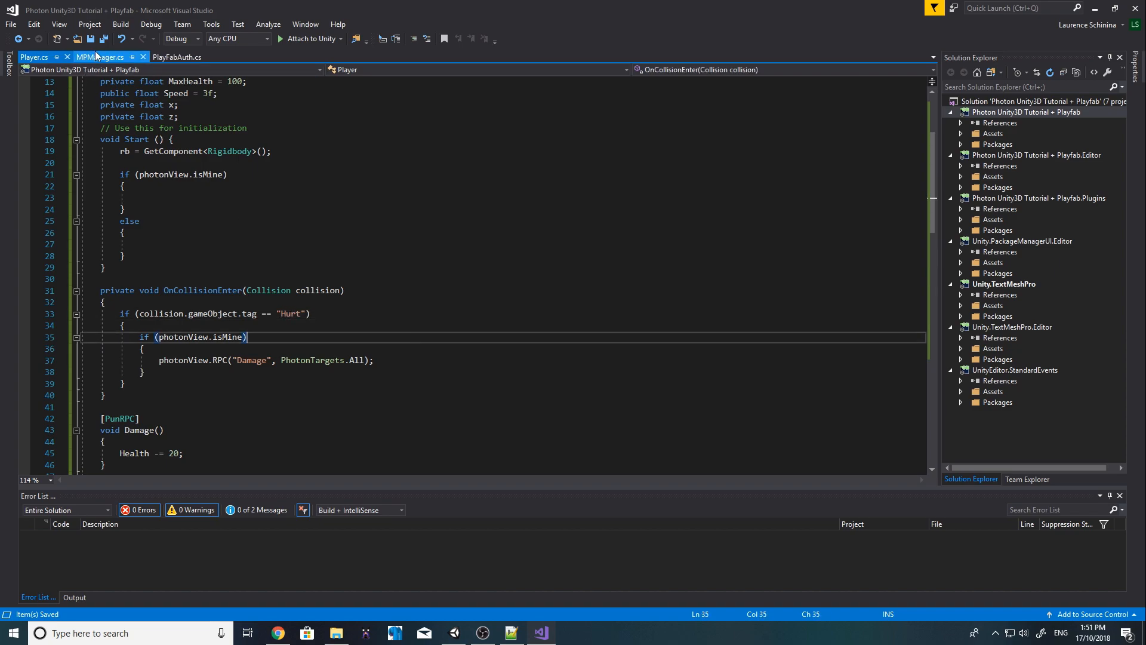
click(33, 58)
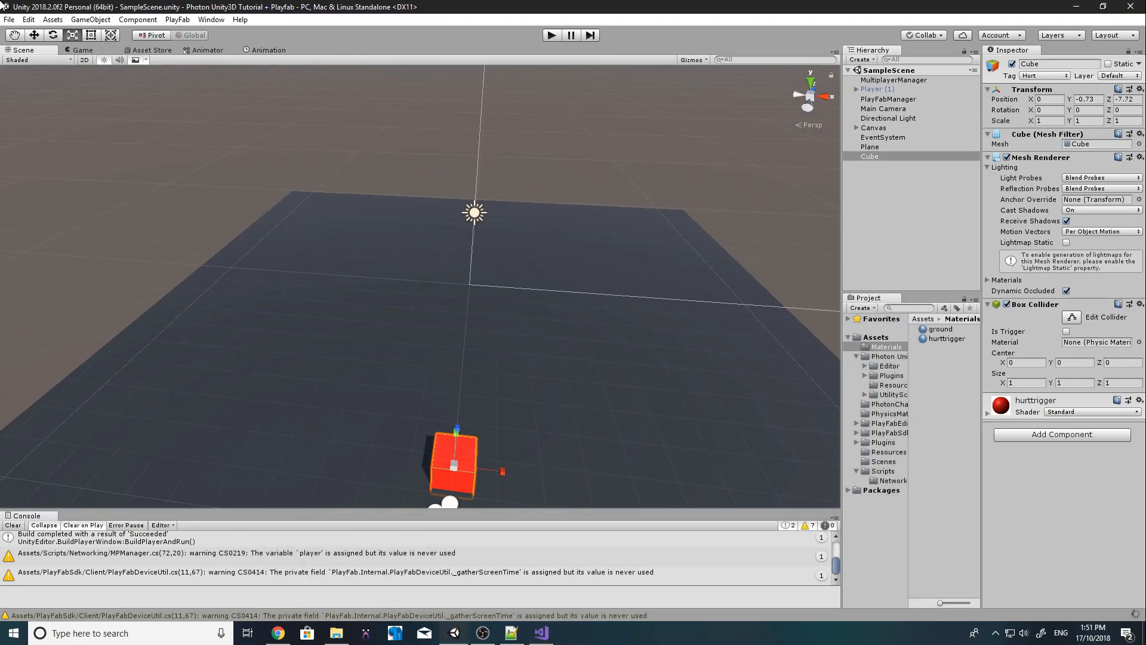
- Run File > Build And Run, which is refused while scripts compile
click(8, 21)
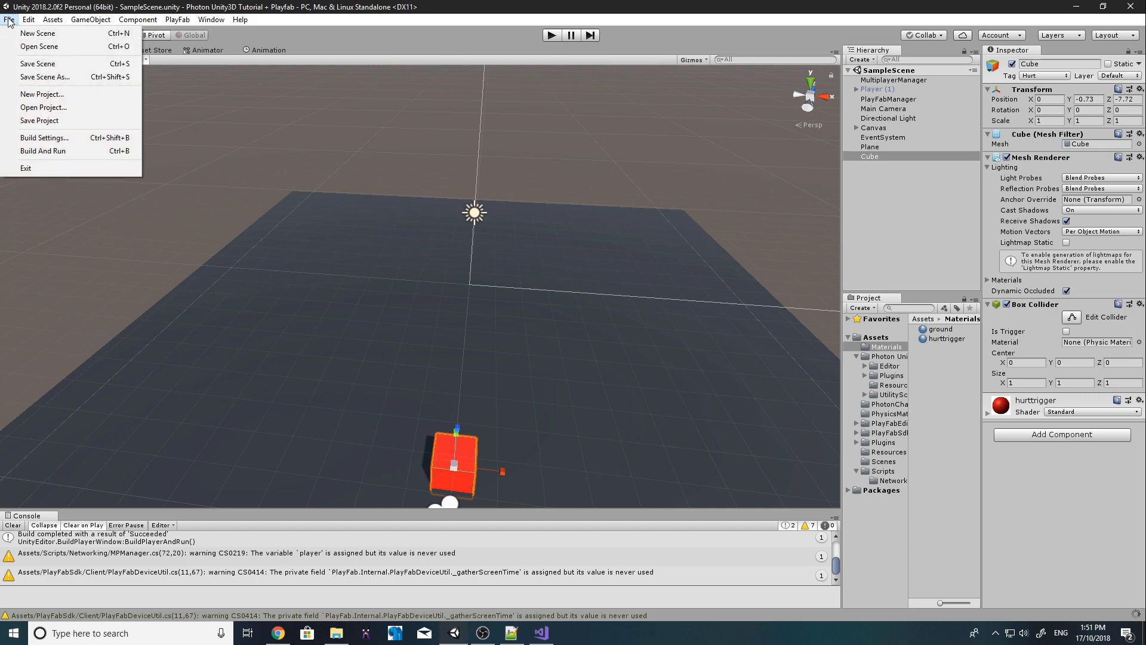
click(114, 168)
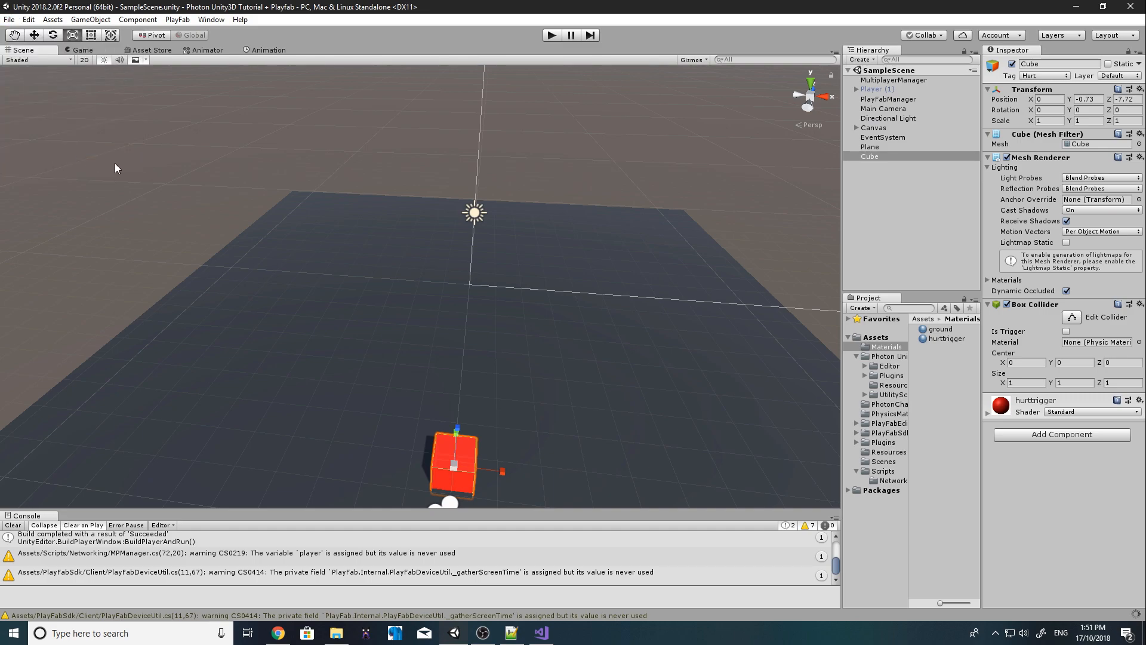
mouse_move(213, 149)
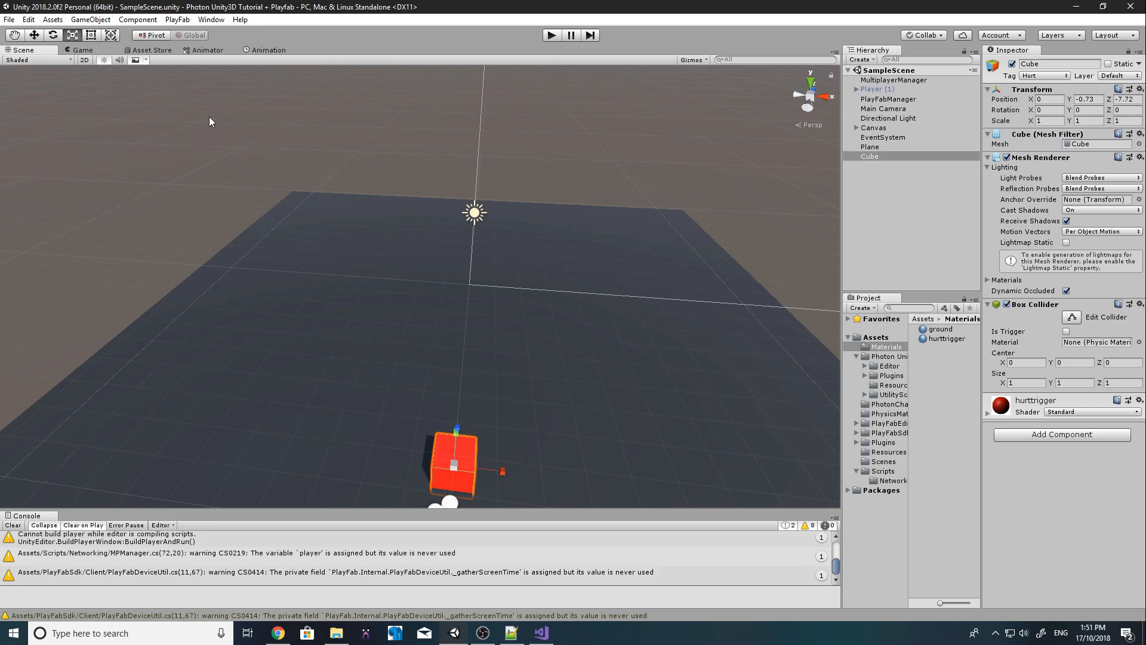
mouse_move(237, 136)
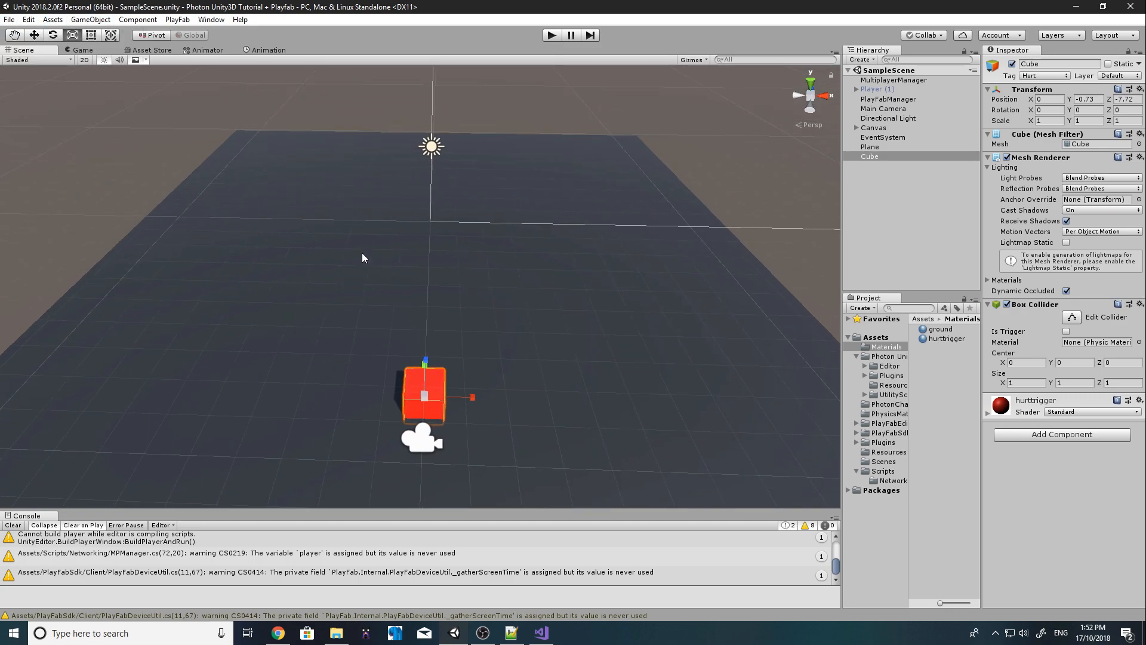
mouse_move(494, 295)
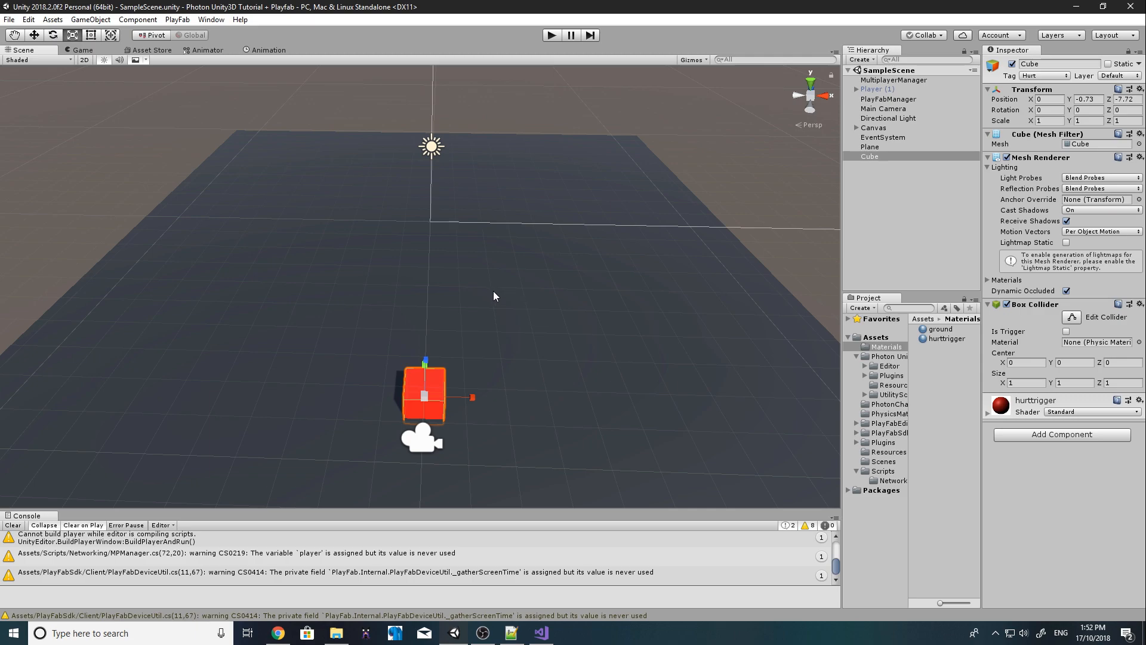
mouse_move(493, 287)
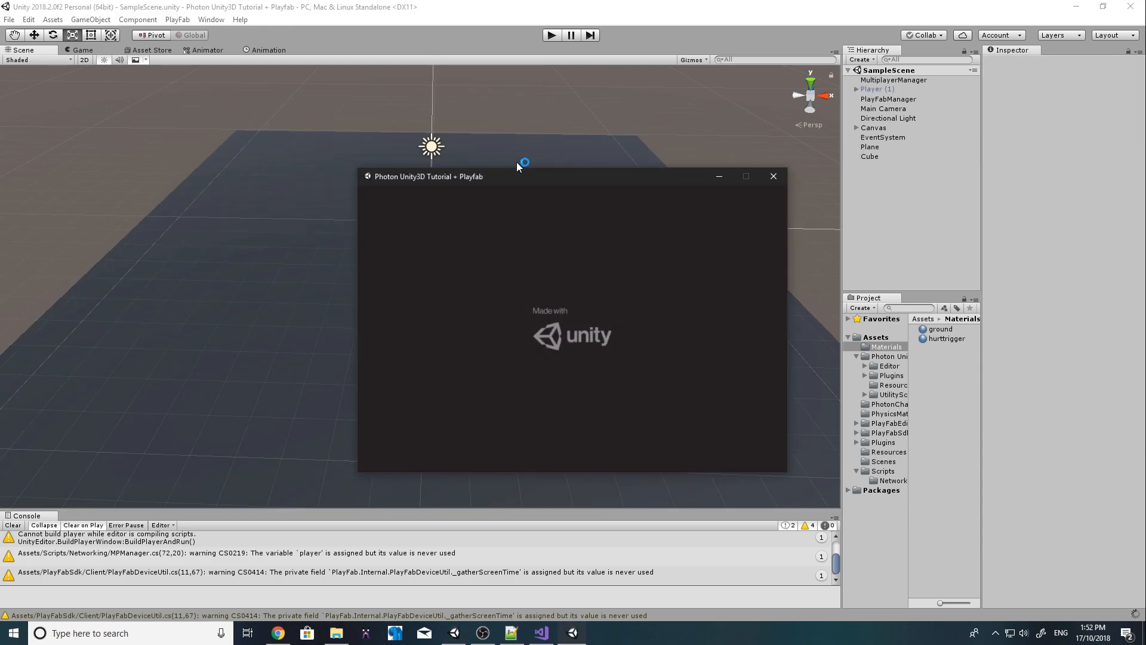
- Launch a second copy of the built game from the taskbar and log in on it
right_click(571, 633)
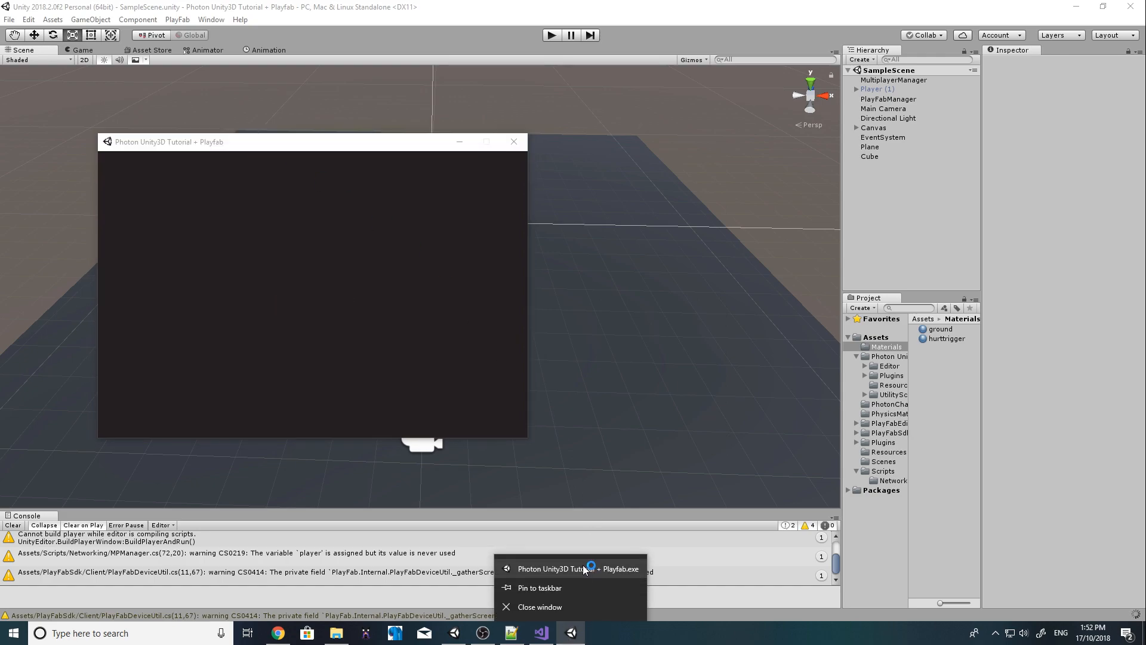
click(578, 568)
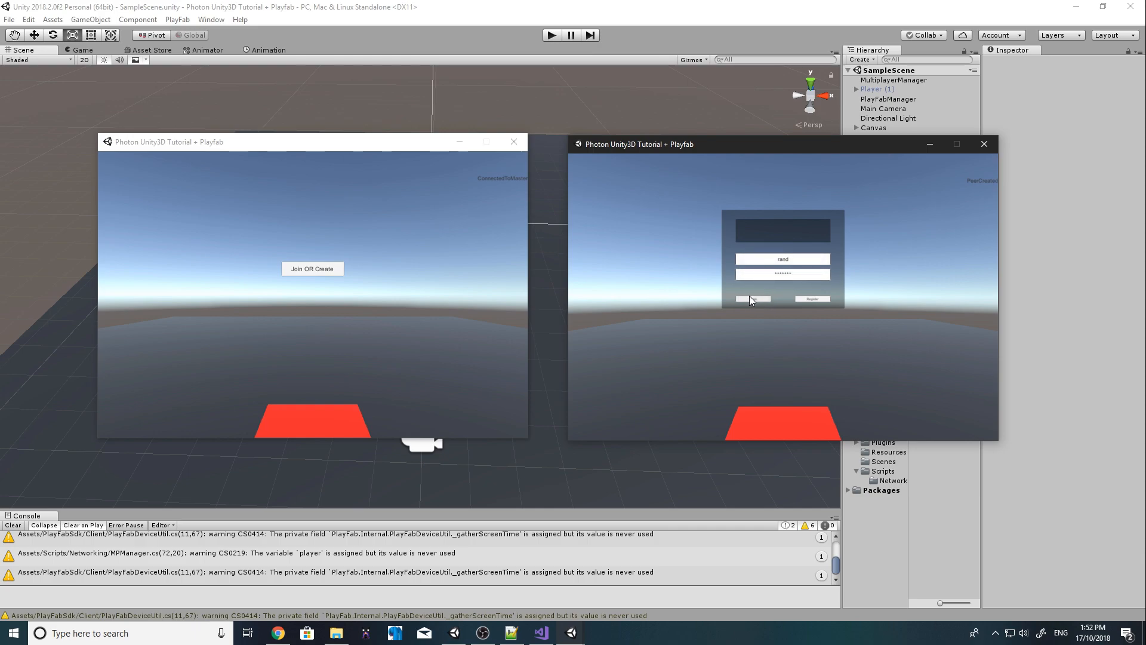
click(752, 299)
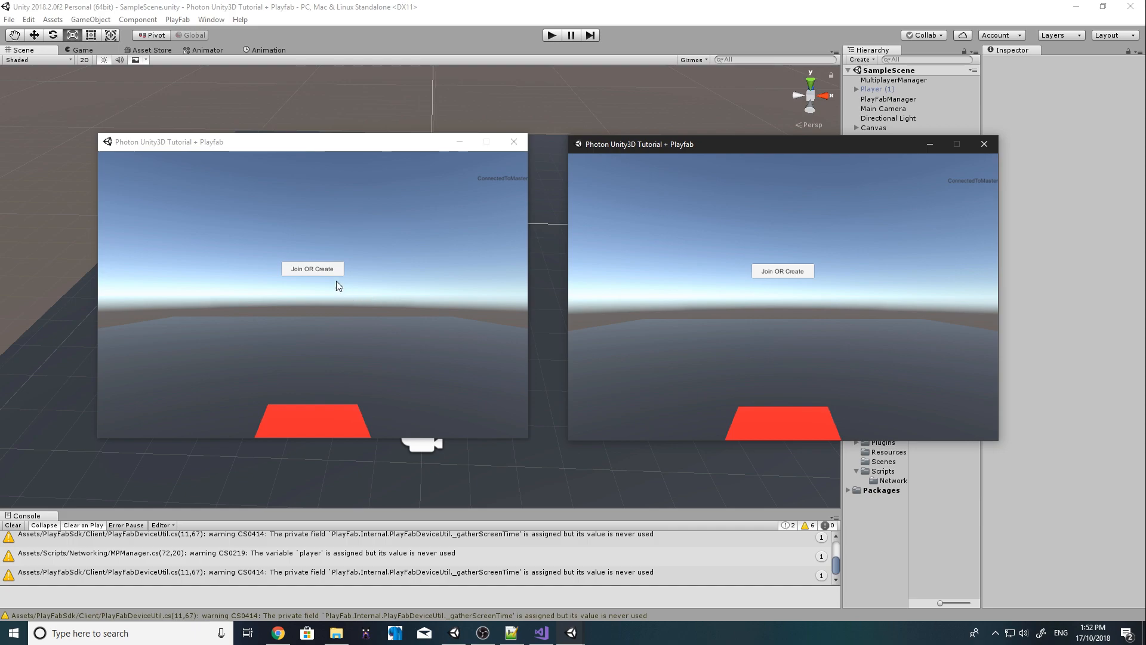
- Join or create the same room from both windows, showing two players at health 100
click(312, 269)
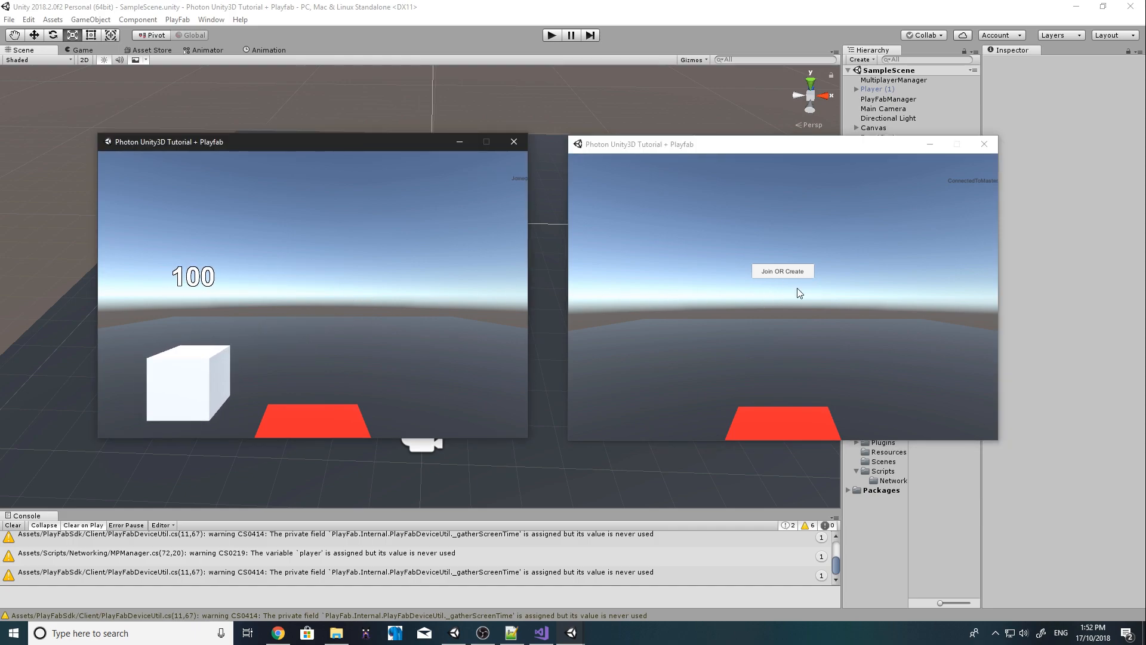
click(781, 271)
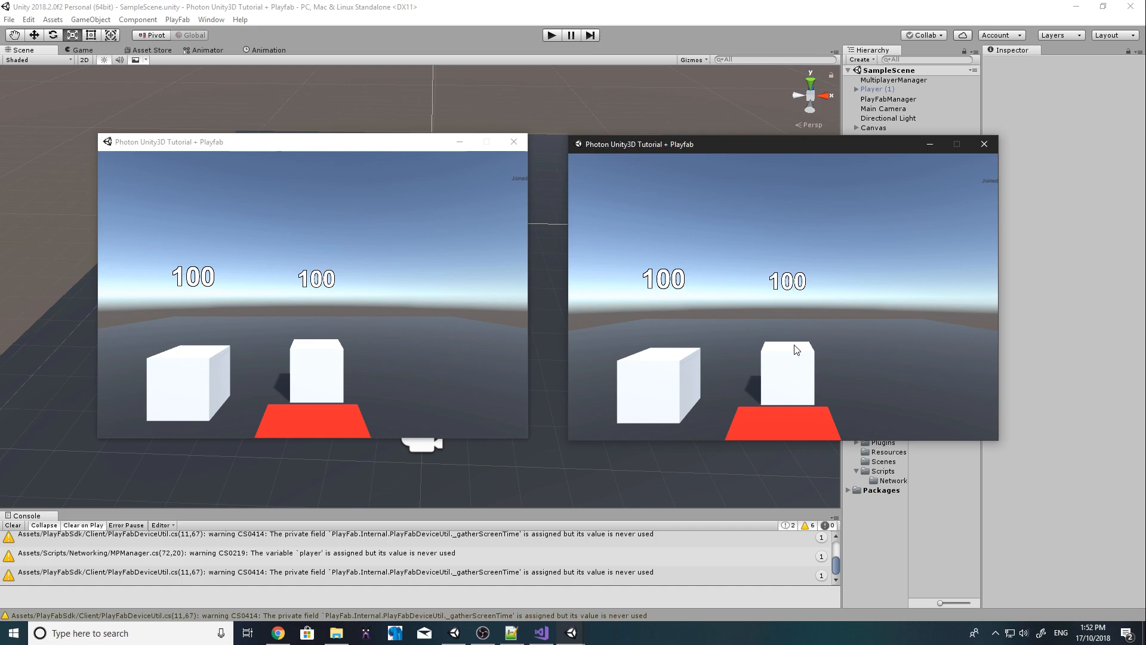
mouse_move(821, 251)
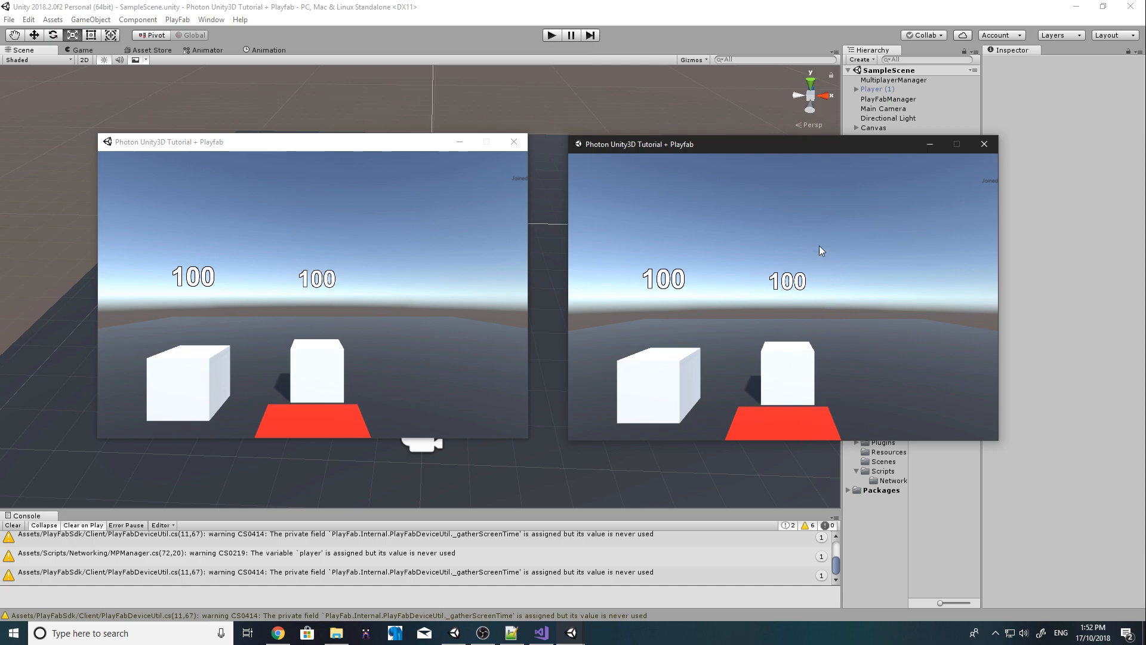
mouse_move(856, 265)
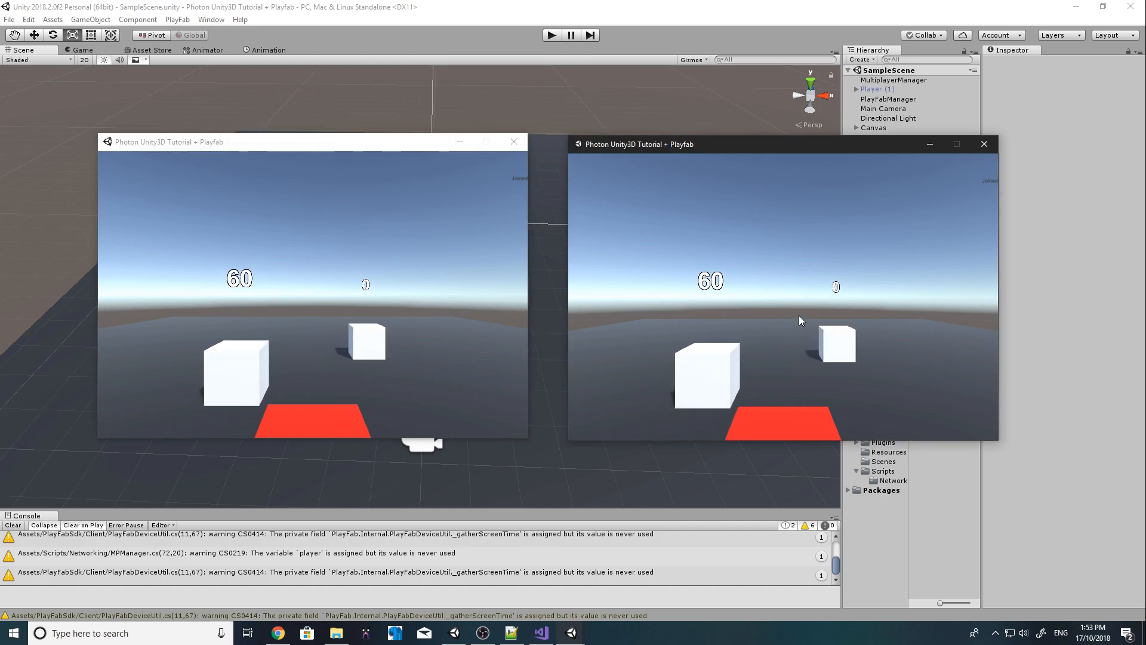
mouse_move(794, 243)
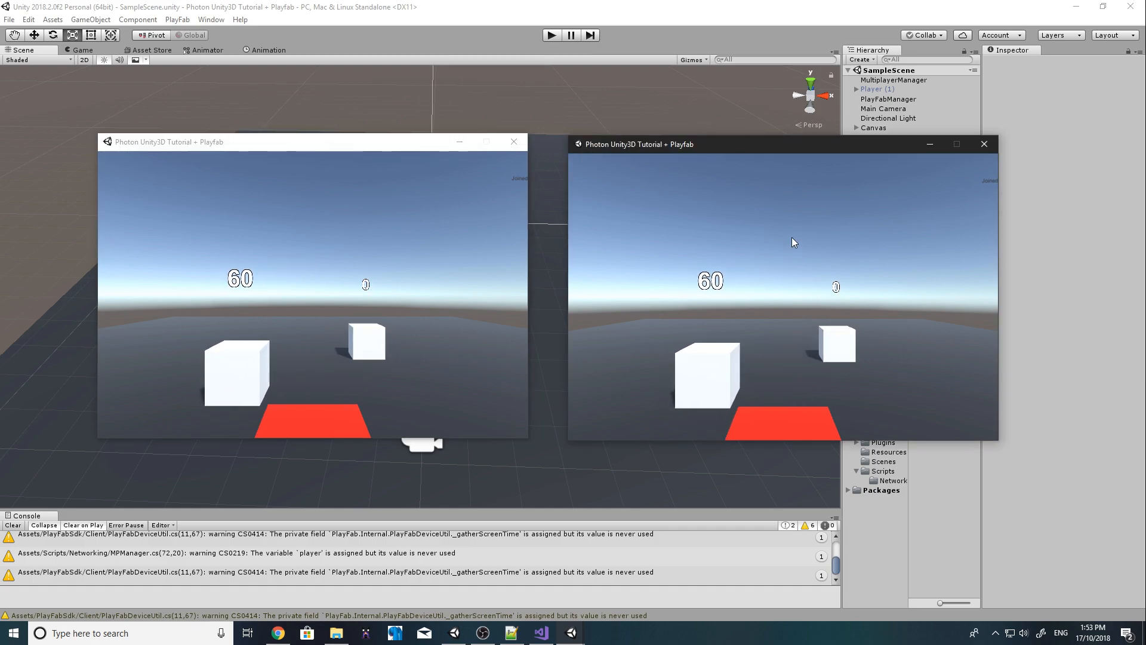
mouse_move(810, 247)
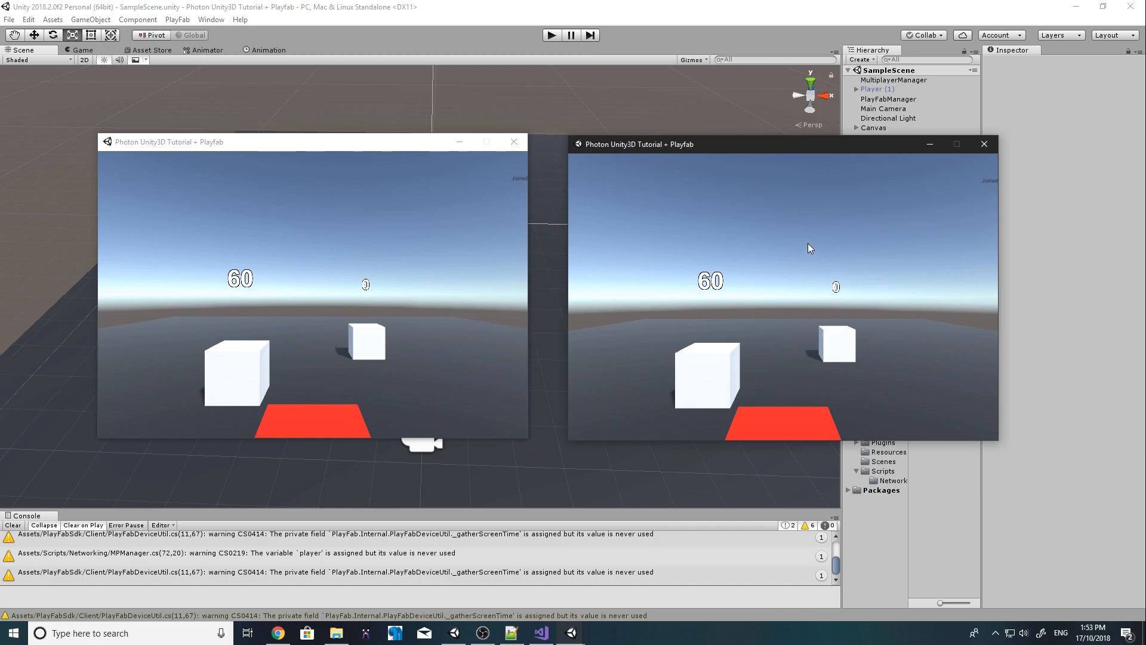
mouse_move(842, 294)
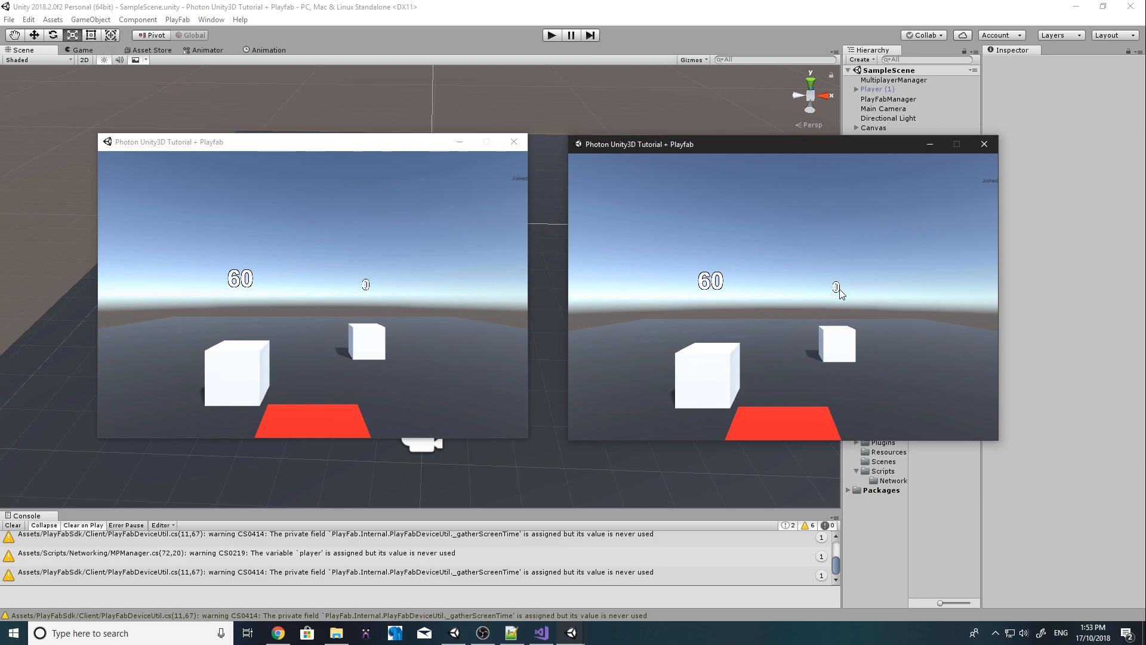
mouse_move(735, 266)
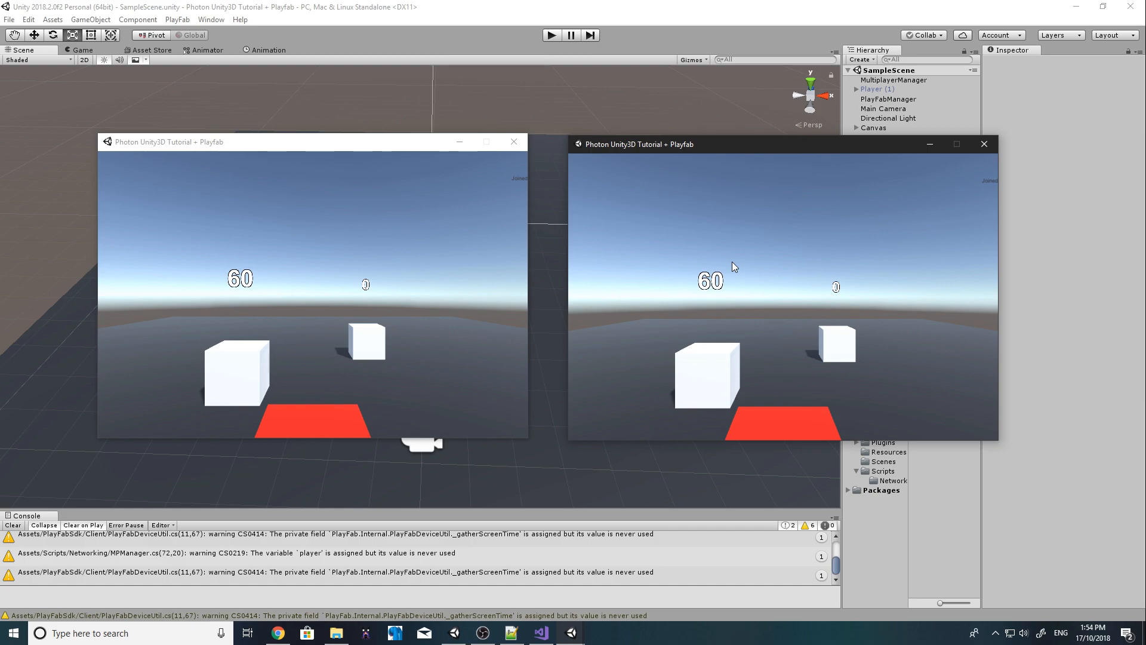
mouse_move(817, 255)
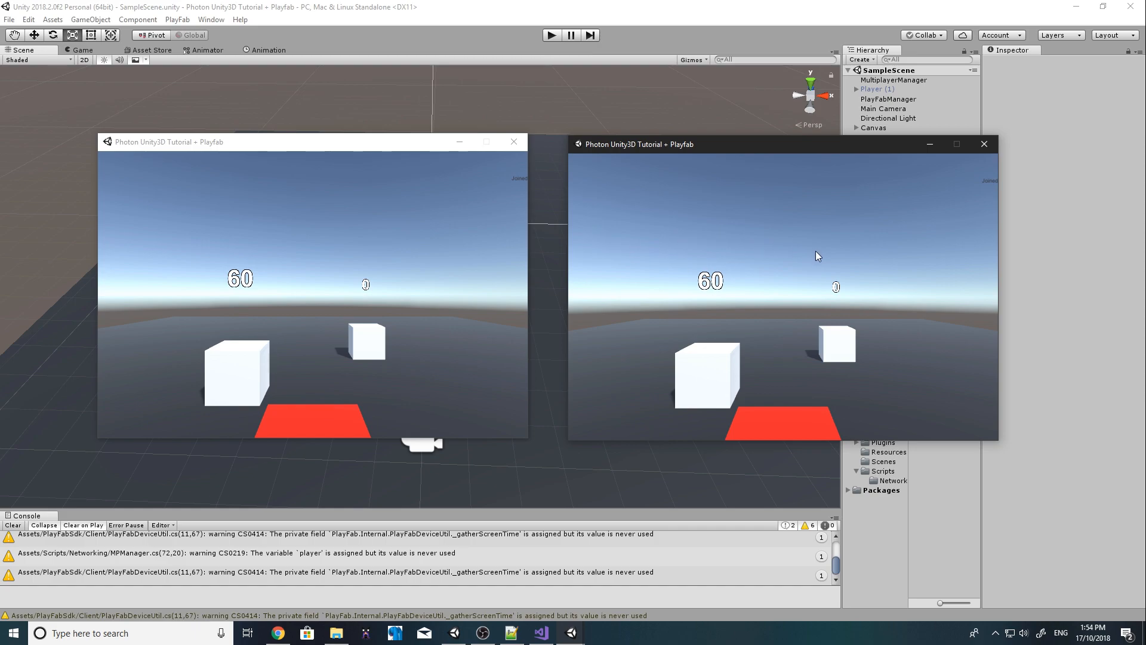
mouse_move(396, 241)
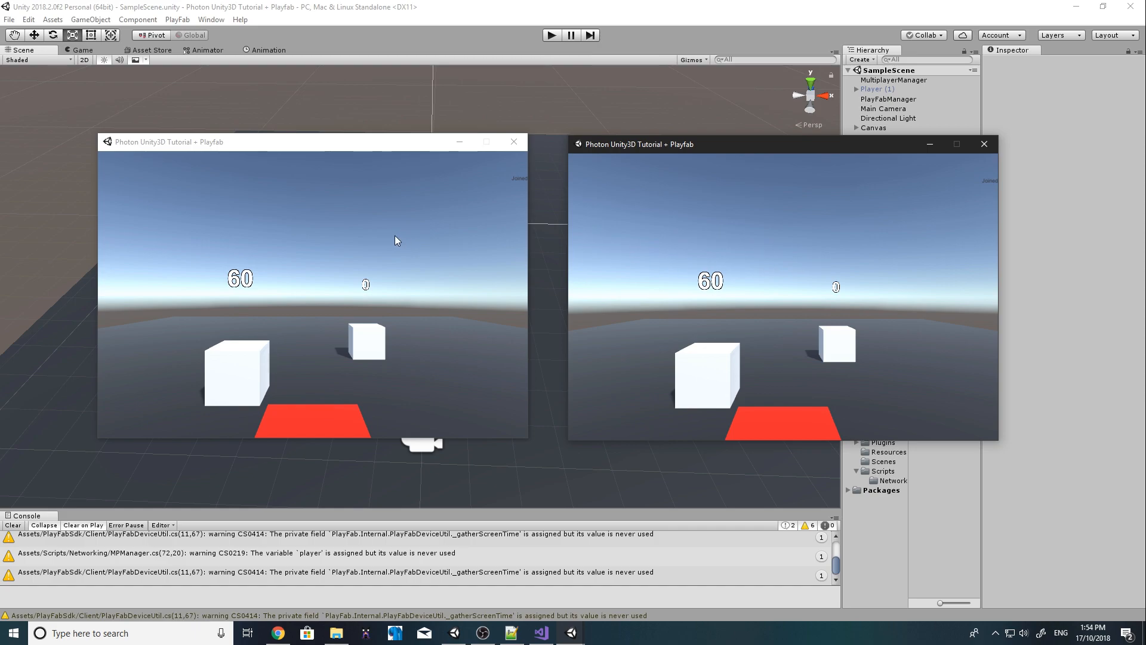
mouse_move(717, 255)
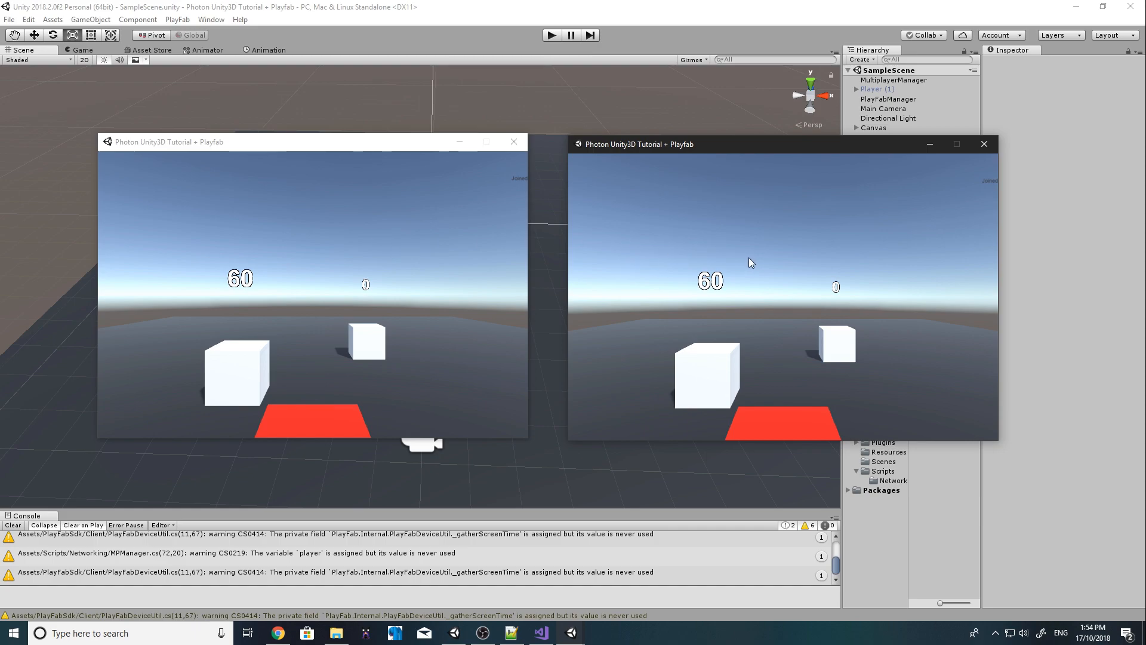
mouse_move(707, 321)
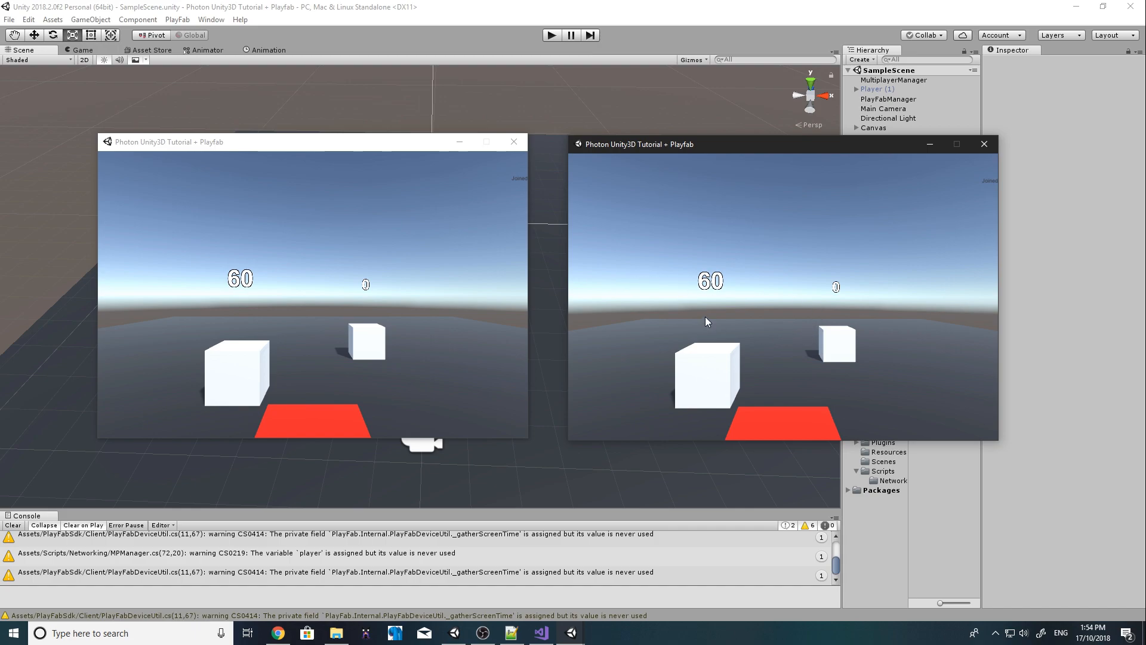
mouse_move(837, 286)
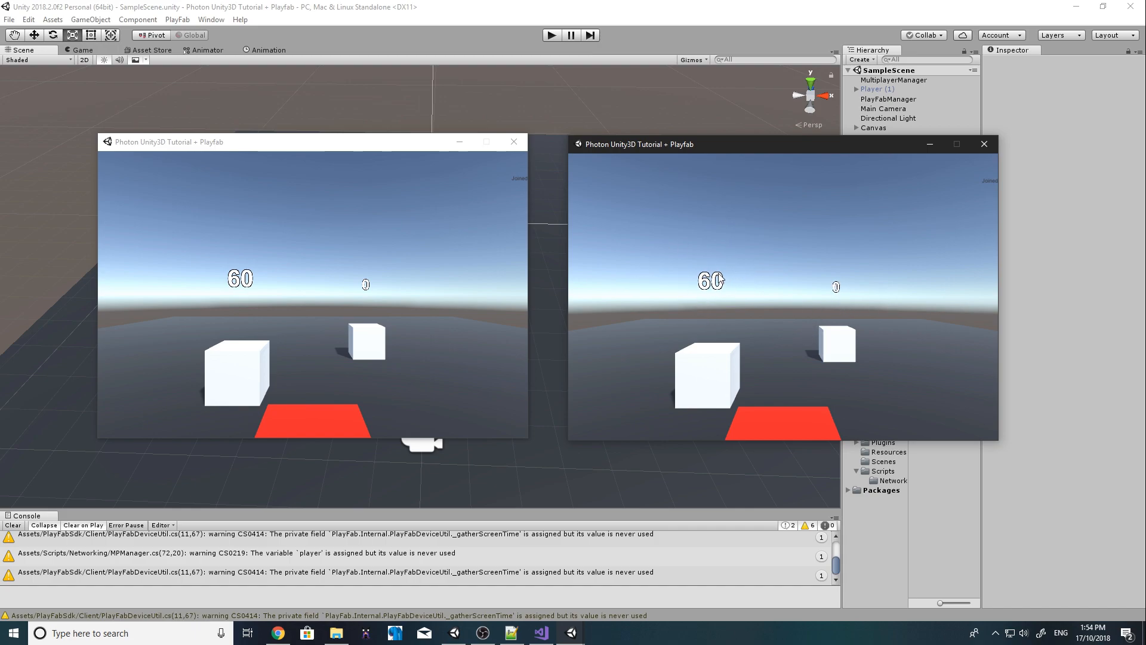
mouse_move(871, 288)
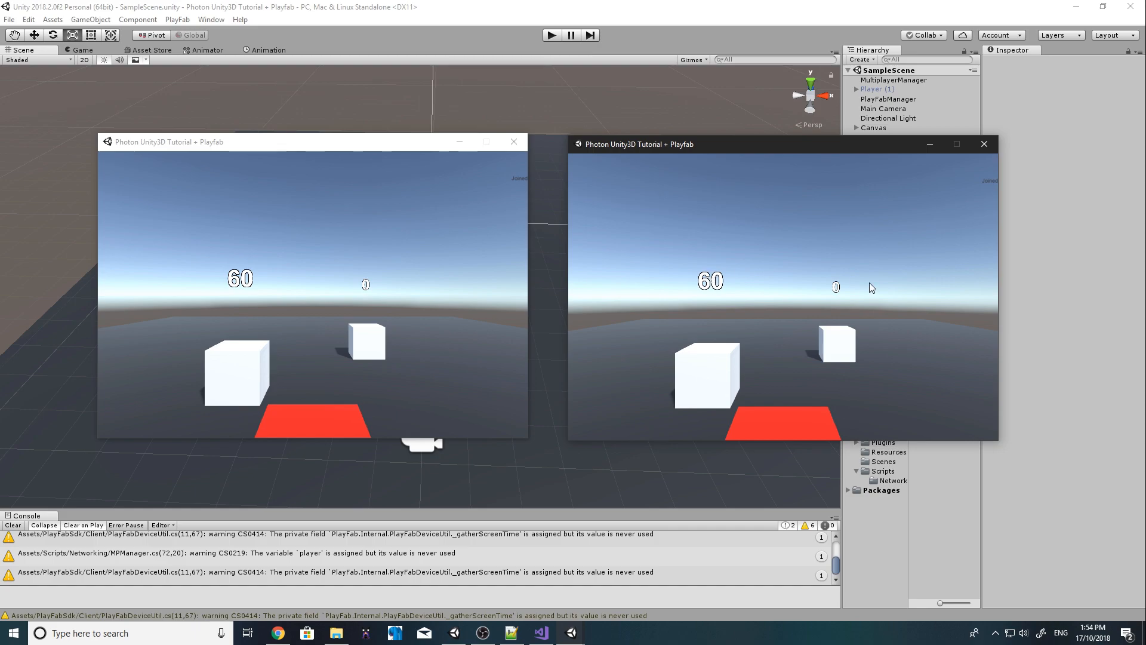
mouse_move(744, 282)
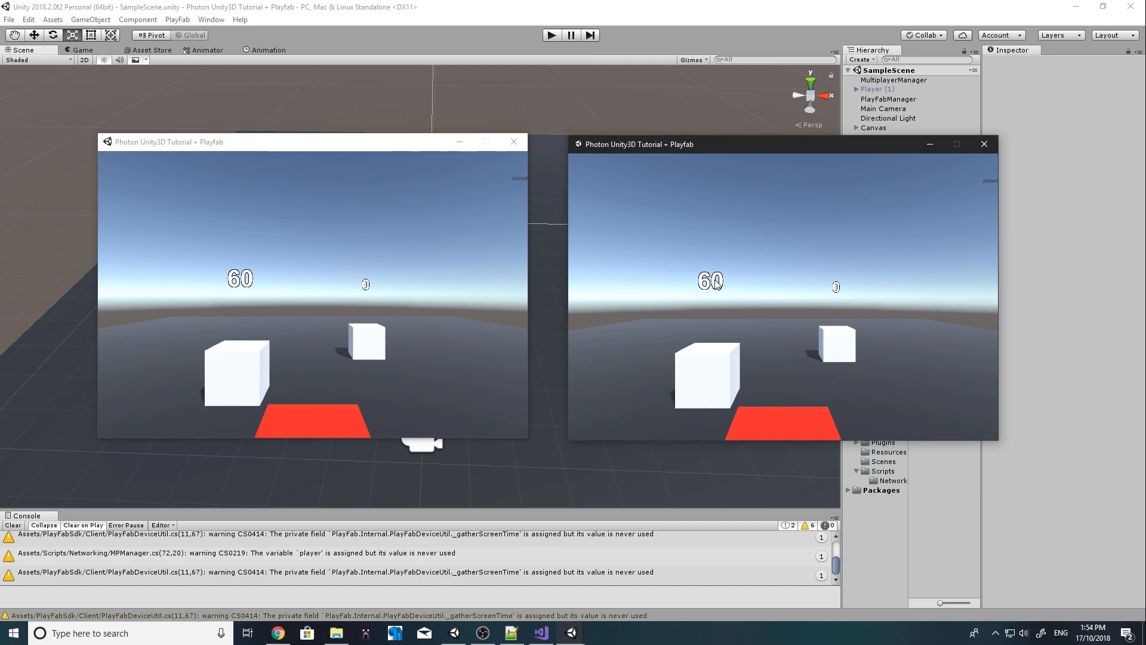
mouse_move(757, 275)
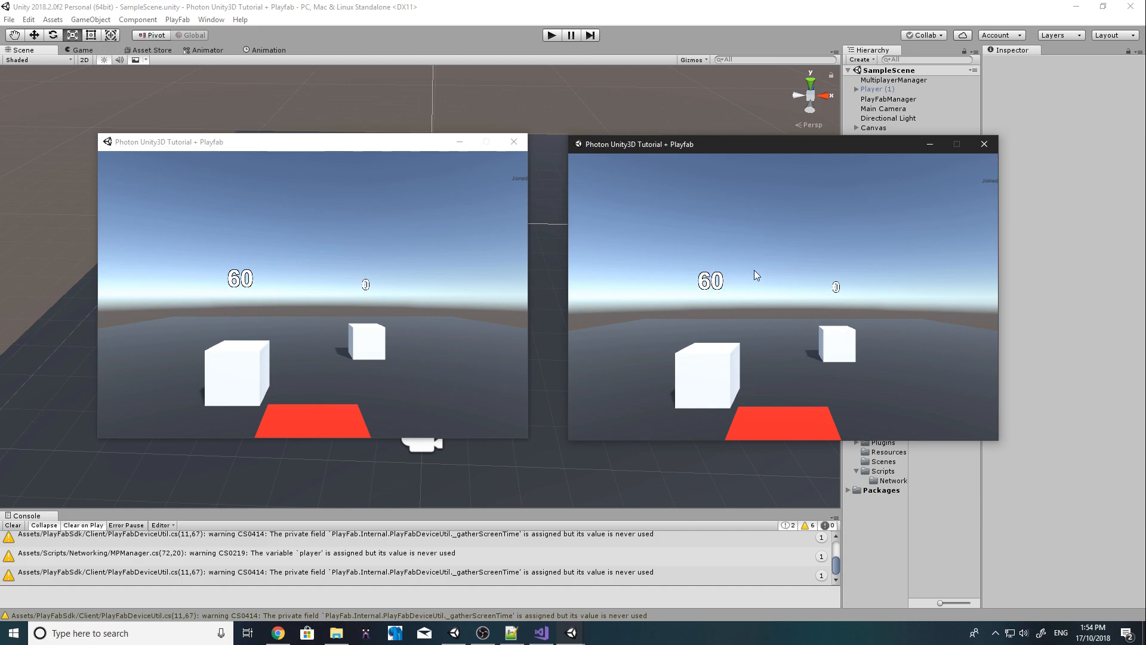
mouse_move(720, 272)
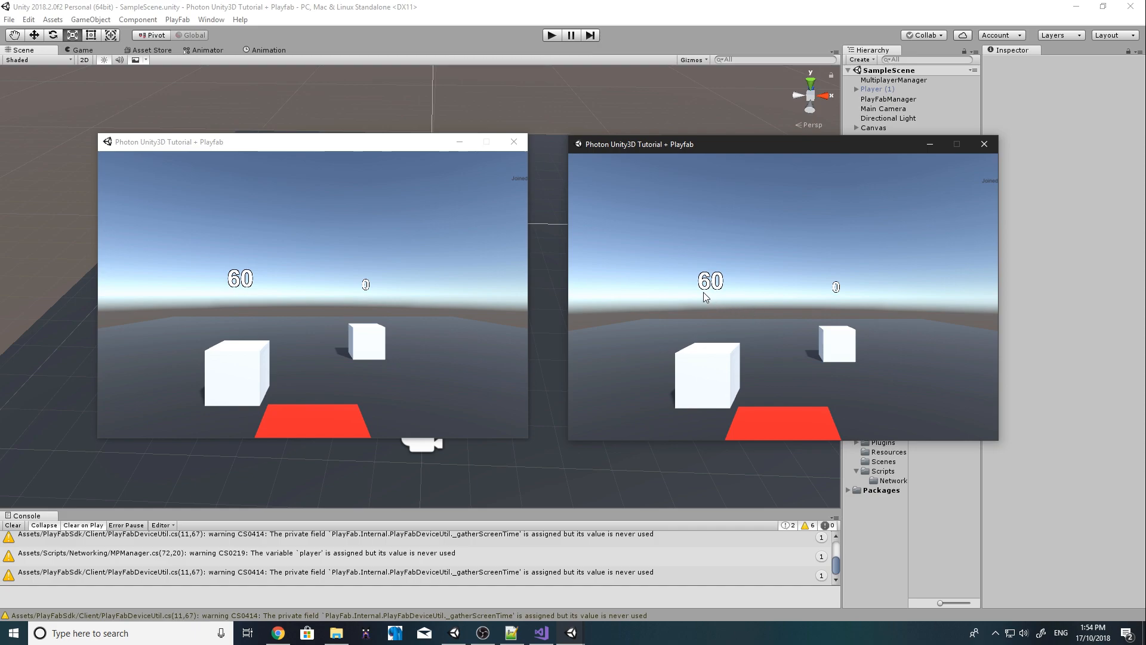
mouse_move(686, 292)
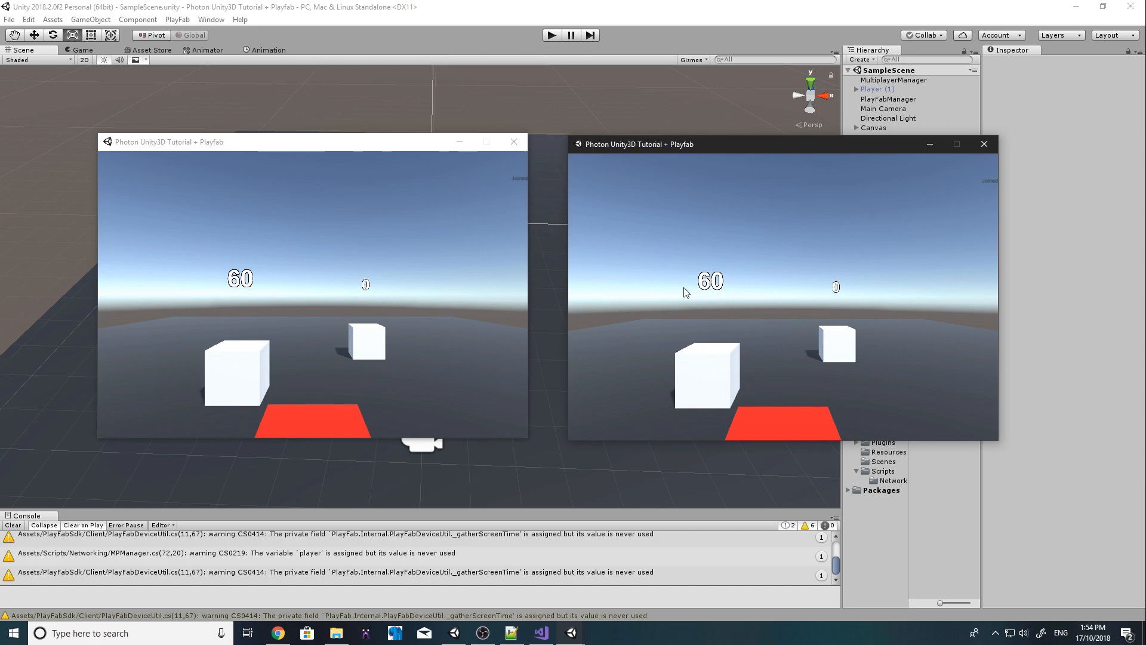
mouse_move(751, 291)
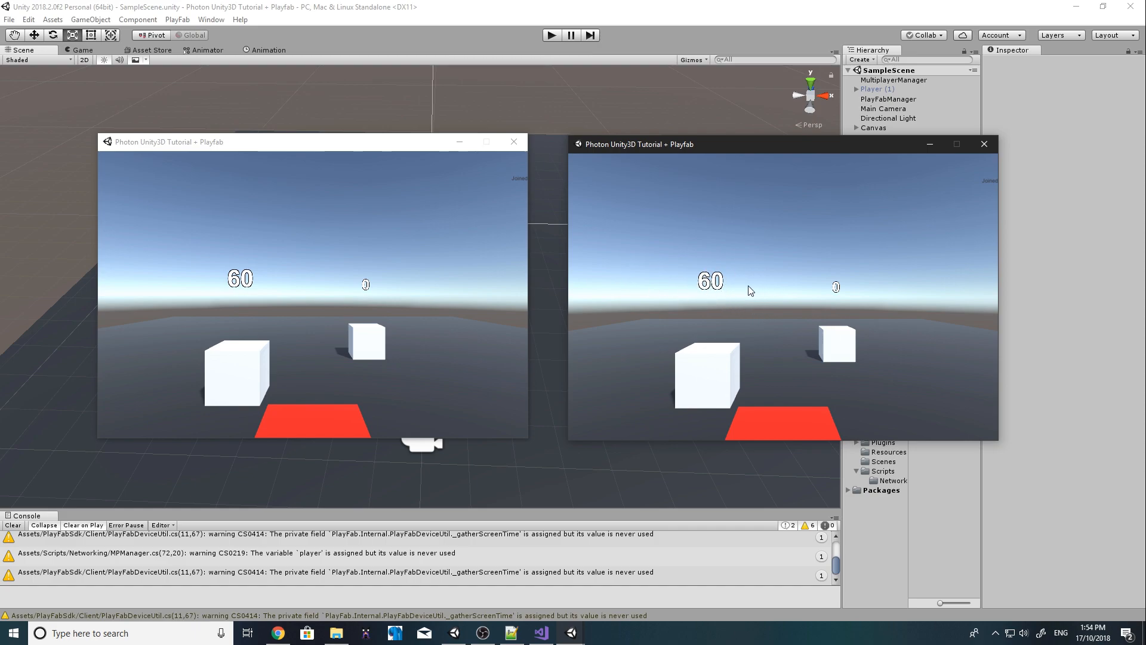
mouse_move(620, 279)
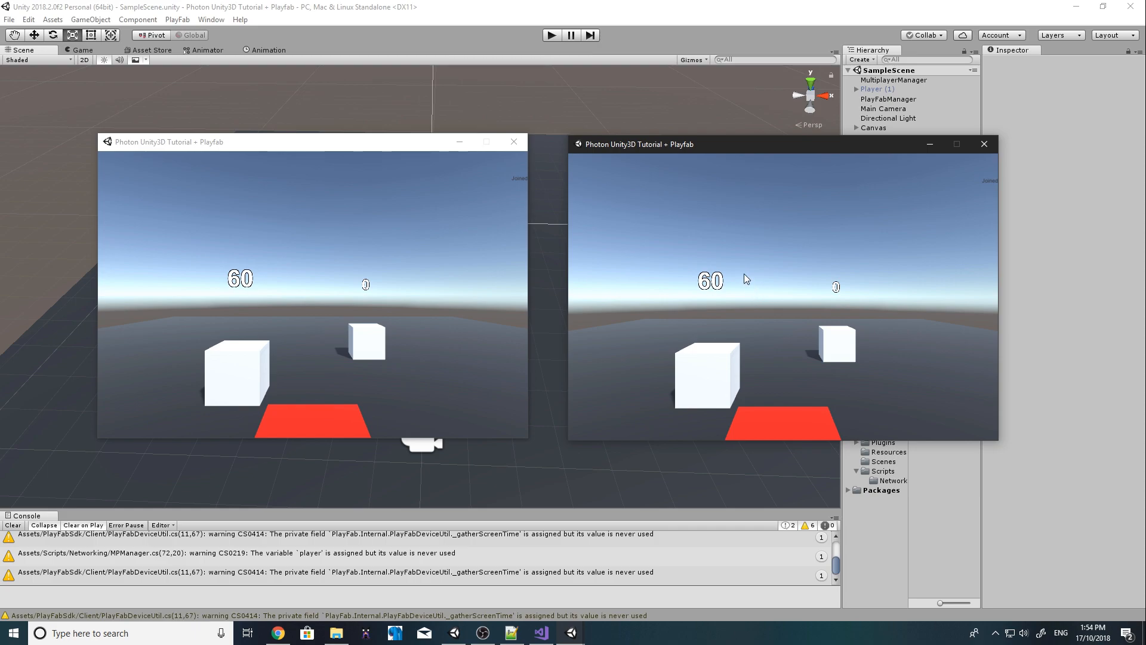
mouse_move(832, 282)
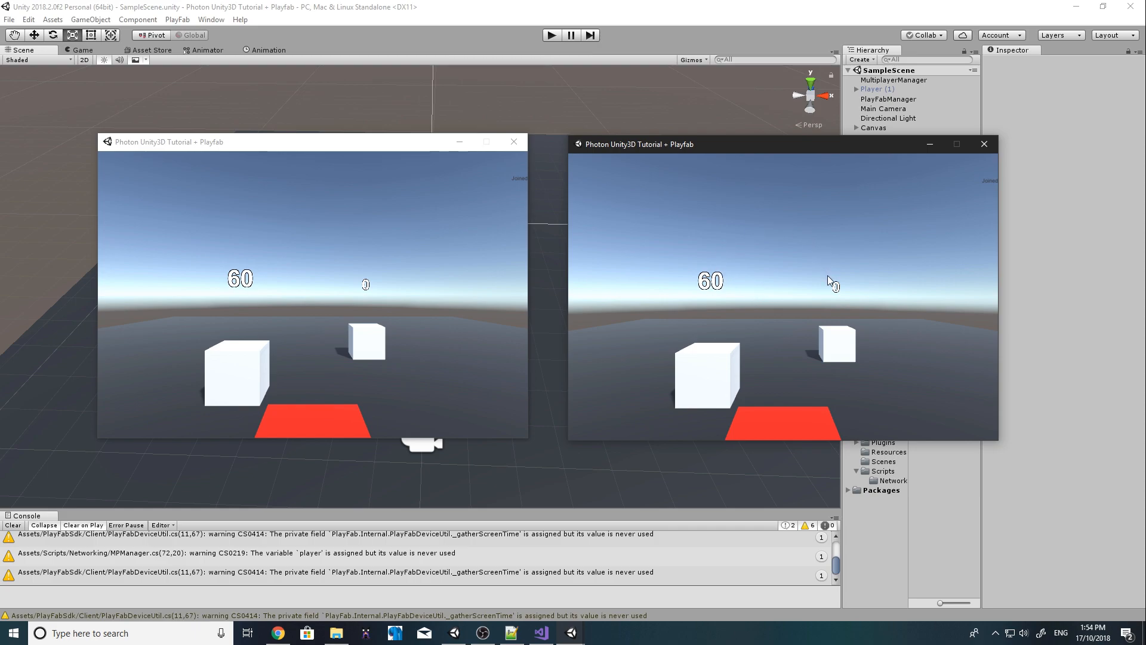
mouse_move(875, 266)
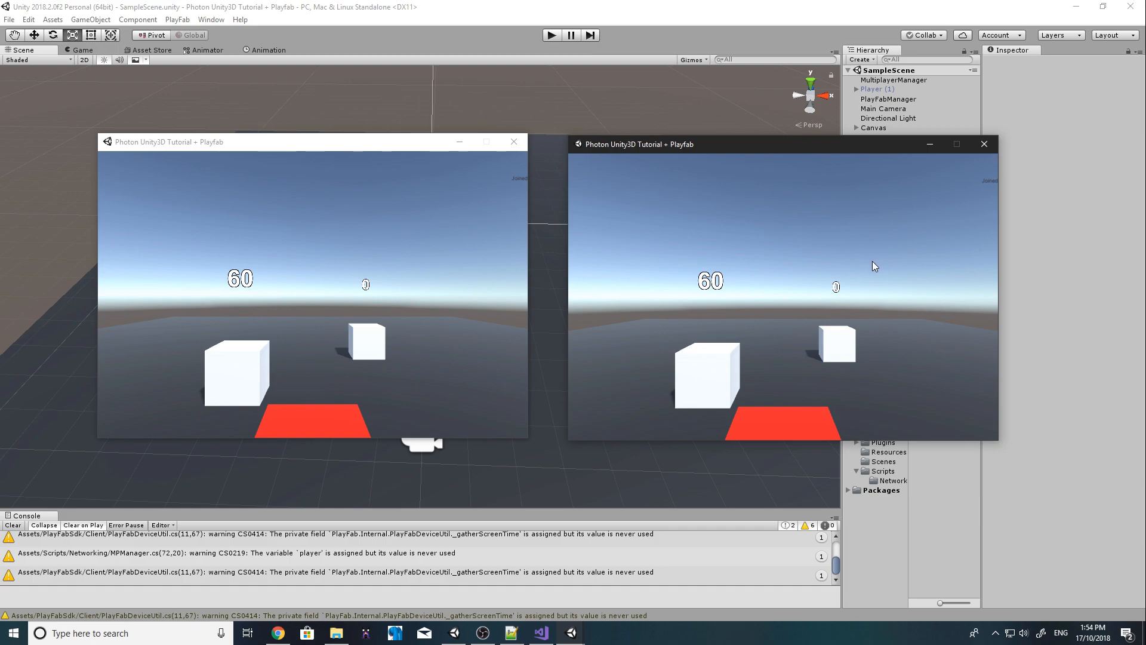
mouse_move(810, 295)
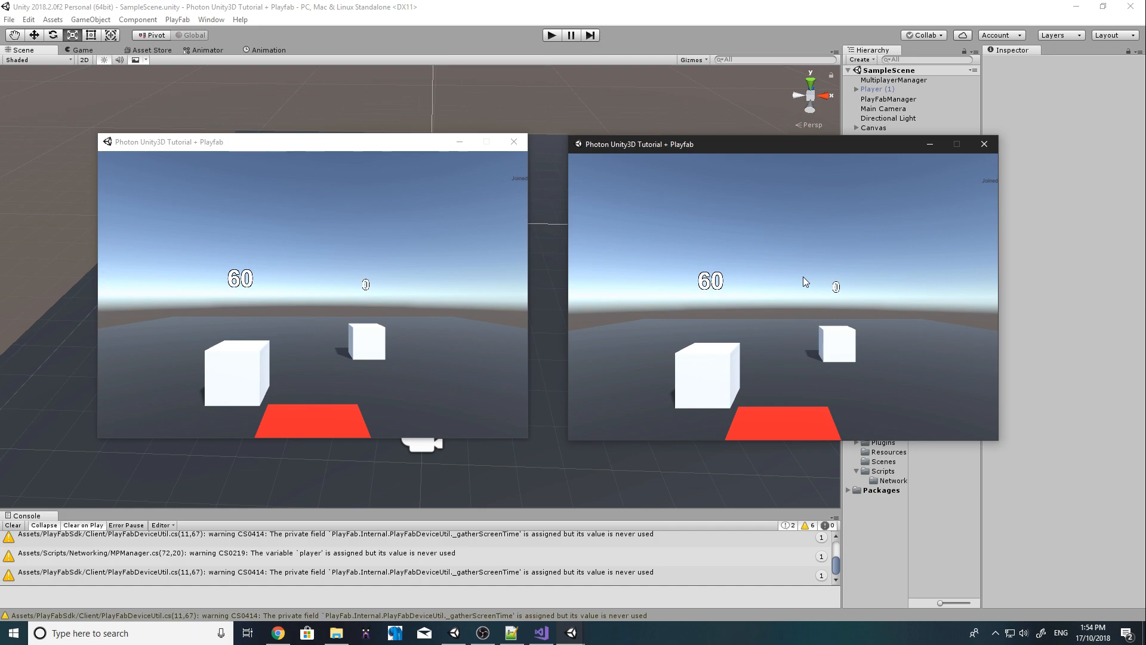
mouse_move(837, 292)
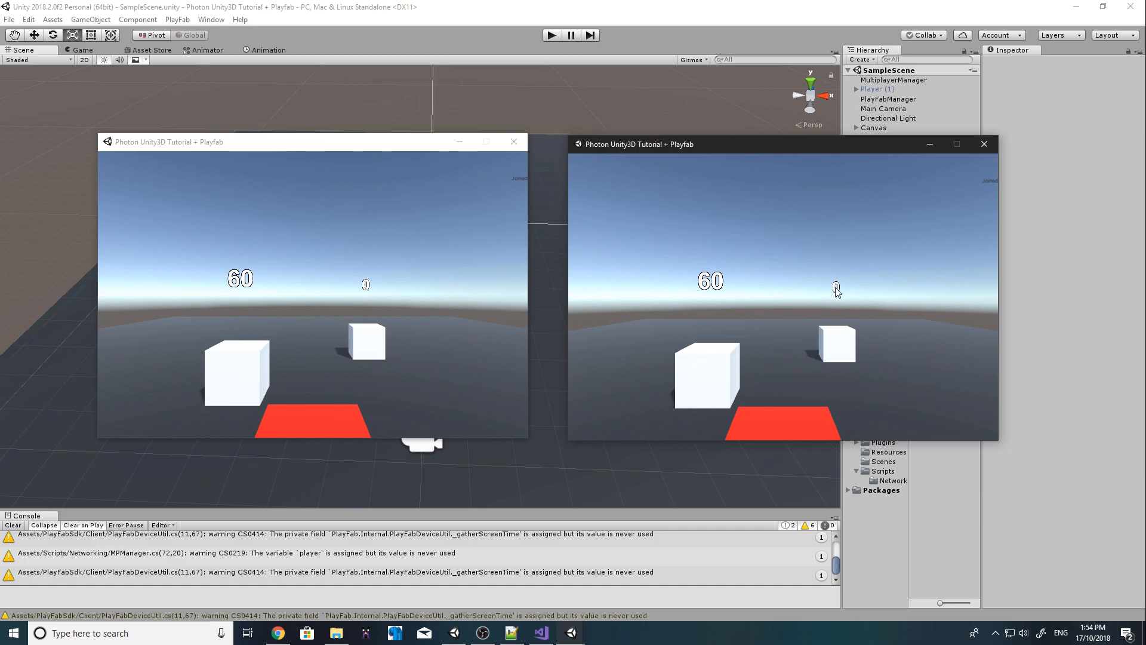